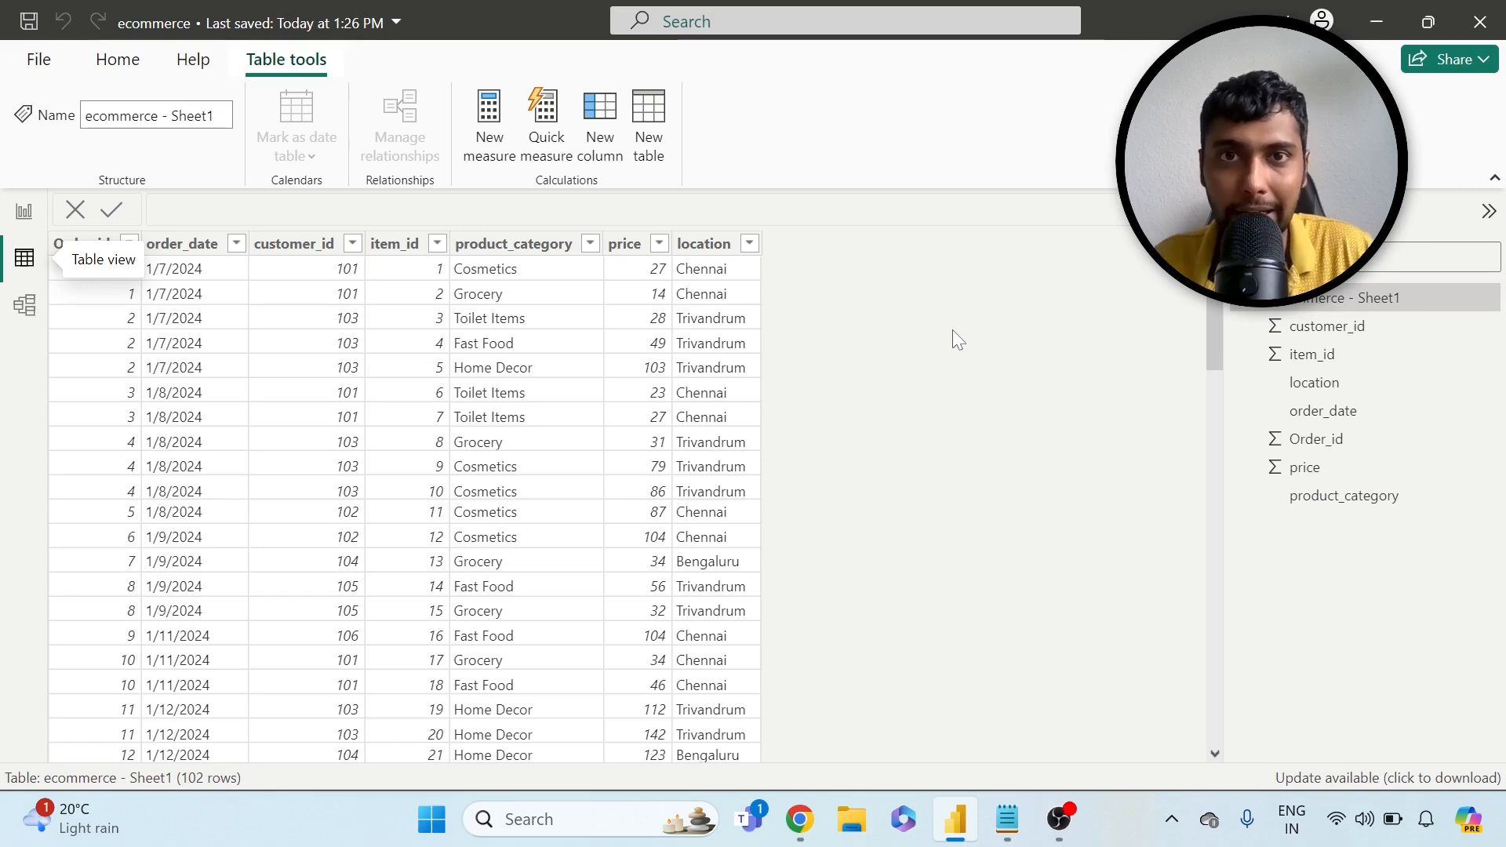
mouse_move(254, 444)
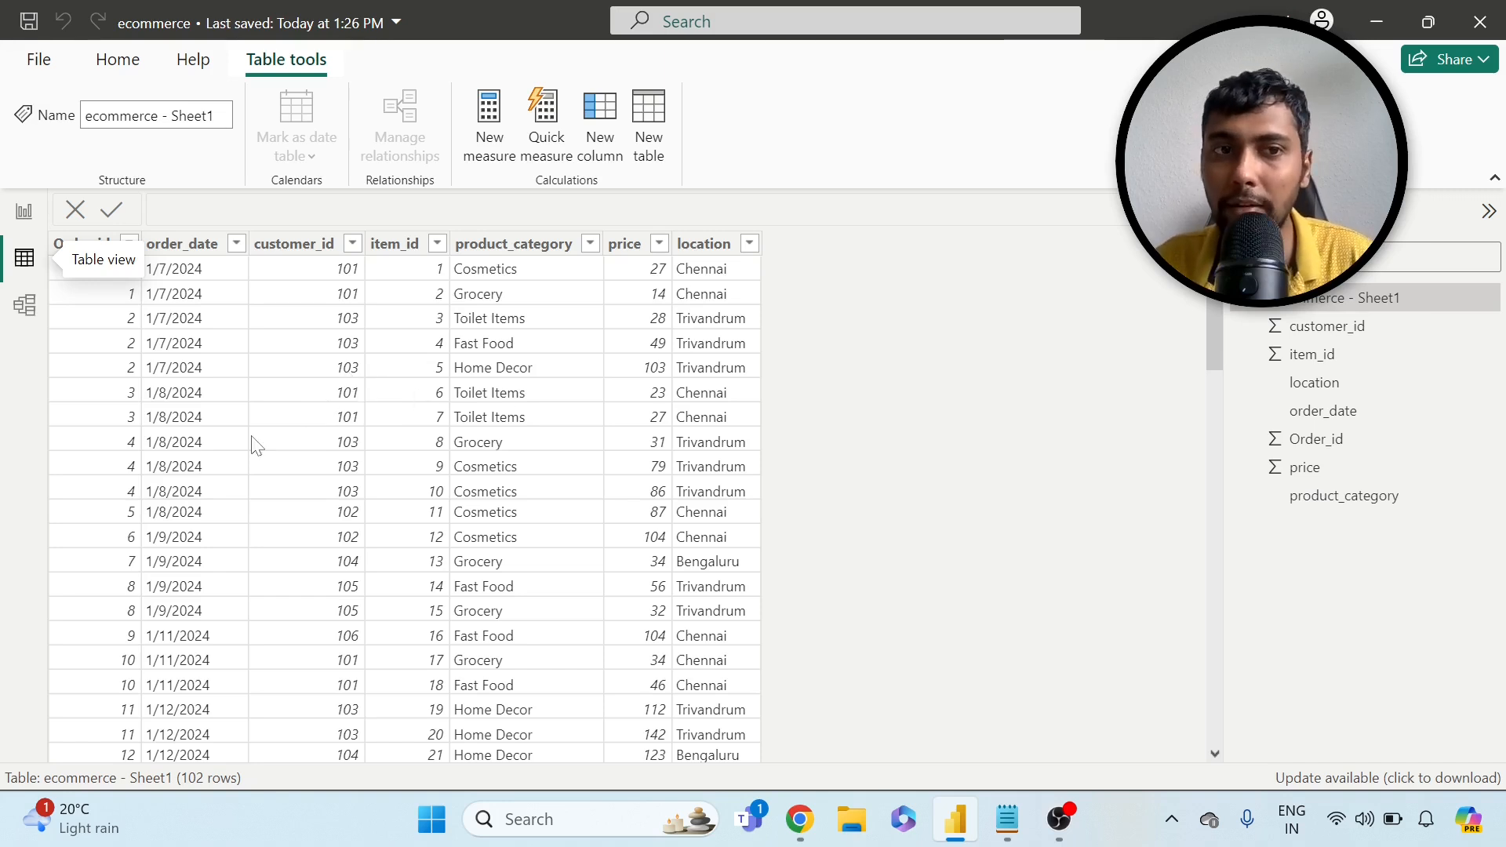
mouse_move(279, 346)
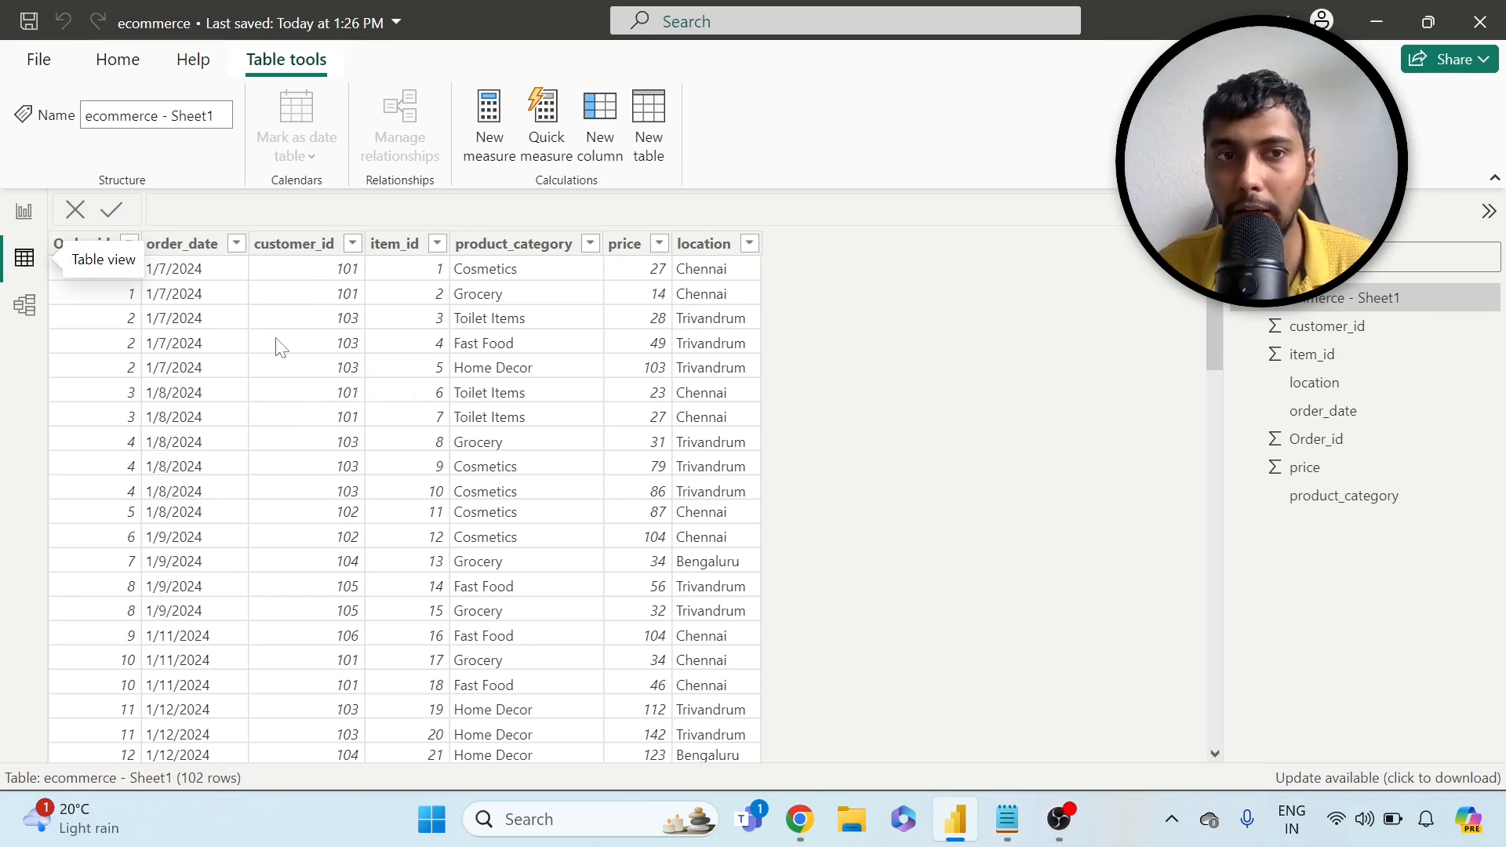
mouse_move(231, 367)
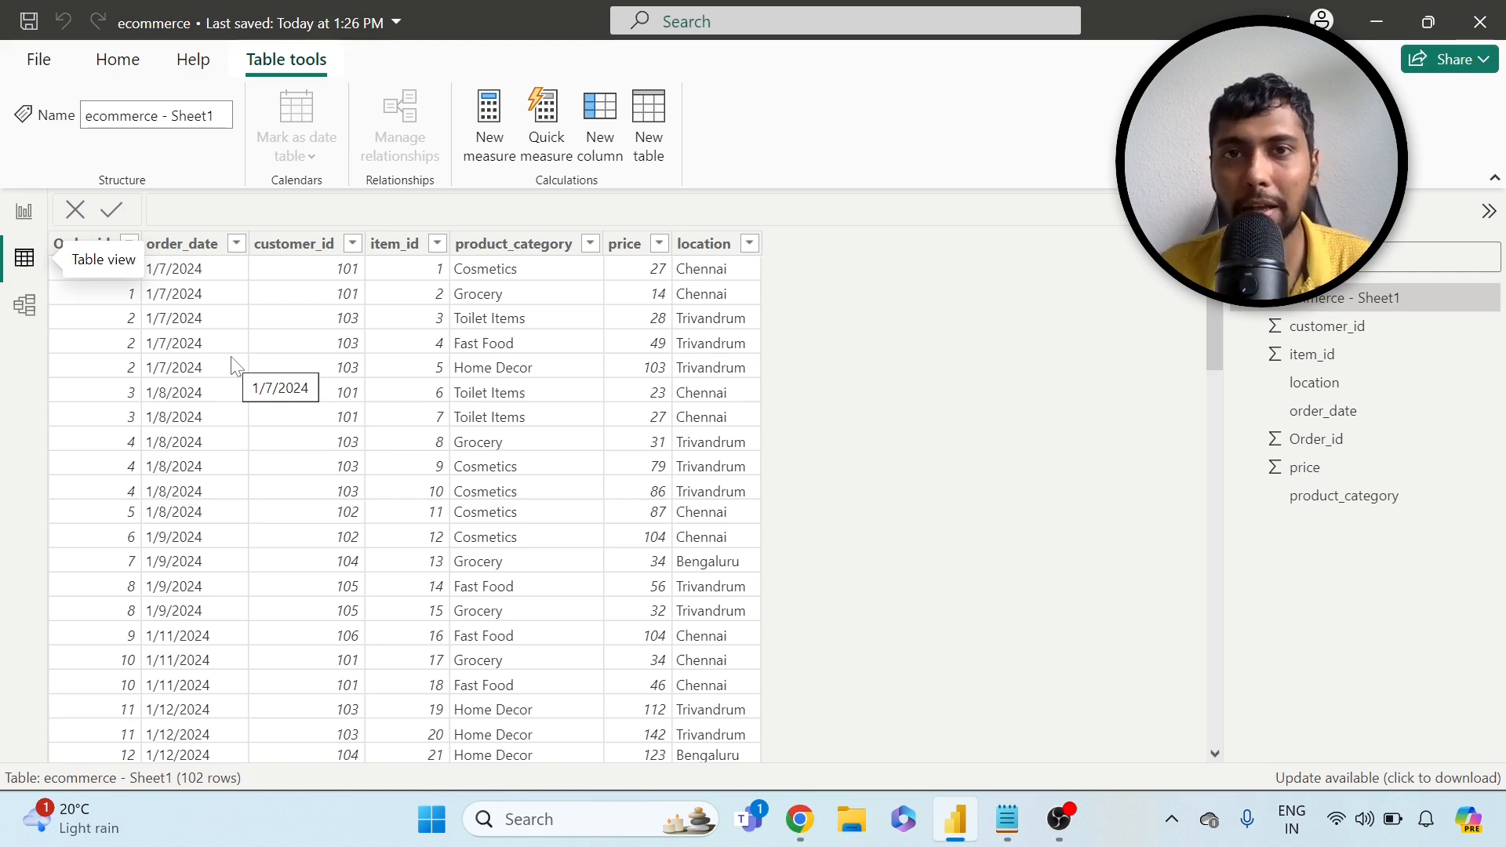
mouse_move(131, 373)
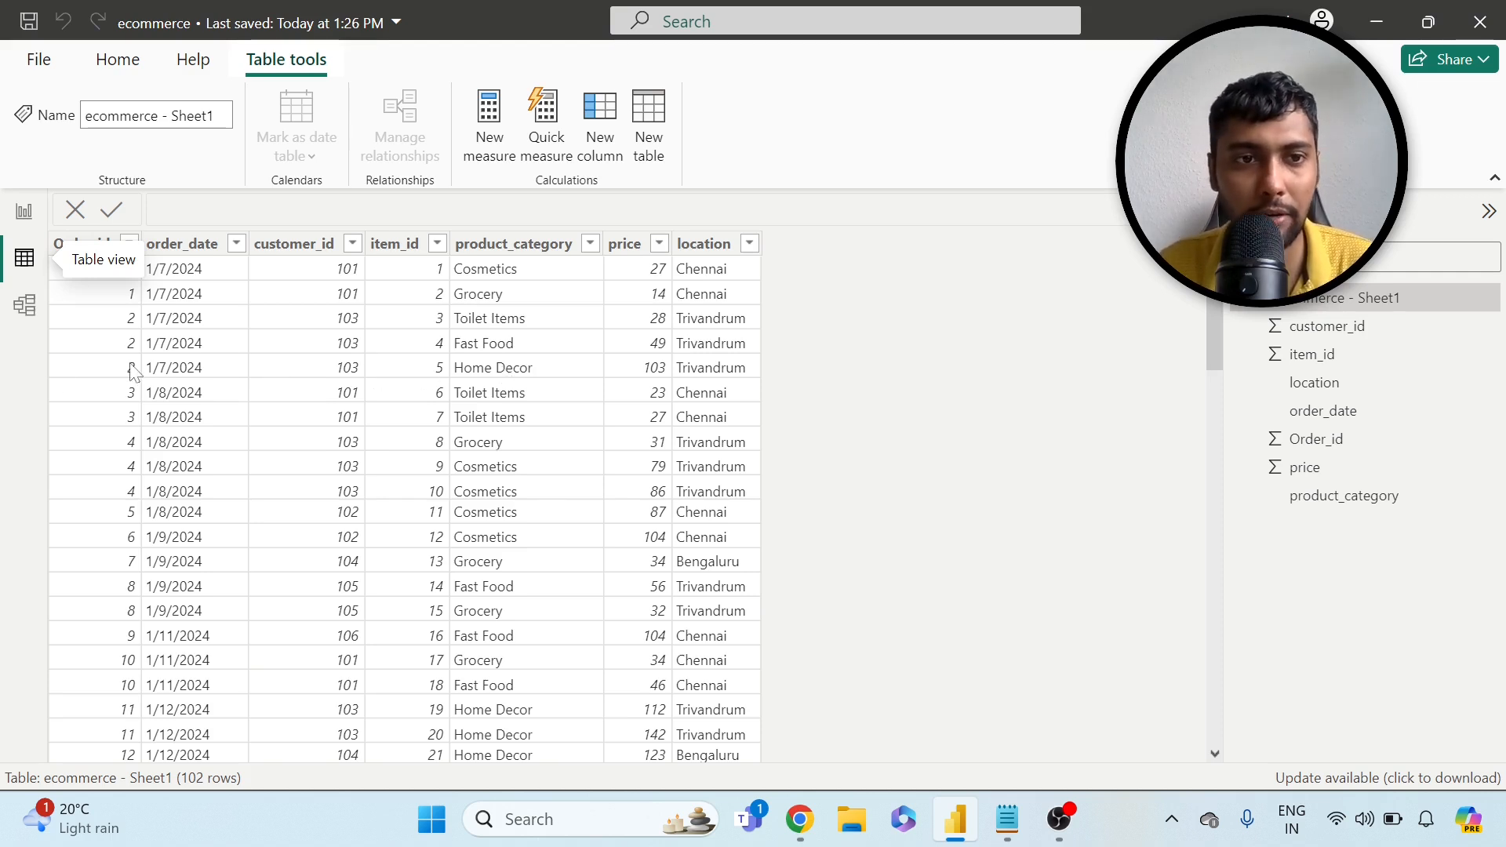
- Add a new Table visual to Page 1 in Report view
click(82, 242)
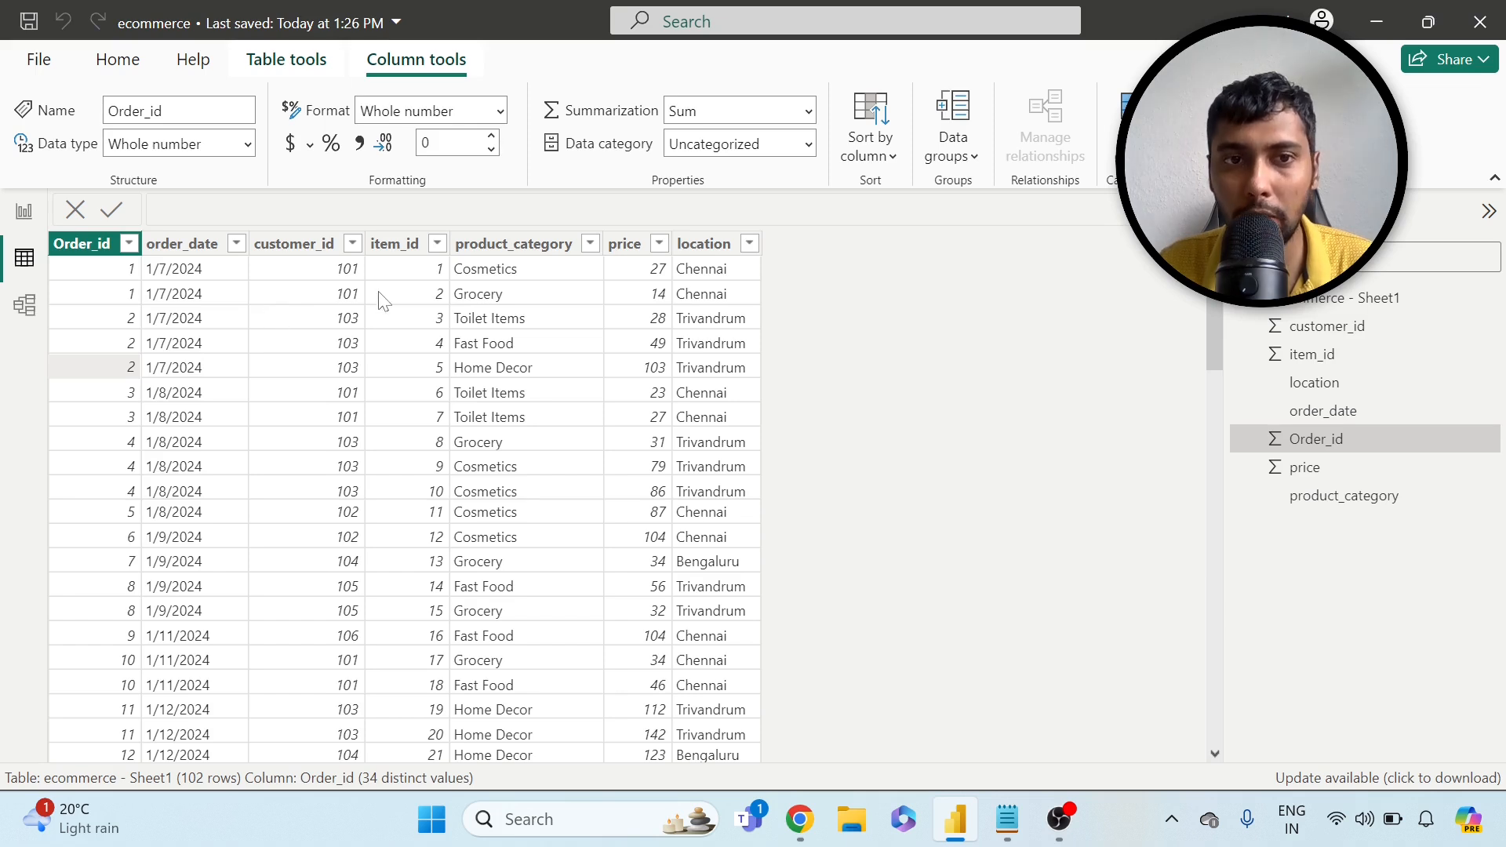
mouse_move(539, 286)
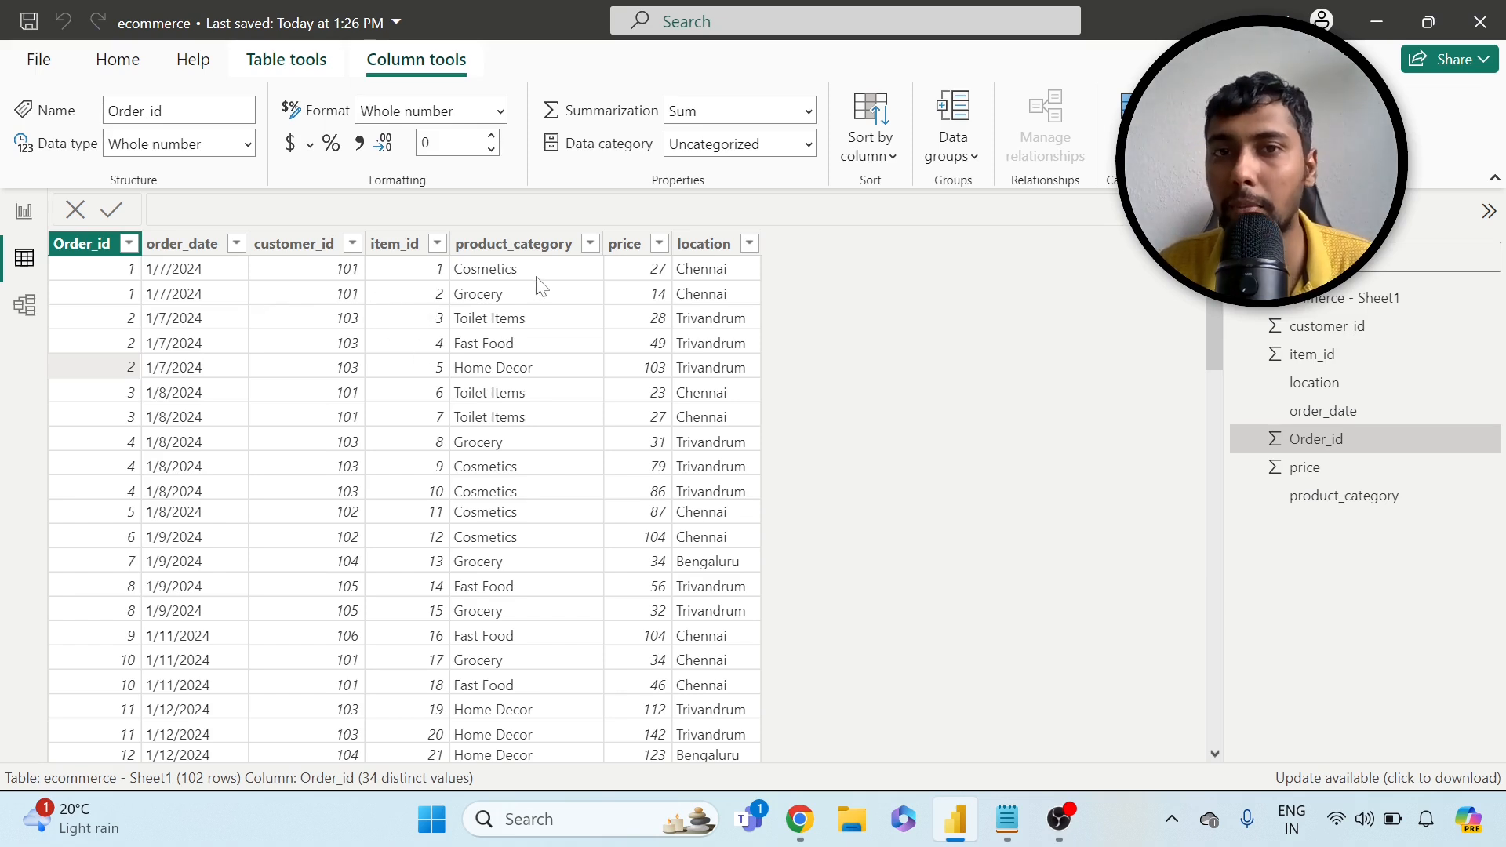
mouse_move(662, 279)
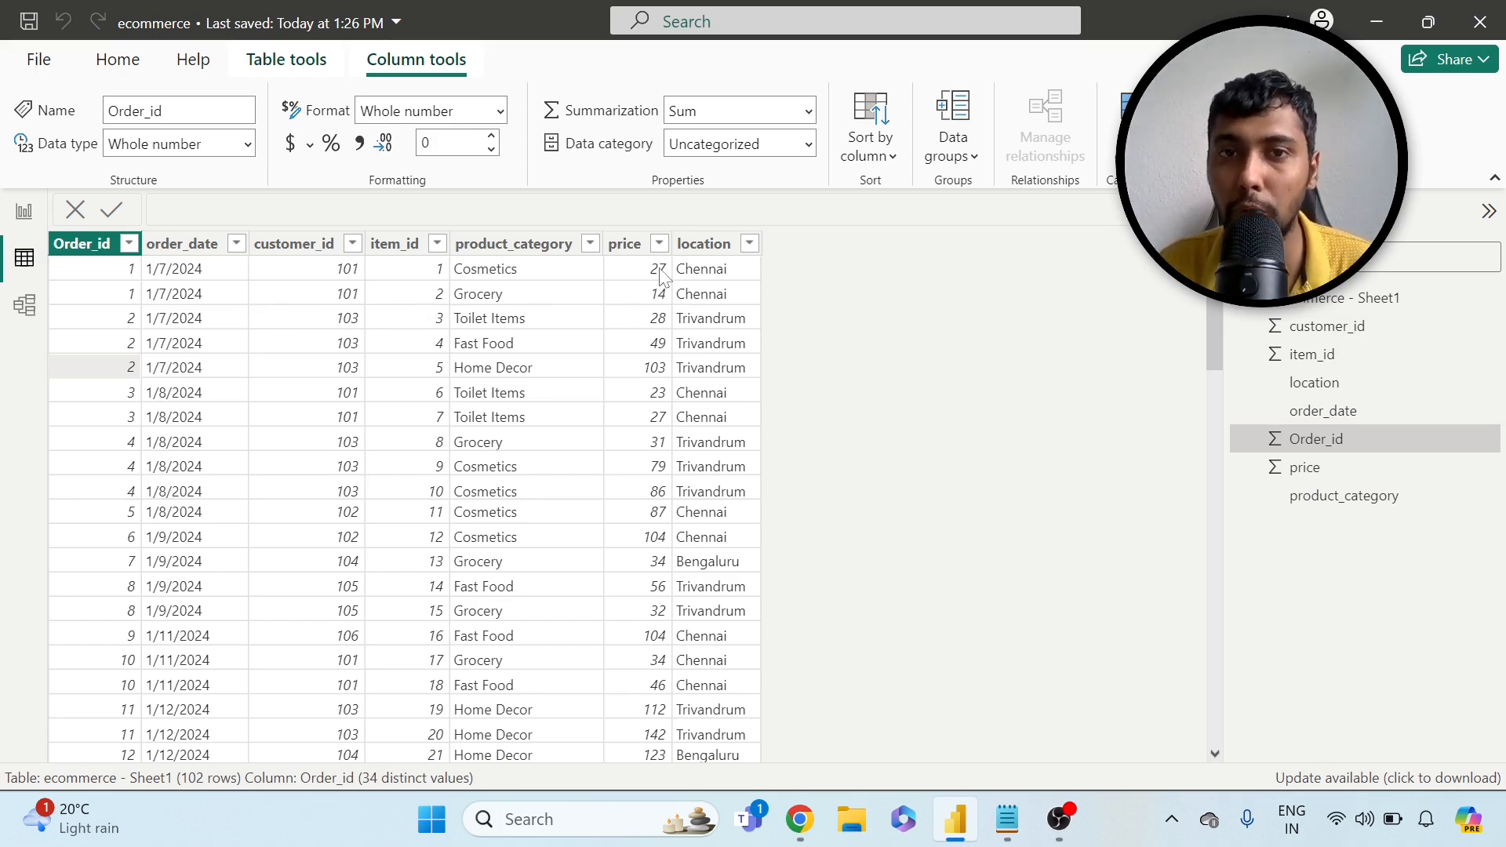
mouse_move(747, 488)
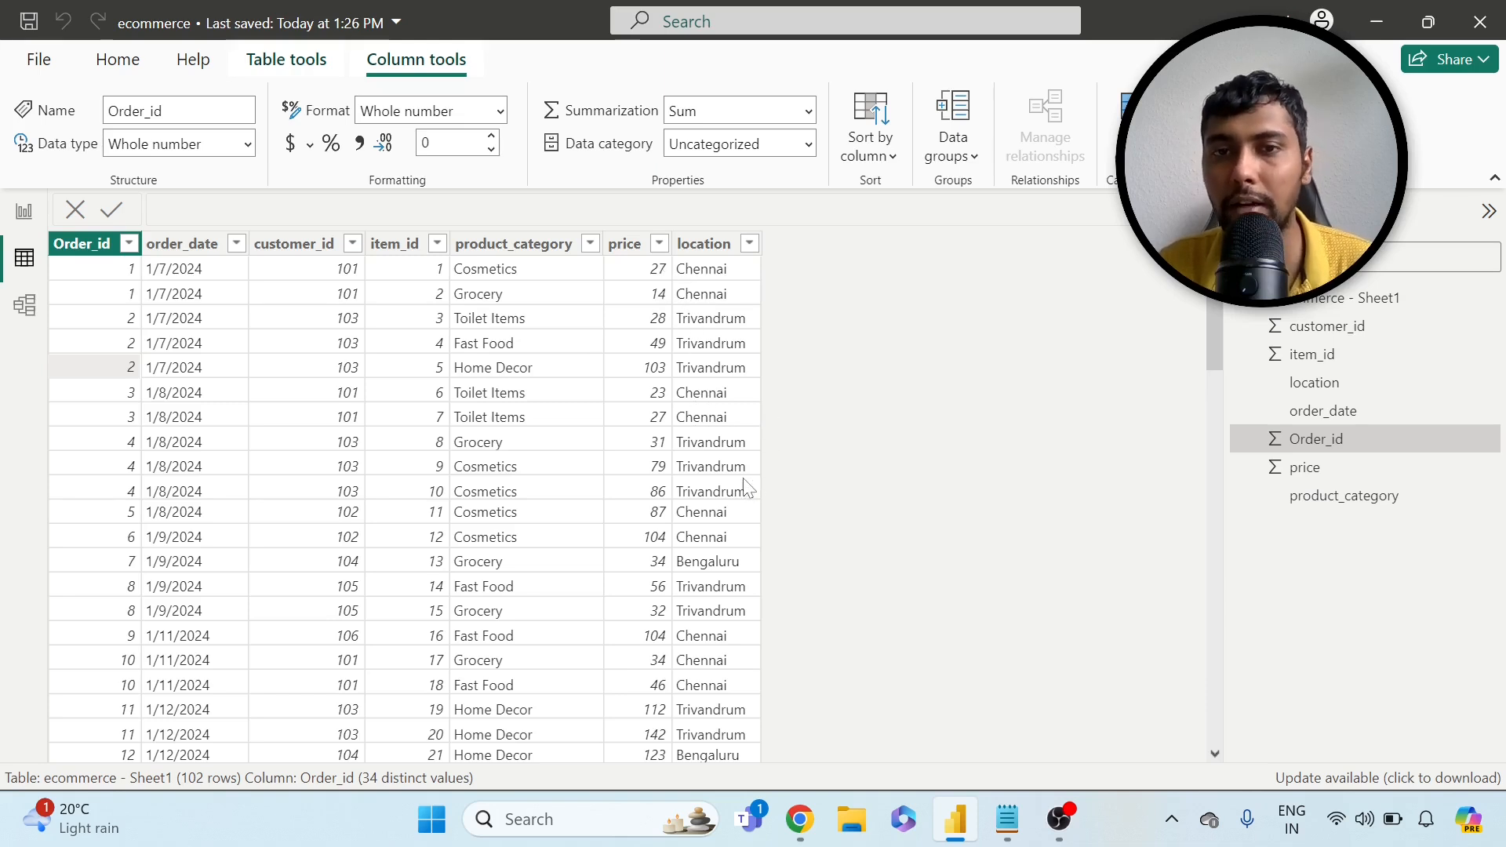
mouse_move(23, 212)
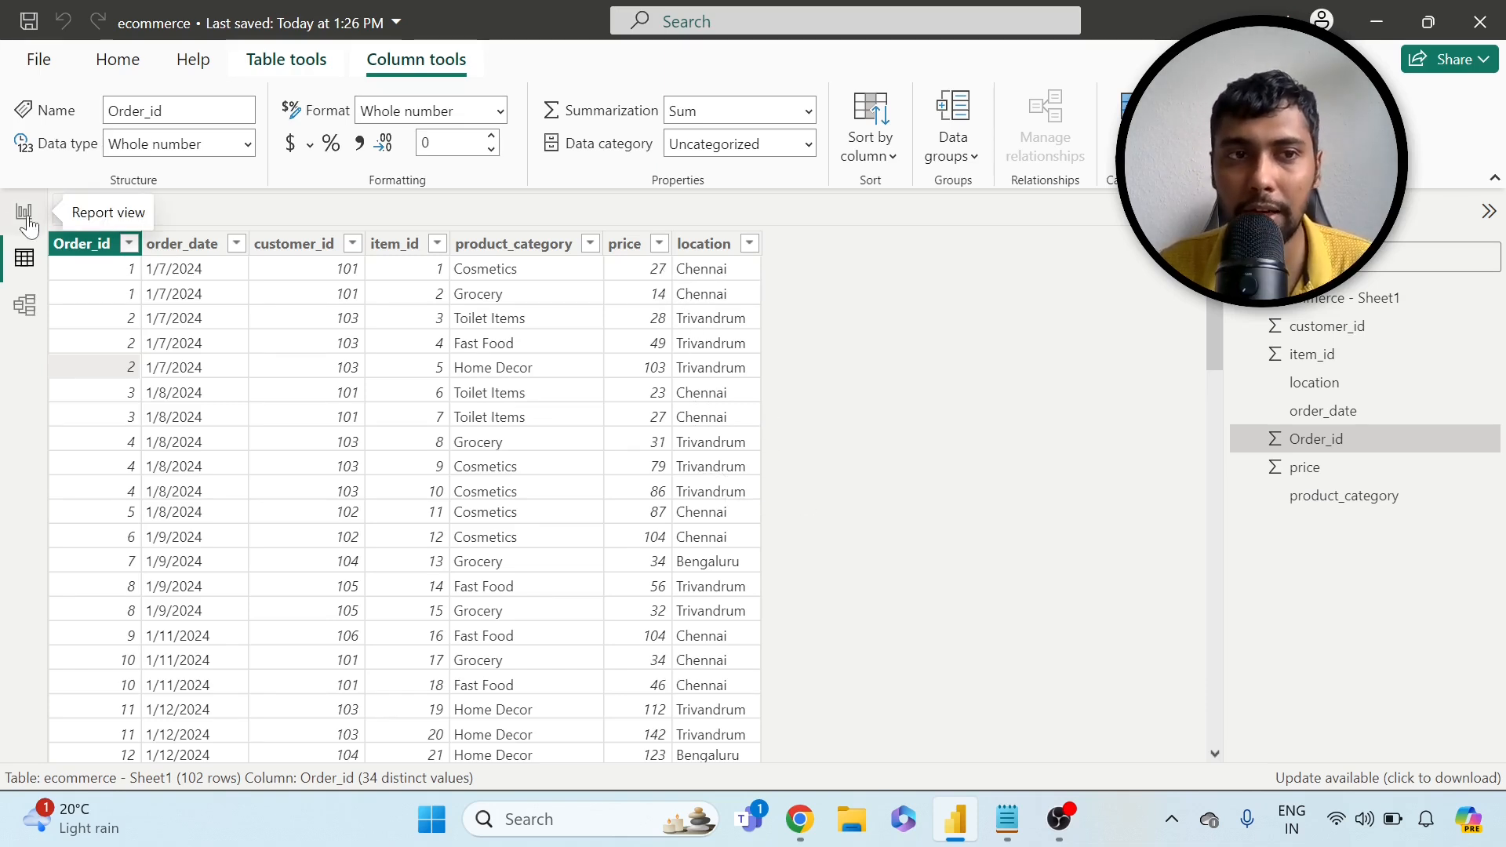
click(24, 214)
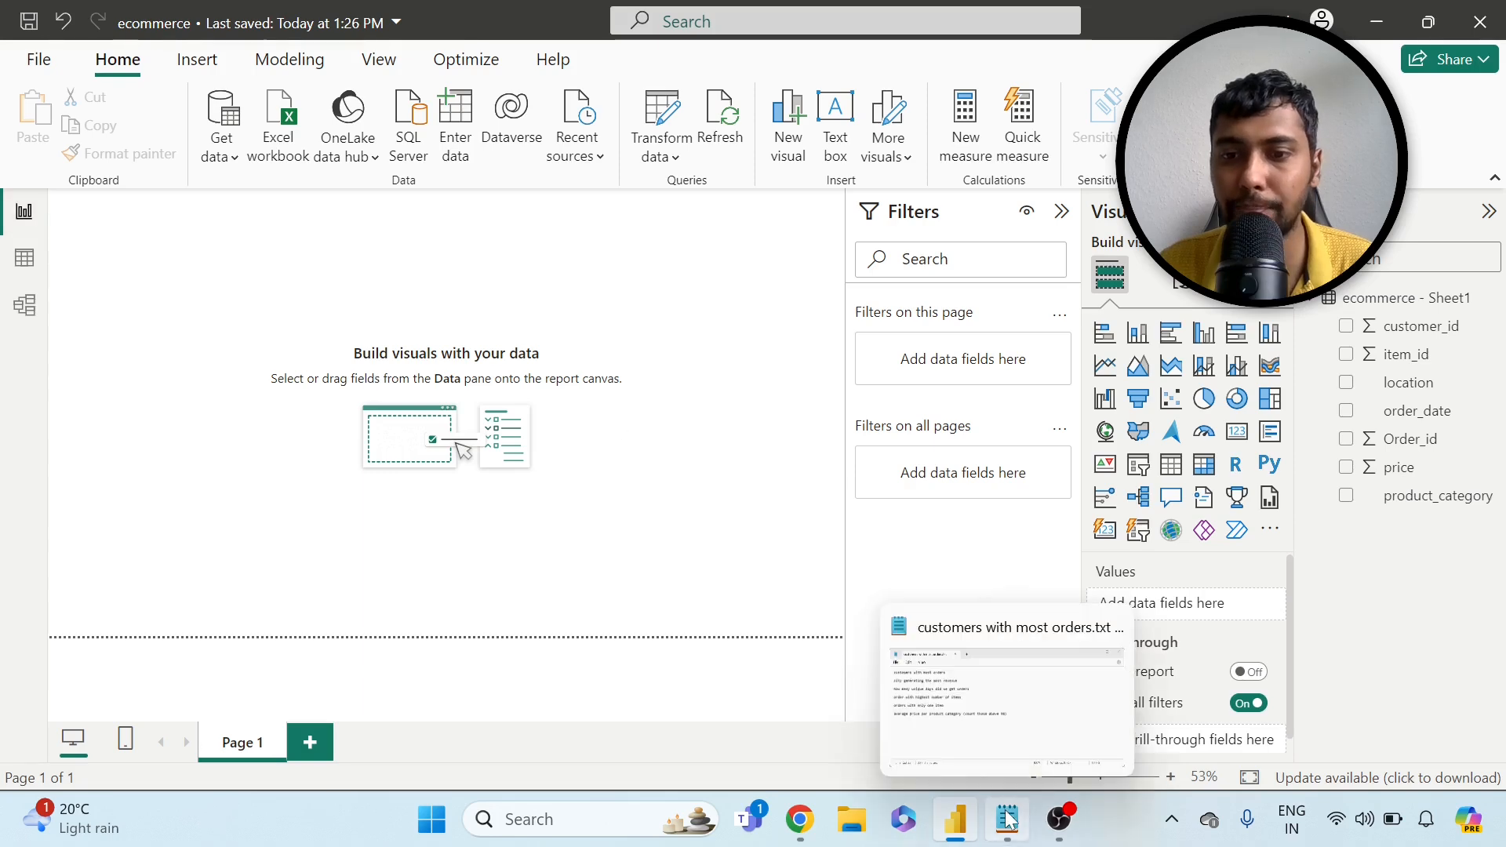
click(1006, 692)
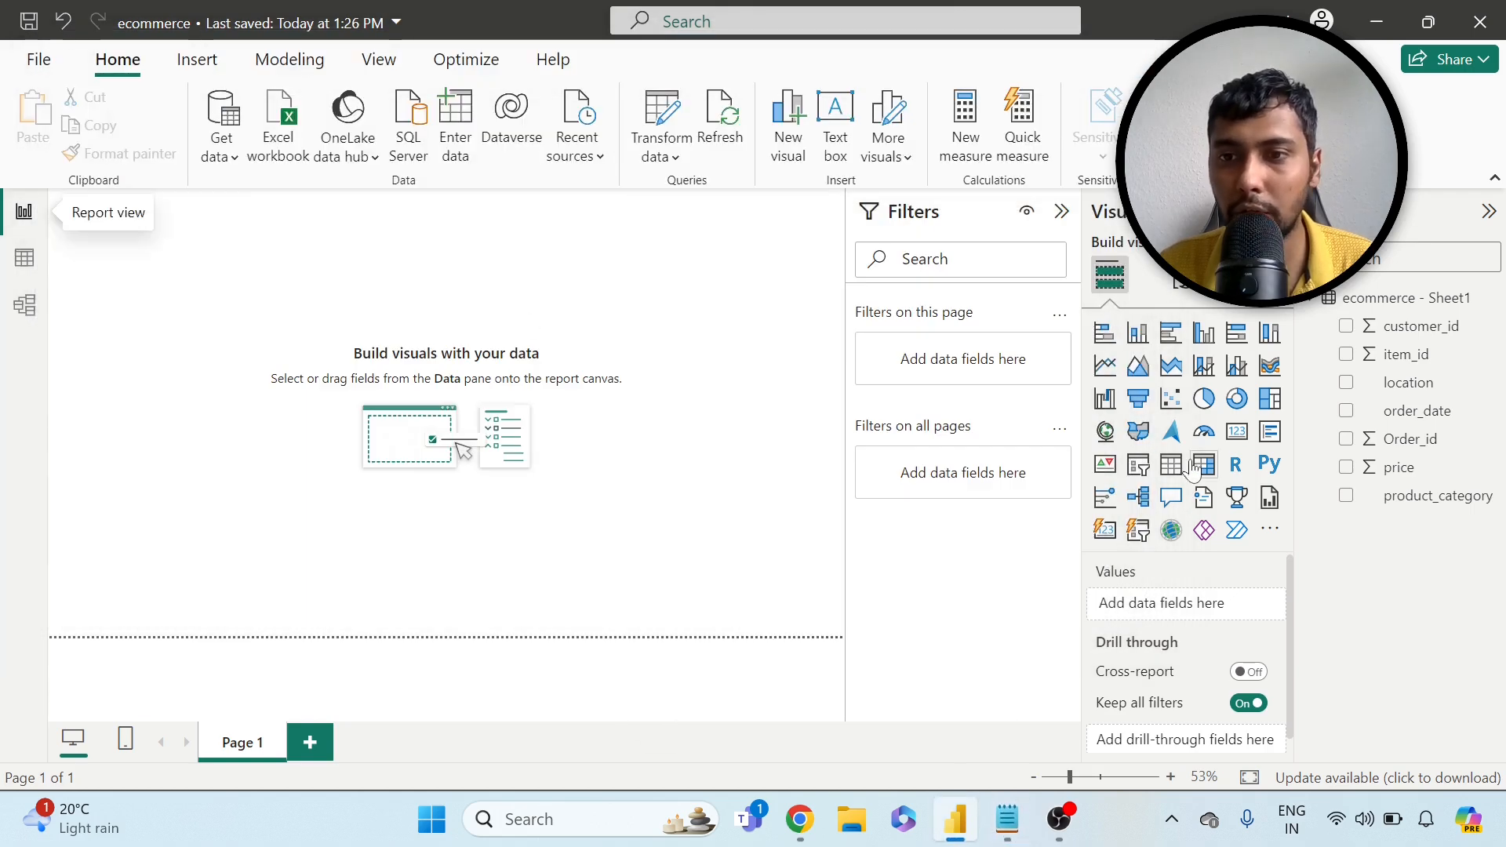
click(1204, 465)
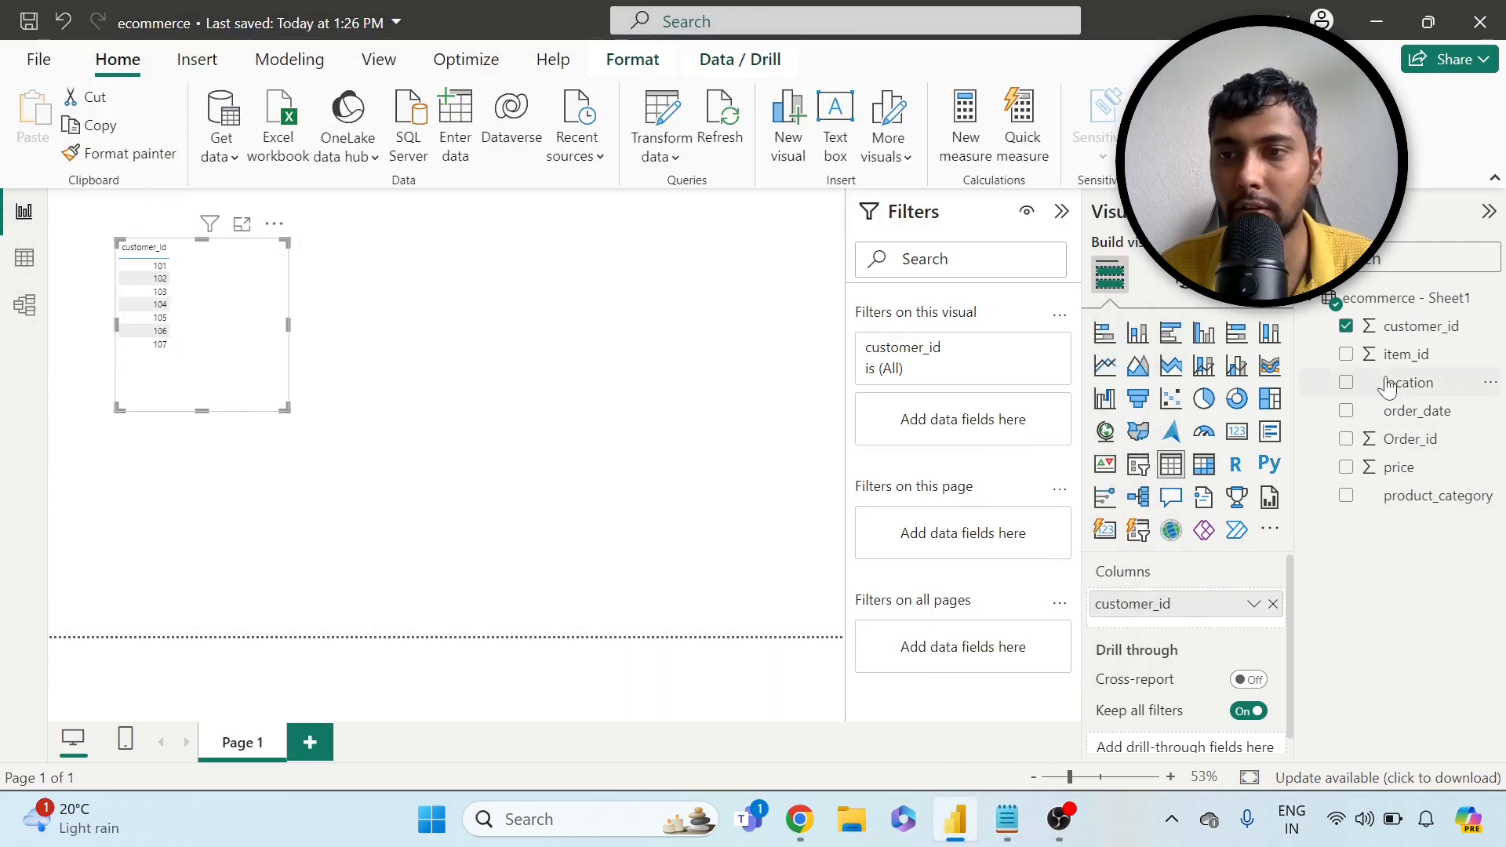
- Add Order_id to the customer table as Count (Distinct), totalling 34, then view the data rows
click(1346, 440)
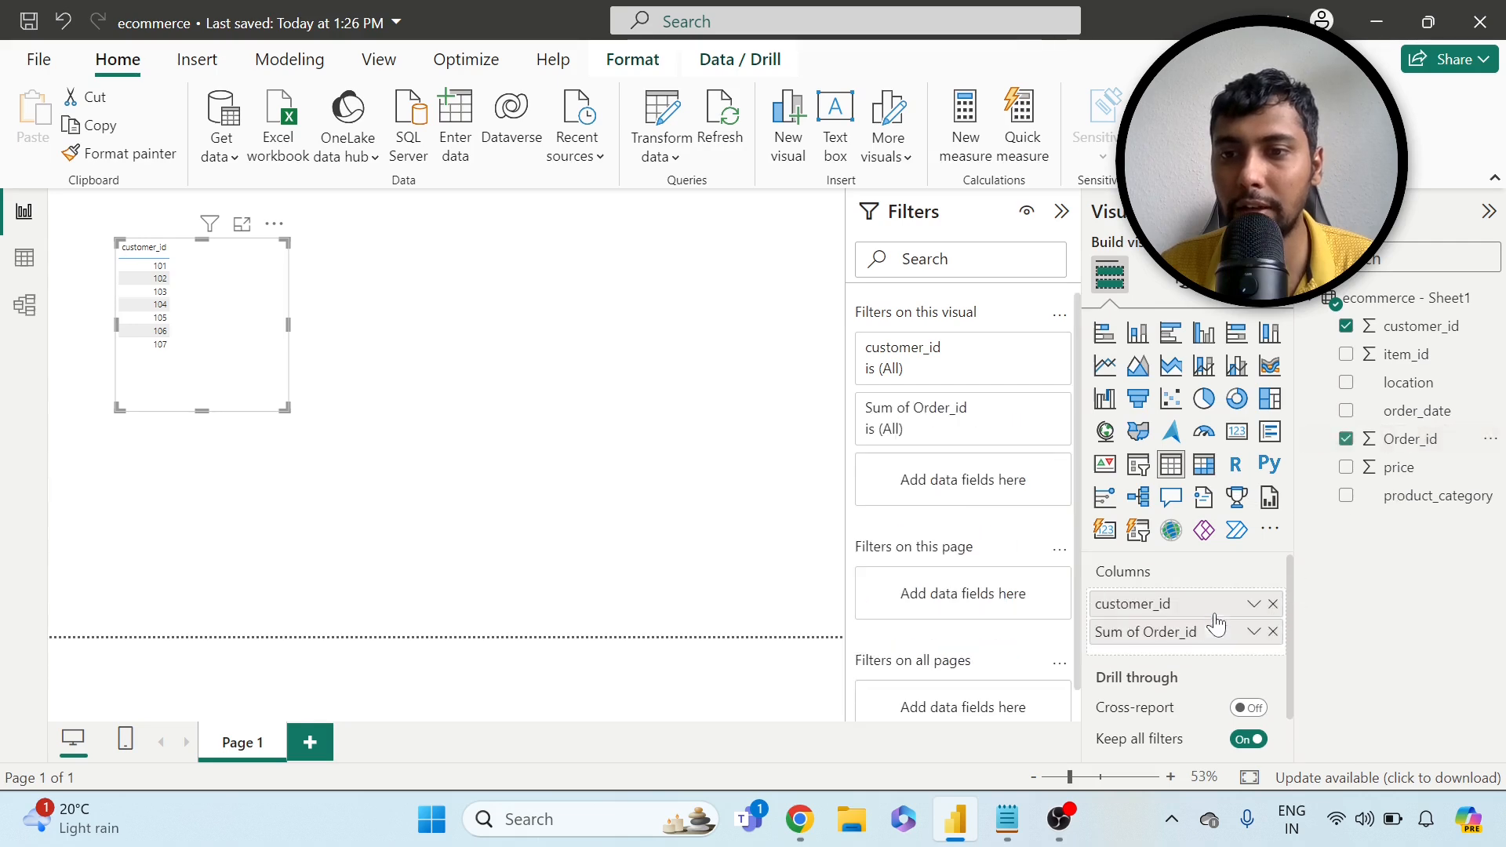
click(1254, 632)
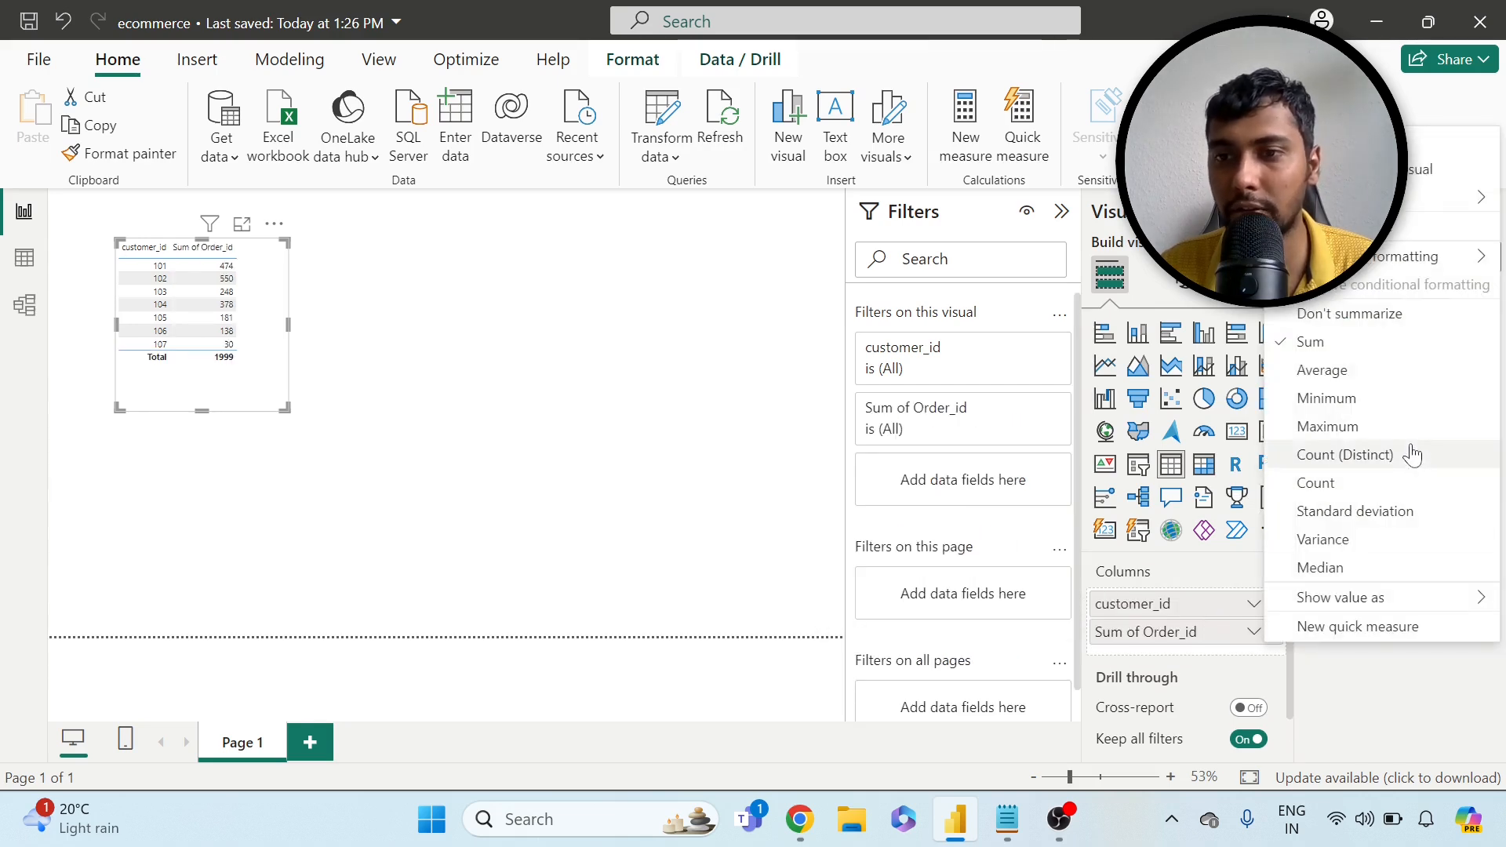
click(1316, 482)
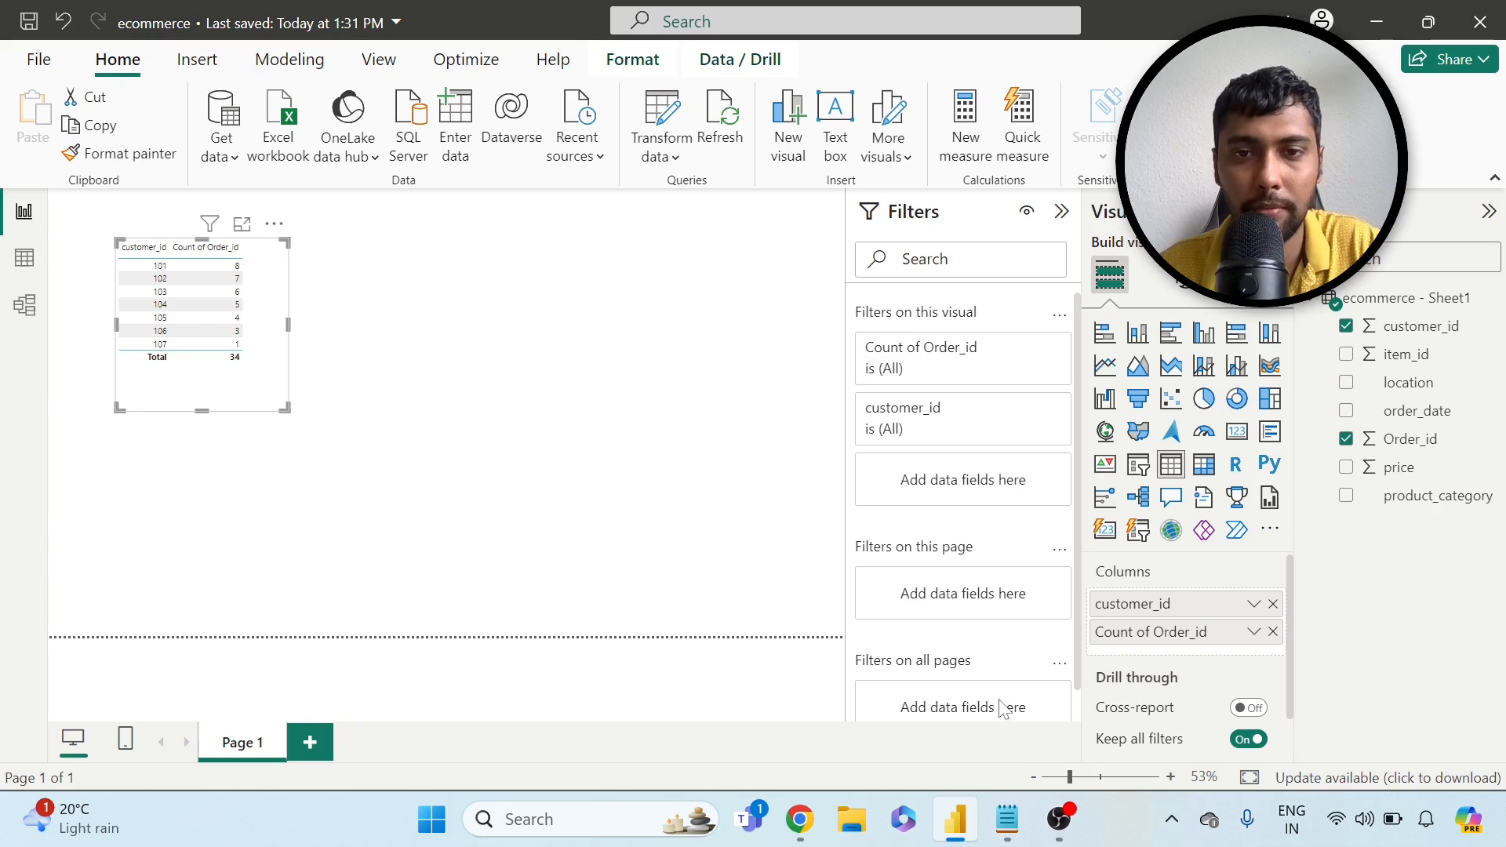
click(1006, 819)
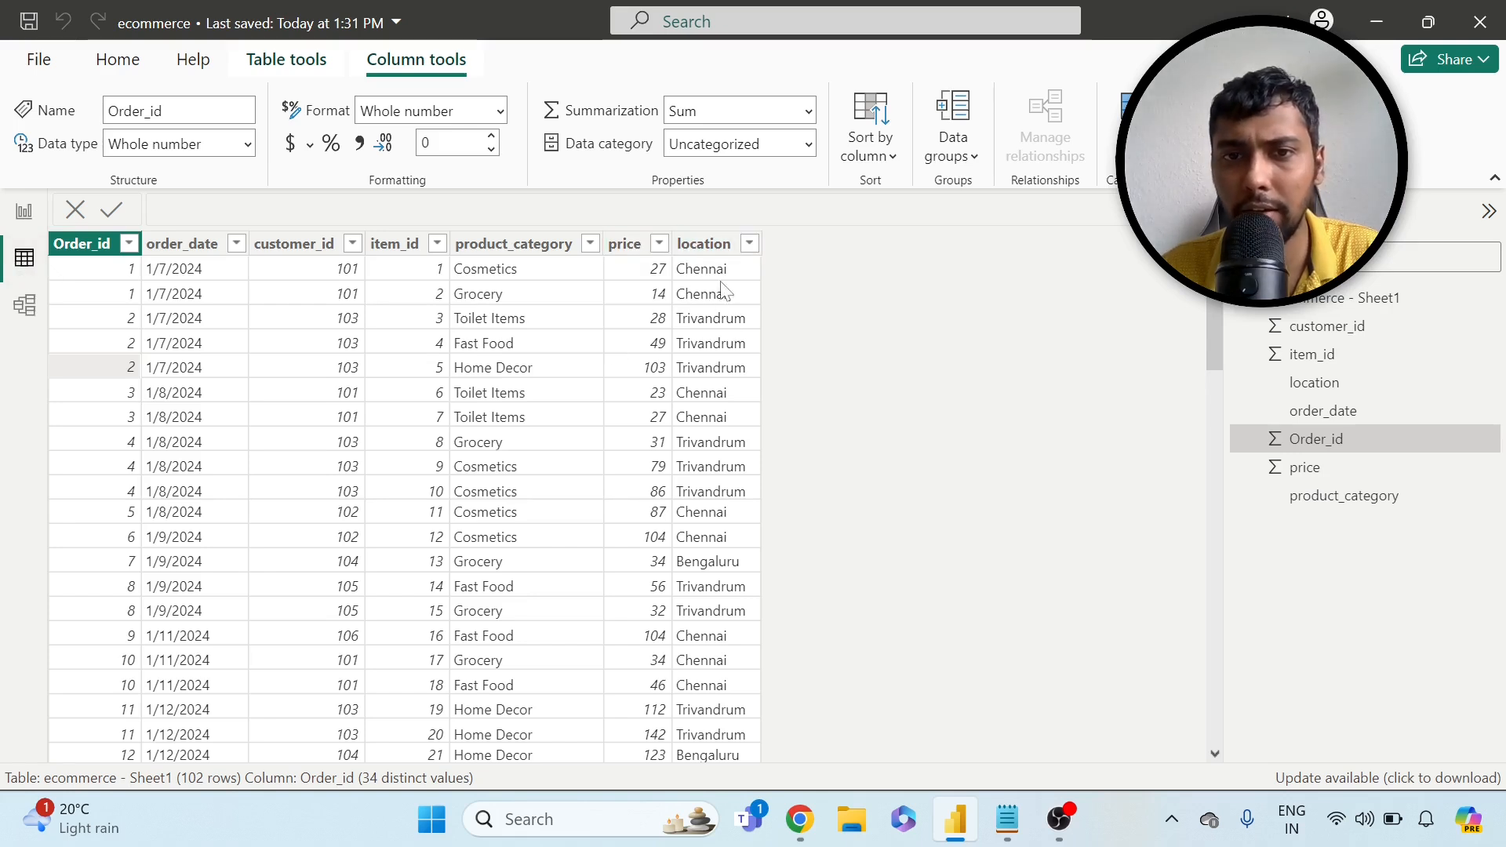
mouse_move(21, 212)
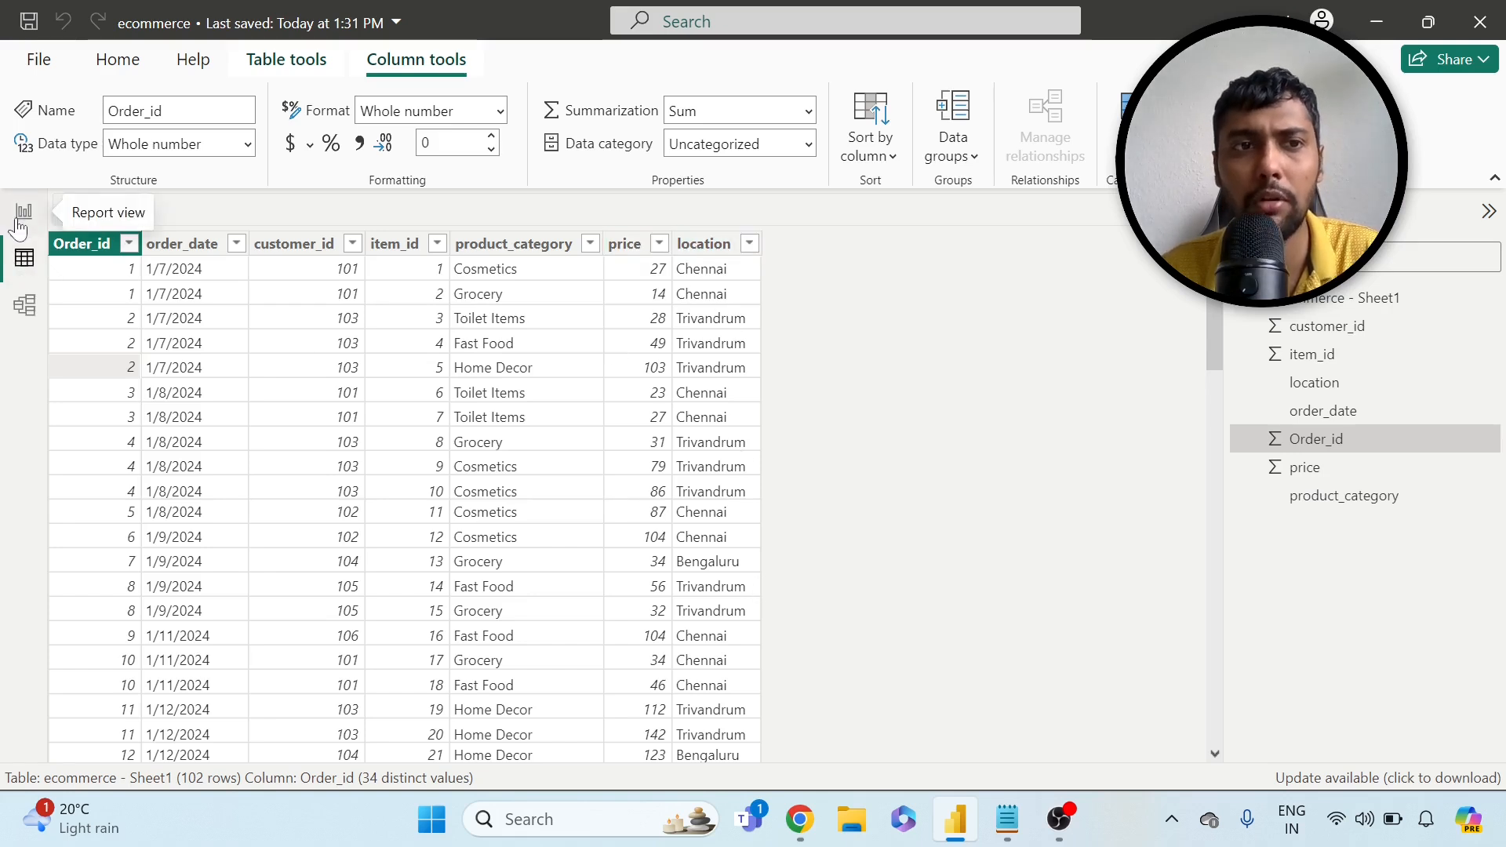
- Add a second Table visual with the location field
click(22, 212)
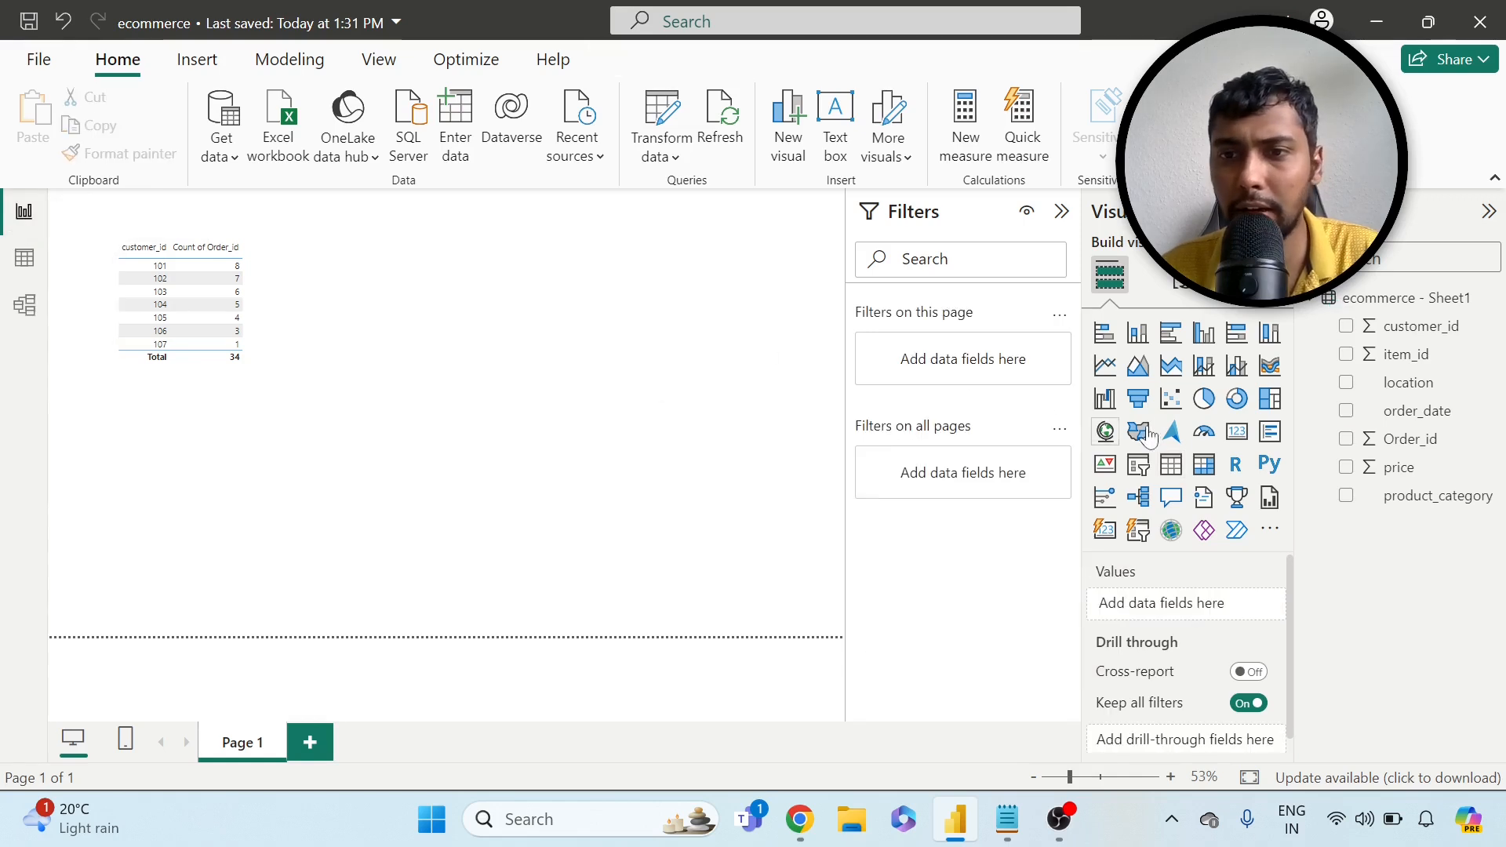
click(1170, 465)
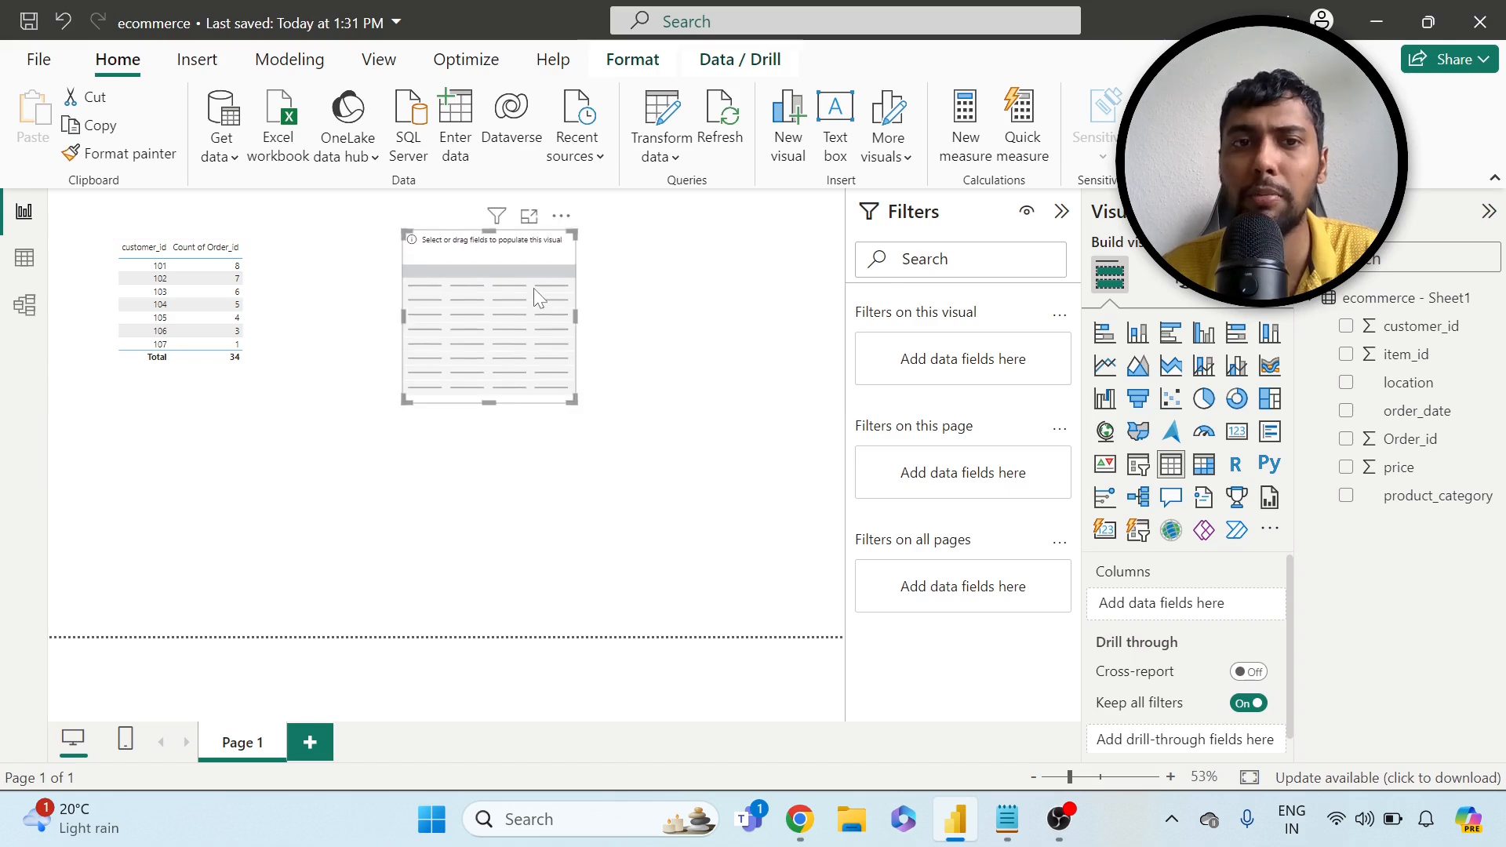
mouse_move(1426, 382)
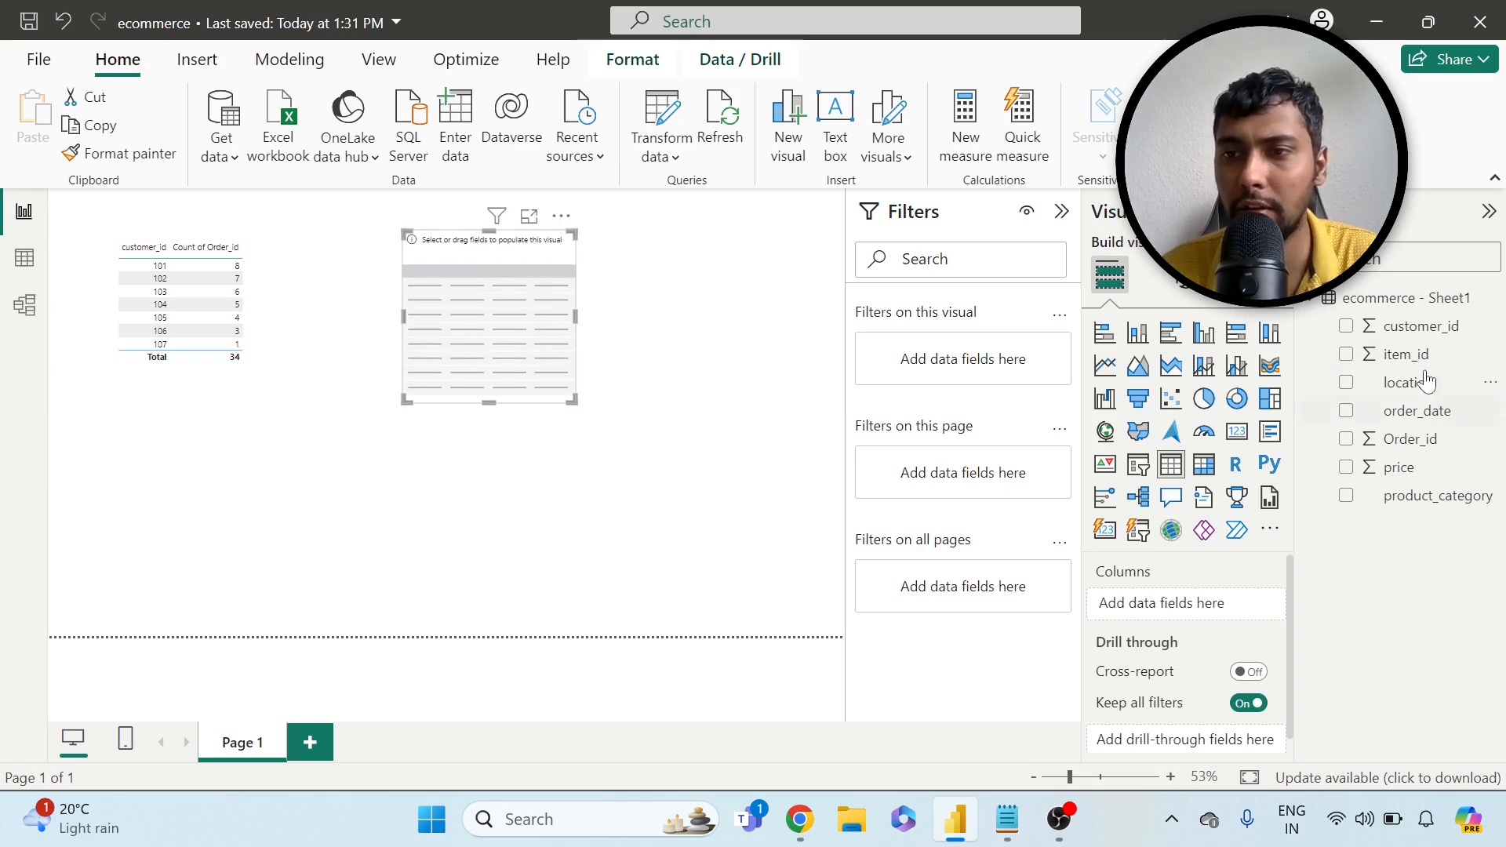
mouse_move(1407, 383)
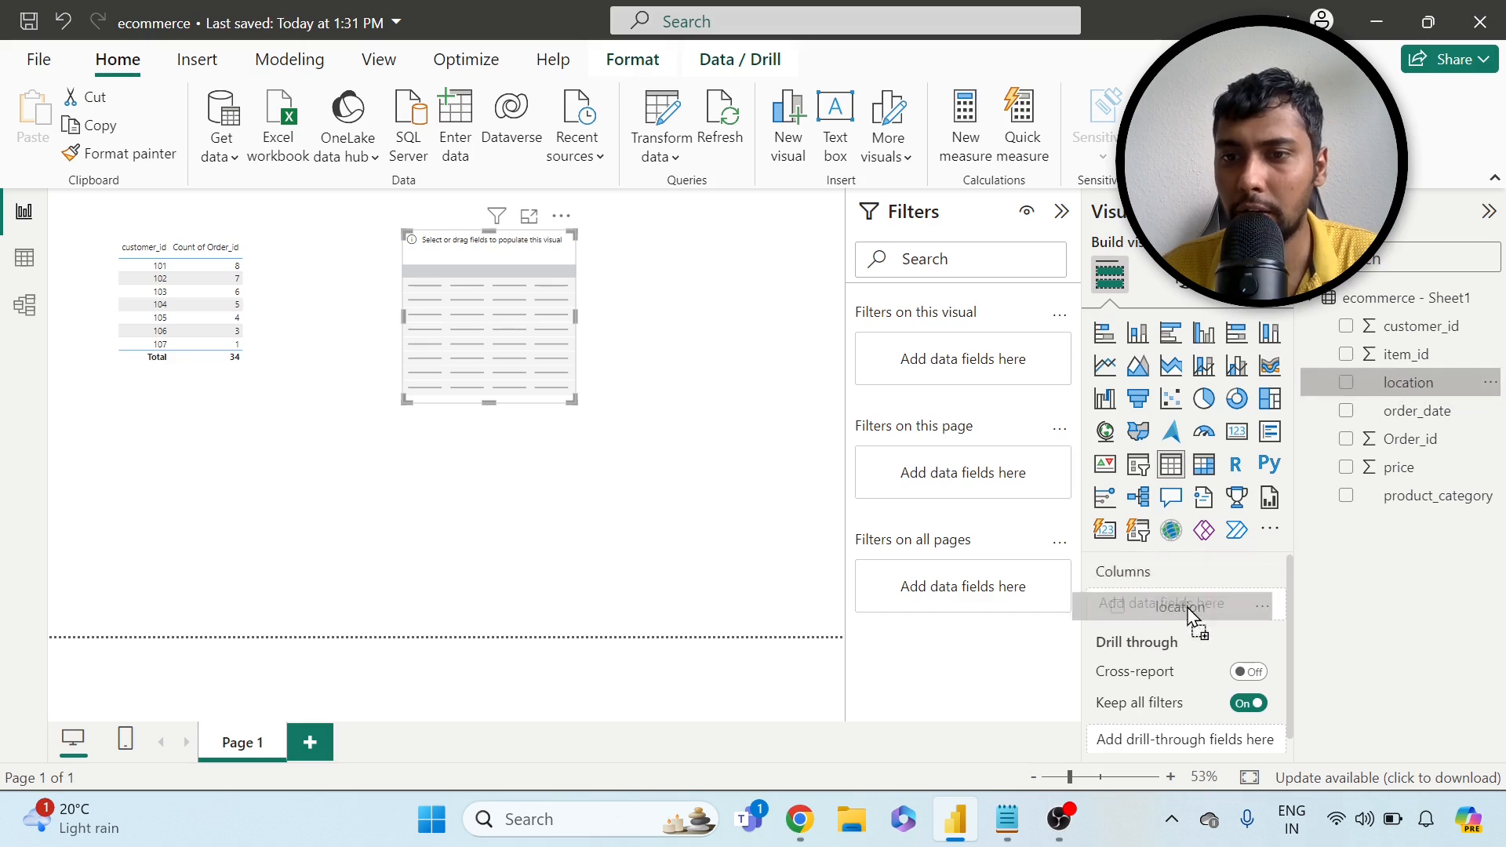
click(1347, 381)
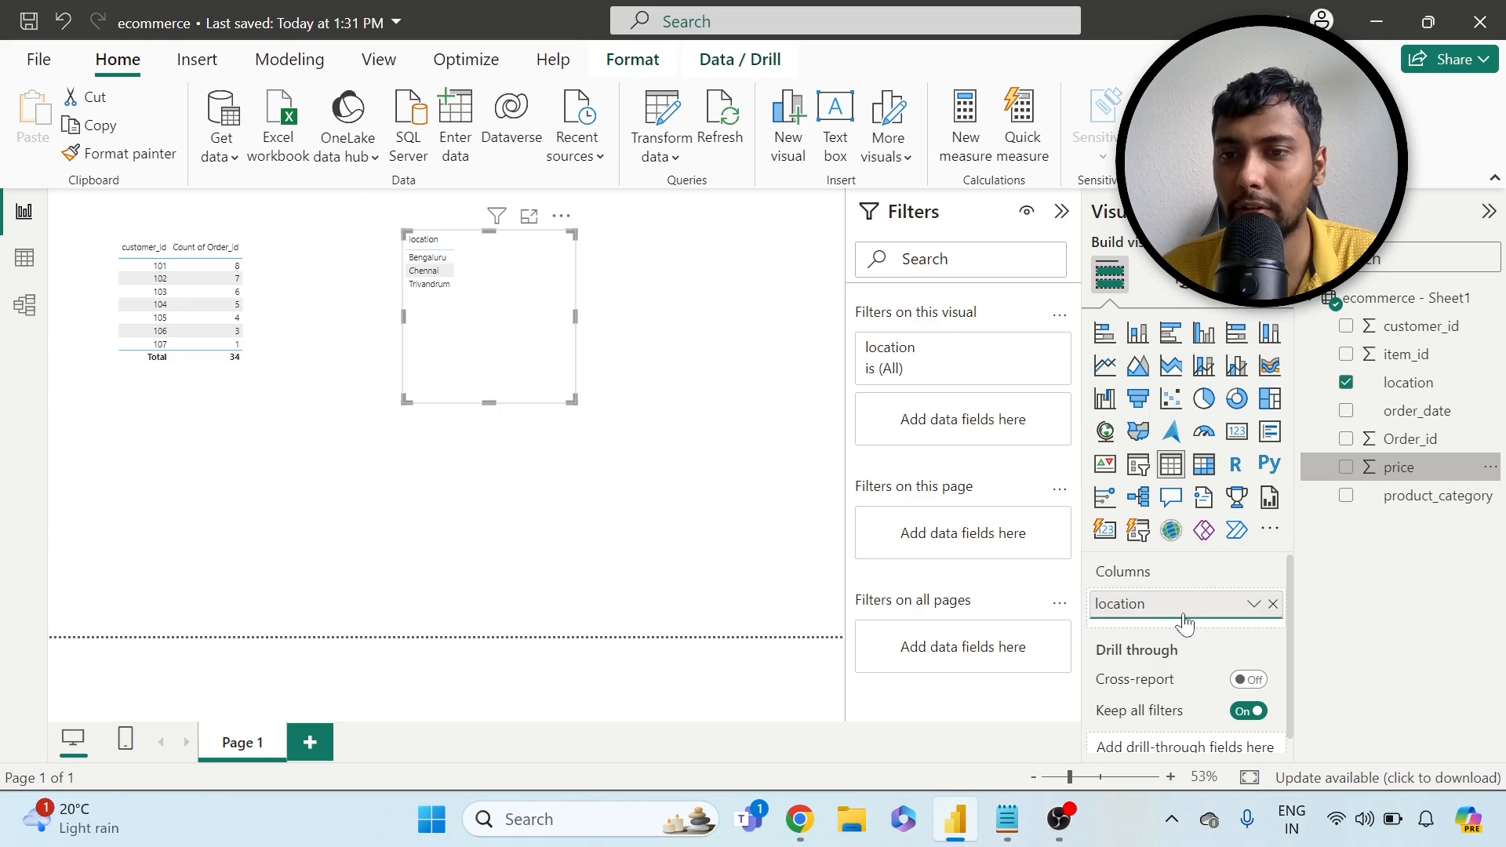
- Add Sum of price and sort locations descending, Chennai highest at 2754 of 5644
click(1346, 468)
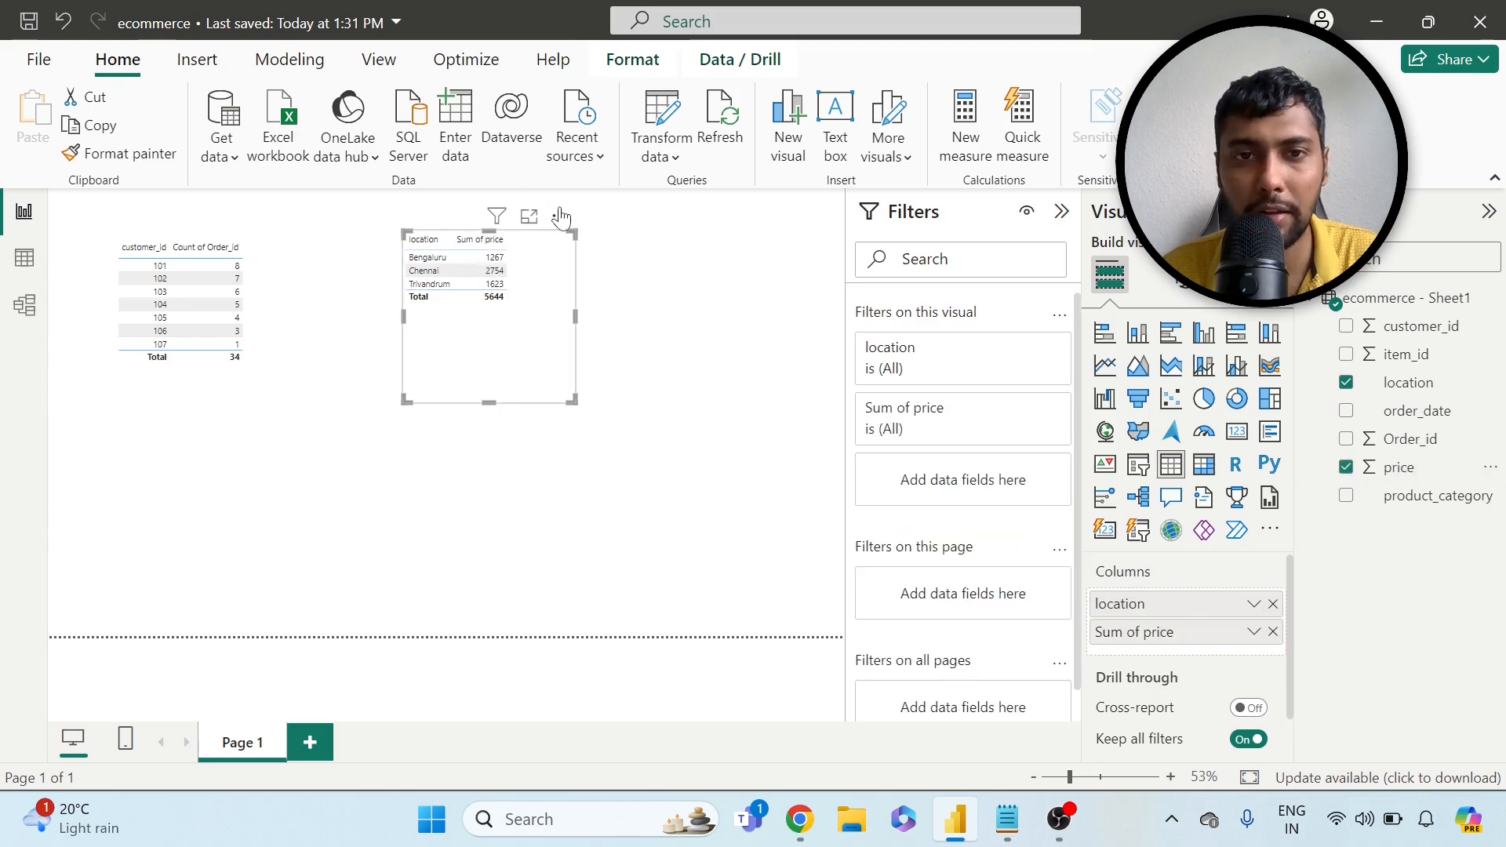
click(562, 215)
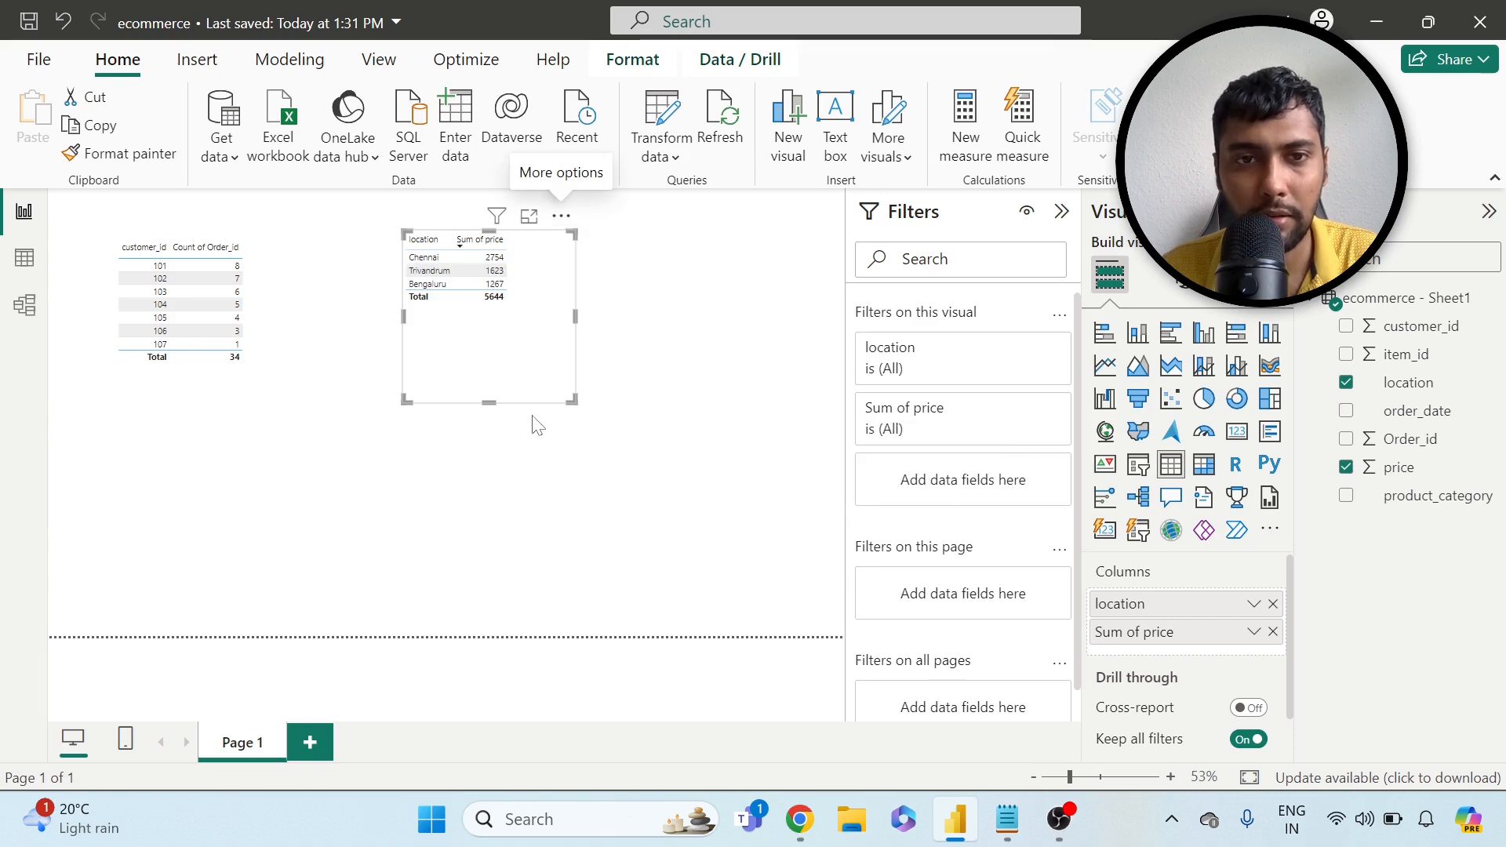
mouse_move(527, 291)
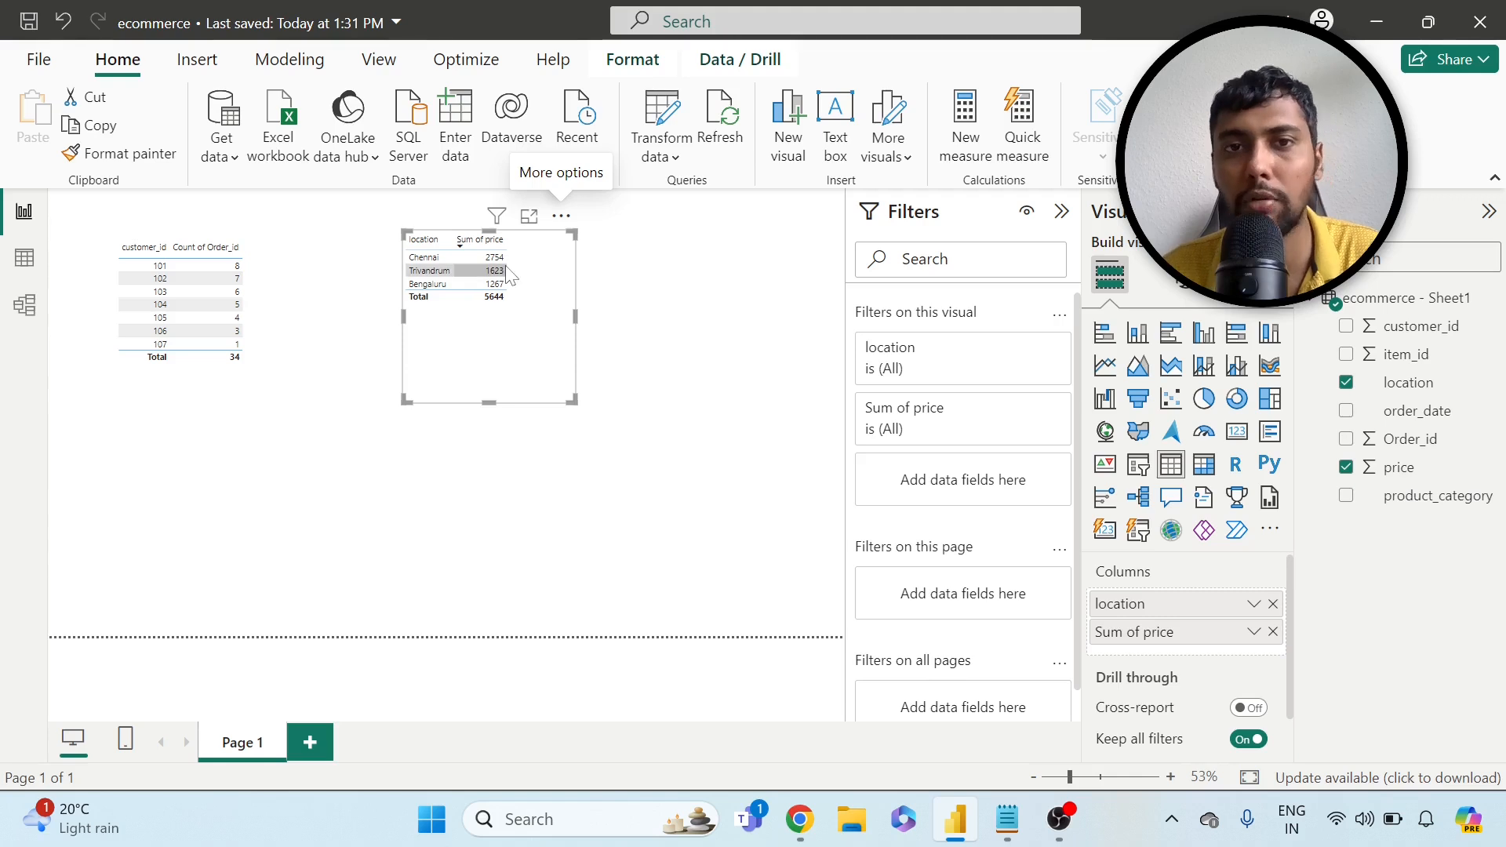
mouse_move(493, 345)
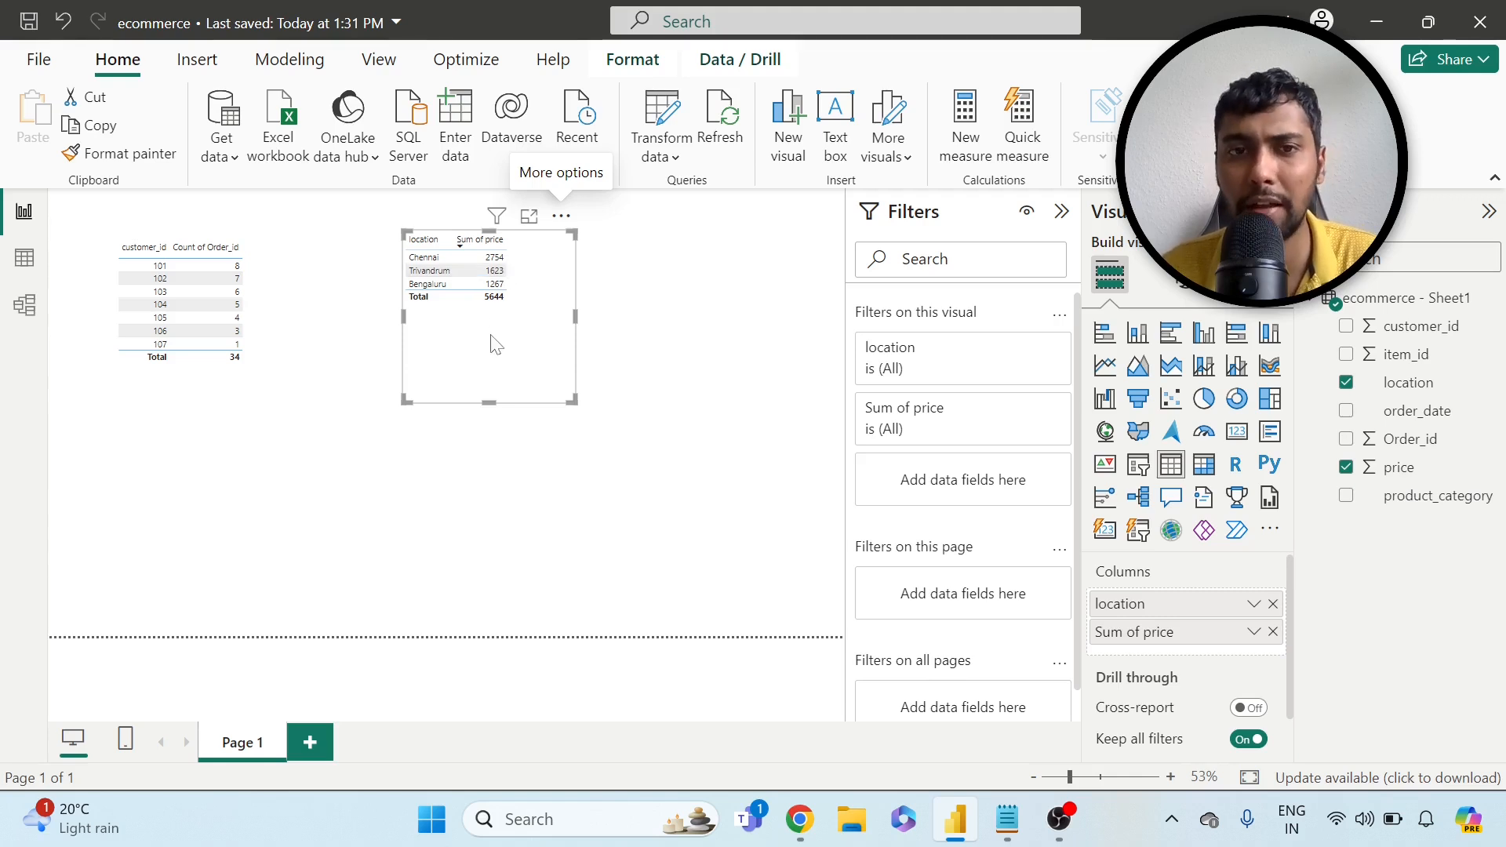
mouse_move(436, 418)
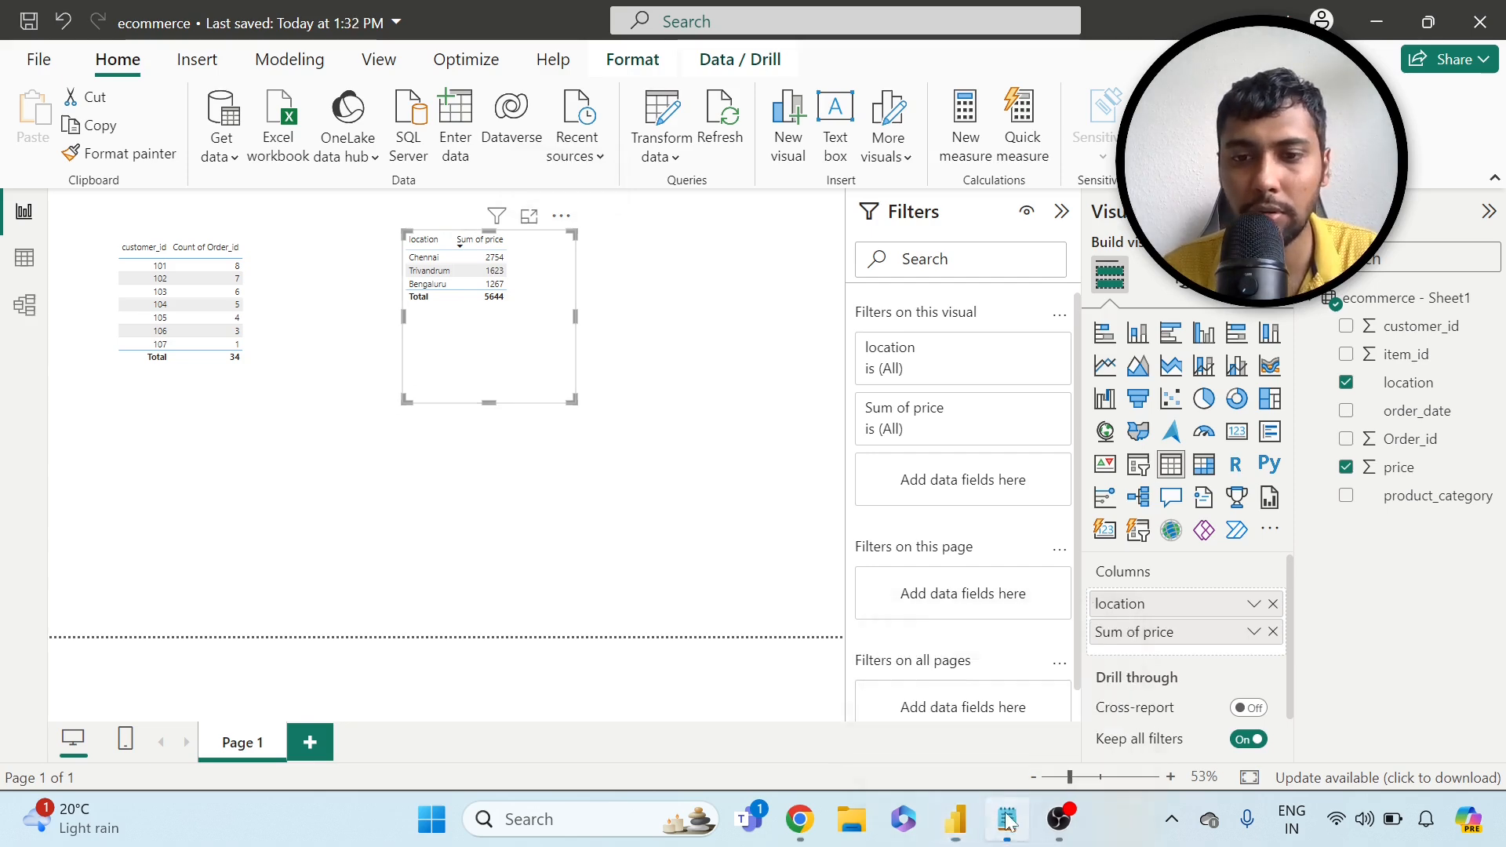
click(1006, 820)
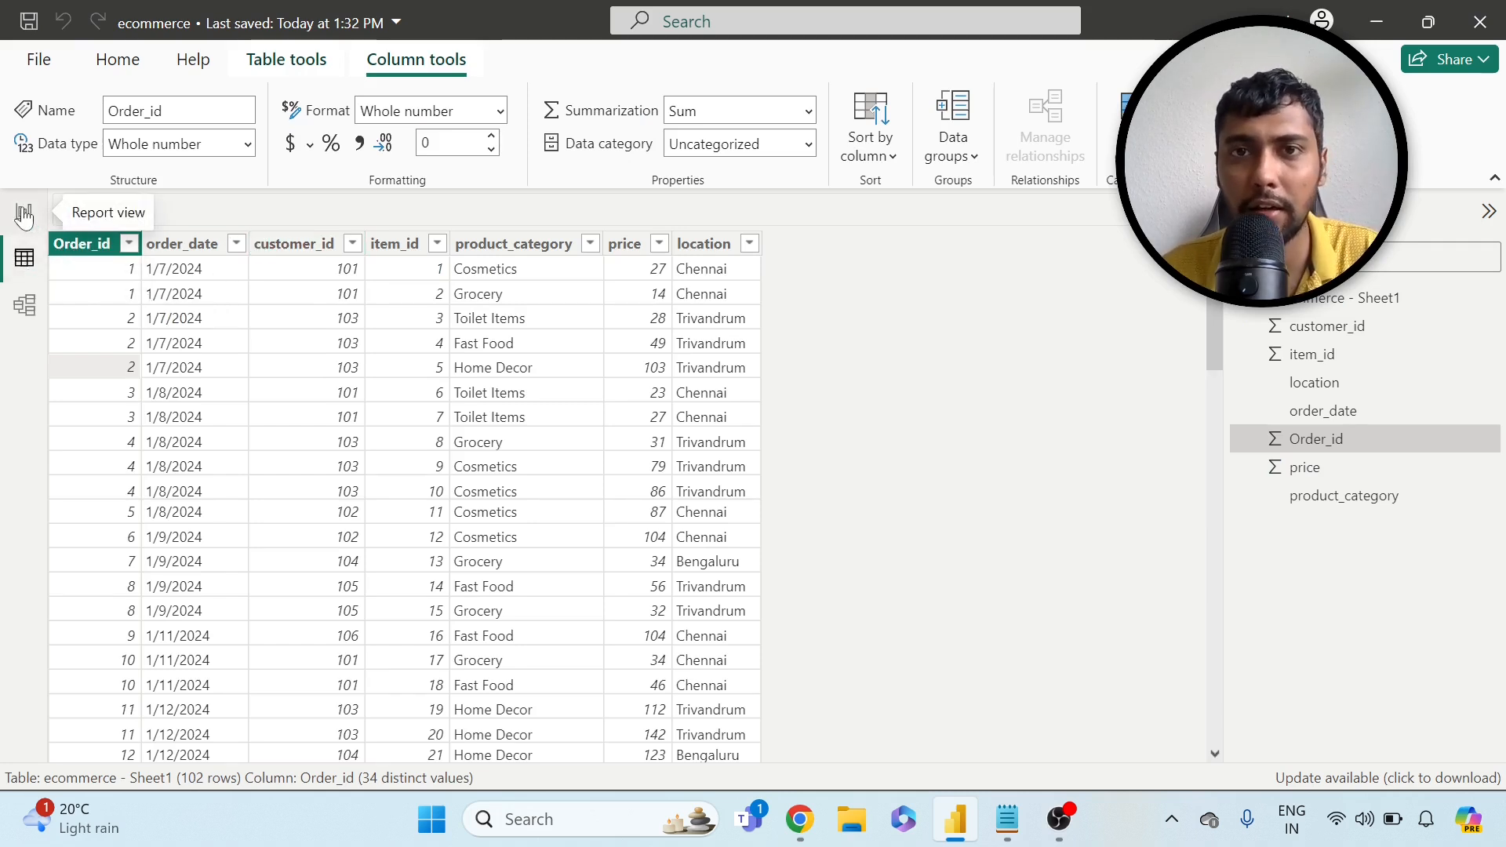
- Add a Card visual showing Count of order_date, 16, below the two tables
click(22, 210)
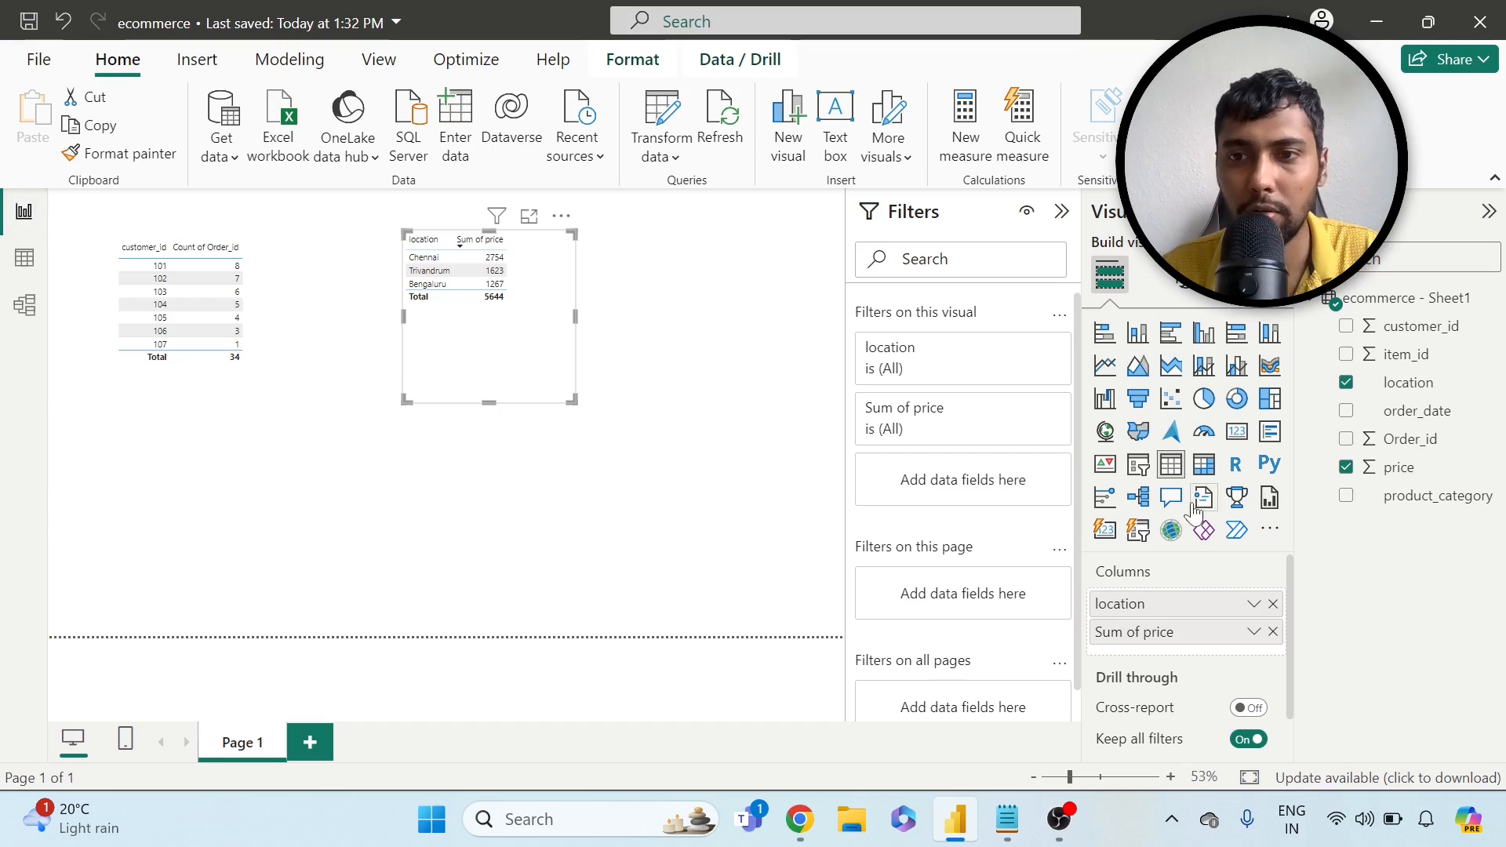
mouse_move(1236, 430)
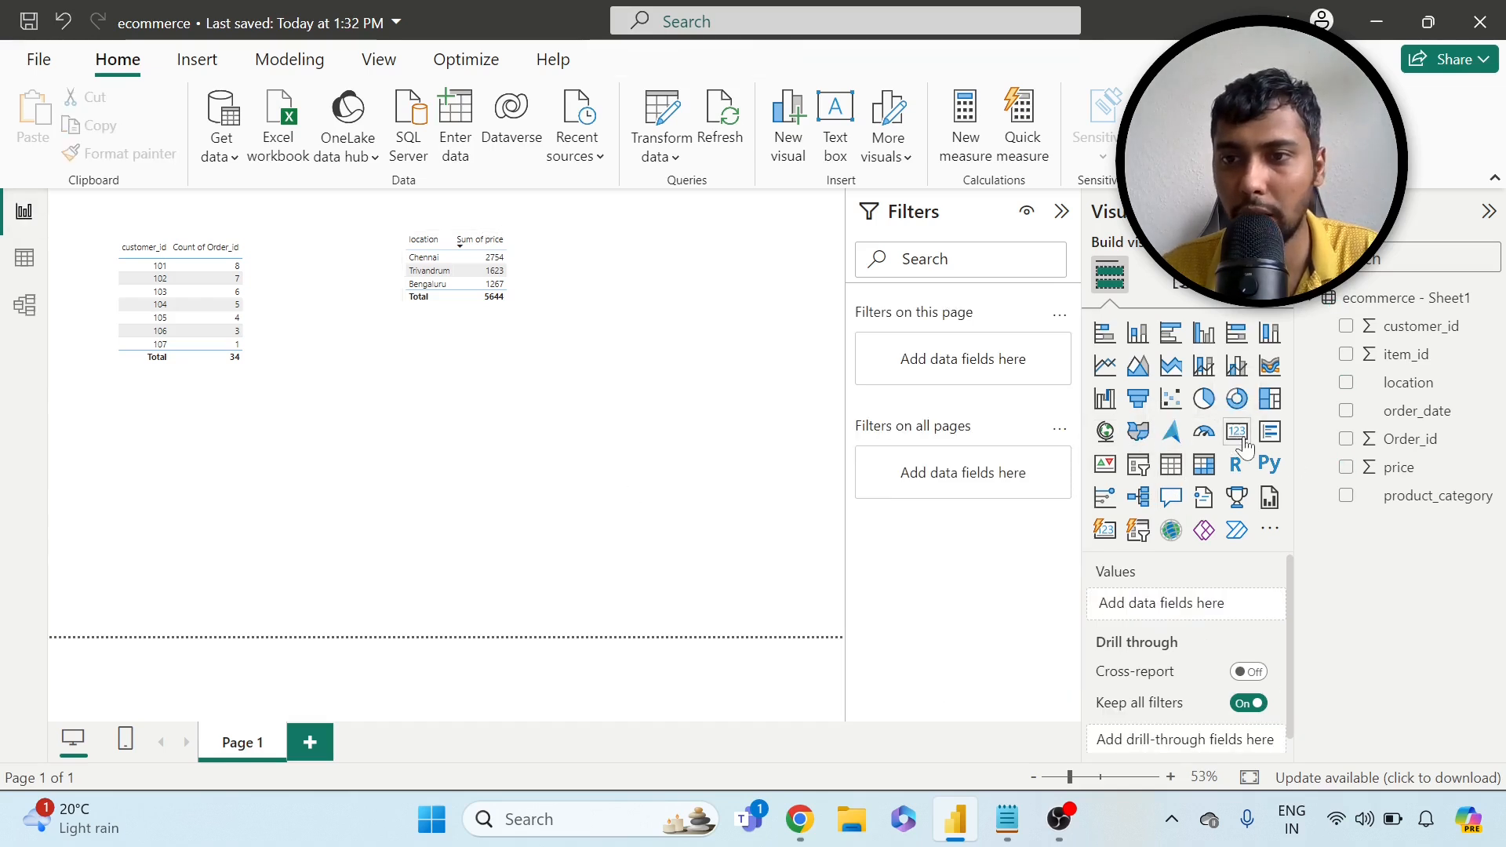
click(1237, 430)
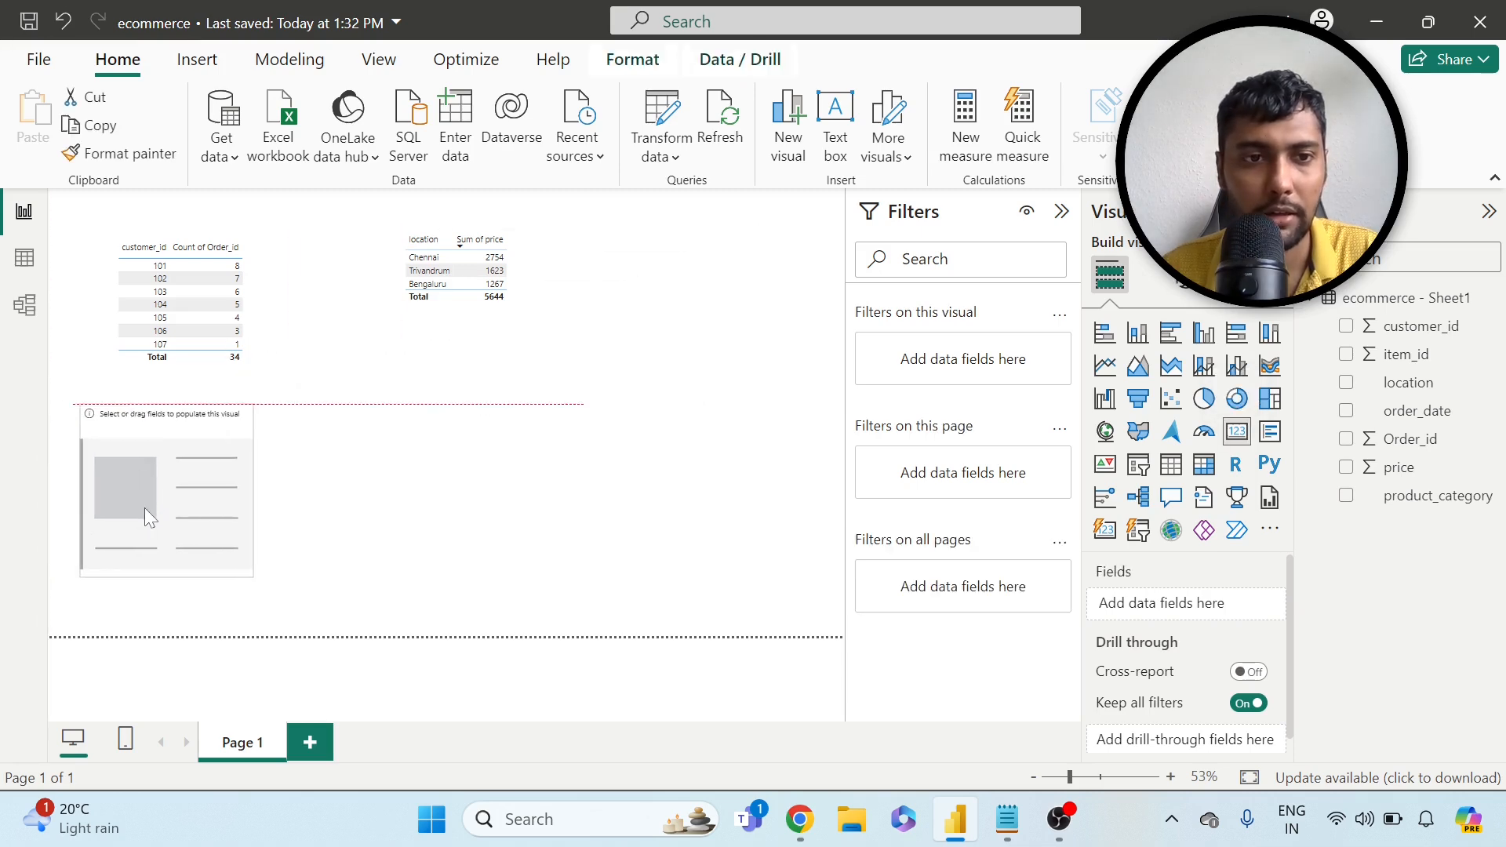
click(163, 489)
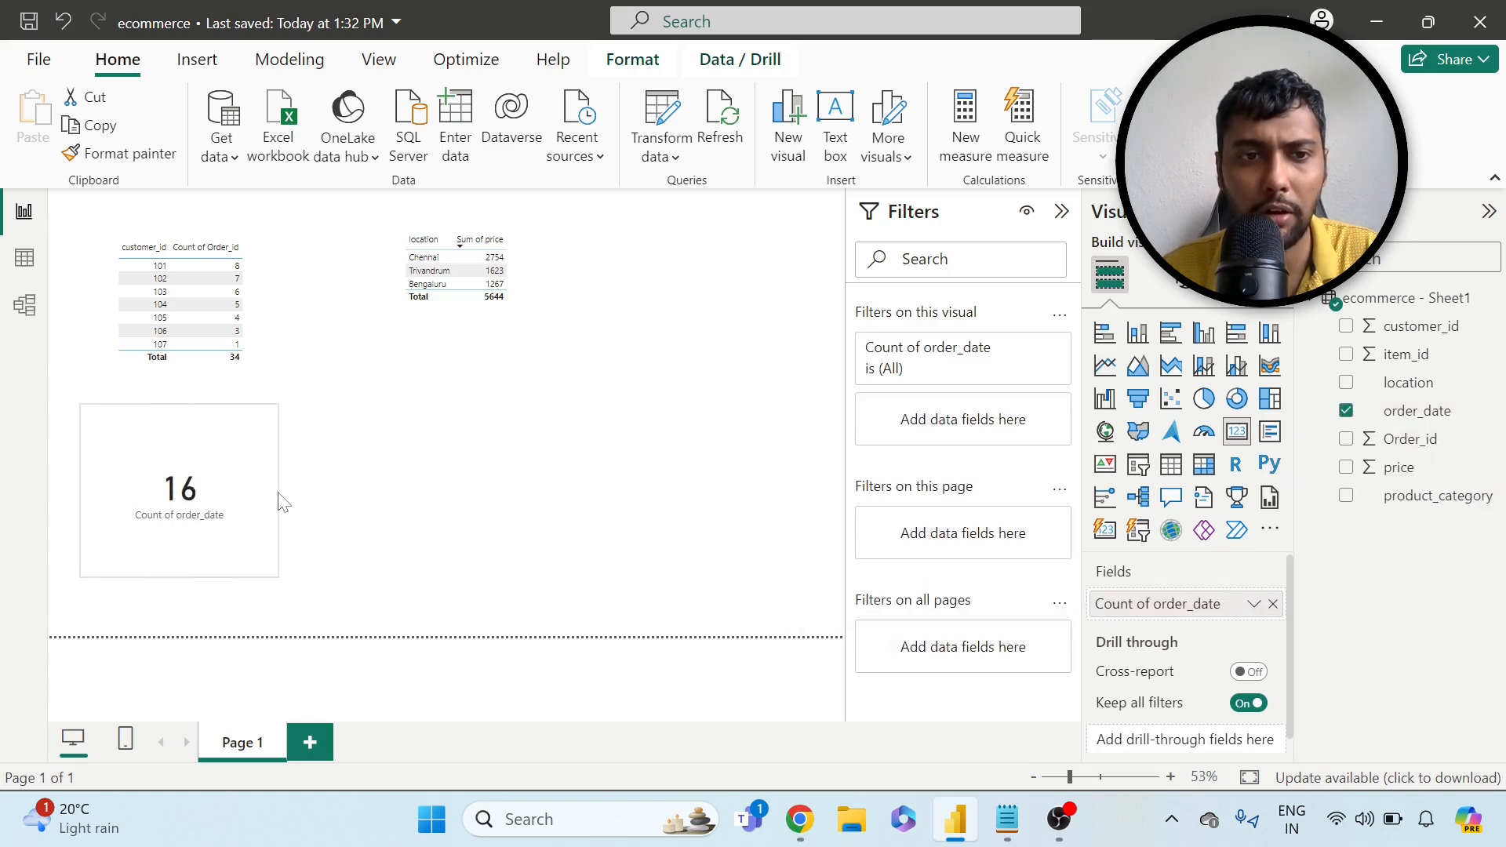
click(179, 489)
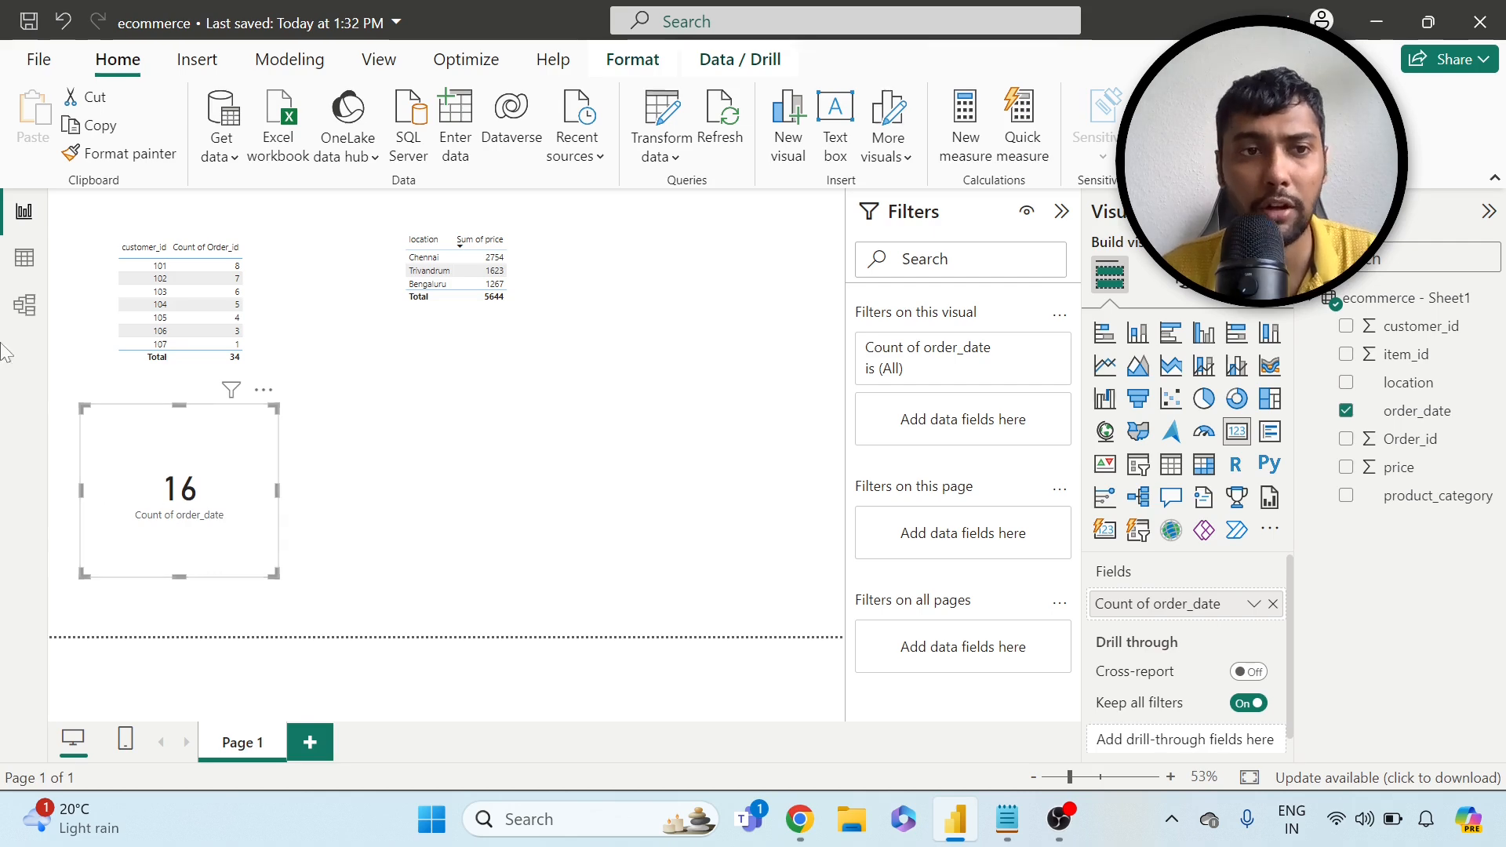
- View the ecommerce data rows and scroll to the last record, order 34 on 2/19/2024
click(24, 256)
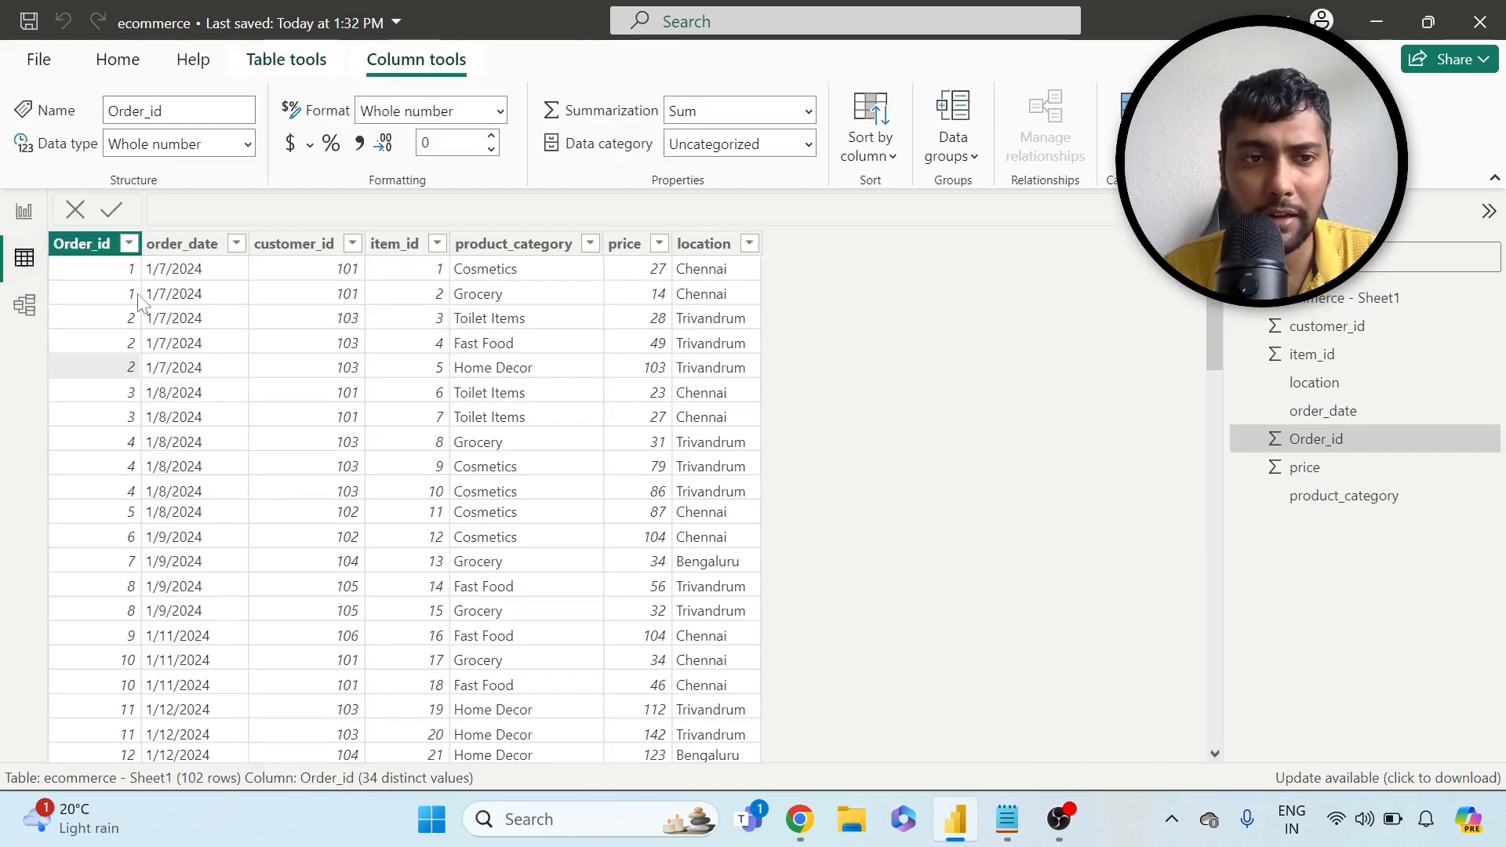
scroll(down, 3)
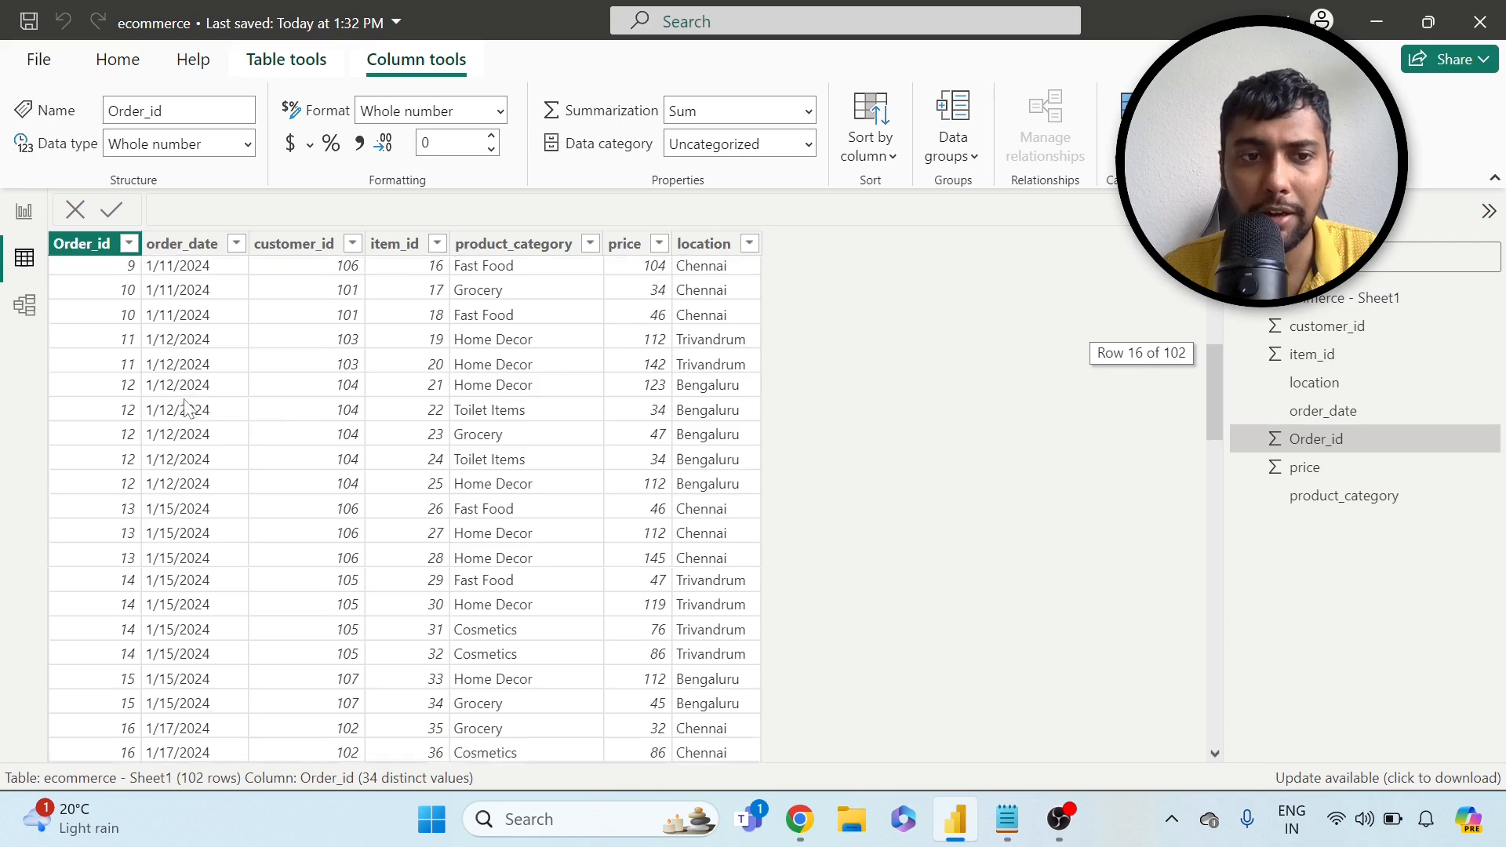
scroll(down, 3)
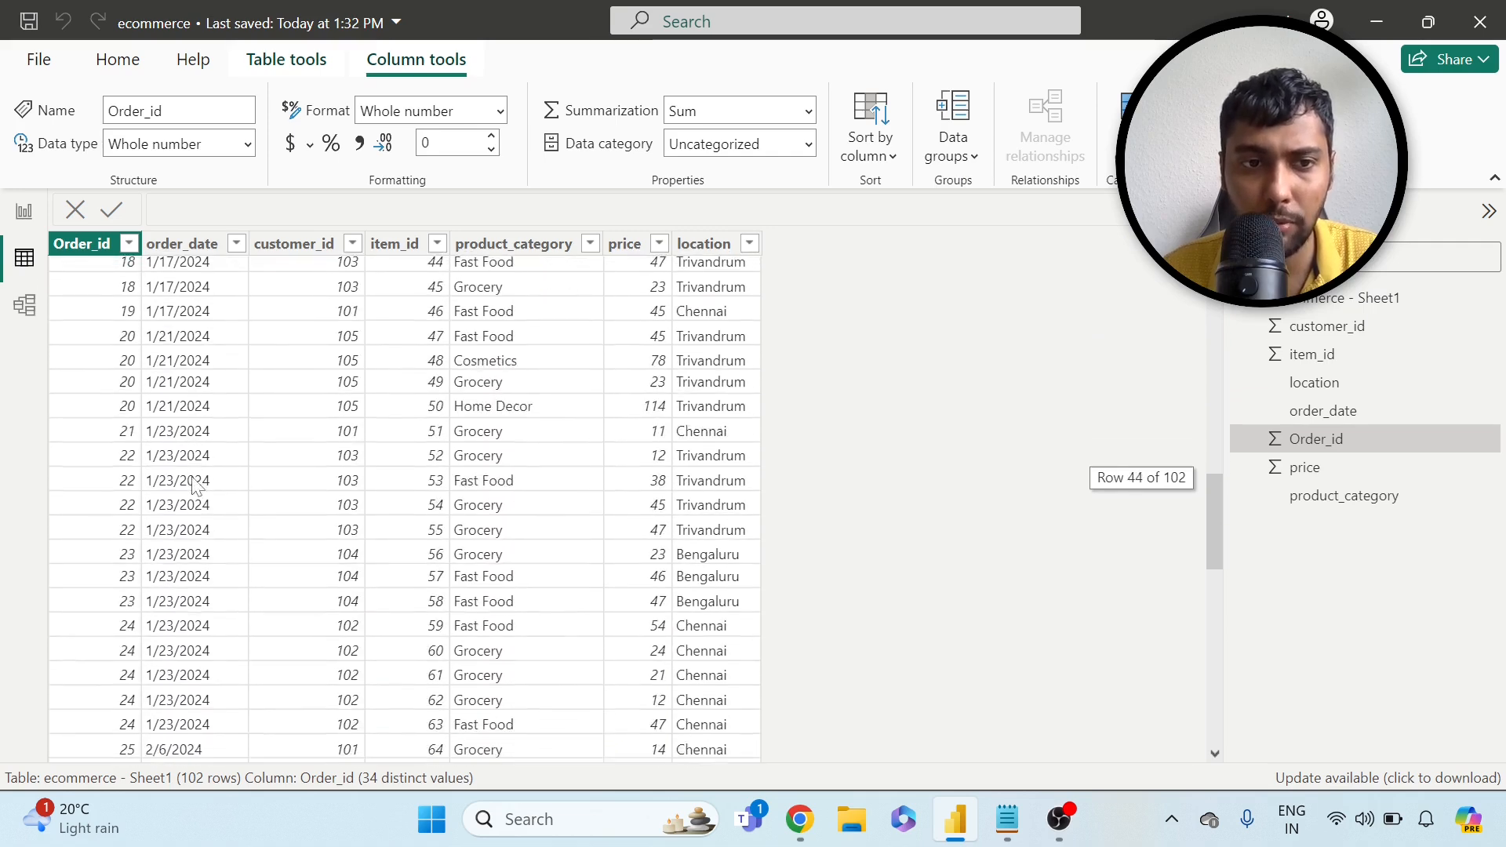
scroll(down, 3)
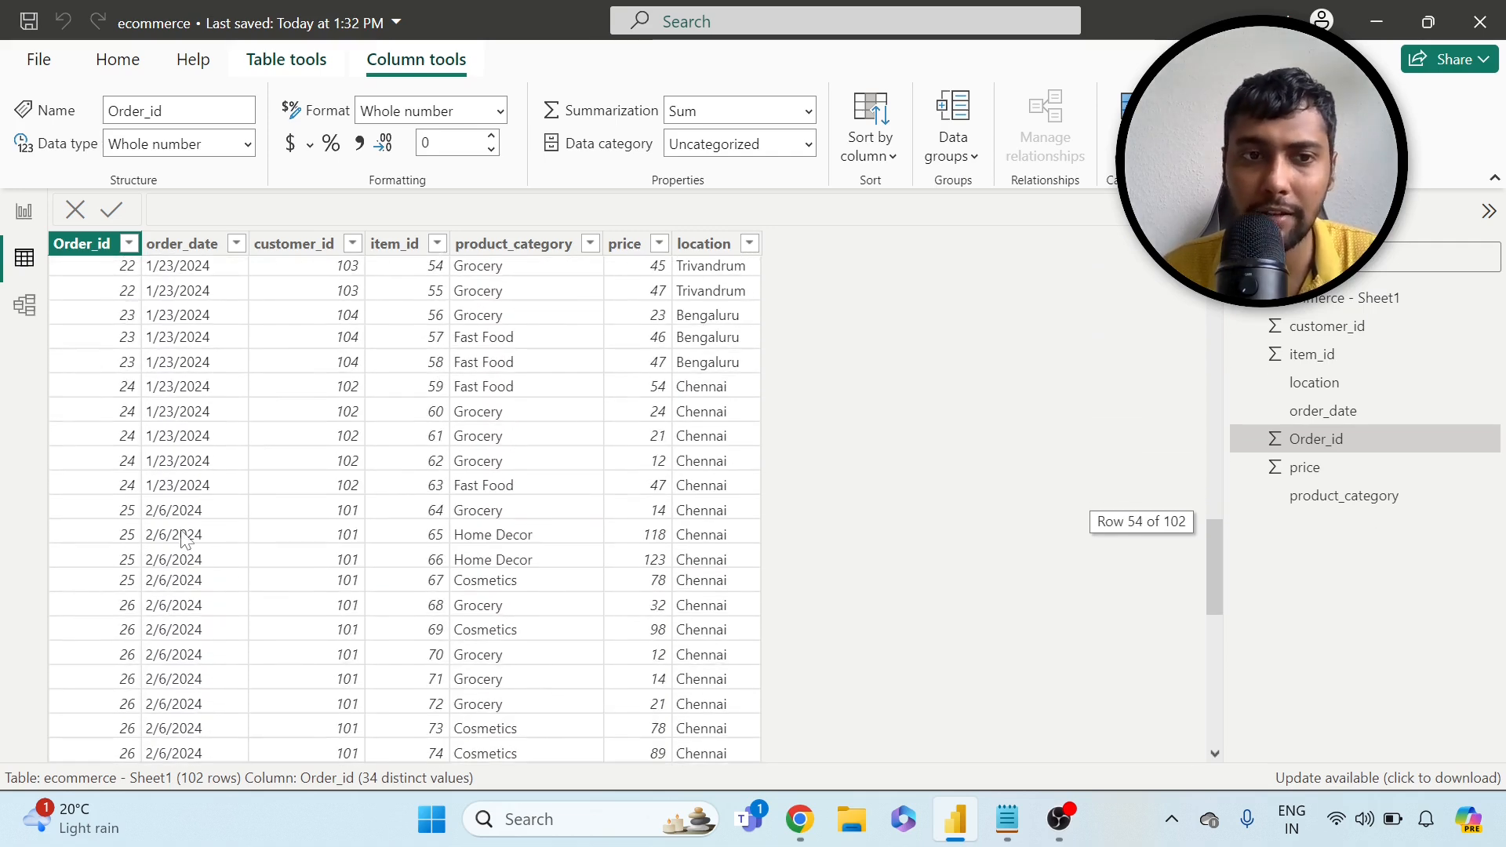
scroll(down, 3)
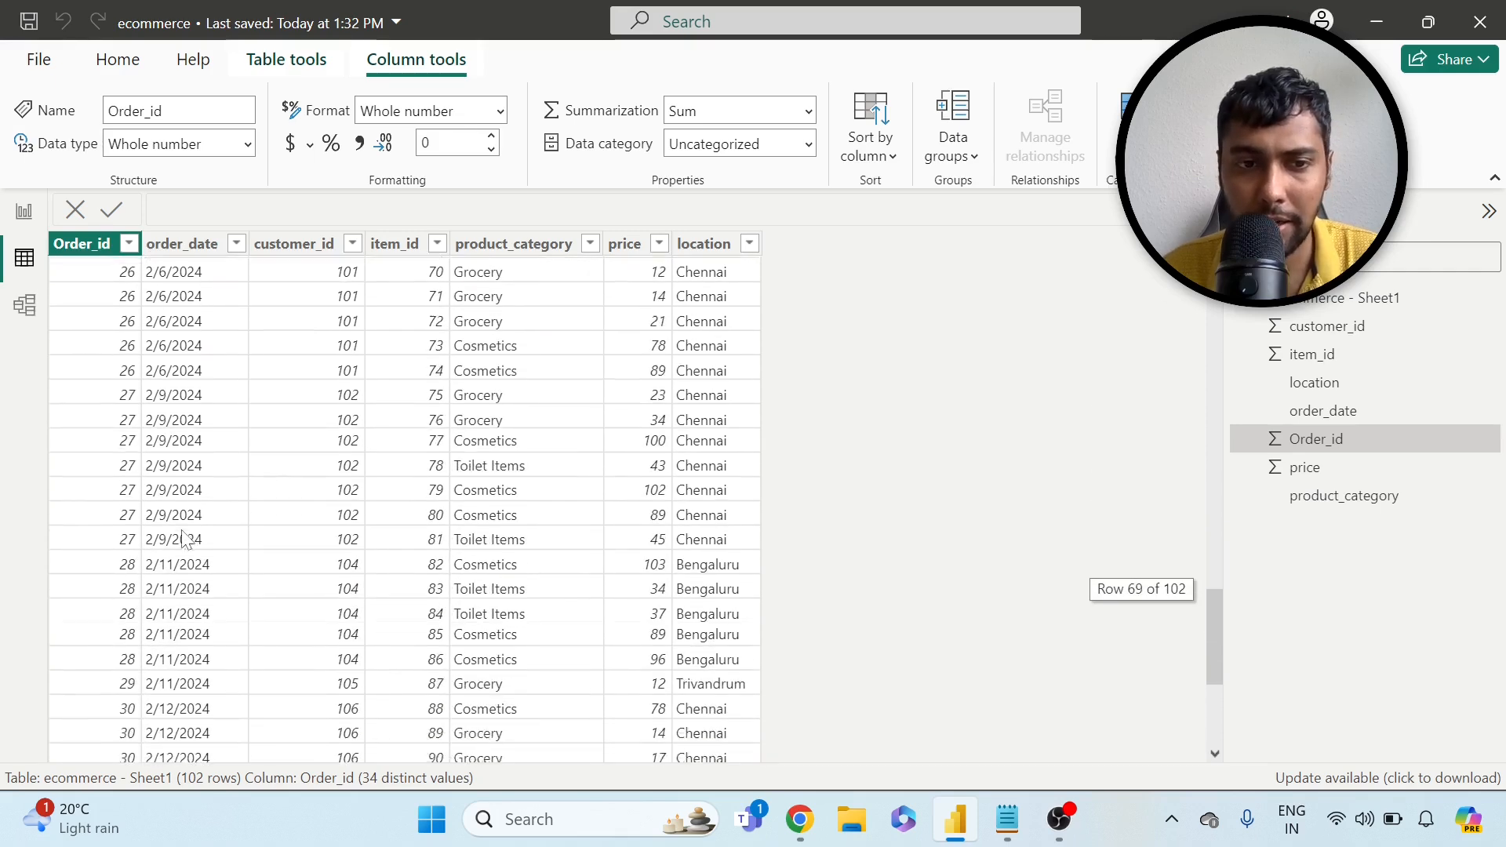
scroll(down, 3)
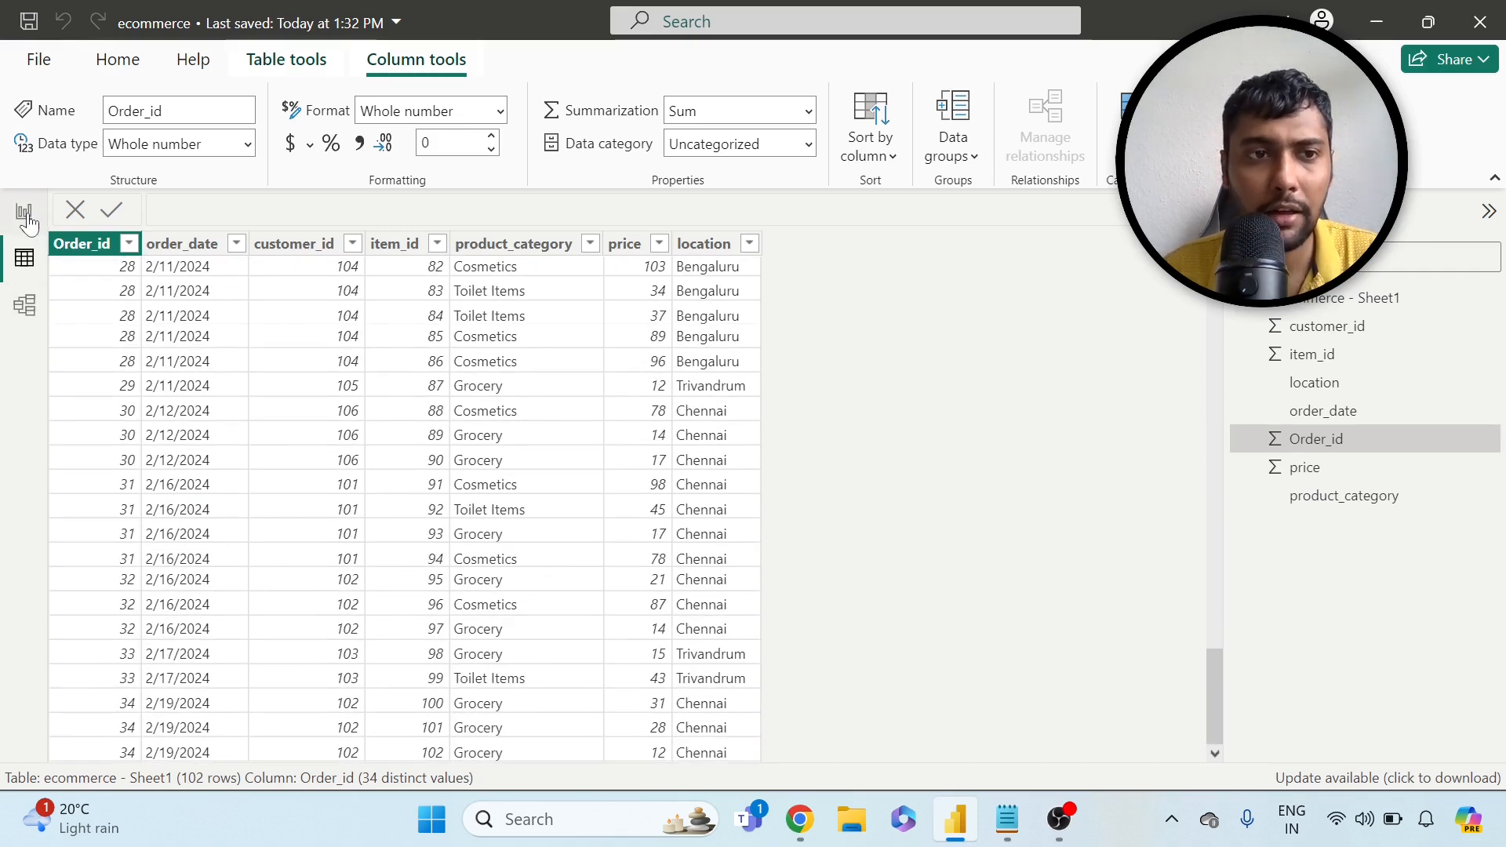
click(24, 210)
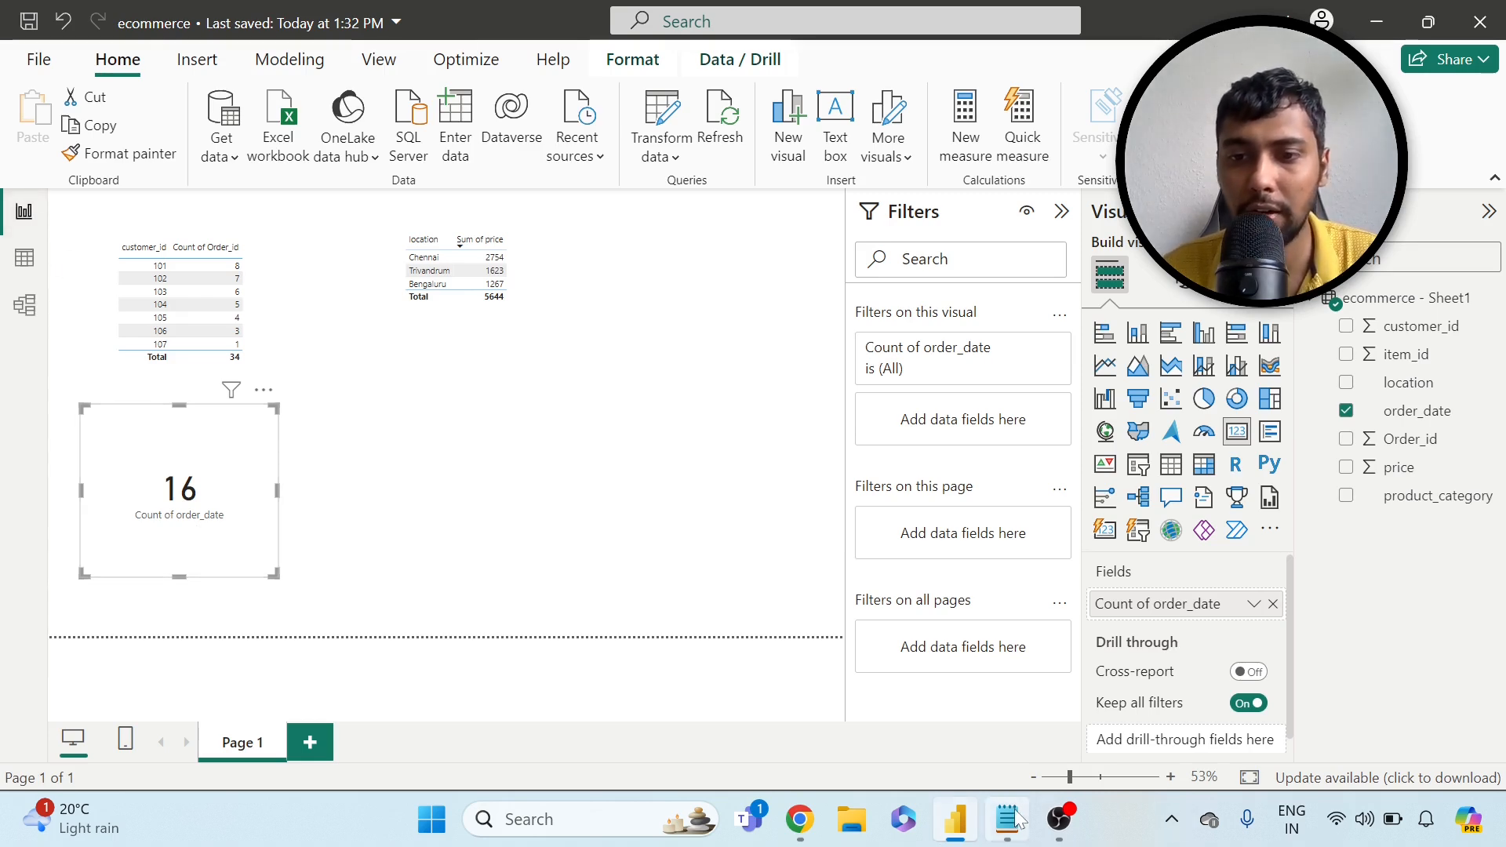
click(1006, 819)
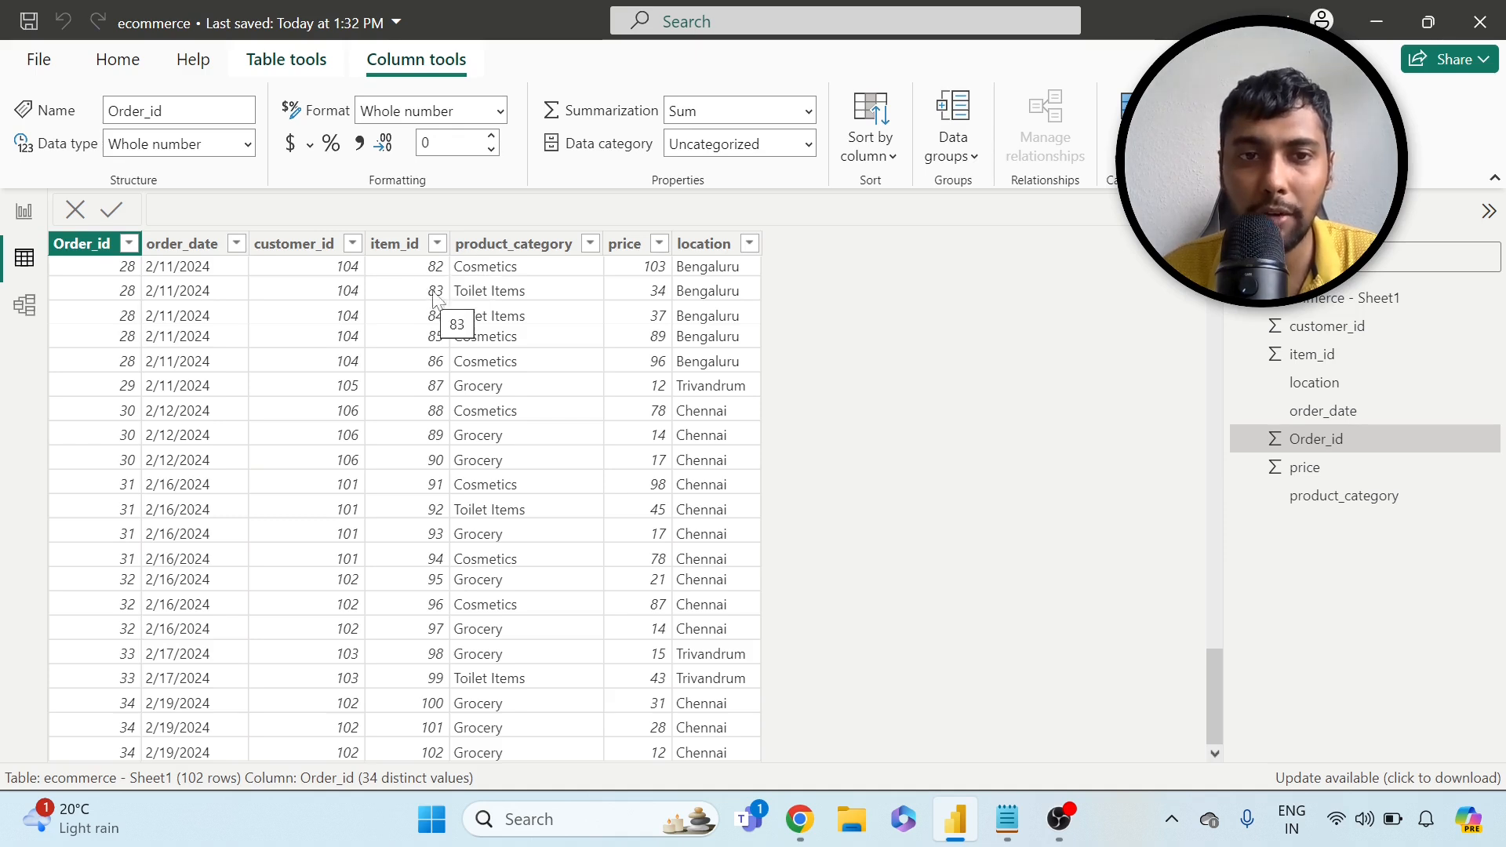
mouse_move(437, 373)
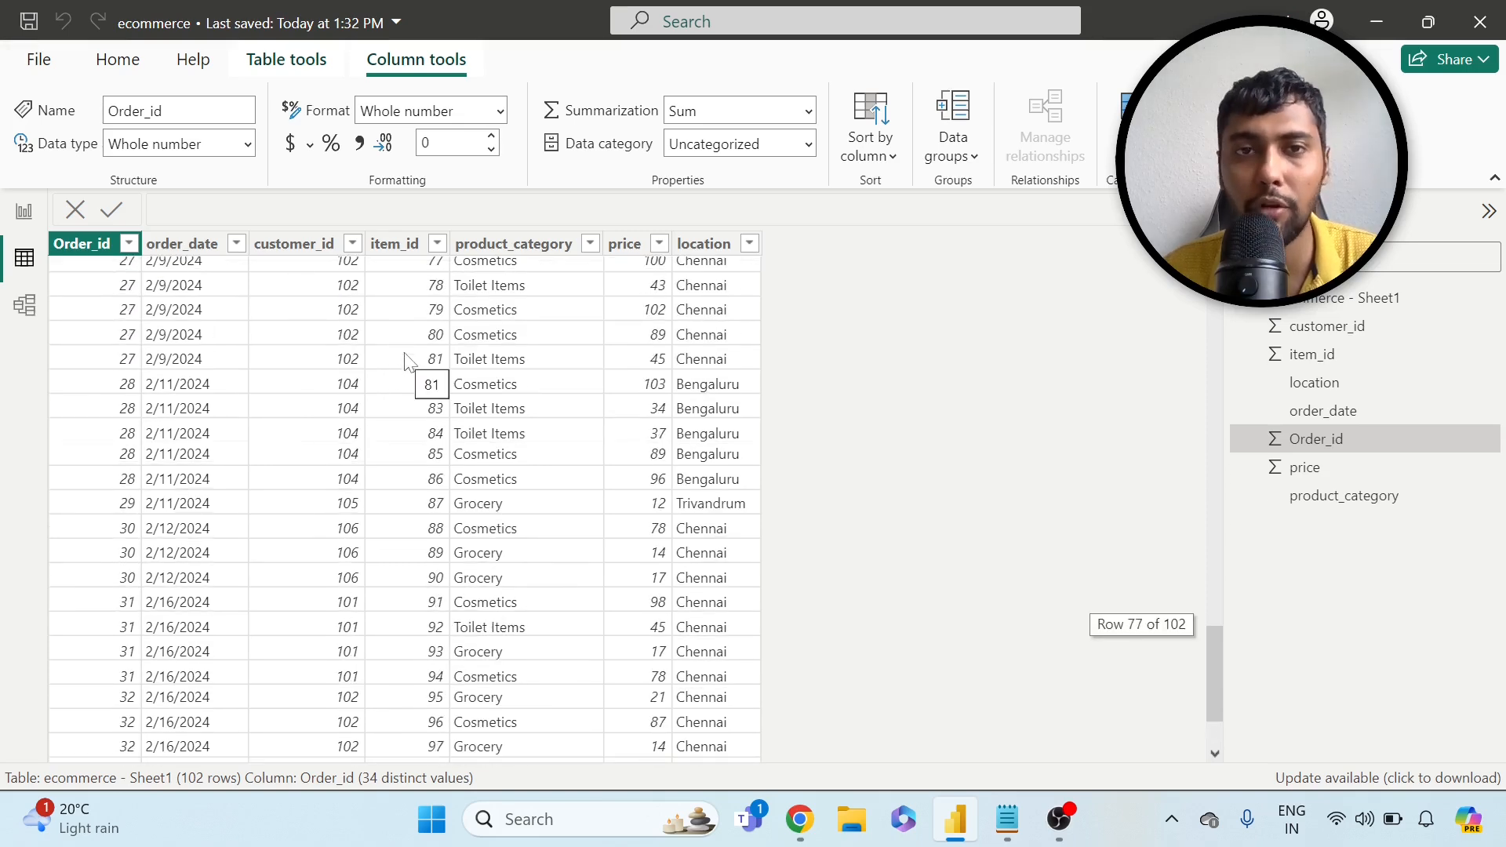
click(1006, 819)
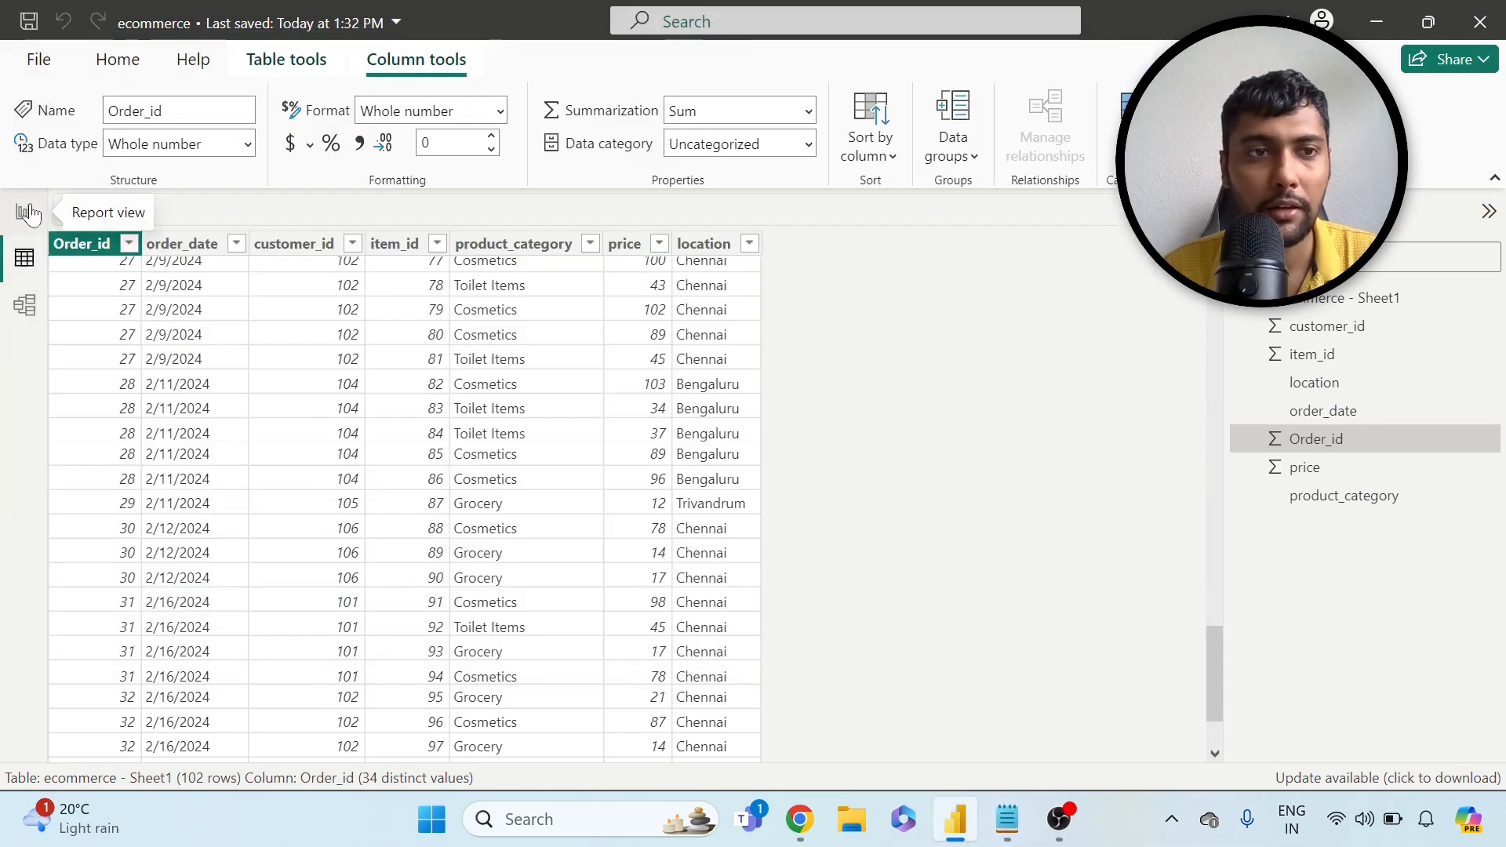
- Add Count of item_id to the Order_id table and sort by it, order 26 highest at 7
click(24, 210)
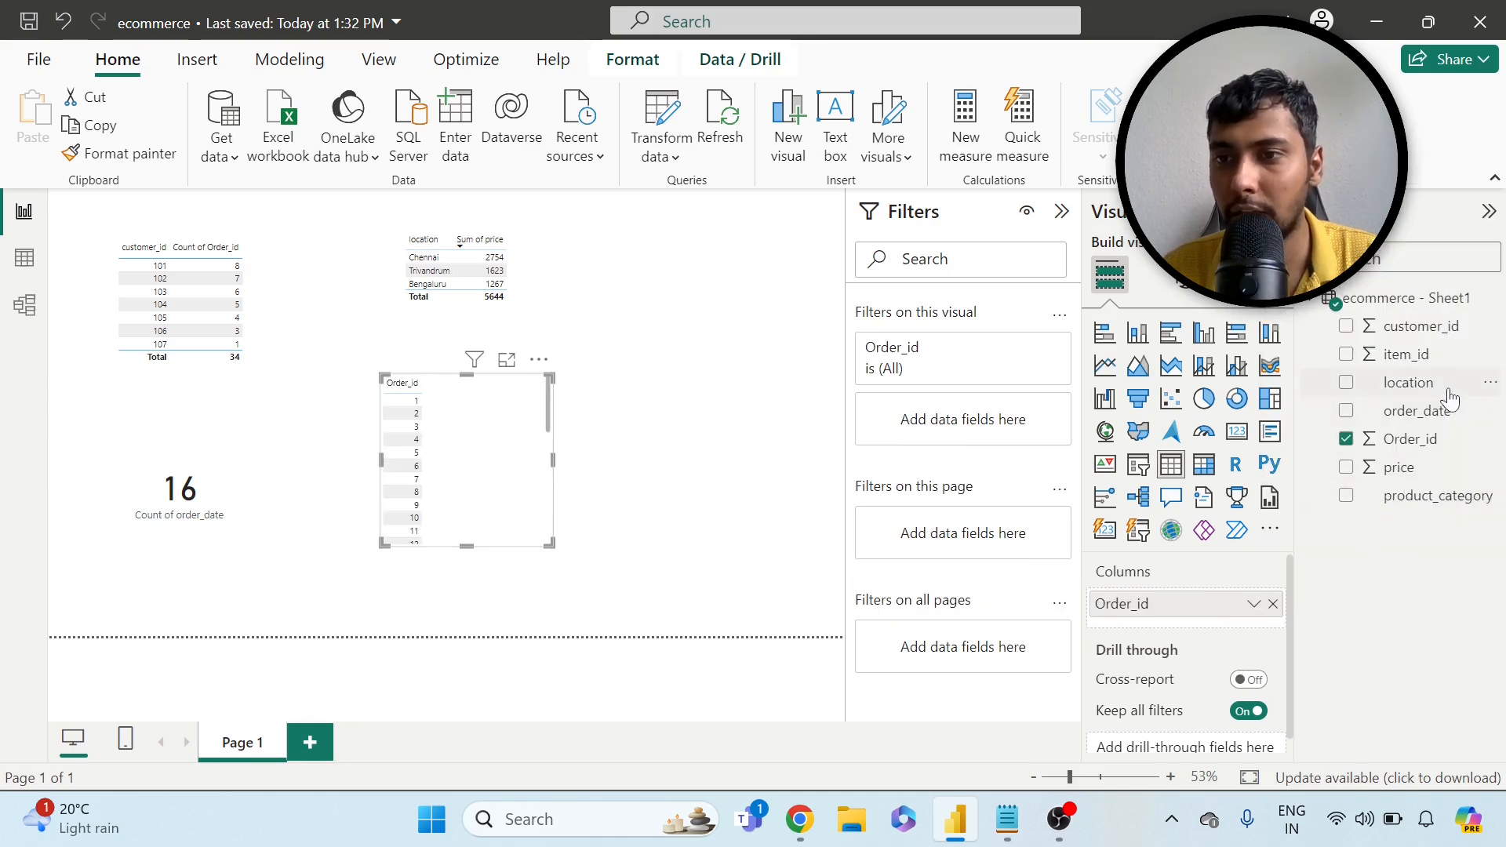
click(1345, 355)
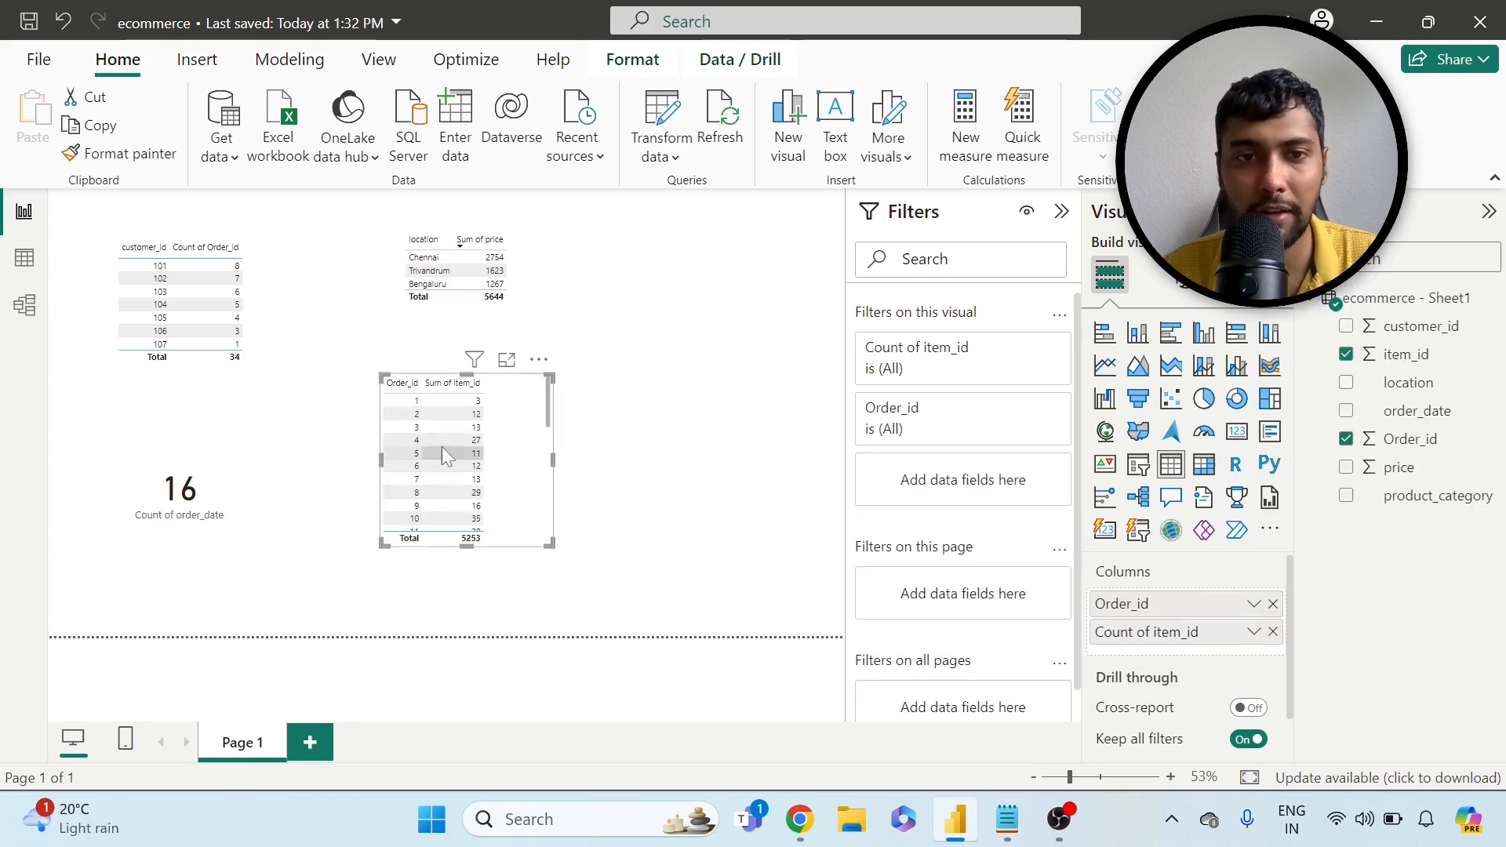
click(538, 359)
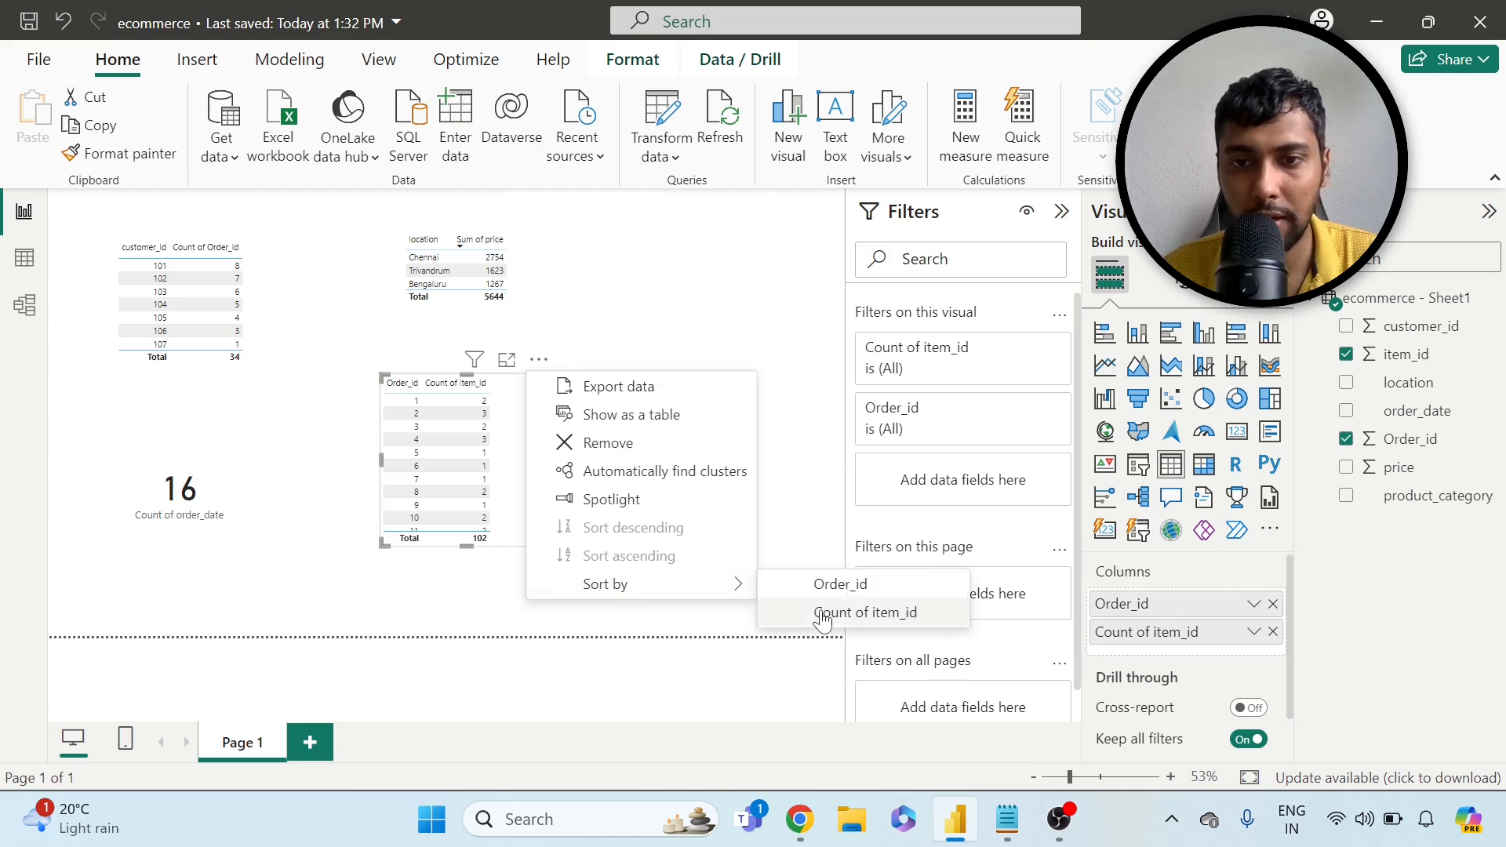
click(865, 612)
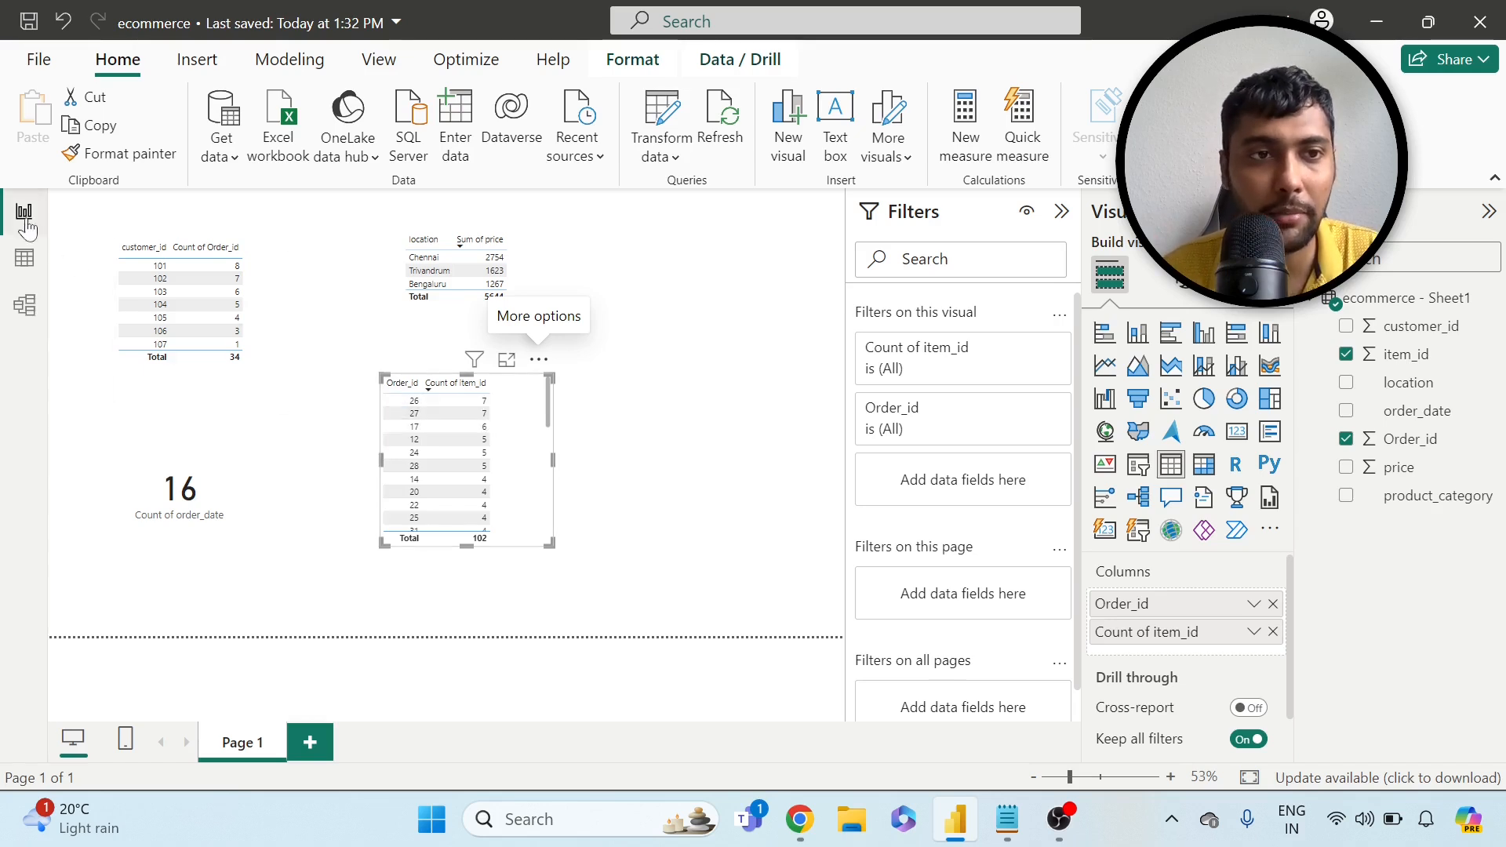
click(23, 256)
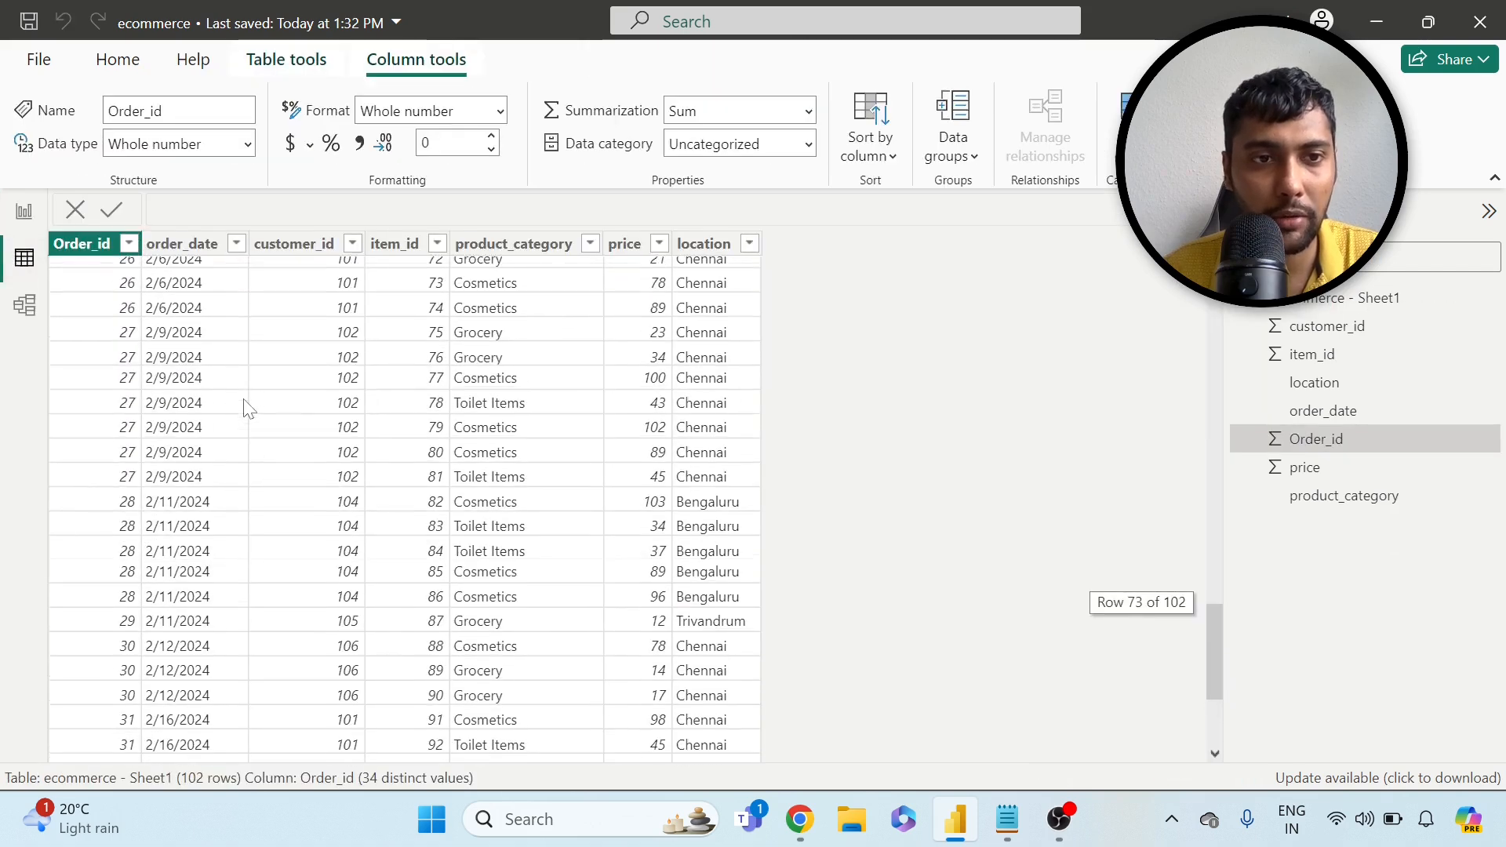
scroll(up, 3)
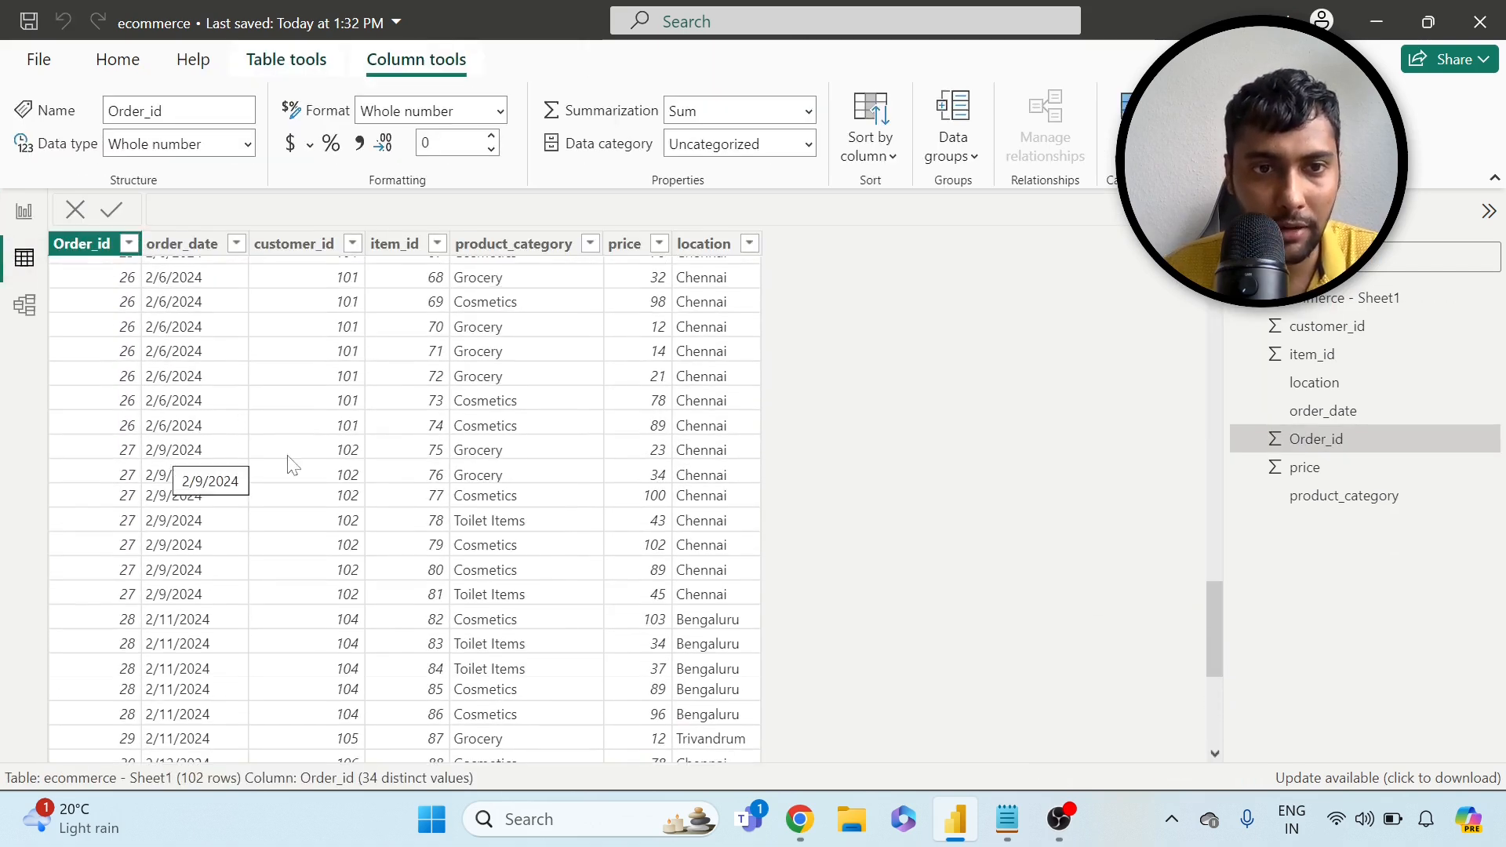
mouse_move(430, 568)
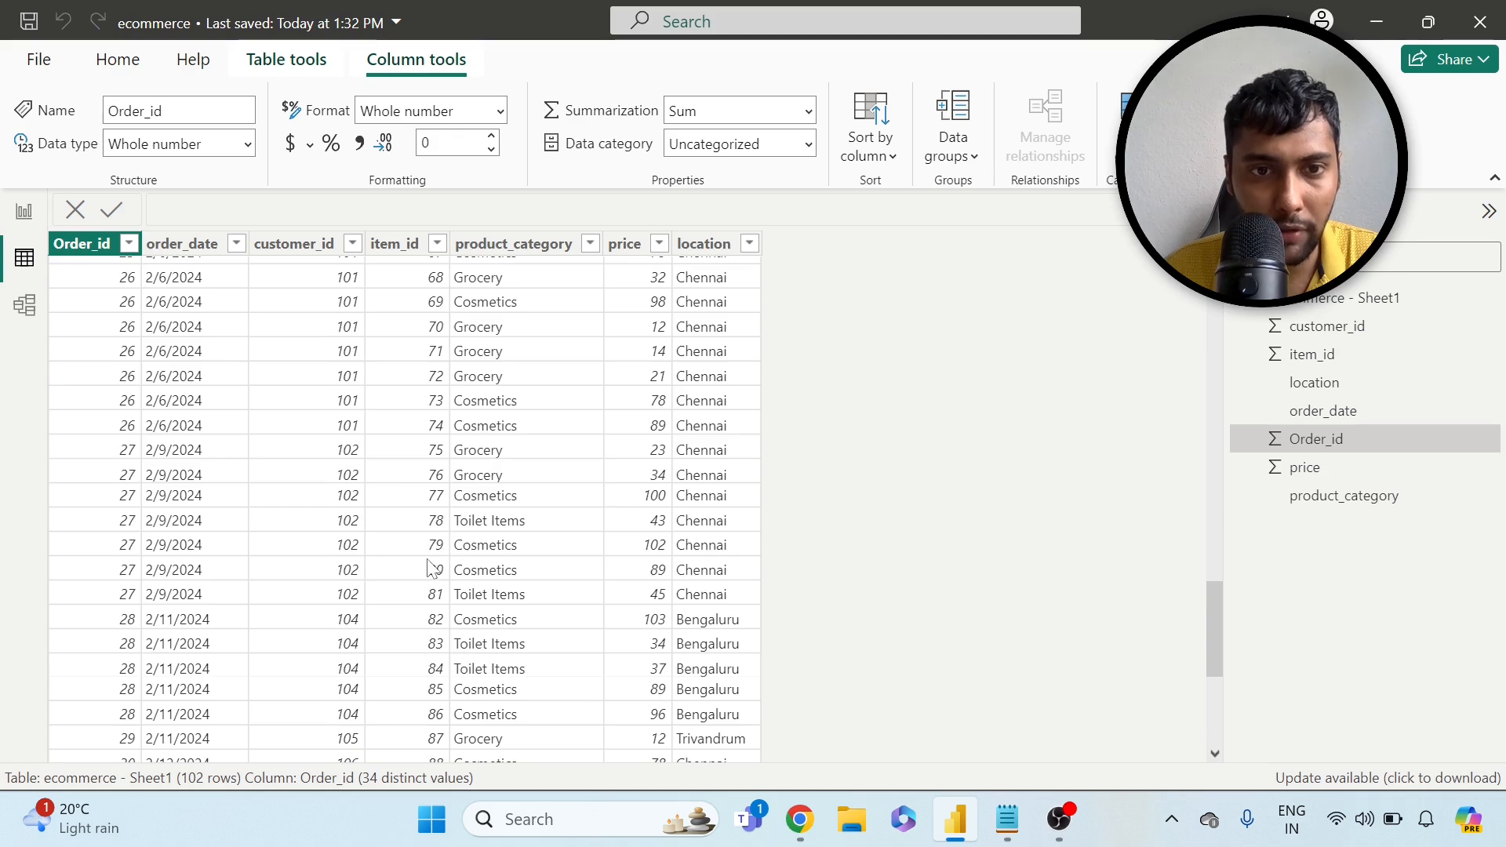
scroll(up, 3)
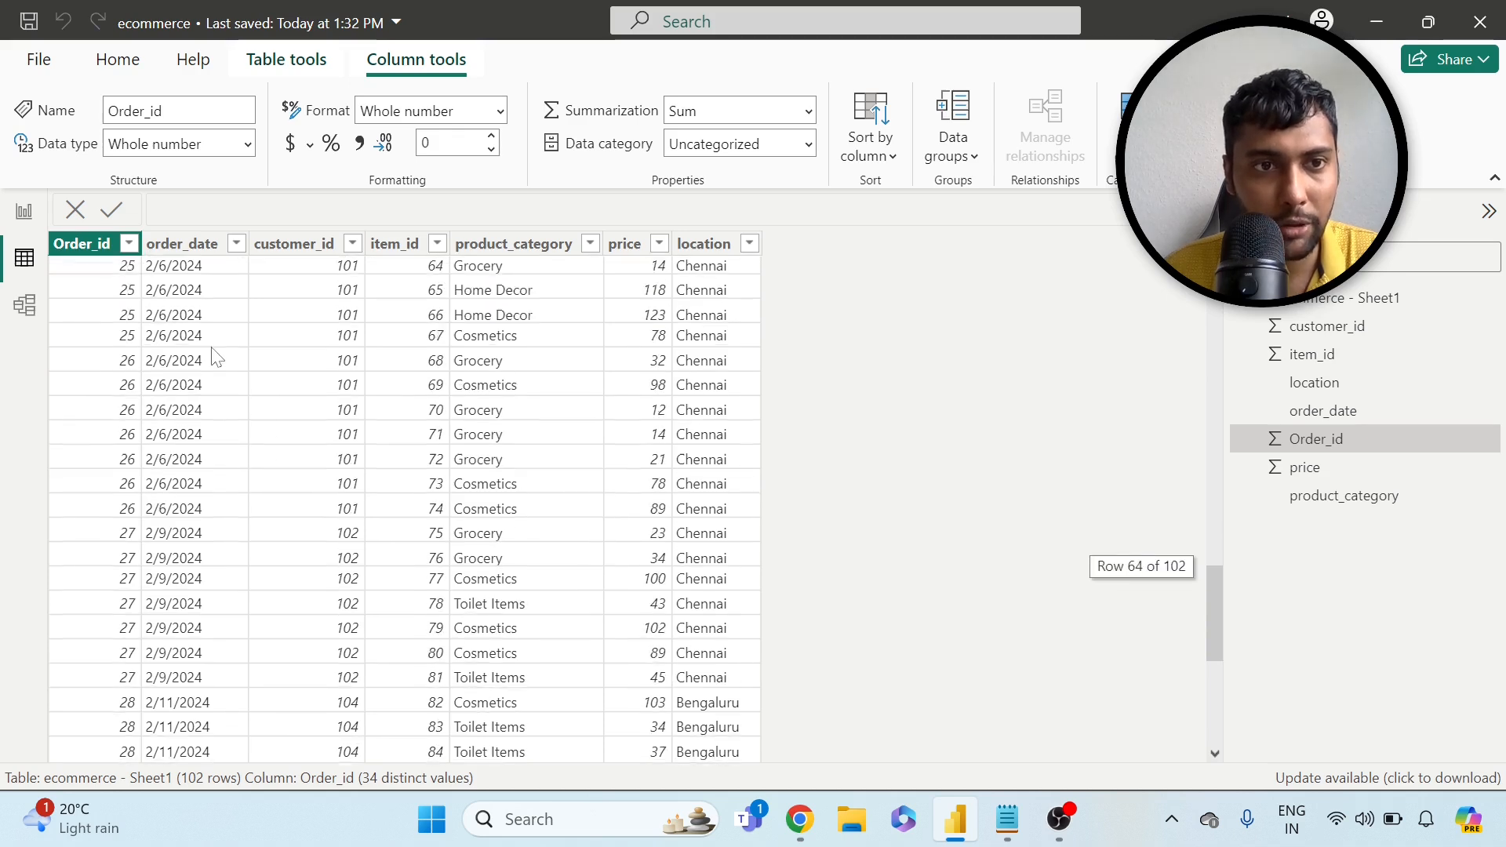
scroll(up, 3)
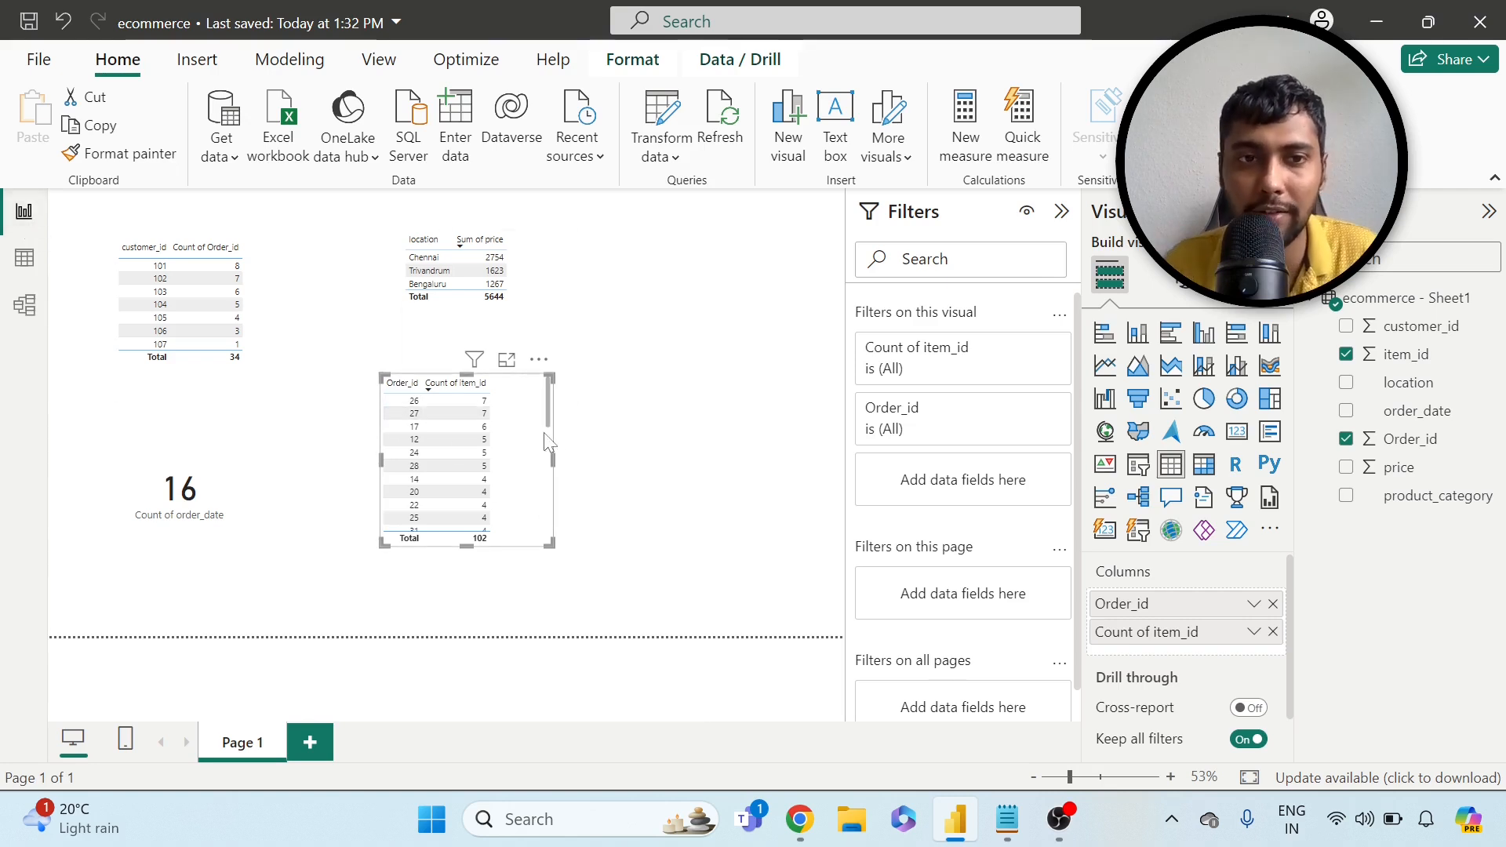
mouse_move(596, 418)
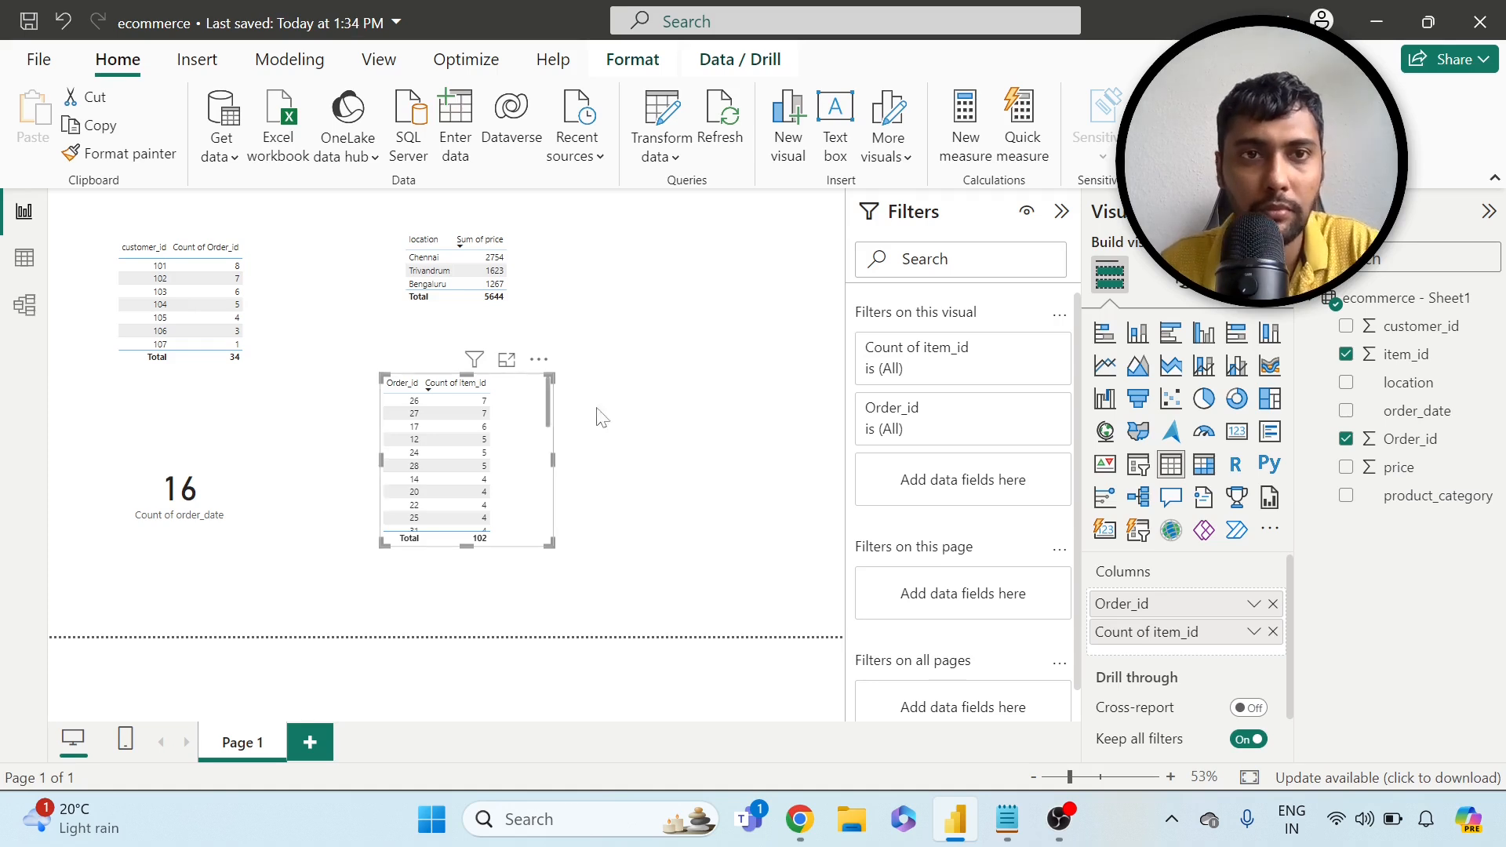
mouse_move(663, 302)
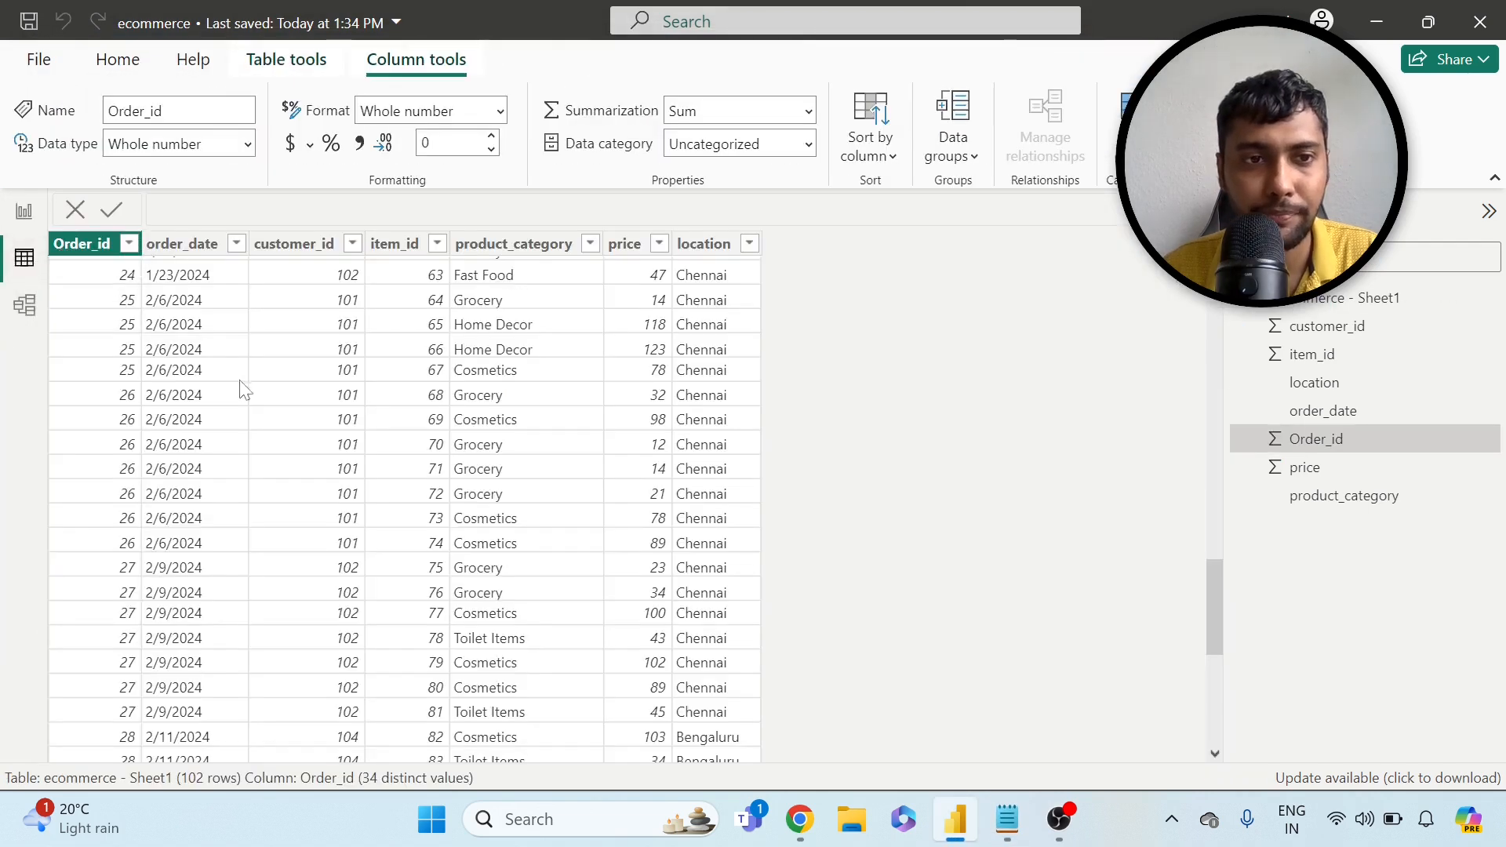
- Scroll the ecommerce rows back to the first orders from 1/7/2024
scroll(up, 3)
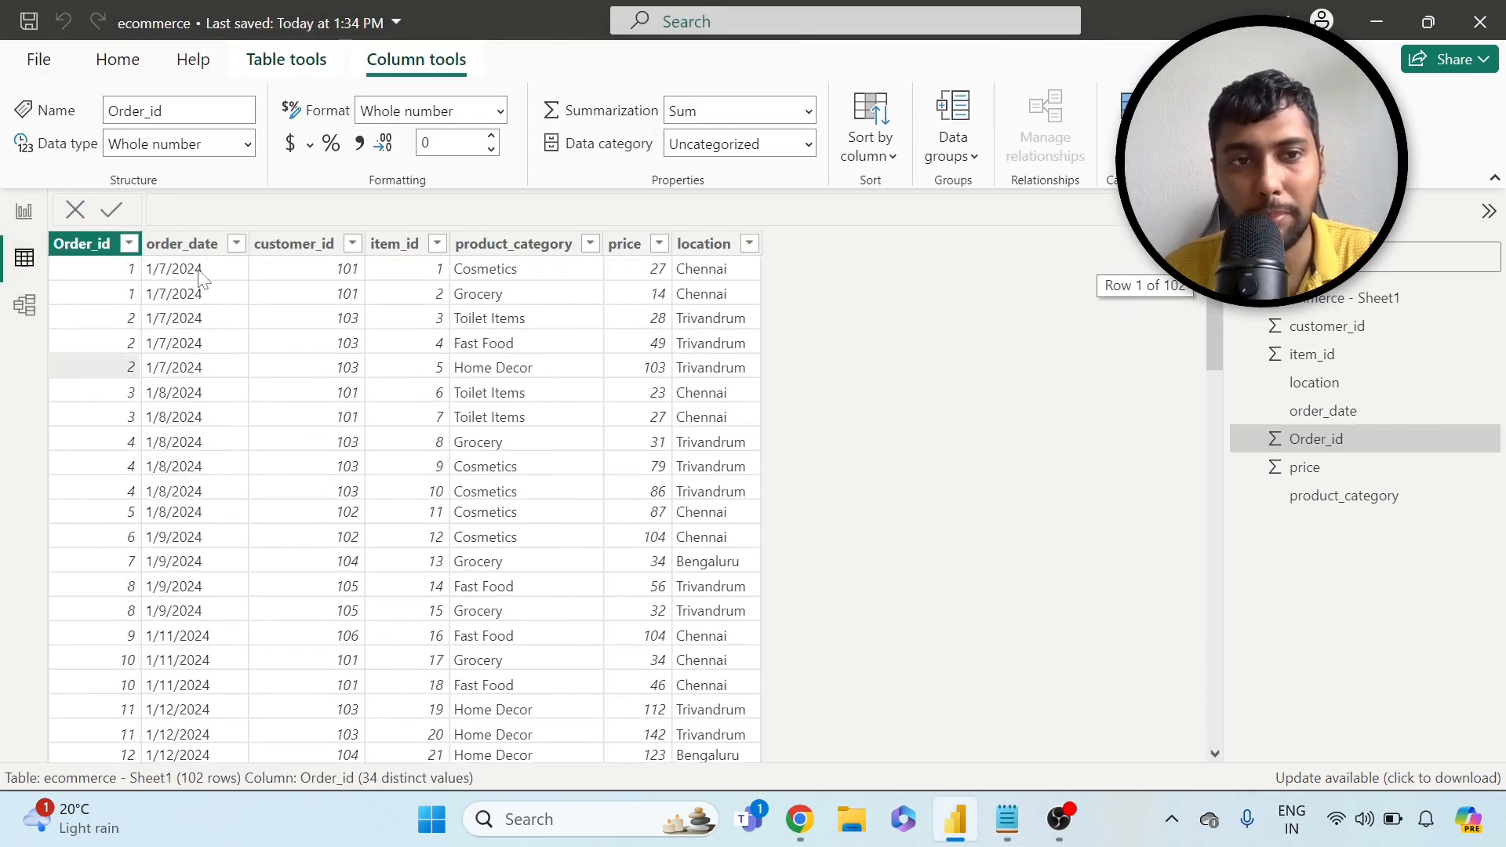
mouse_move(130, 534)
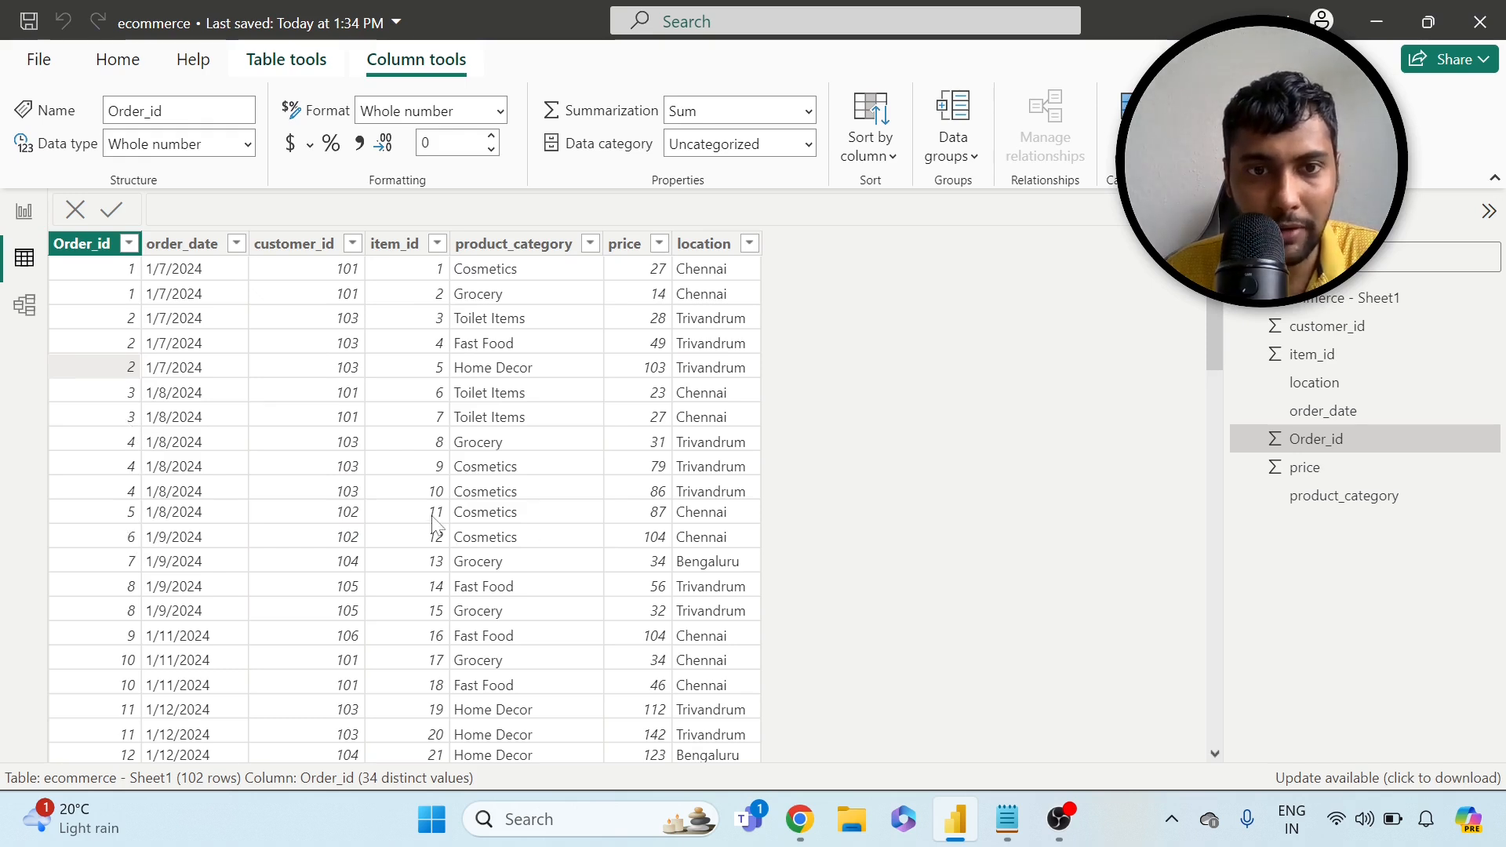
mouse_move(375, 568)
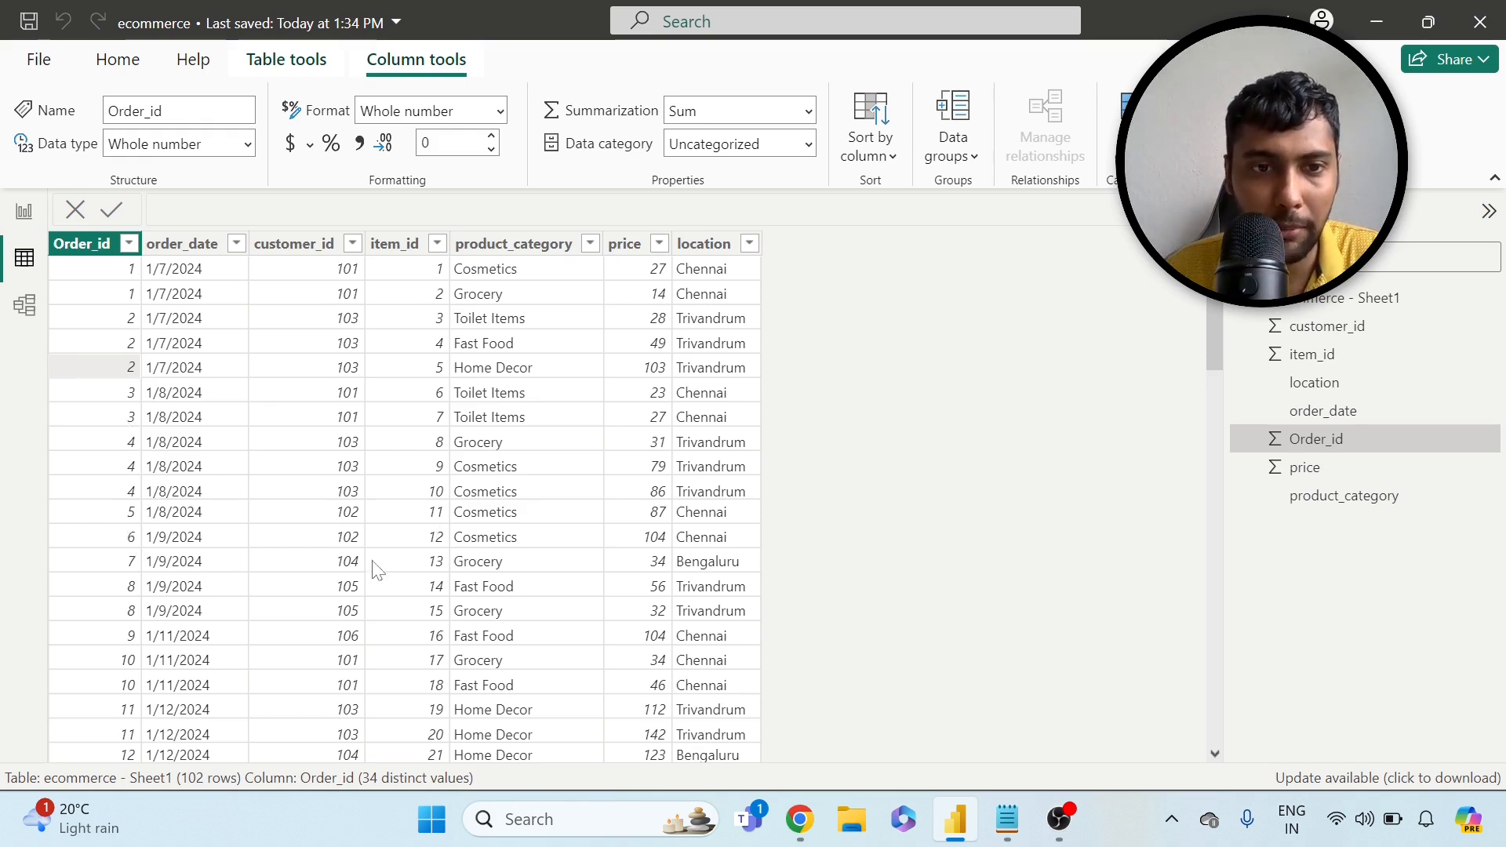
mouse_move(435, 562)
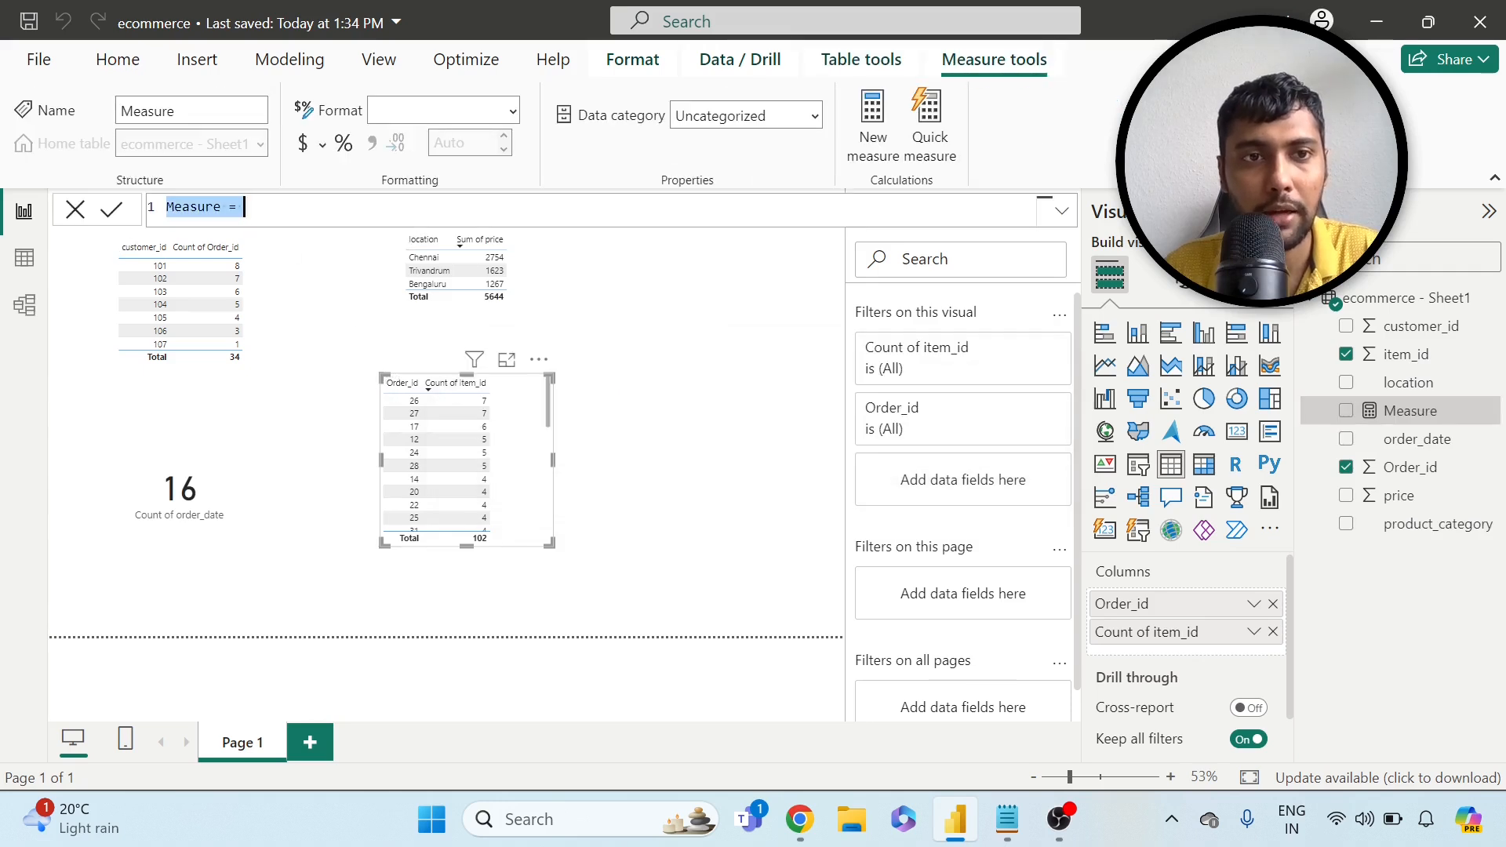
- Begin orderswithoneitem = COUNTROWS(FILTER(SUMMARIZE('ecommerce - Sheet1', [Order_id] ..
text(order)
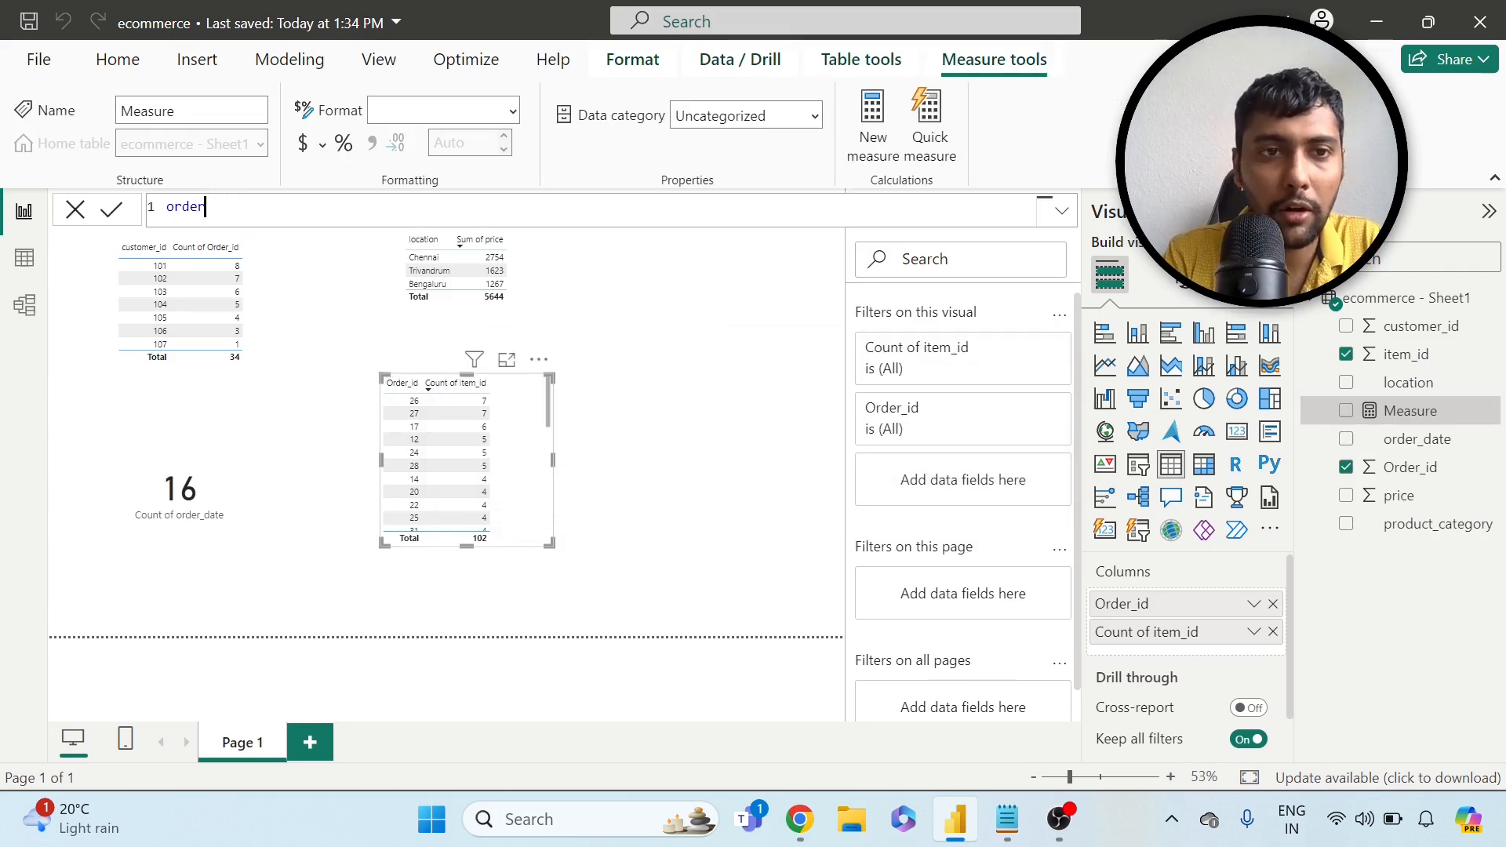
text(swithoneitem)
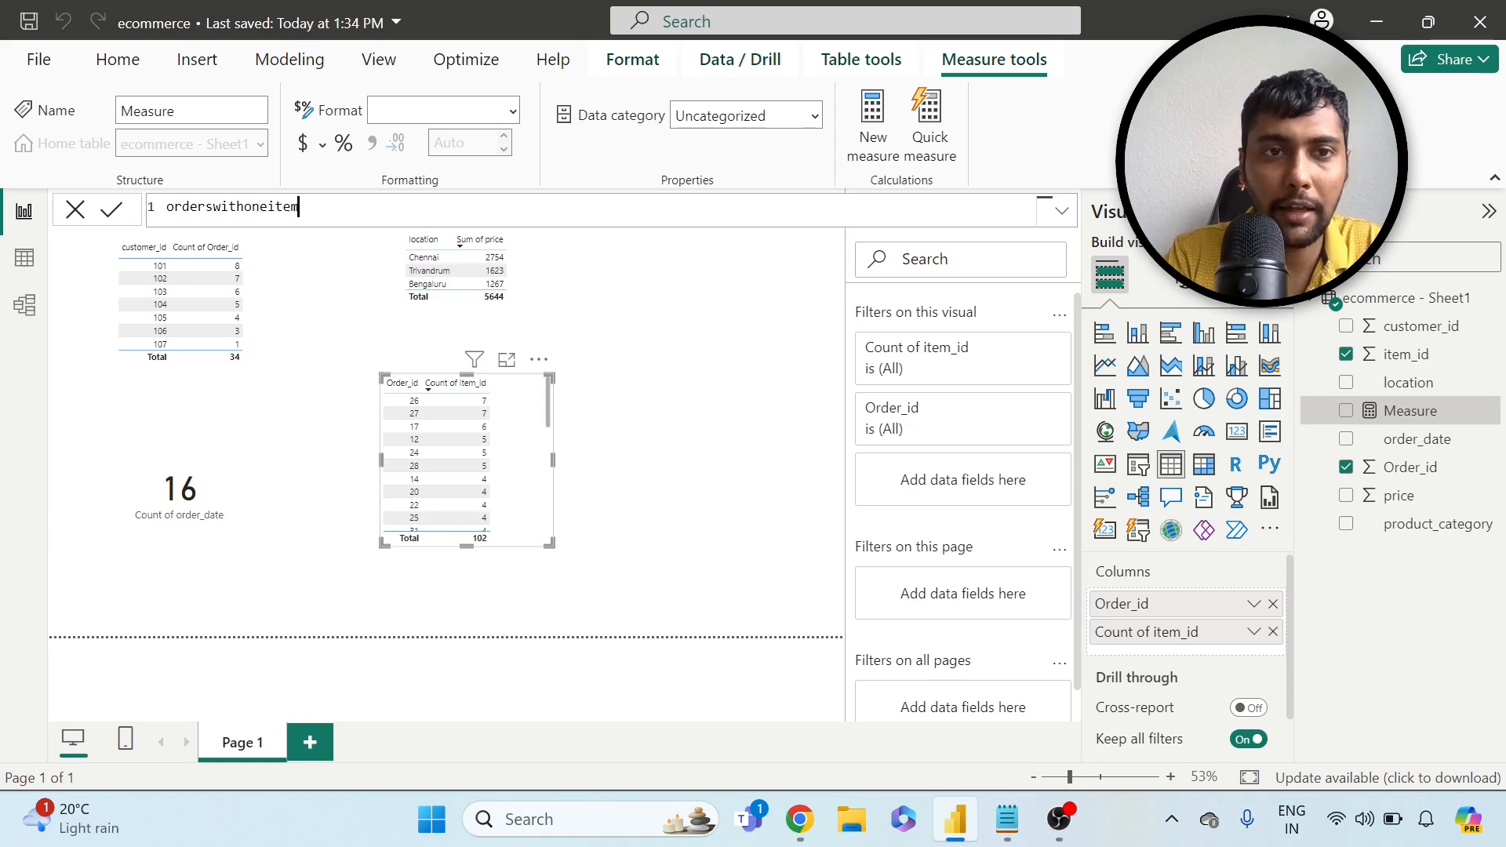
text(=)
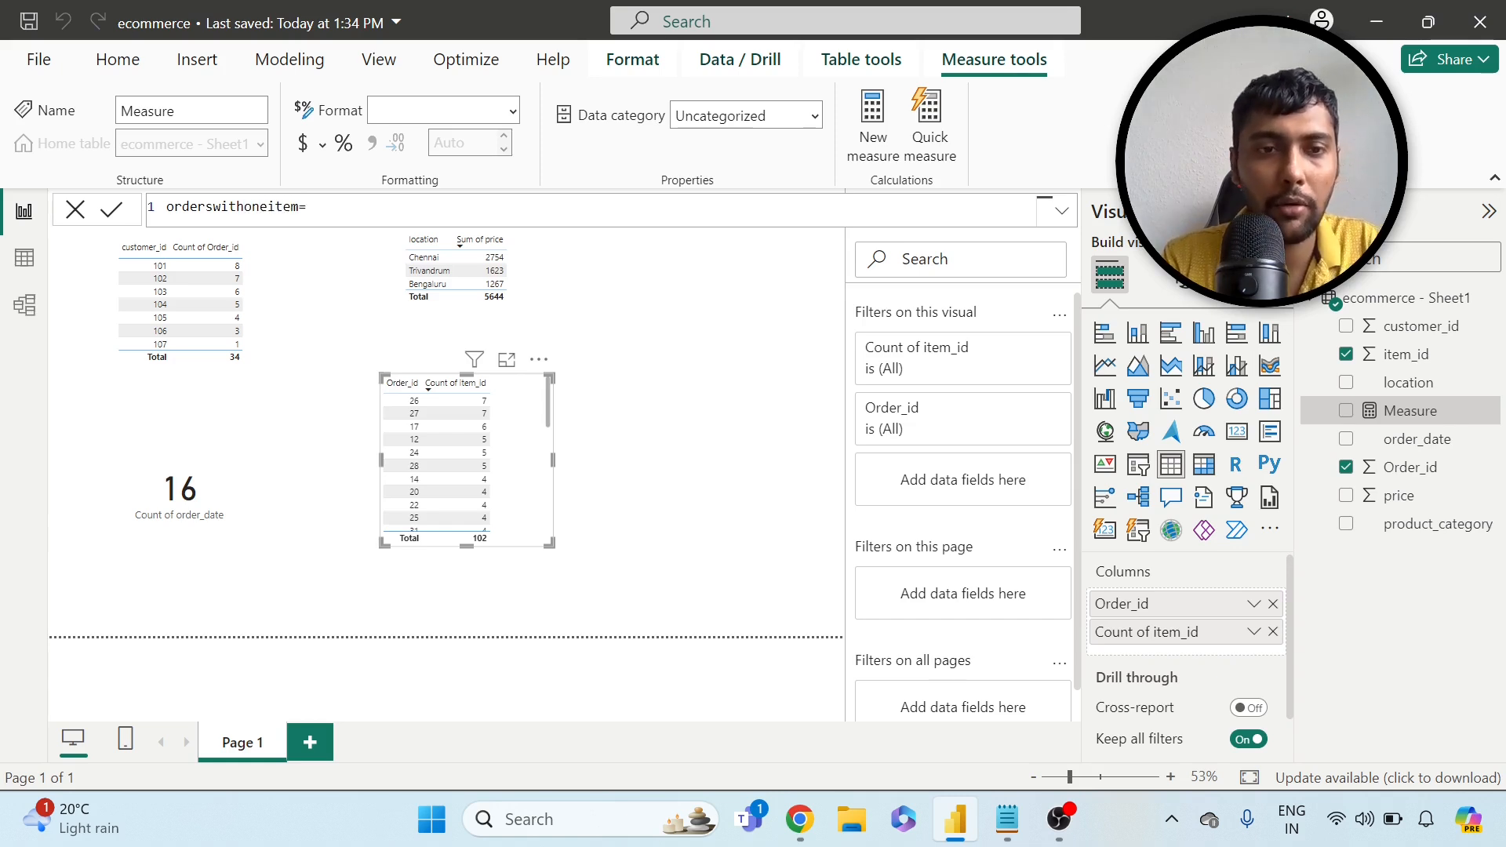
text(countrows(filter()
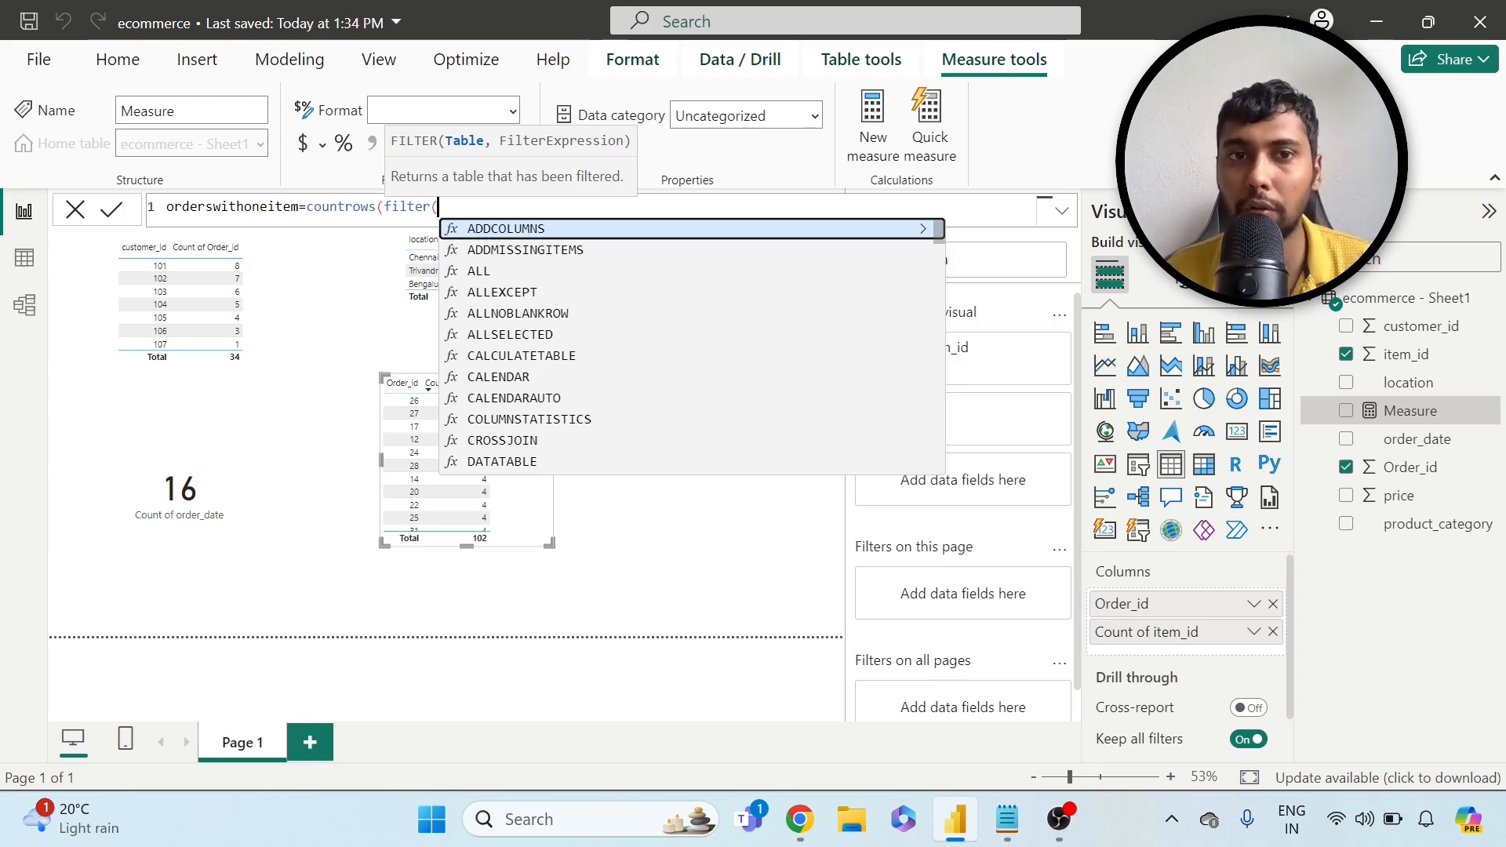
text(summarize()
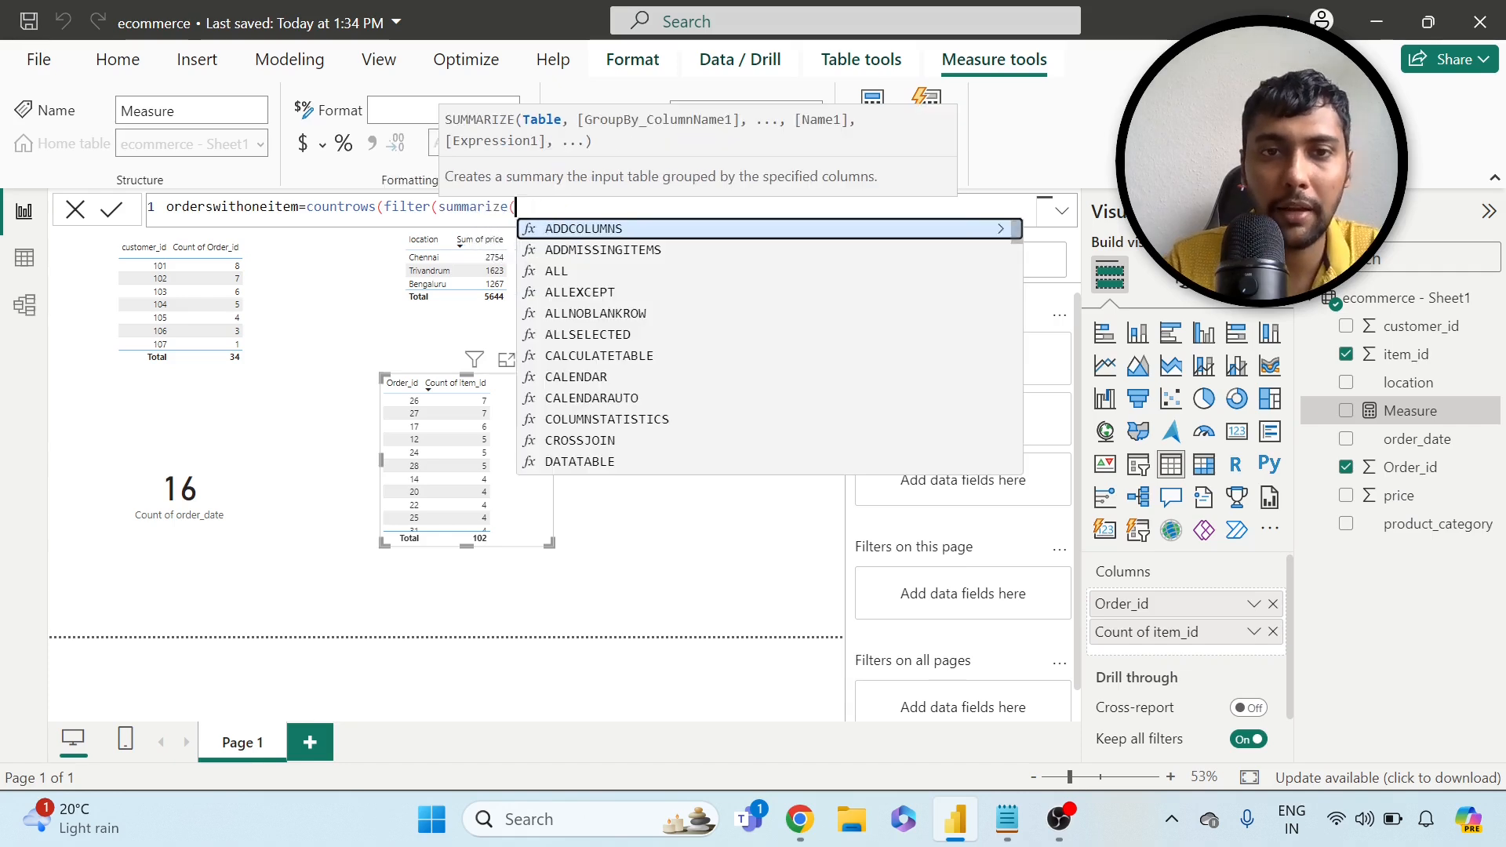
text(ec)
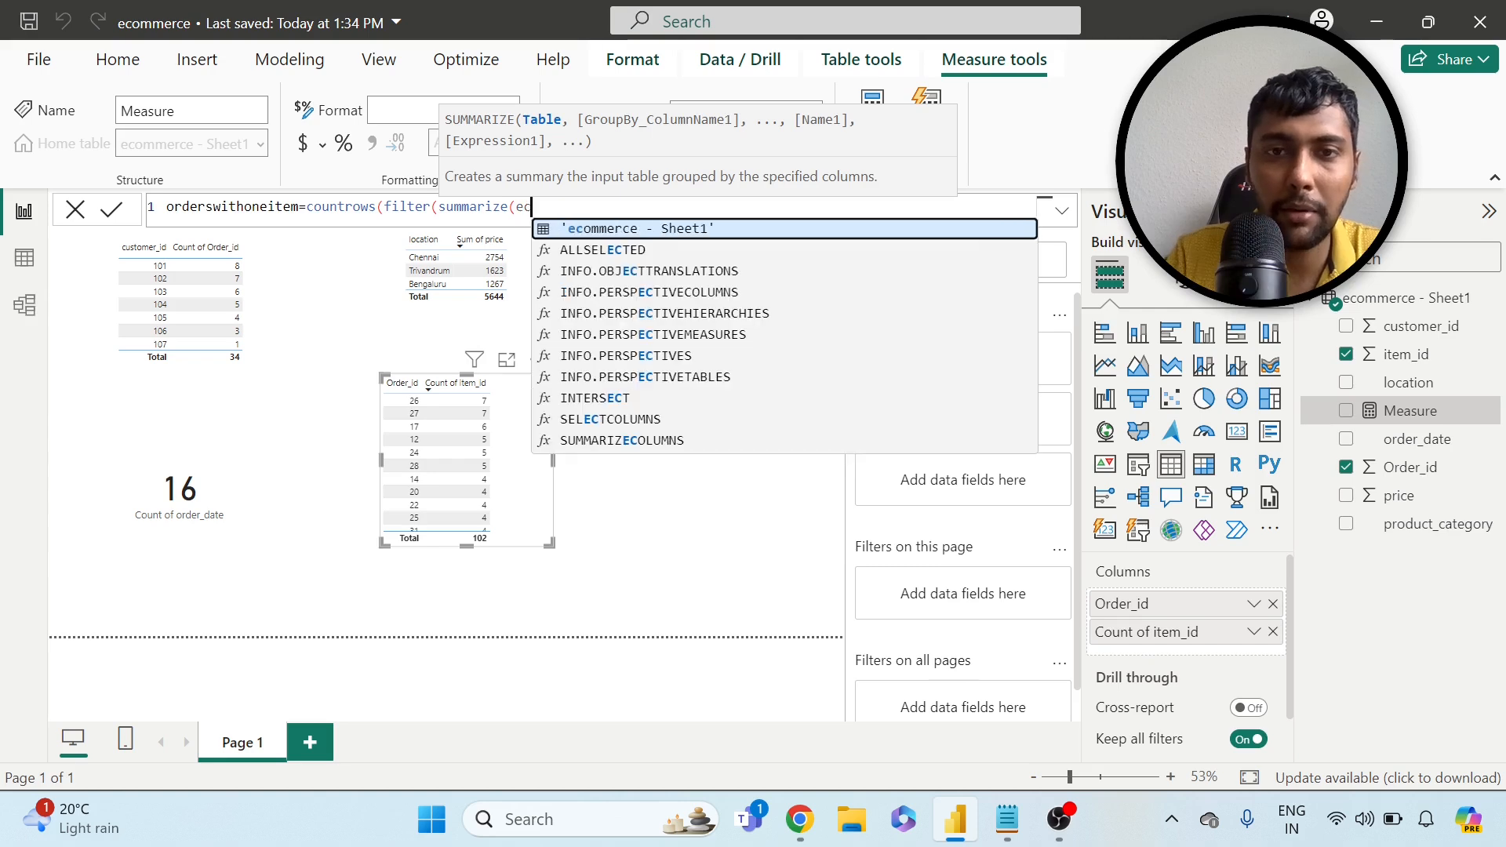
click(648, 227)
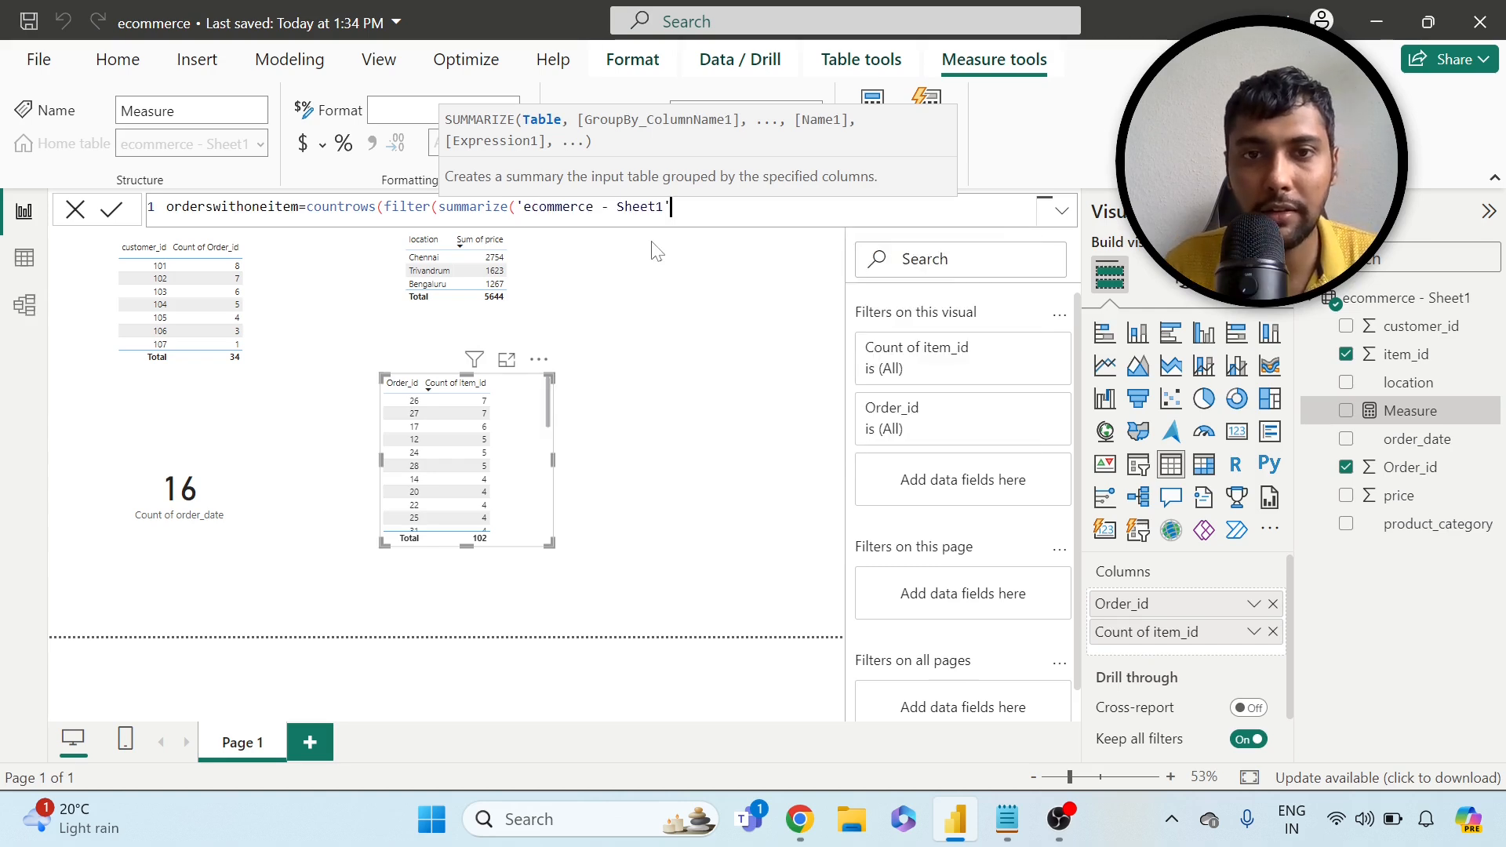
text(,)
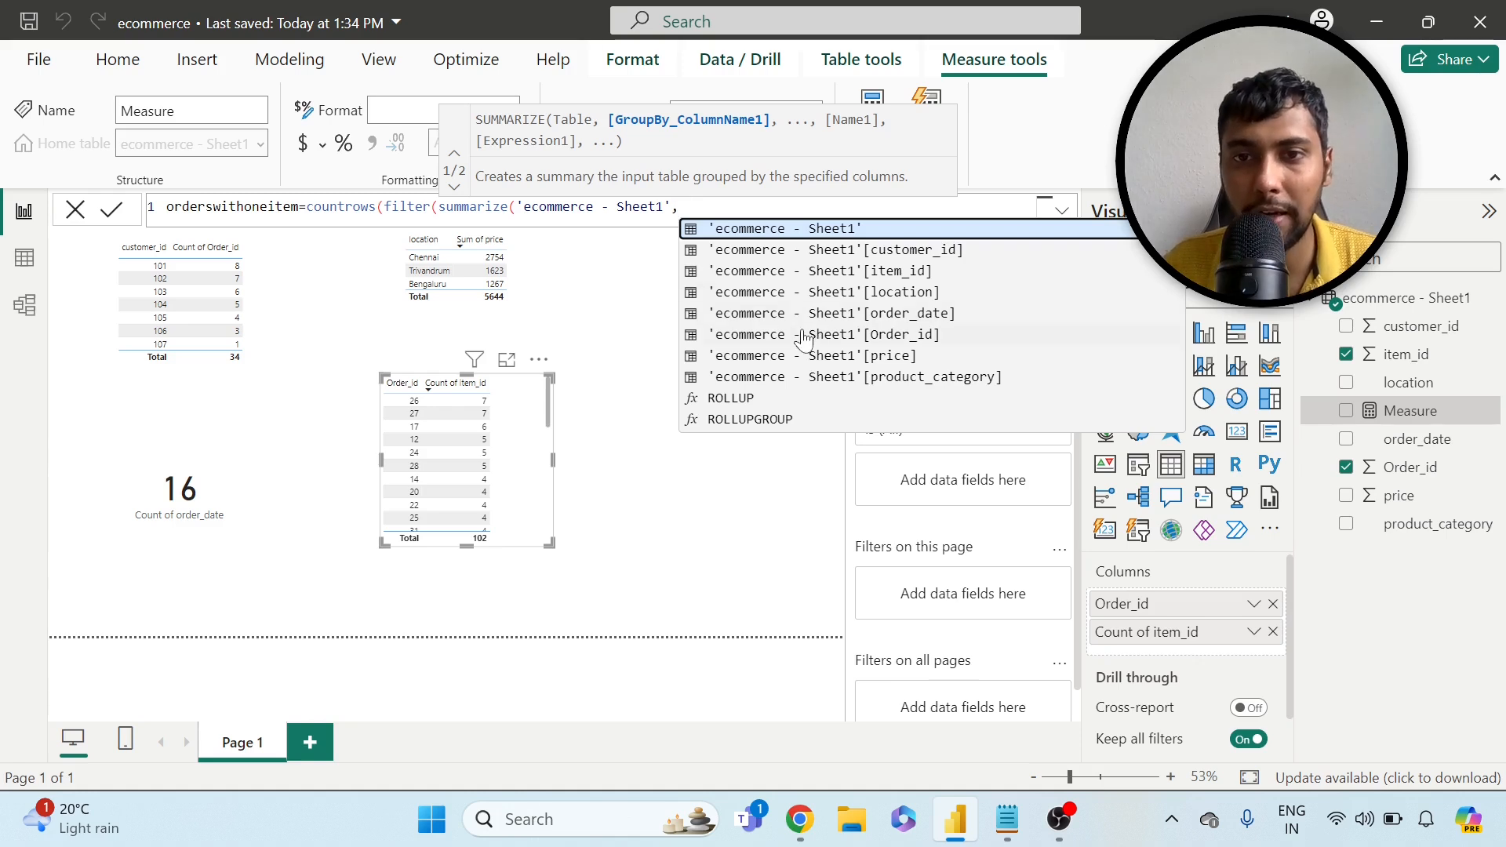
click(871, 334)
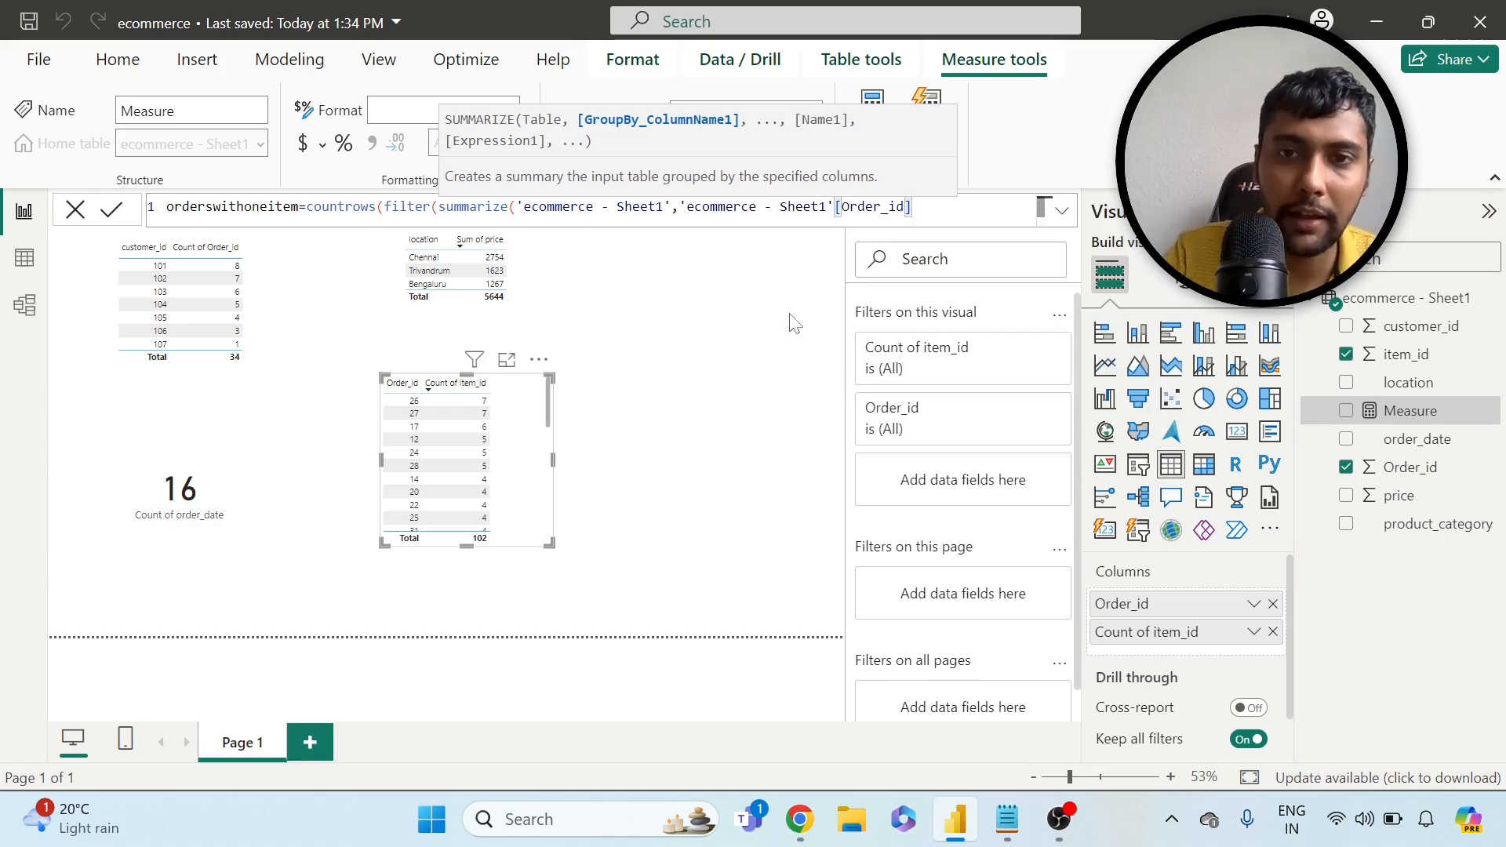
- Finish with "itemcount", COUNTA([item_id])), [itemcount]=1)) and commit the measure
text(,")
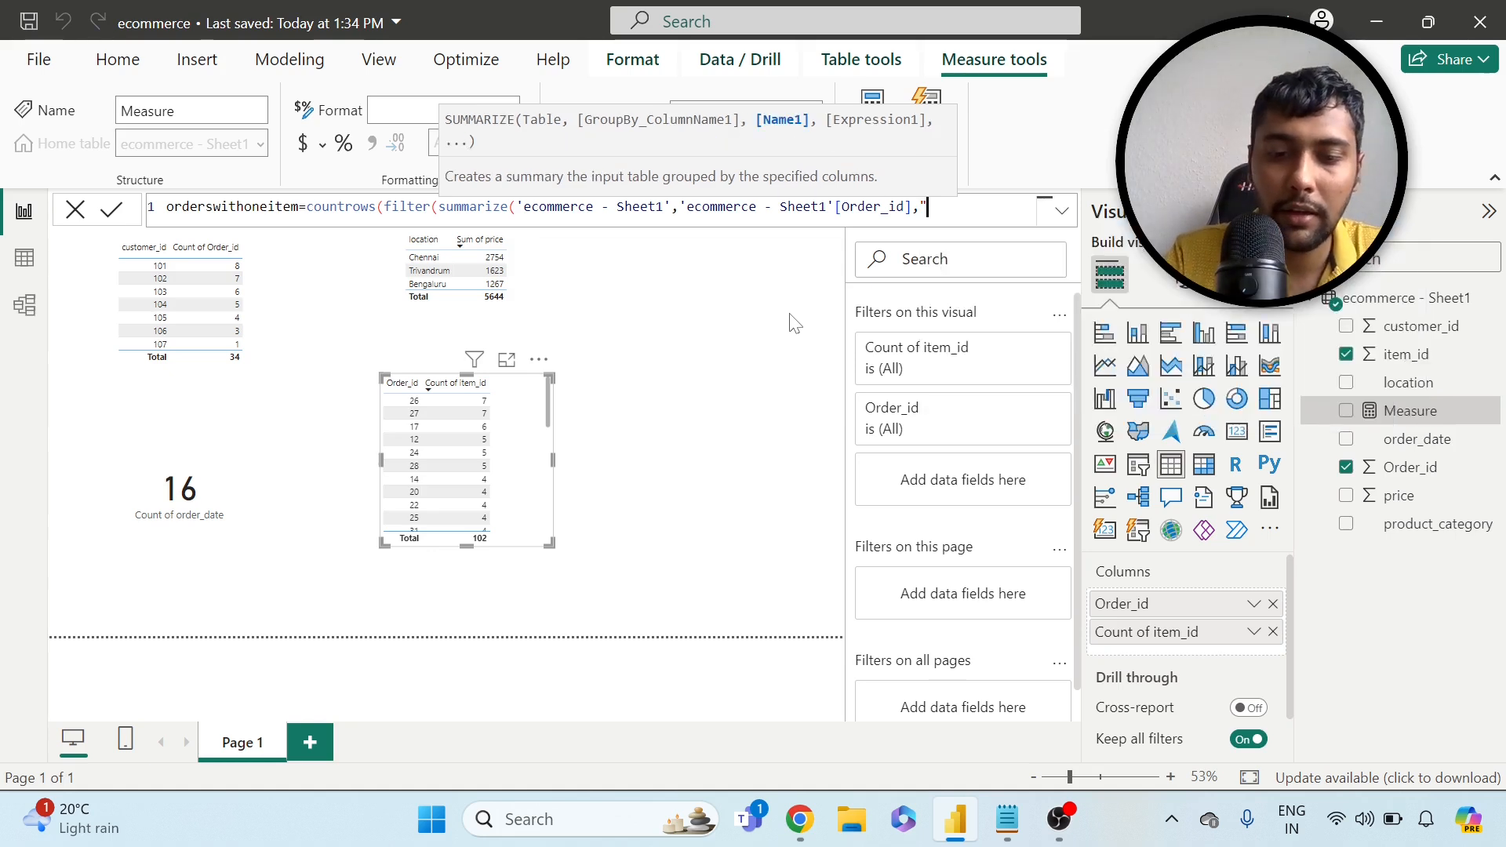
text(itemcoubt)
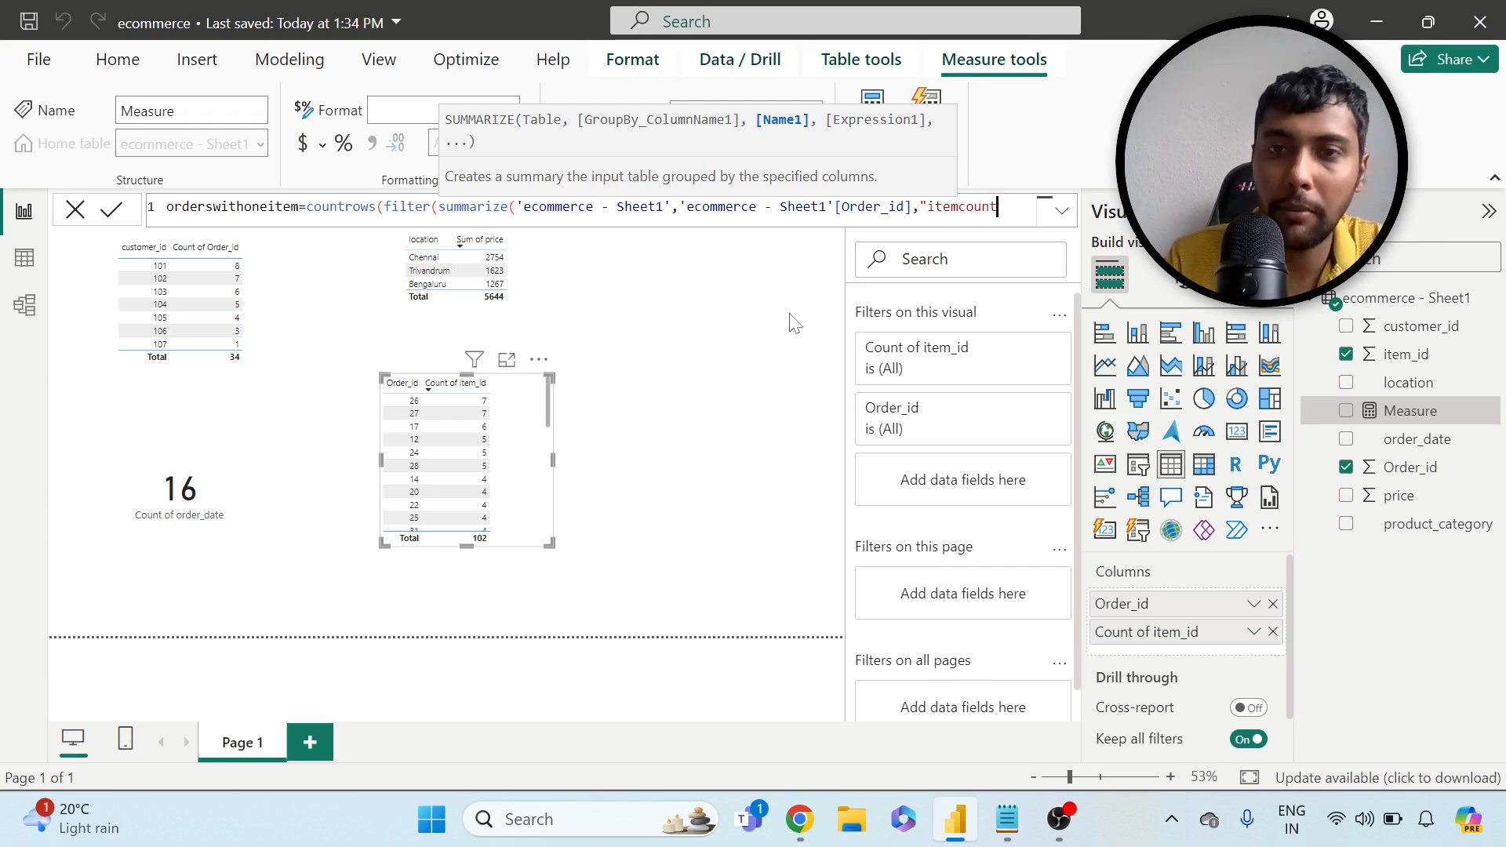
text(",)
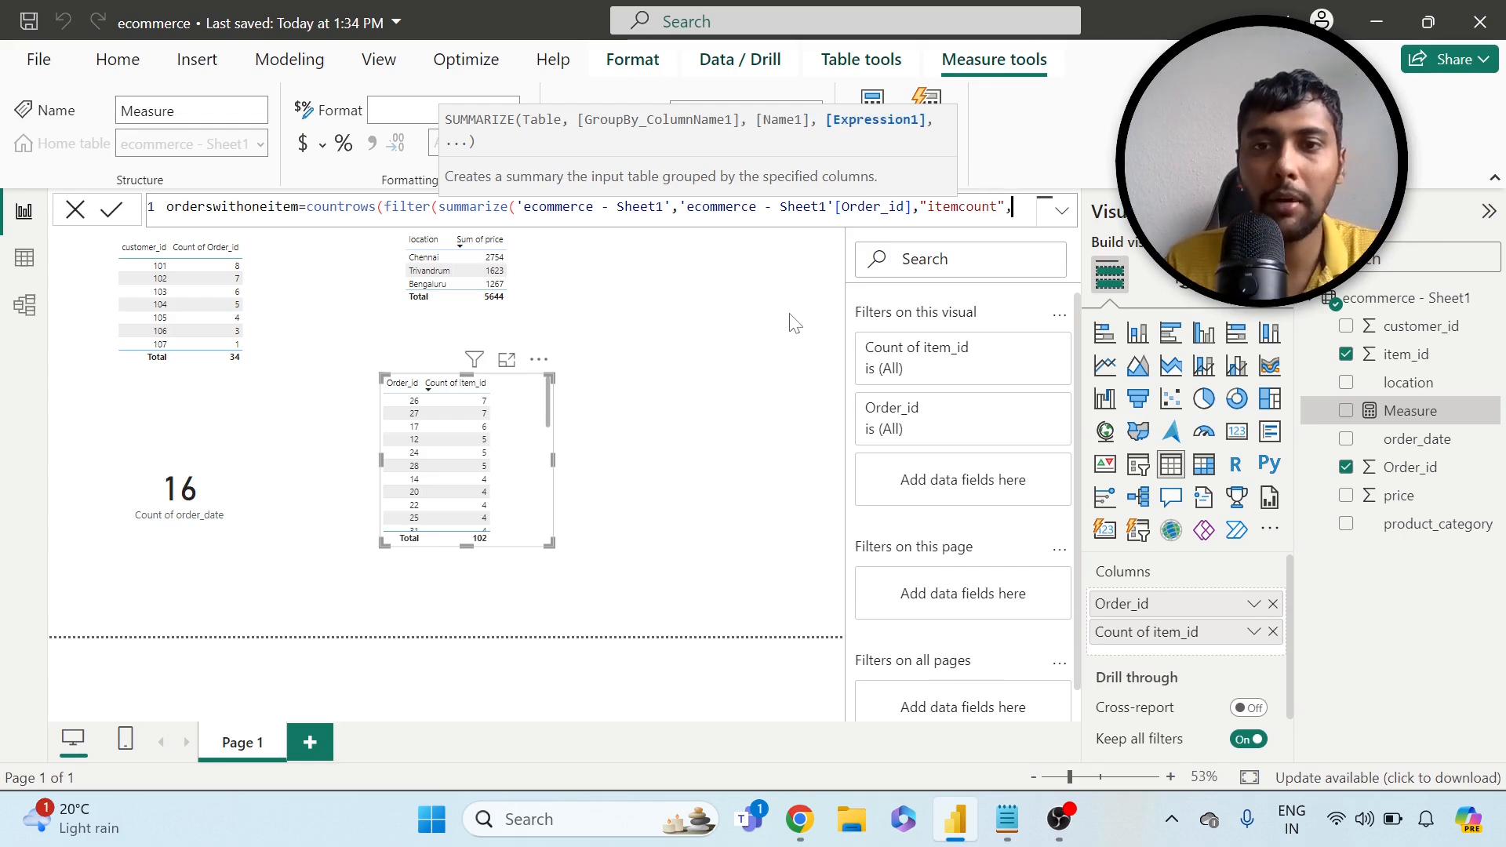
text(c)
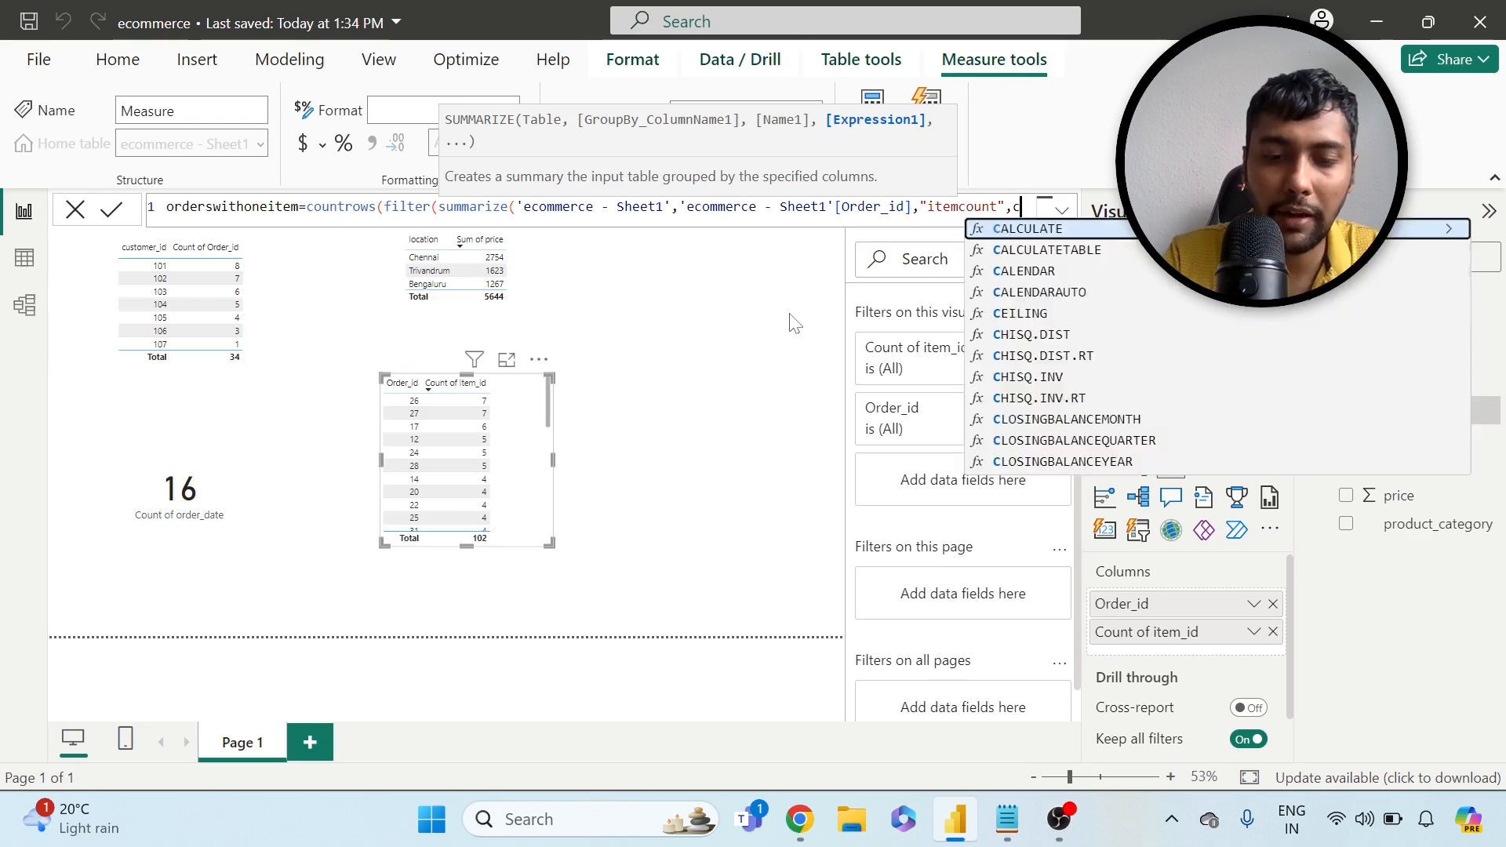
text(ounta('ecommerce - Sheet1'[item_id])))
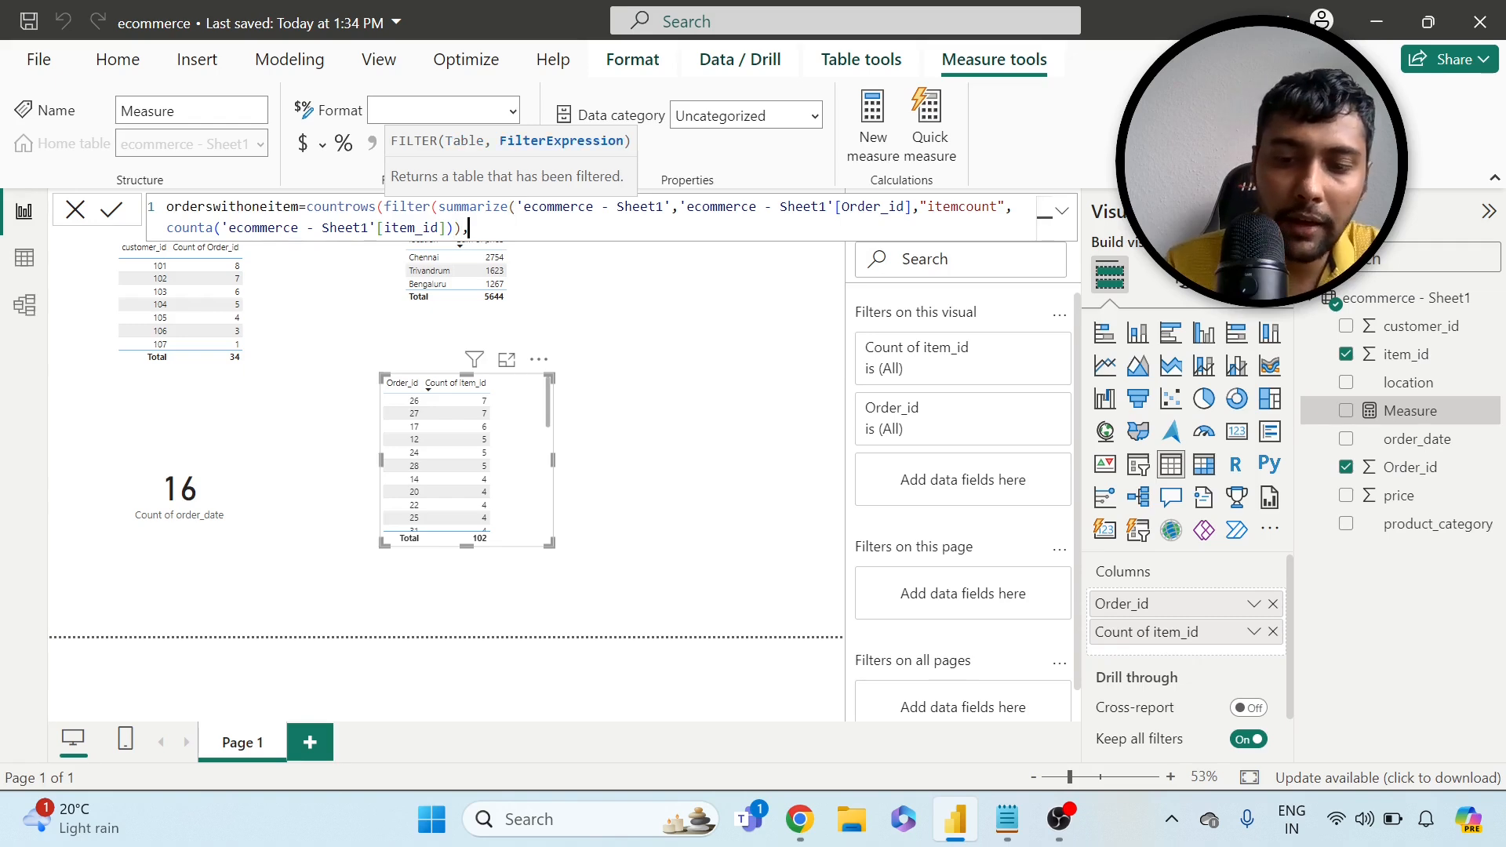
text(,)
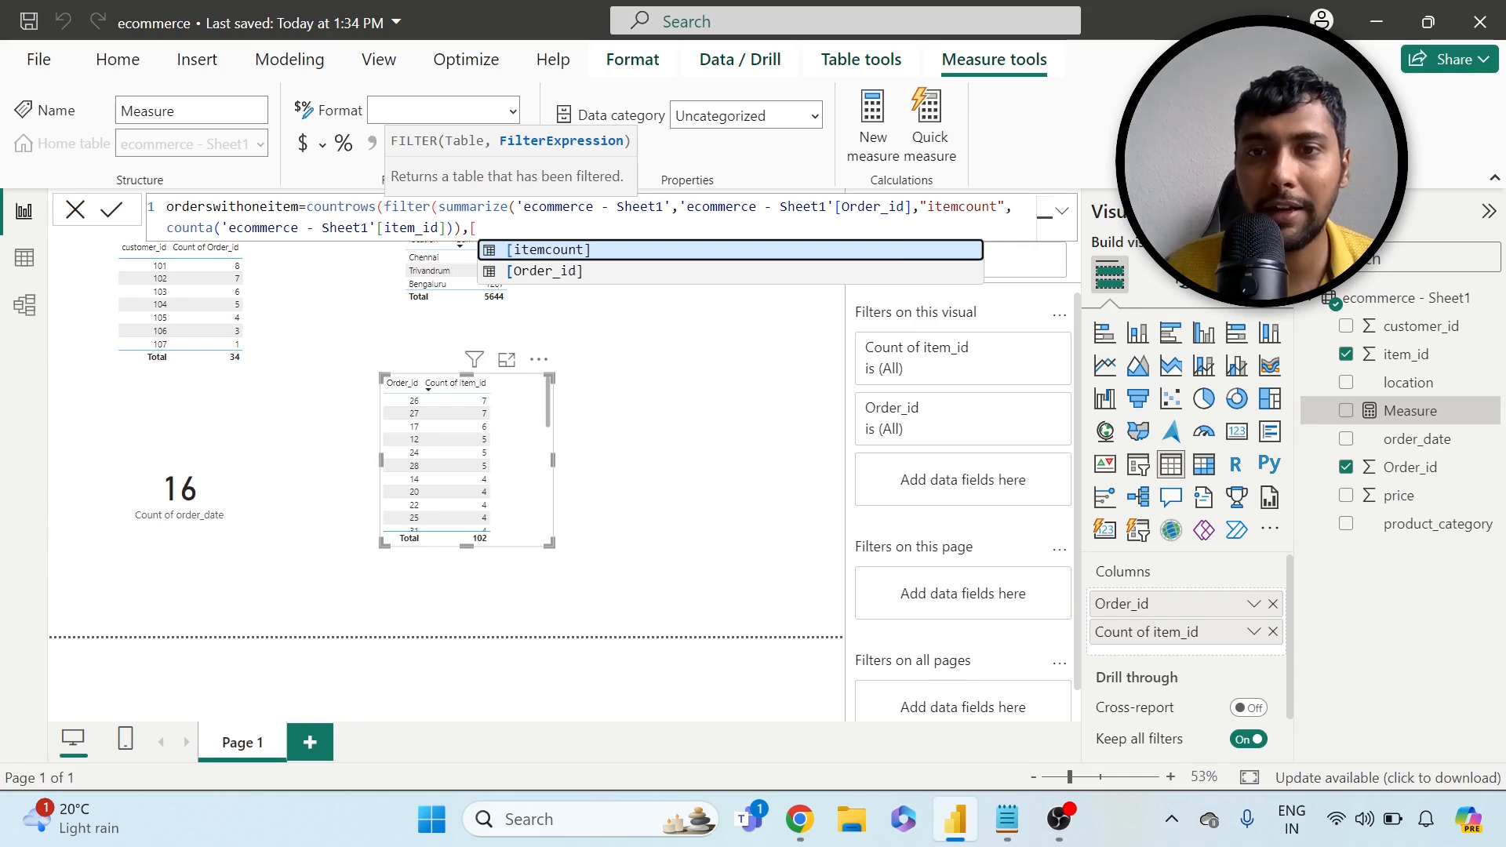
click(546, 250)
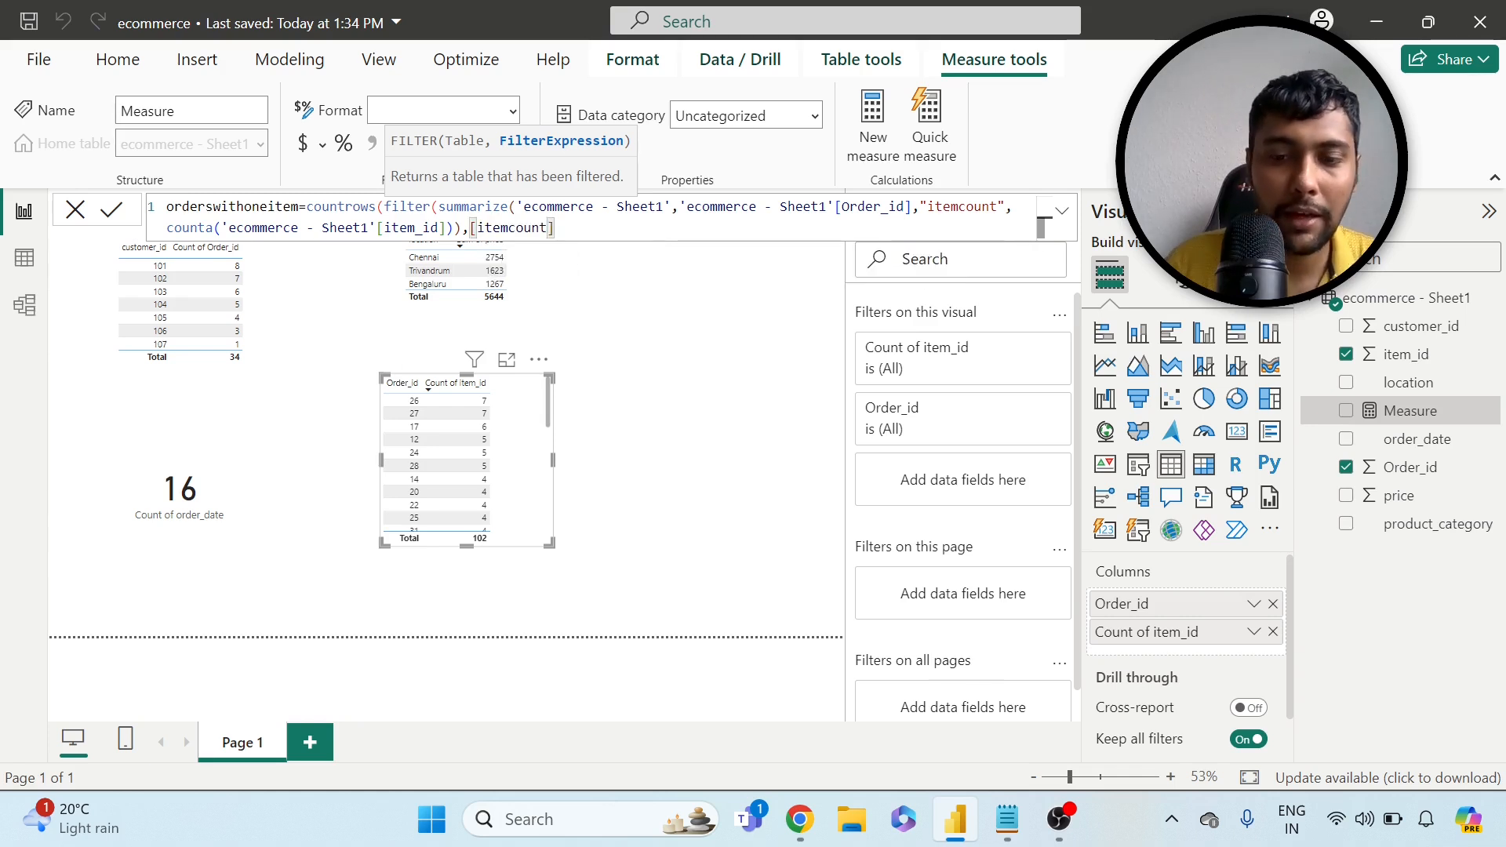
text(=1)
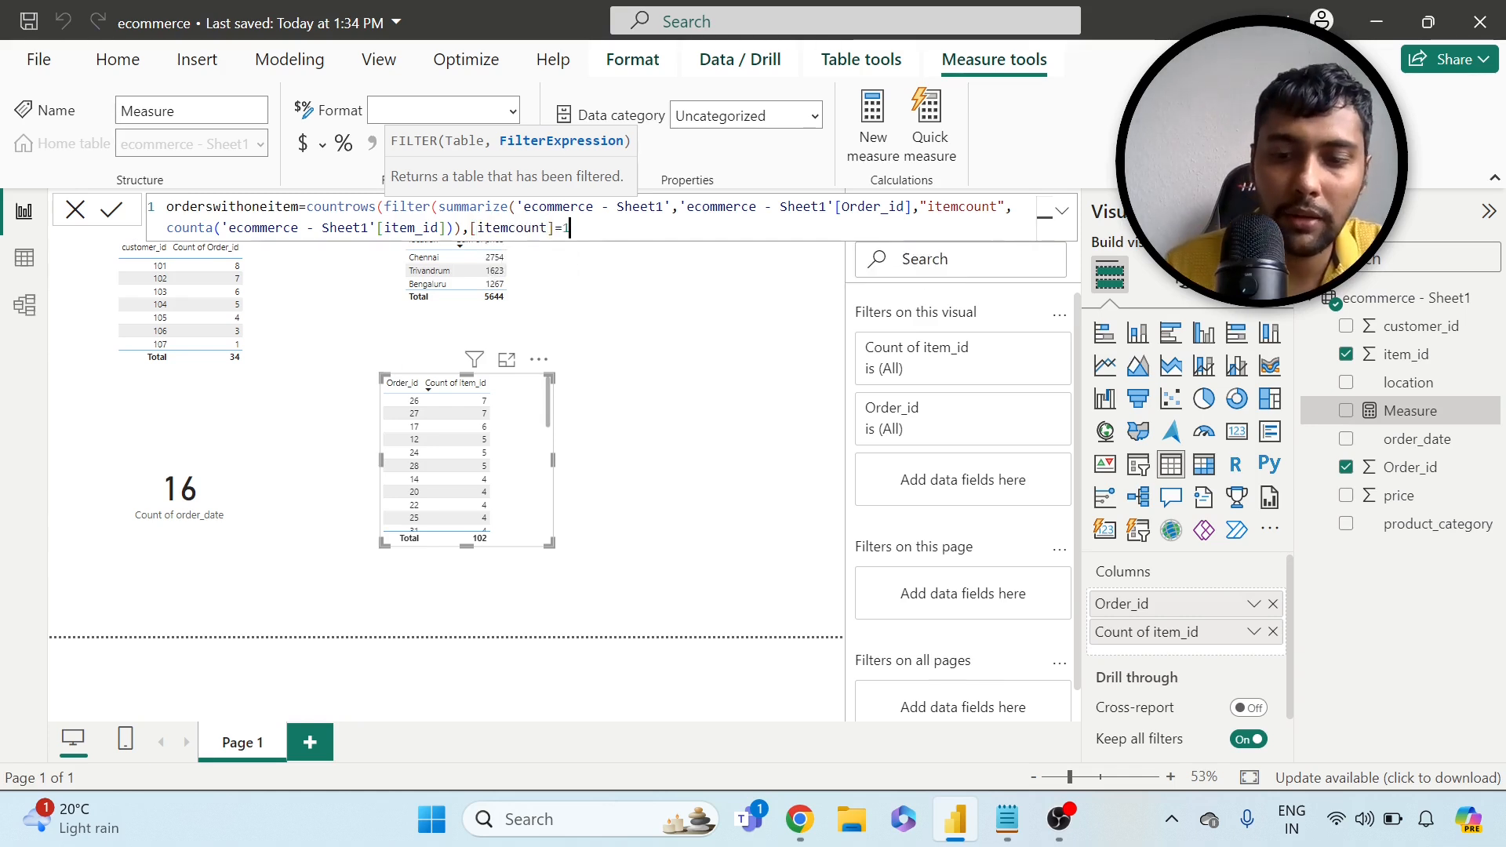
text())
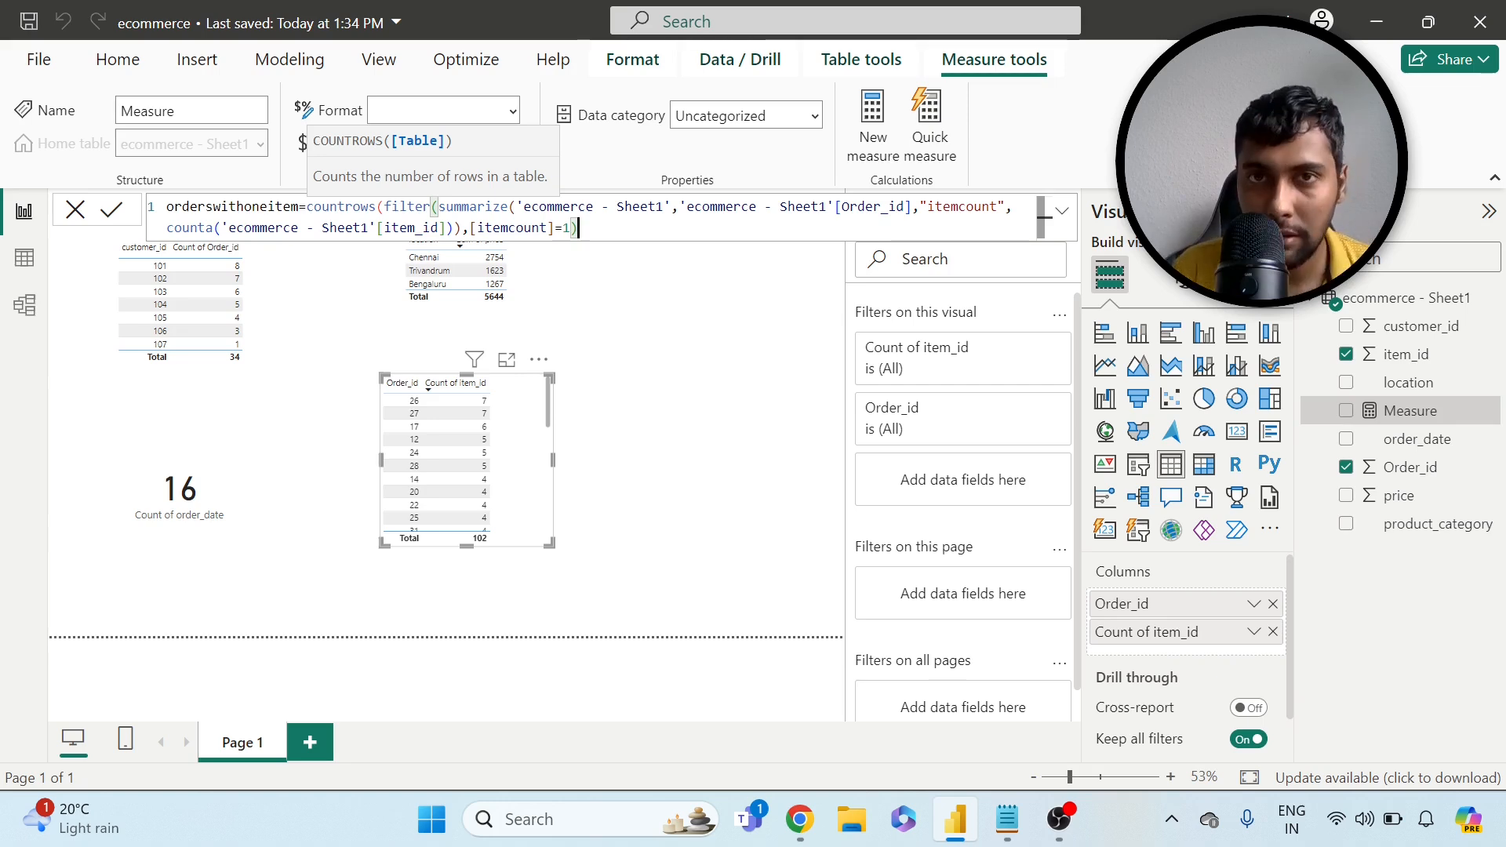
mouse_move(703, 350)
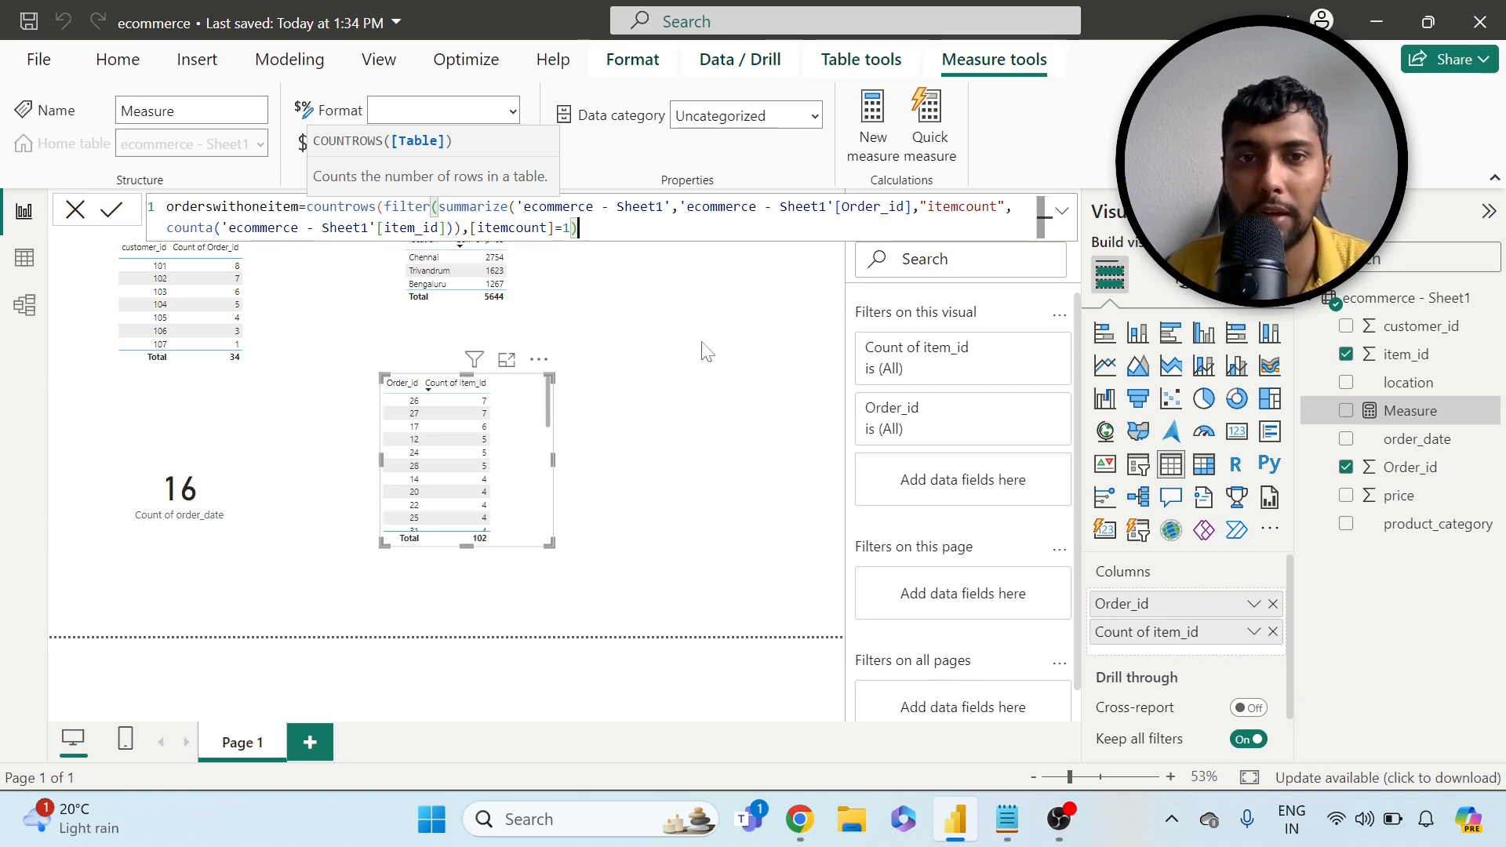
mouse_move(670, 583)
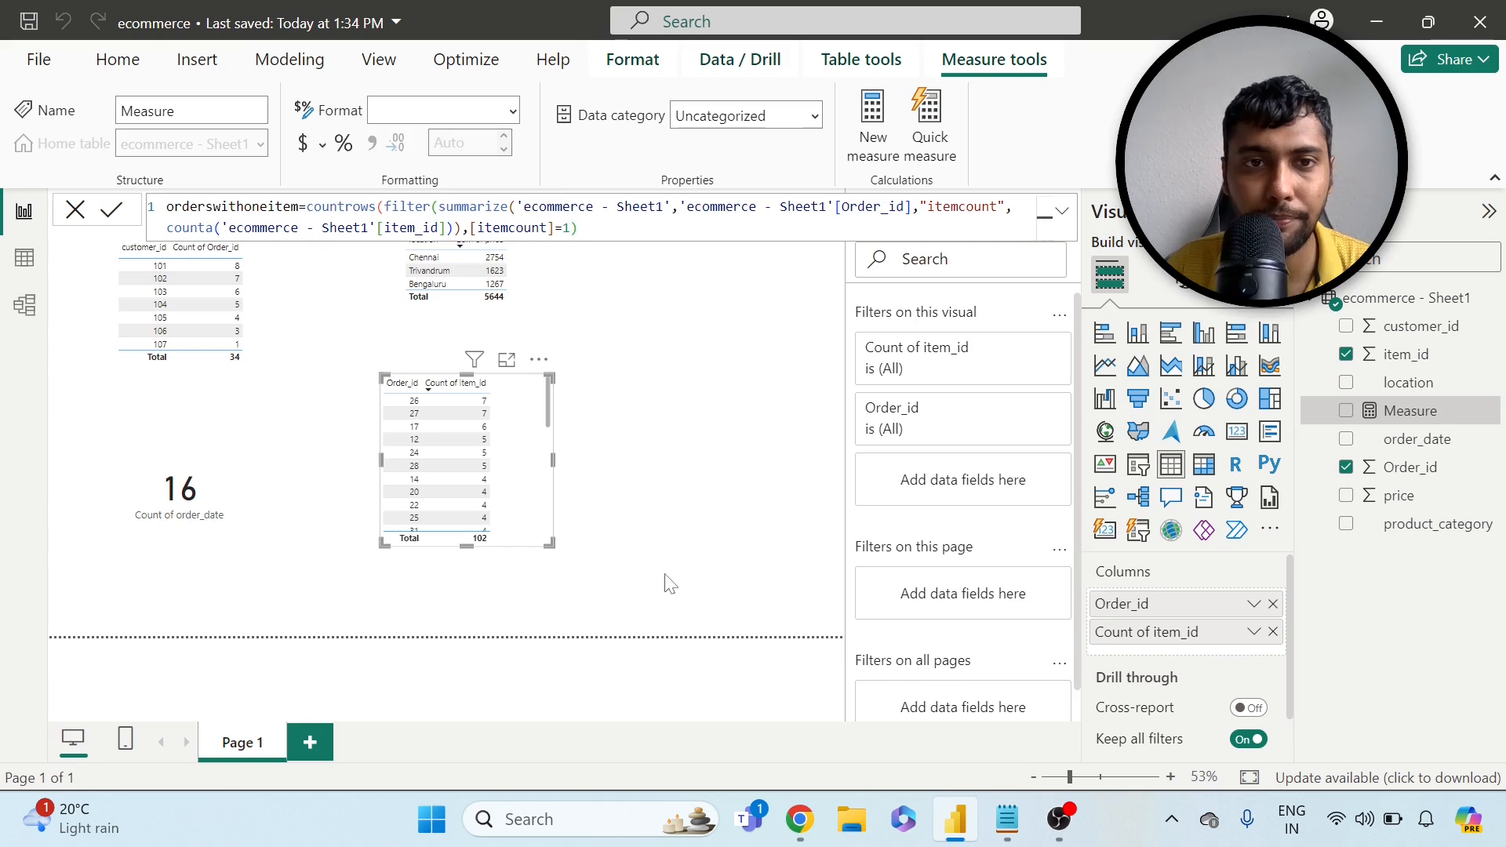
click(112, 208)
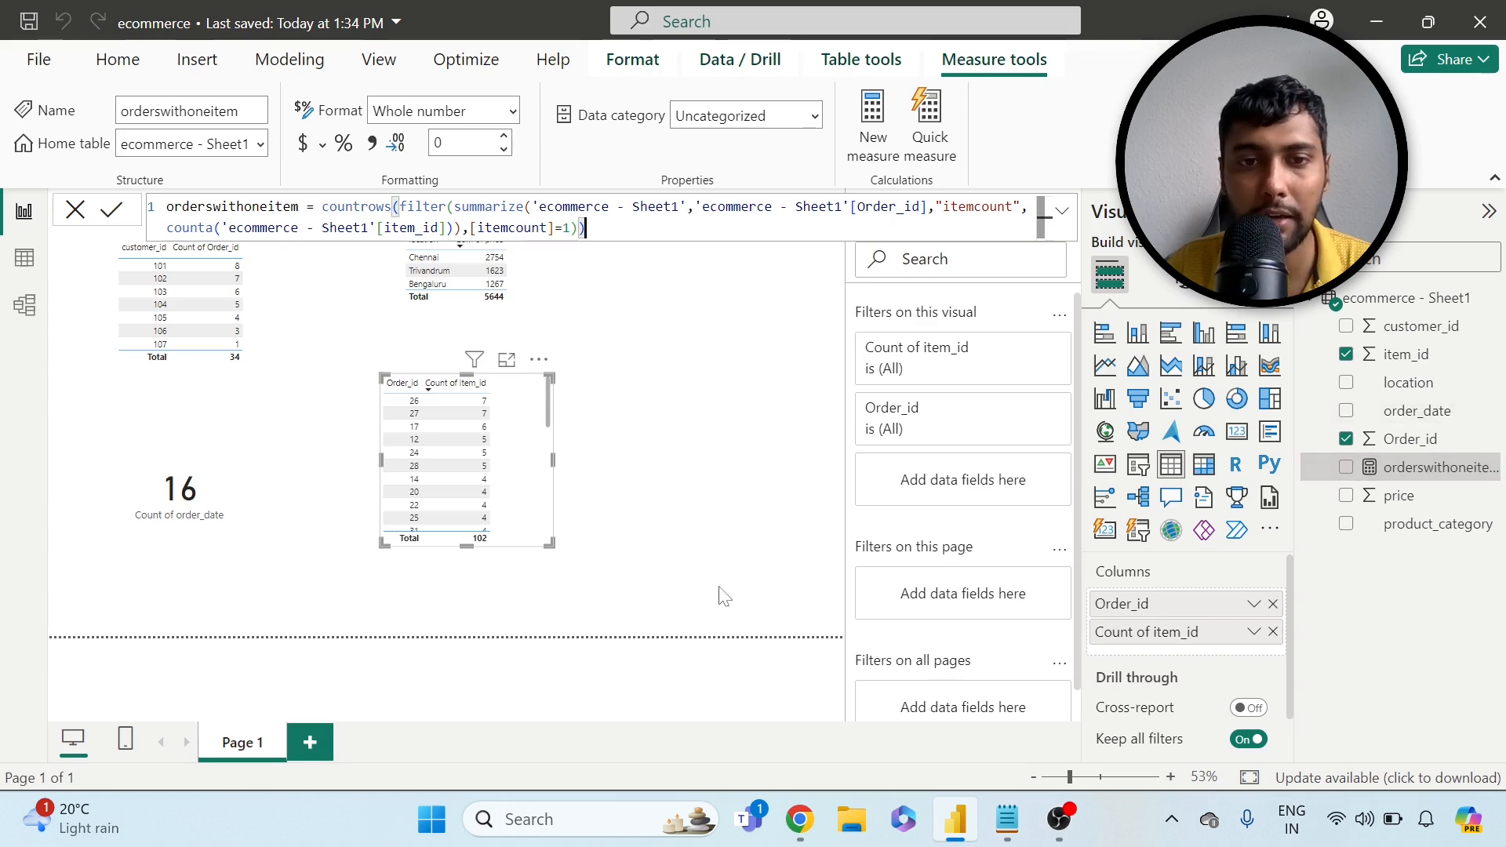
- Add a card on the report showing orderswithoneitem as 7
click(118, 59)
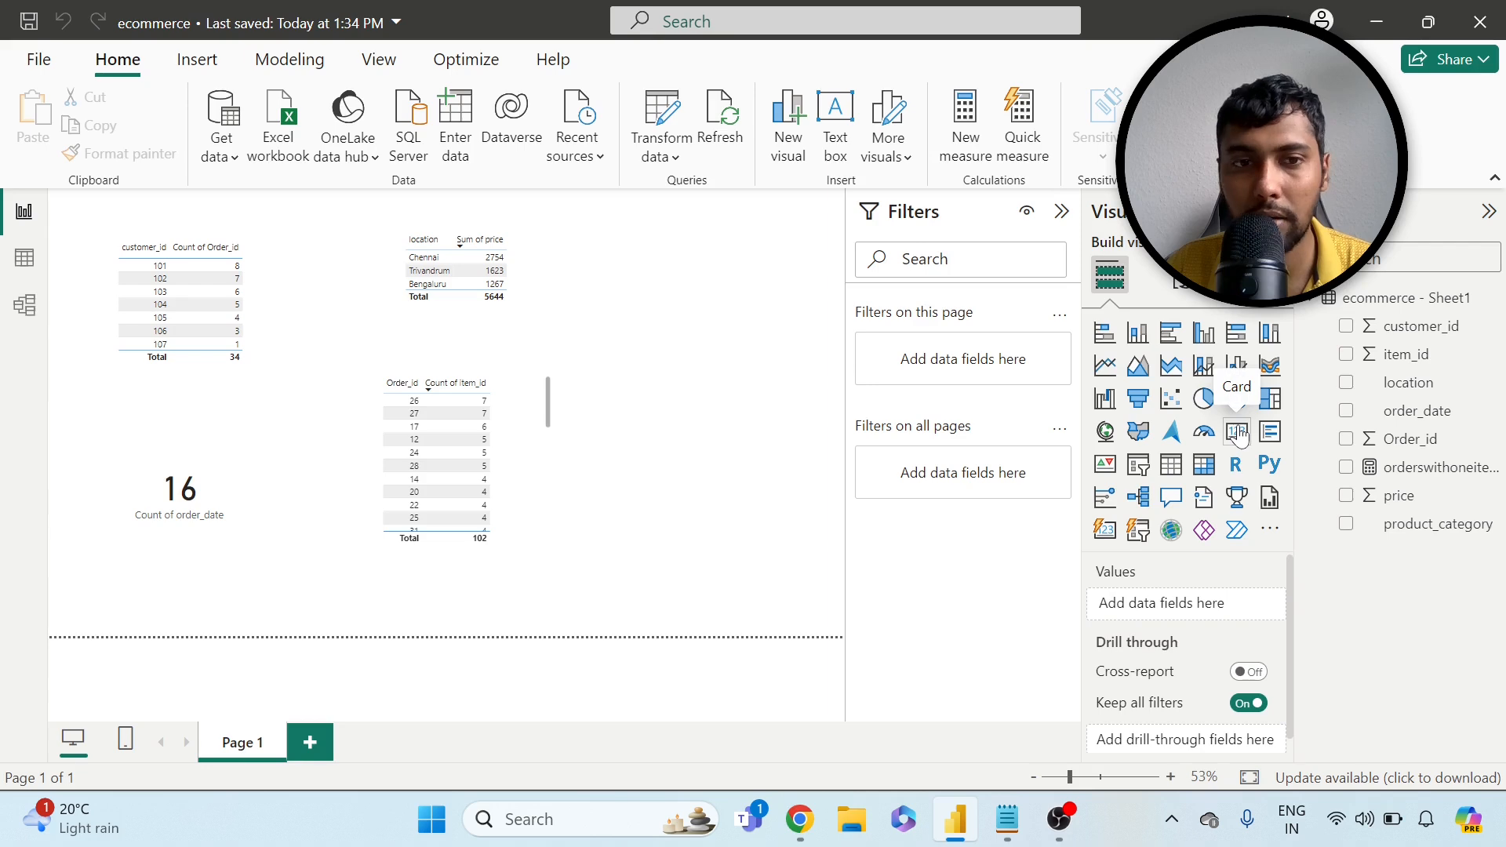
click(1236, 430)
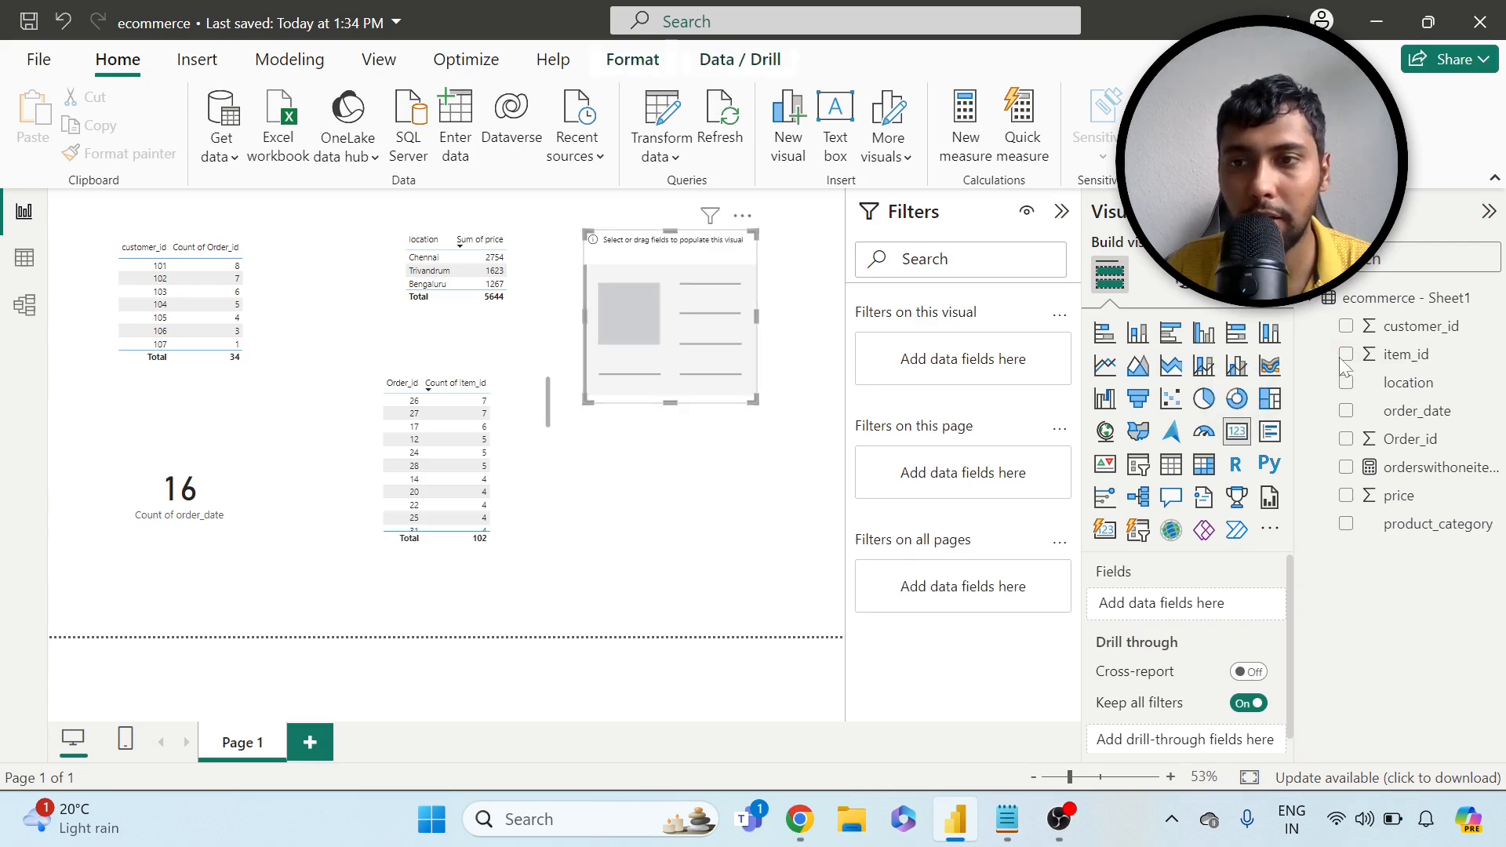
click(1346, 468)
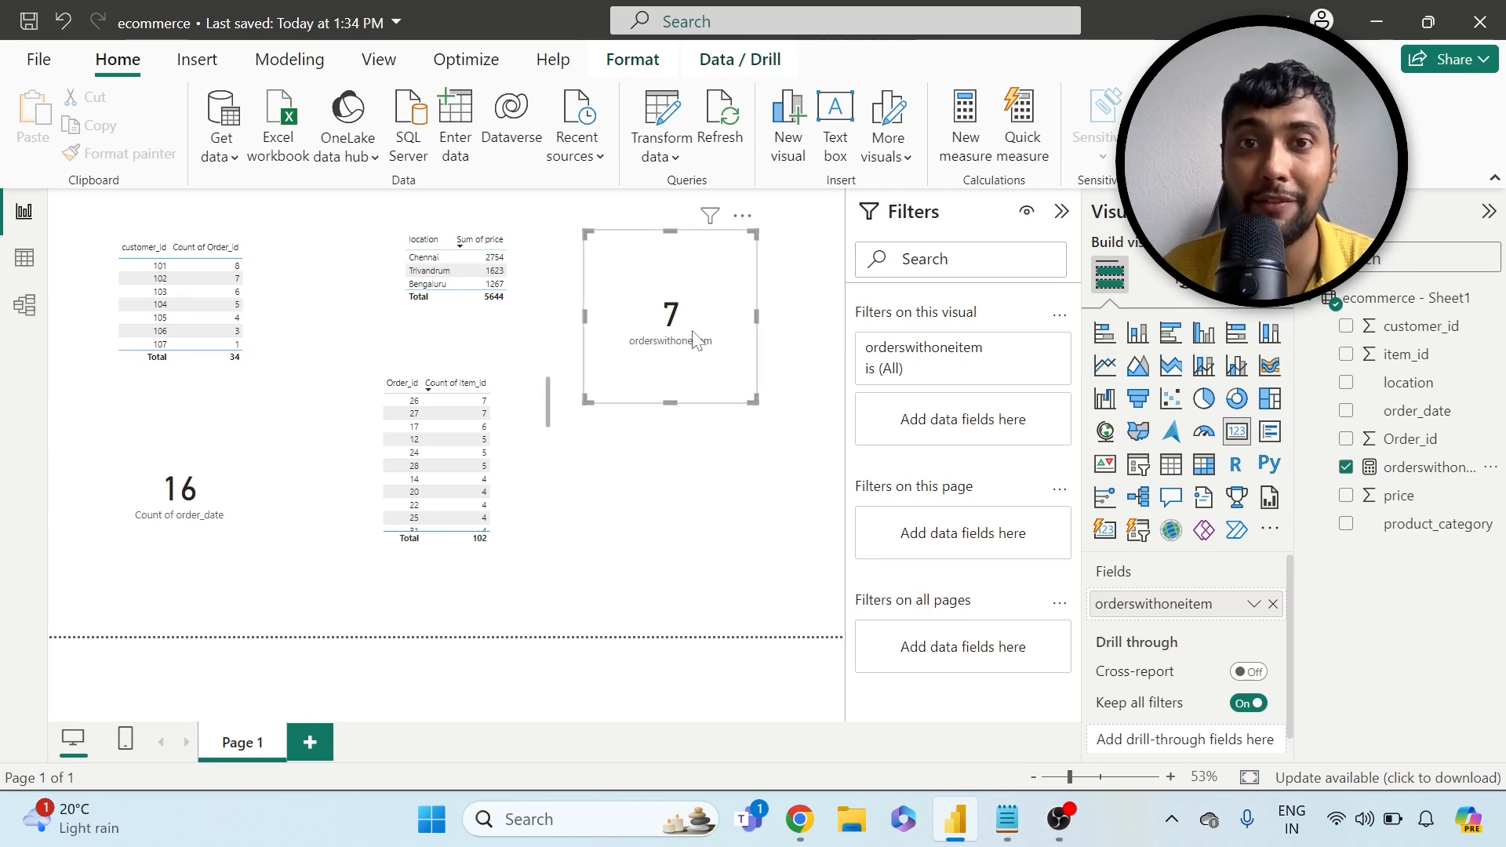
click(659, 513)
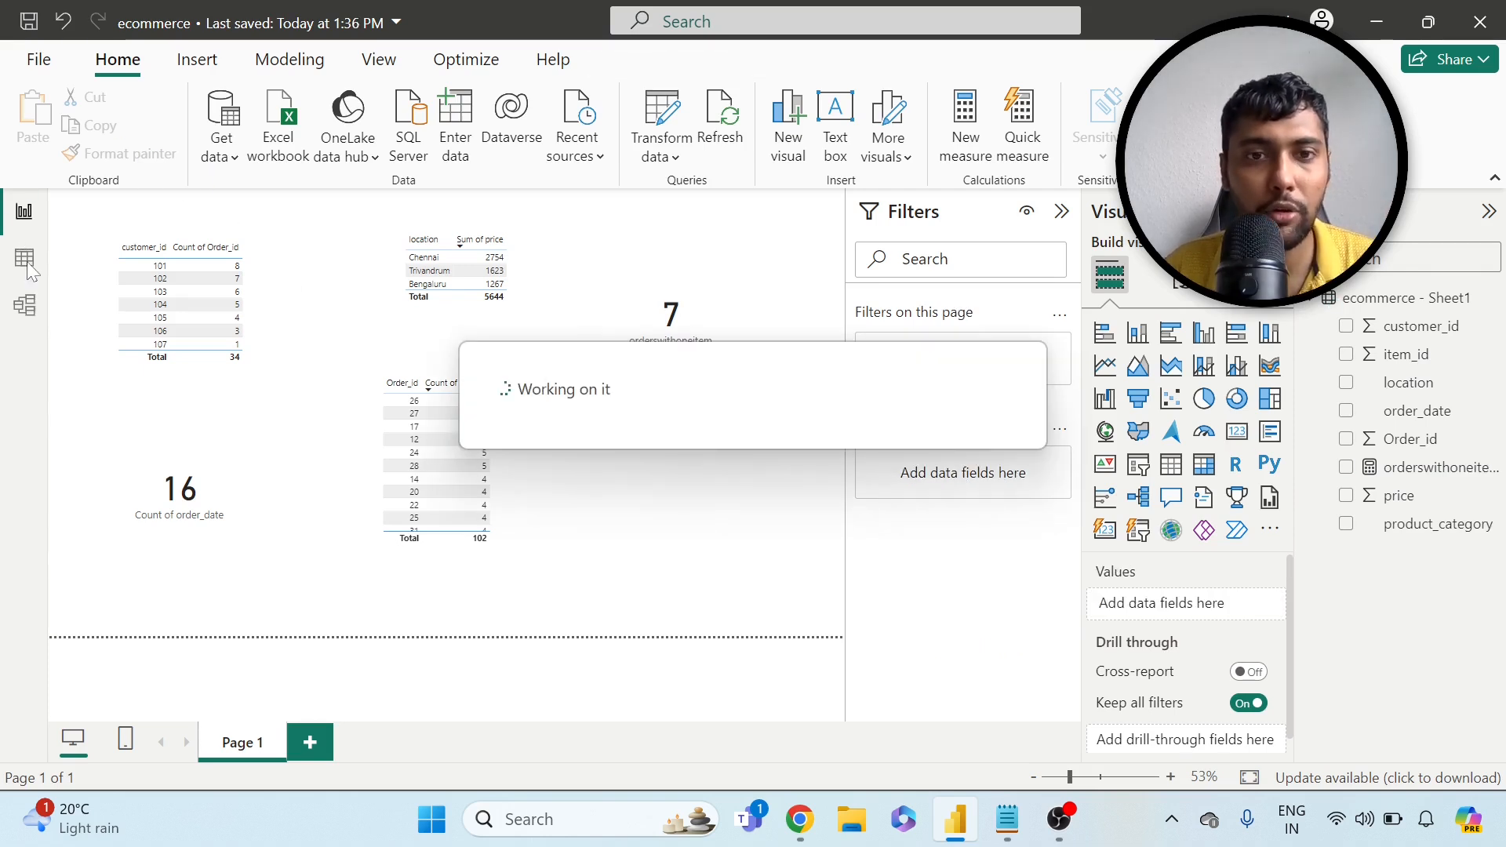
click(23, 256)
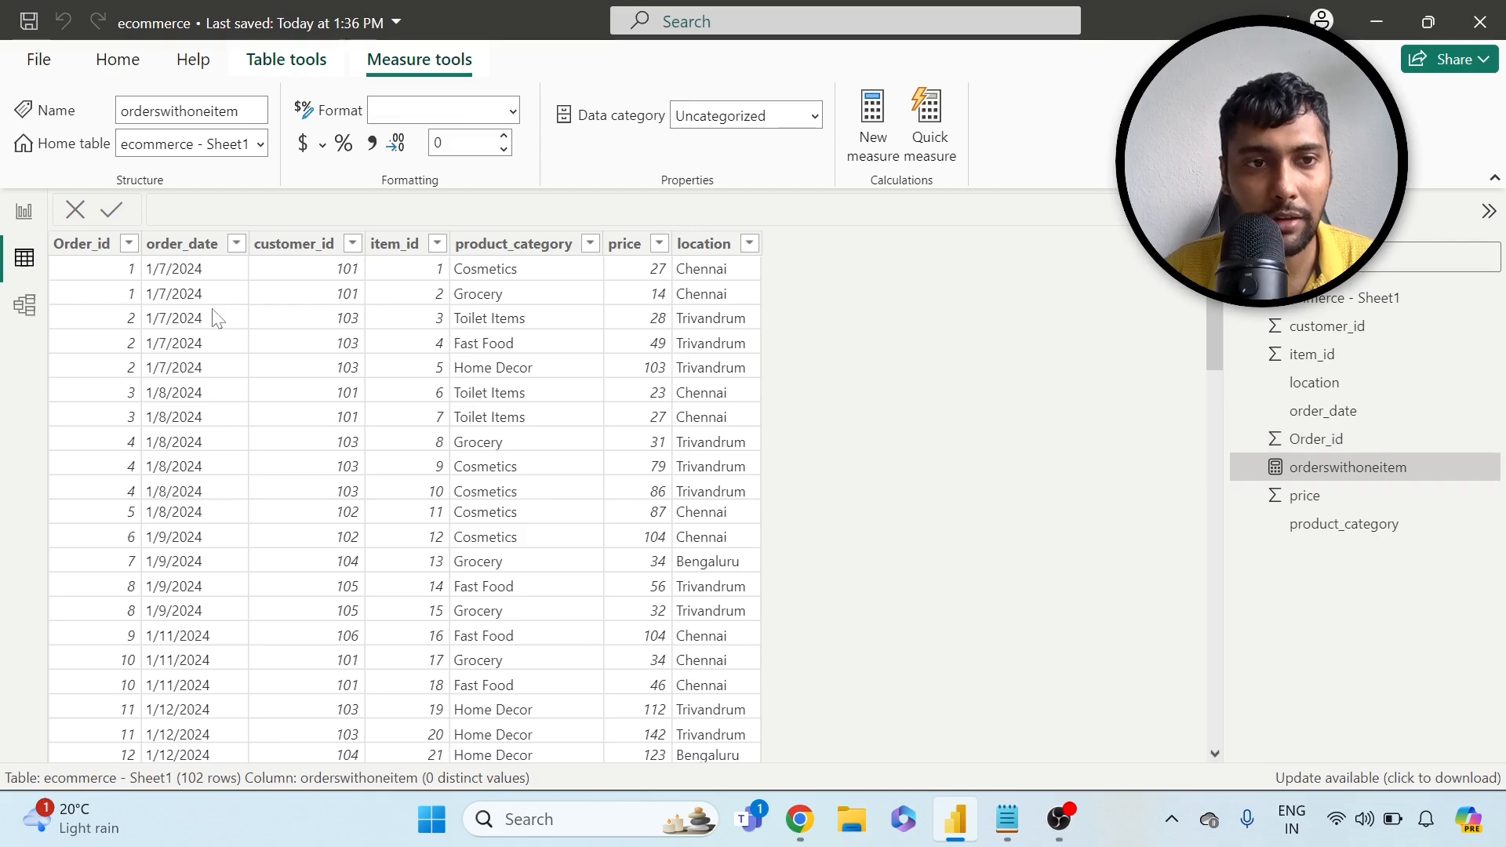
scroll(down, 3)
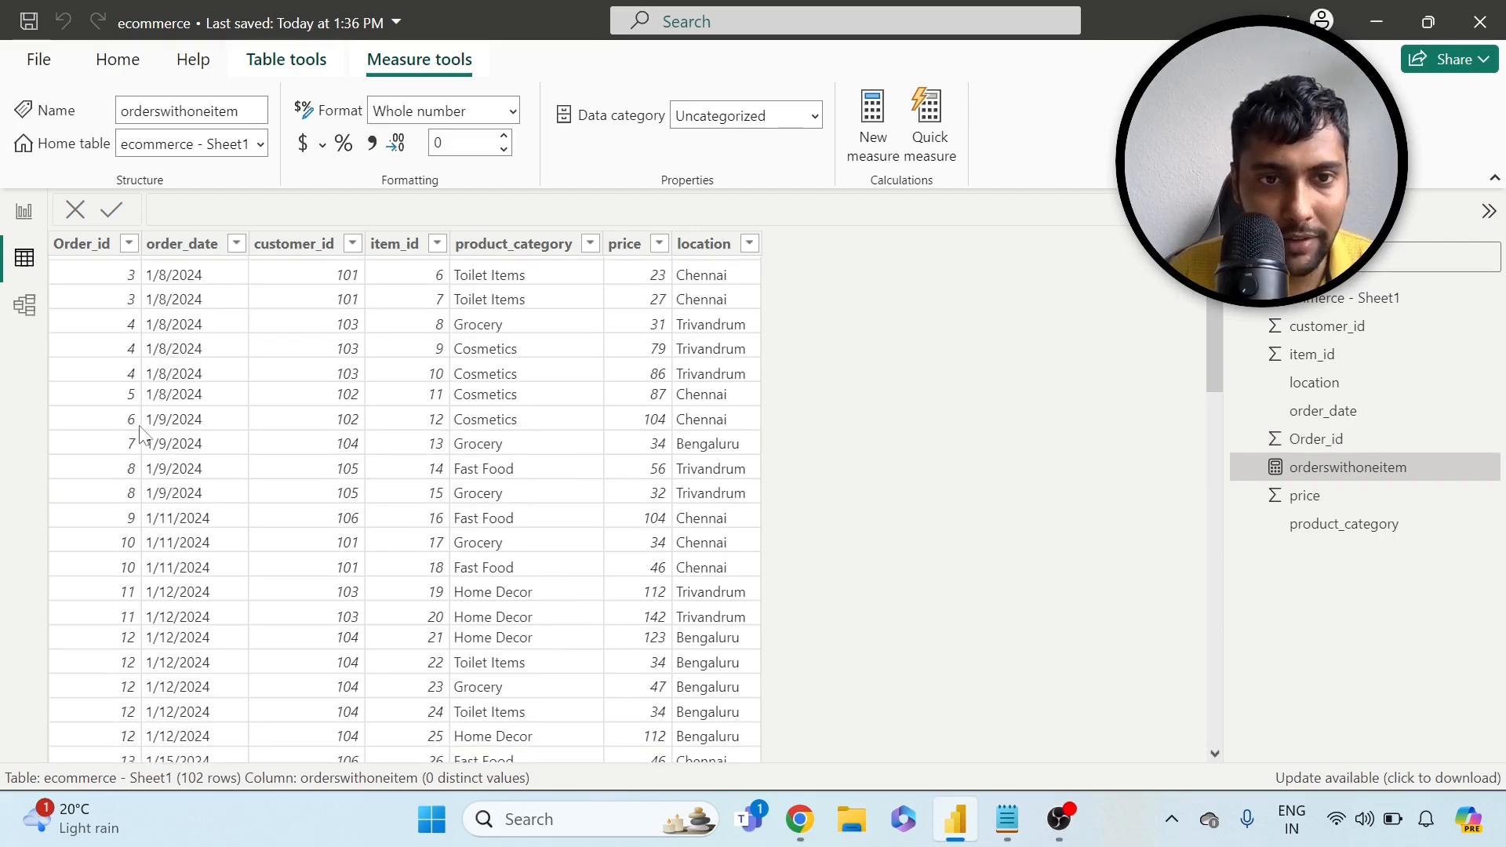
scroll(down, 3)
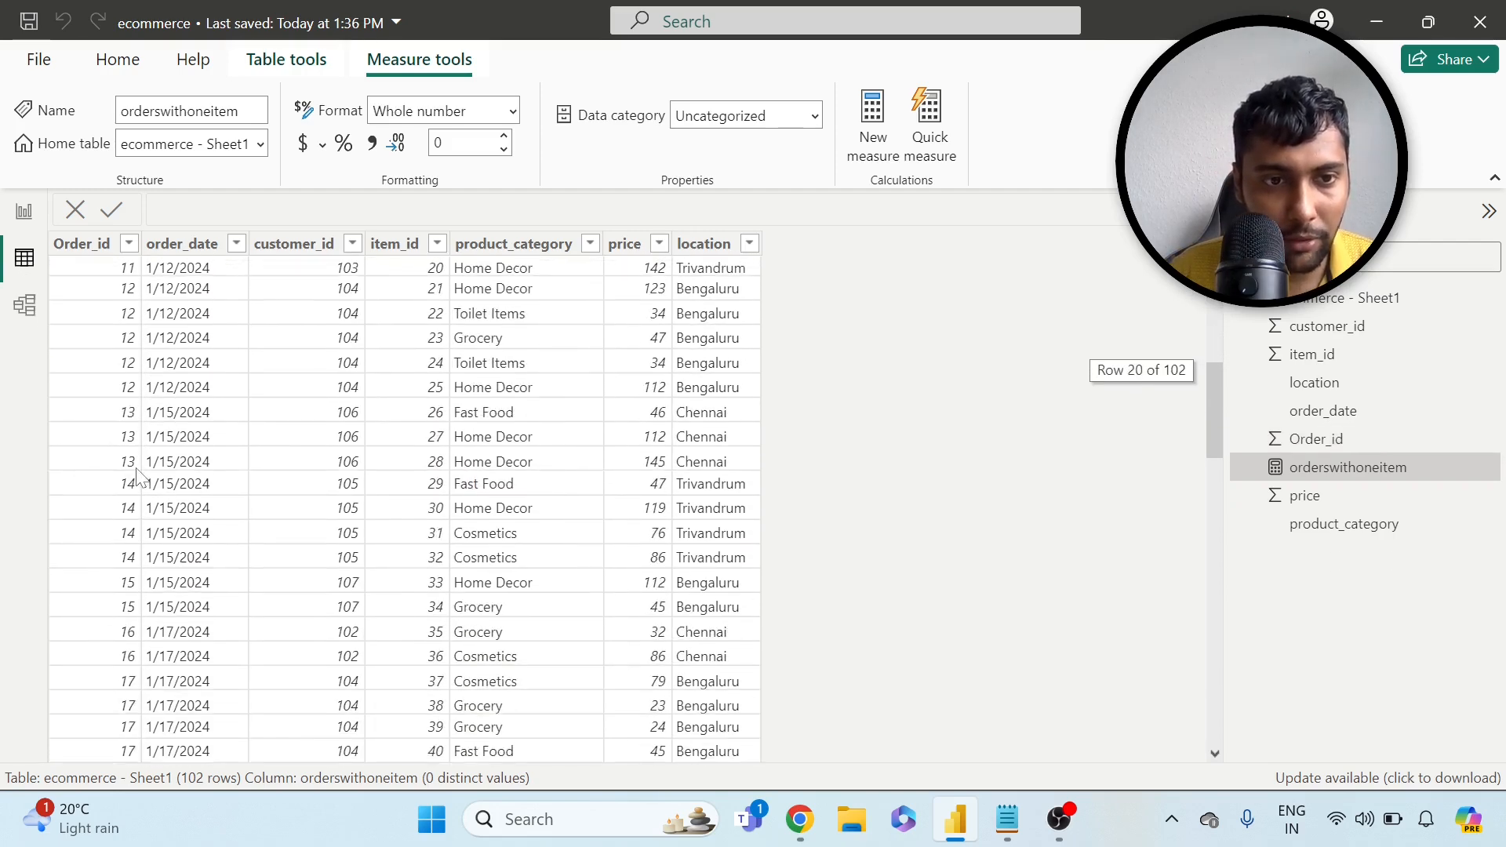
scroll(down, 3)
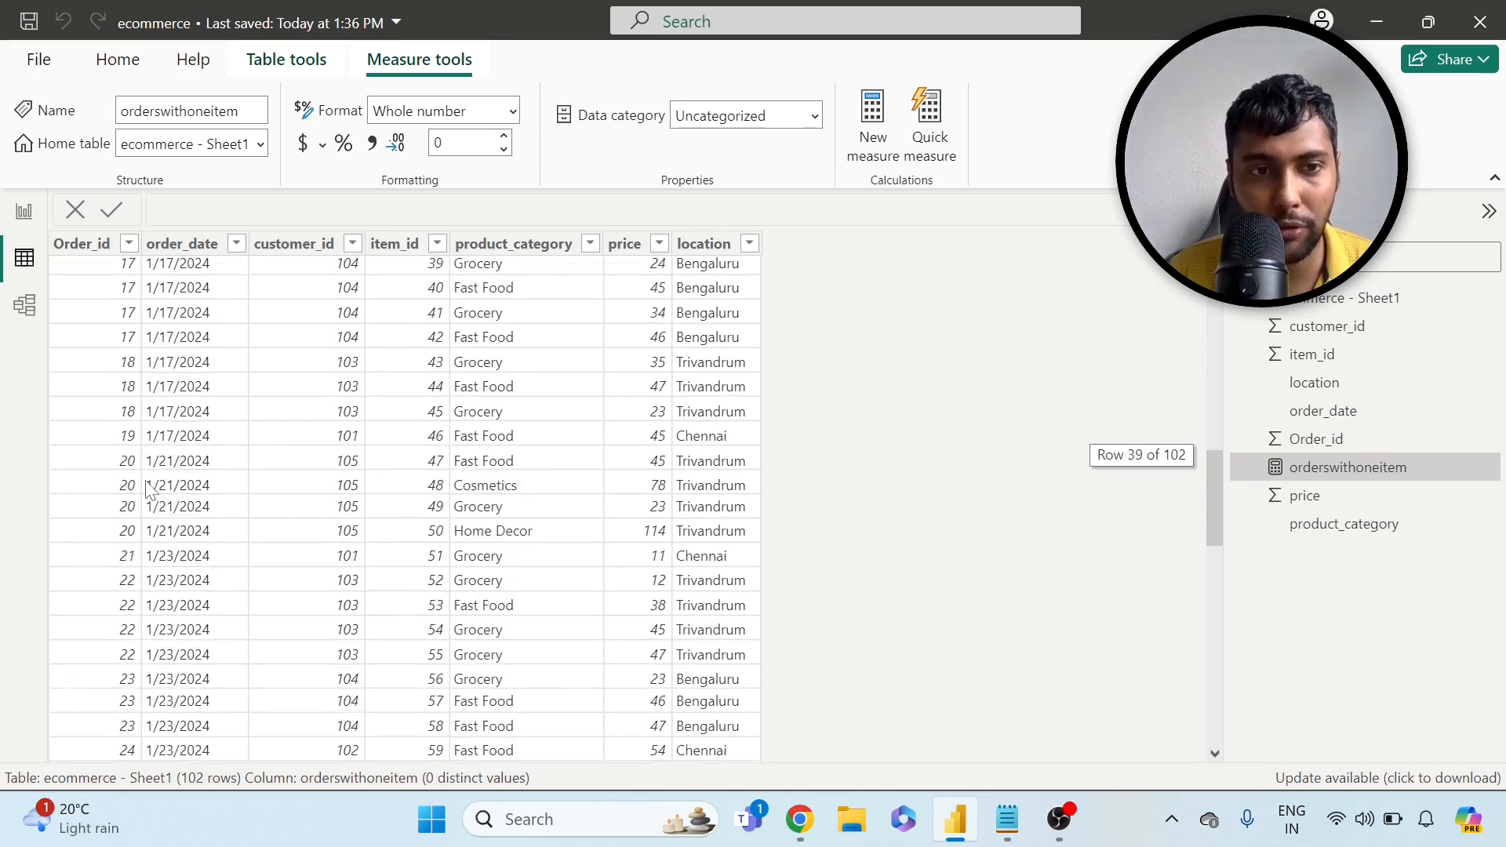
scroll(down, 3)
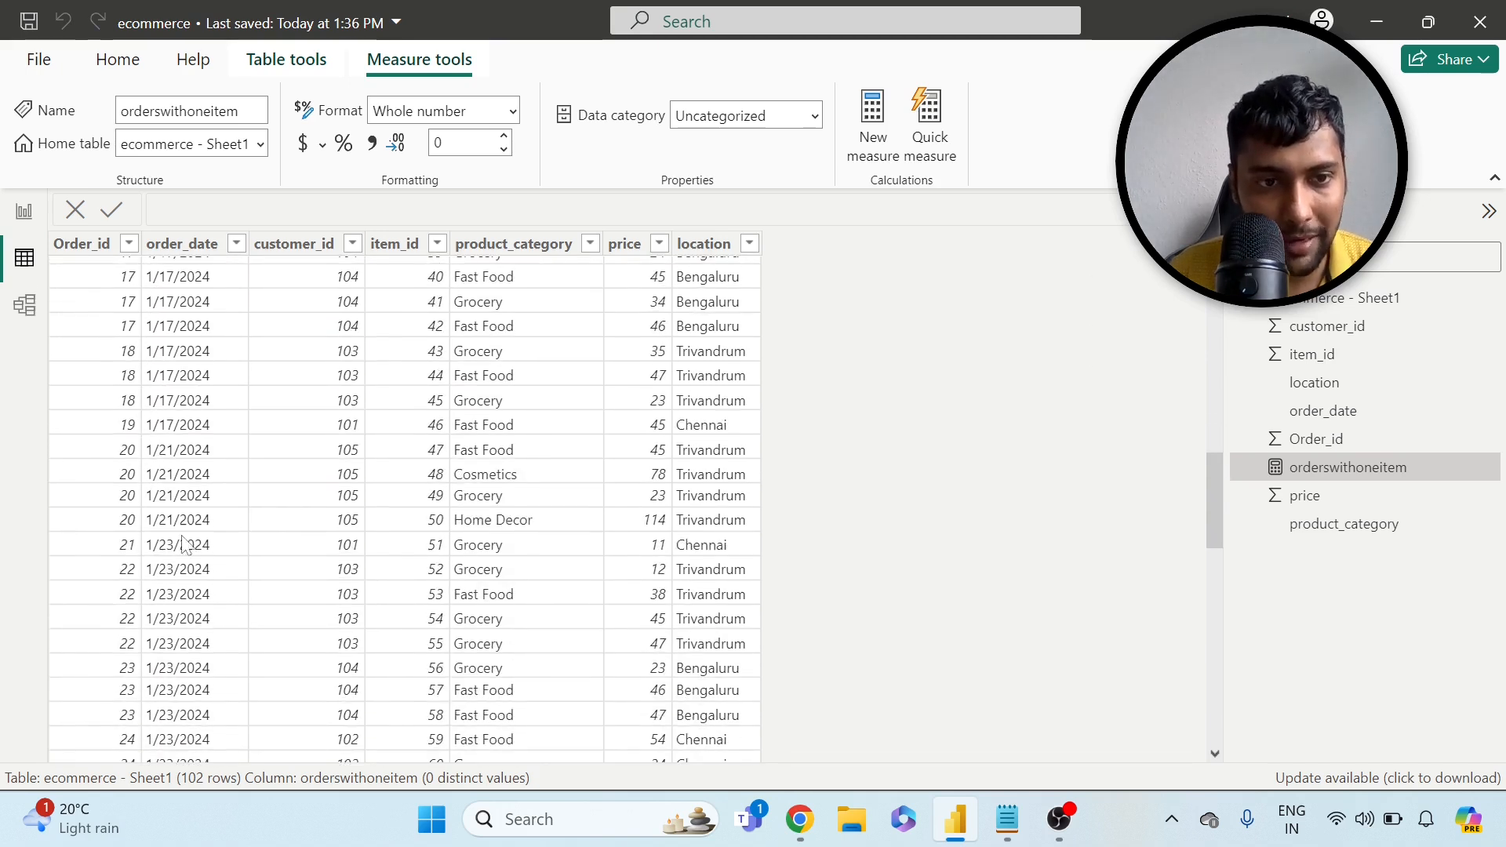
mouse_move(324, 552)
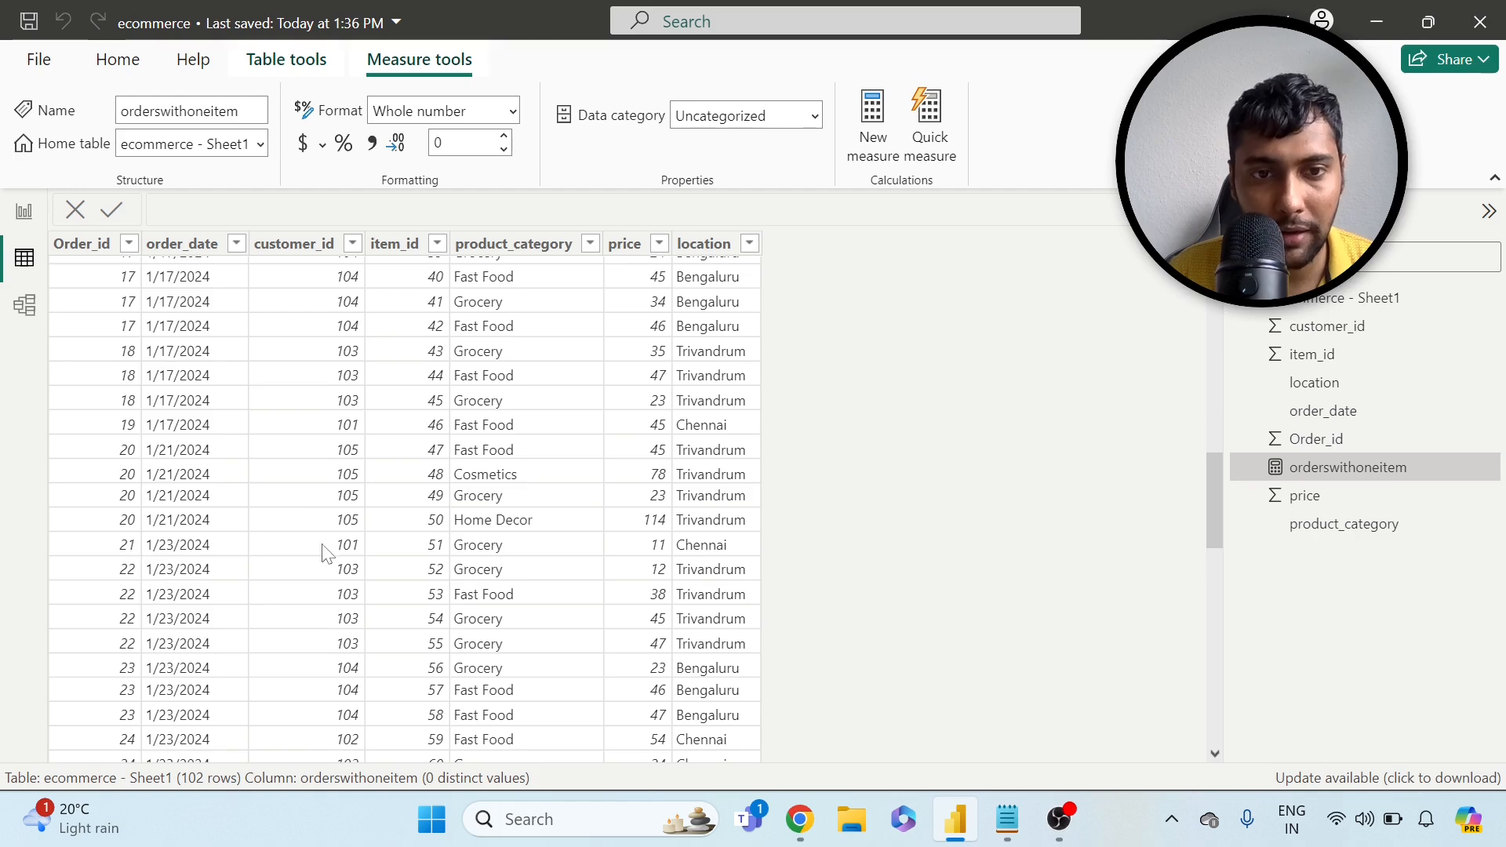
scroll(down, 3)
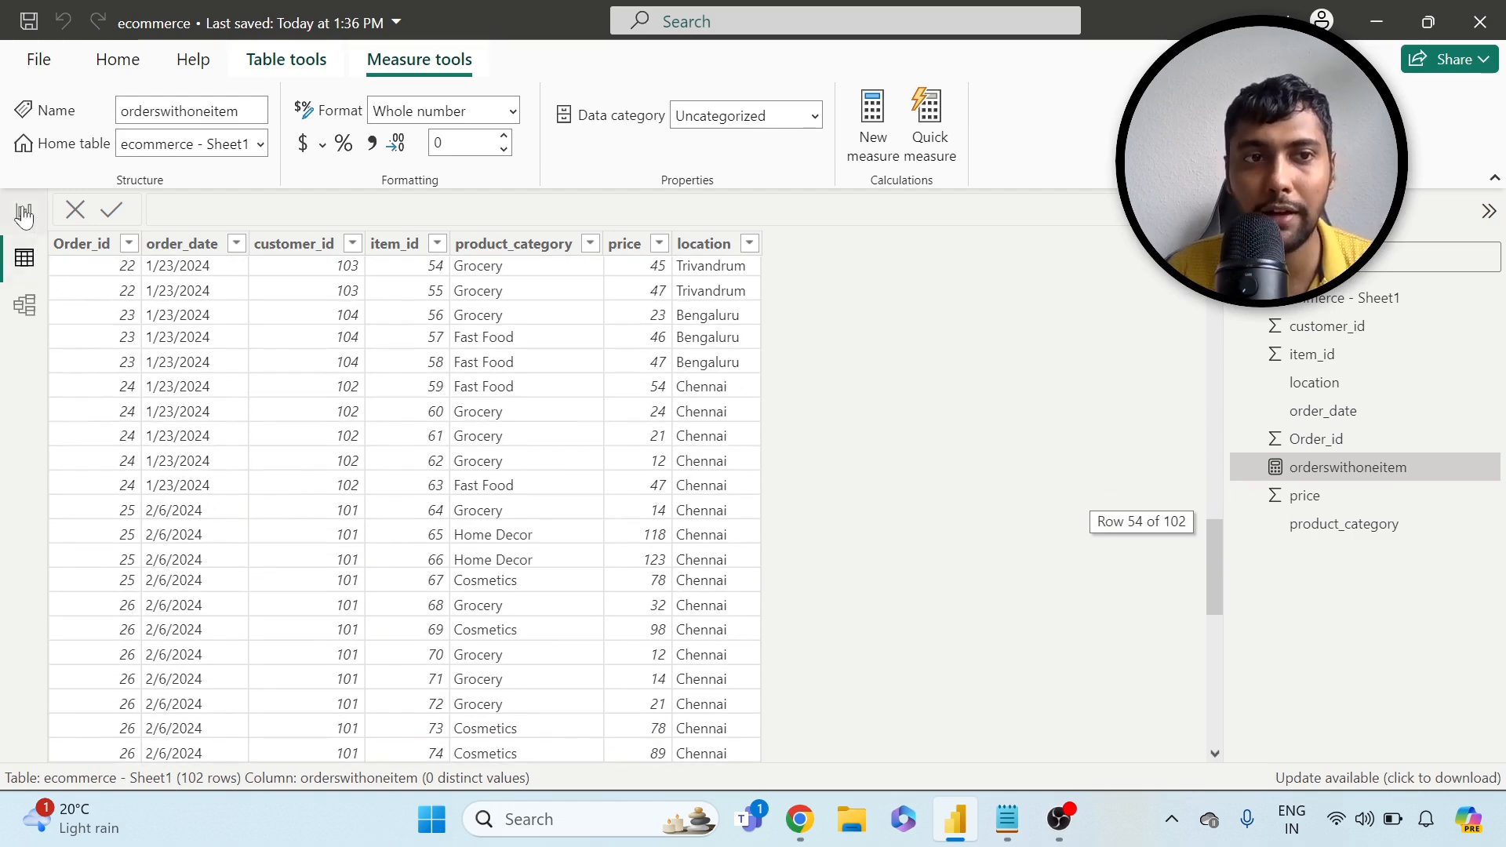
click(24, 210)
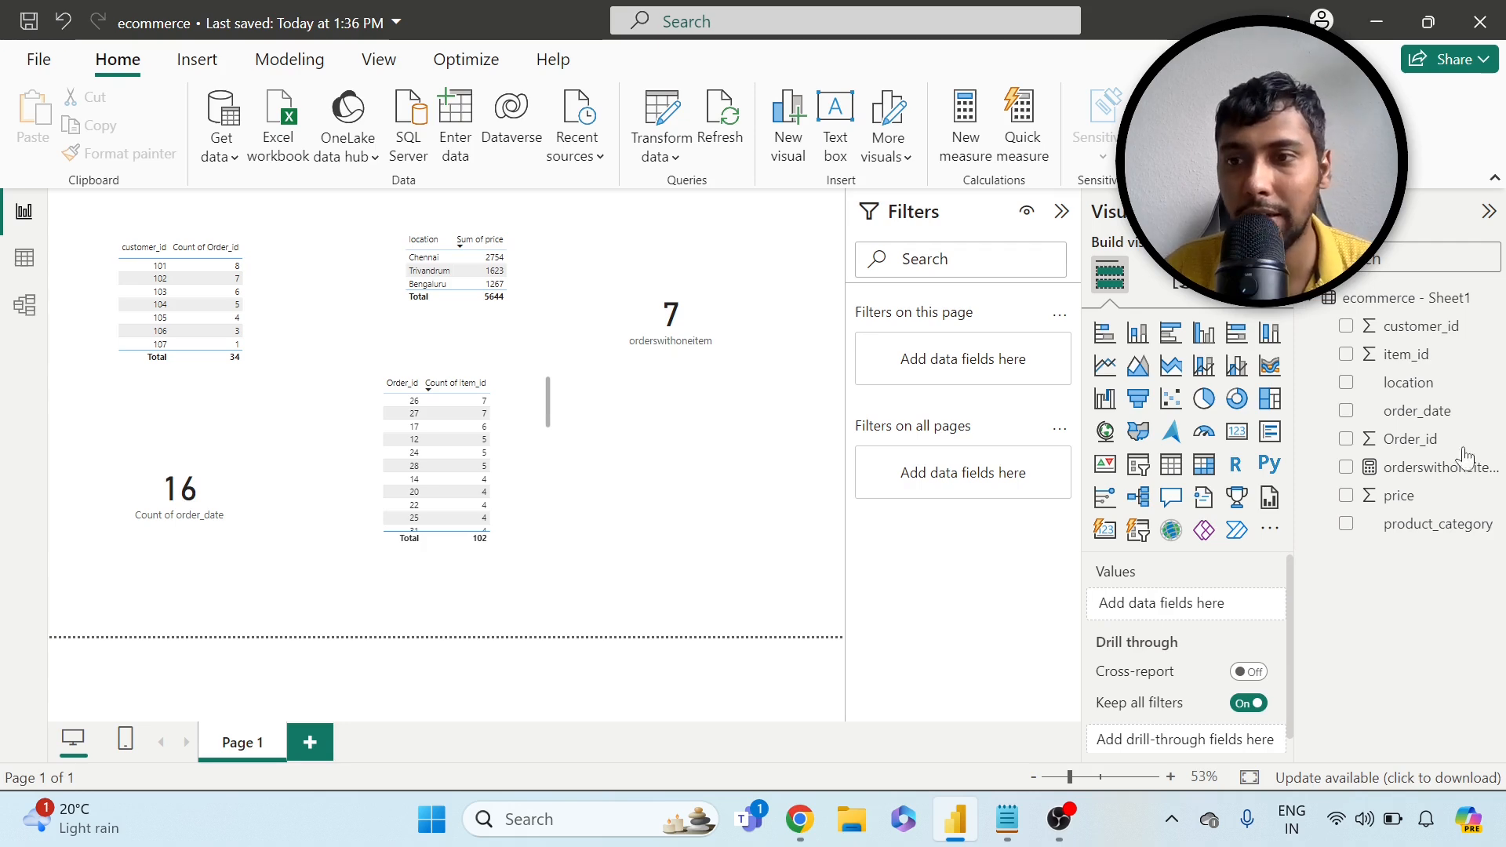
- Start a new measure drafted with a copy of the orderswithoneitem formula
click(1439, 467)
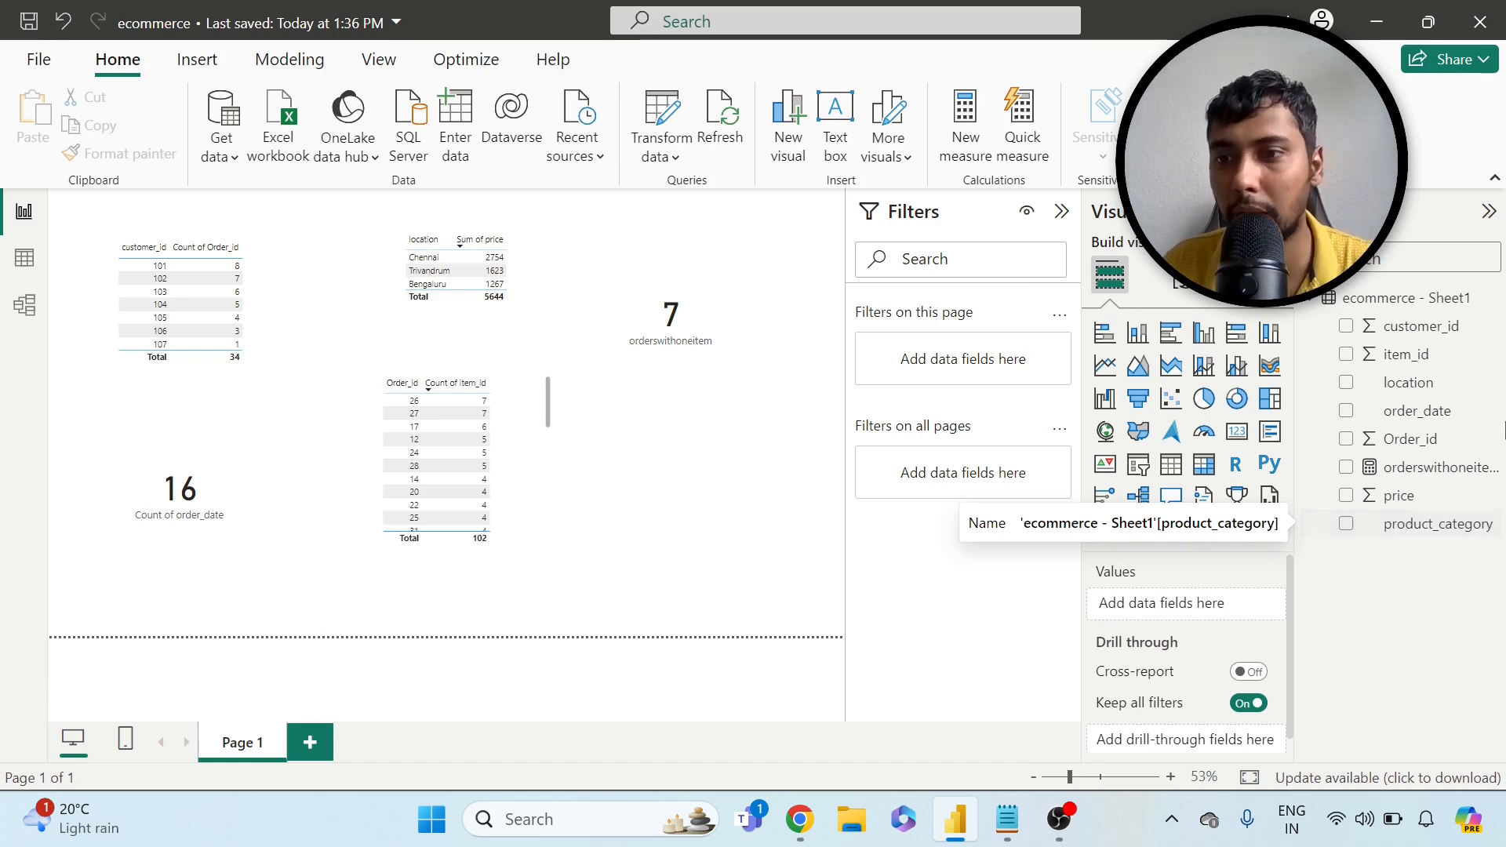
click(1435, 468)
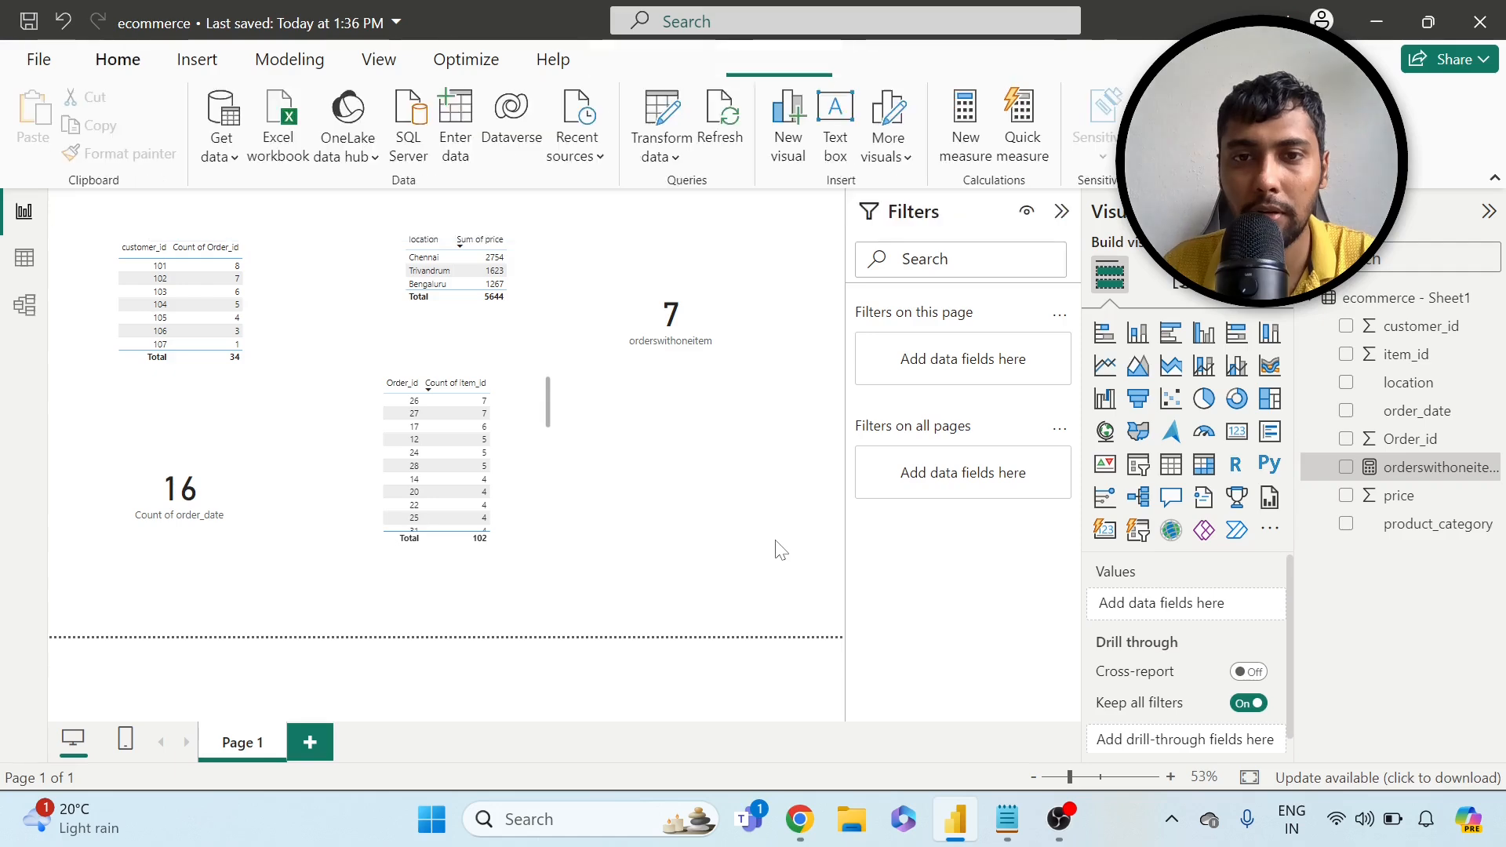
mouse_move(421, 255)
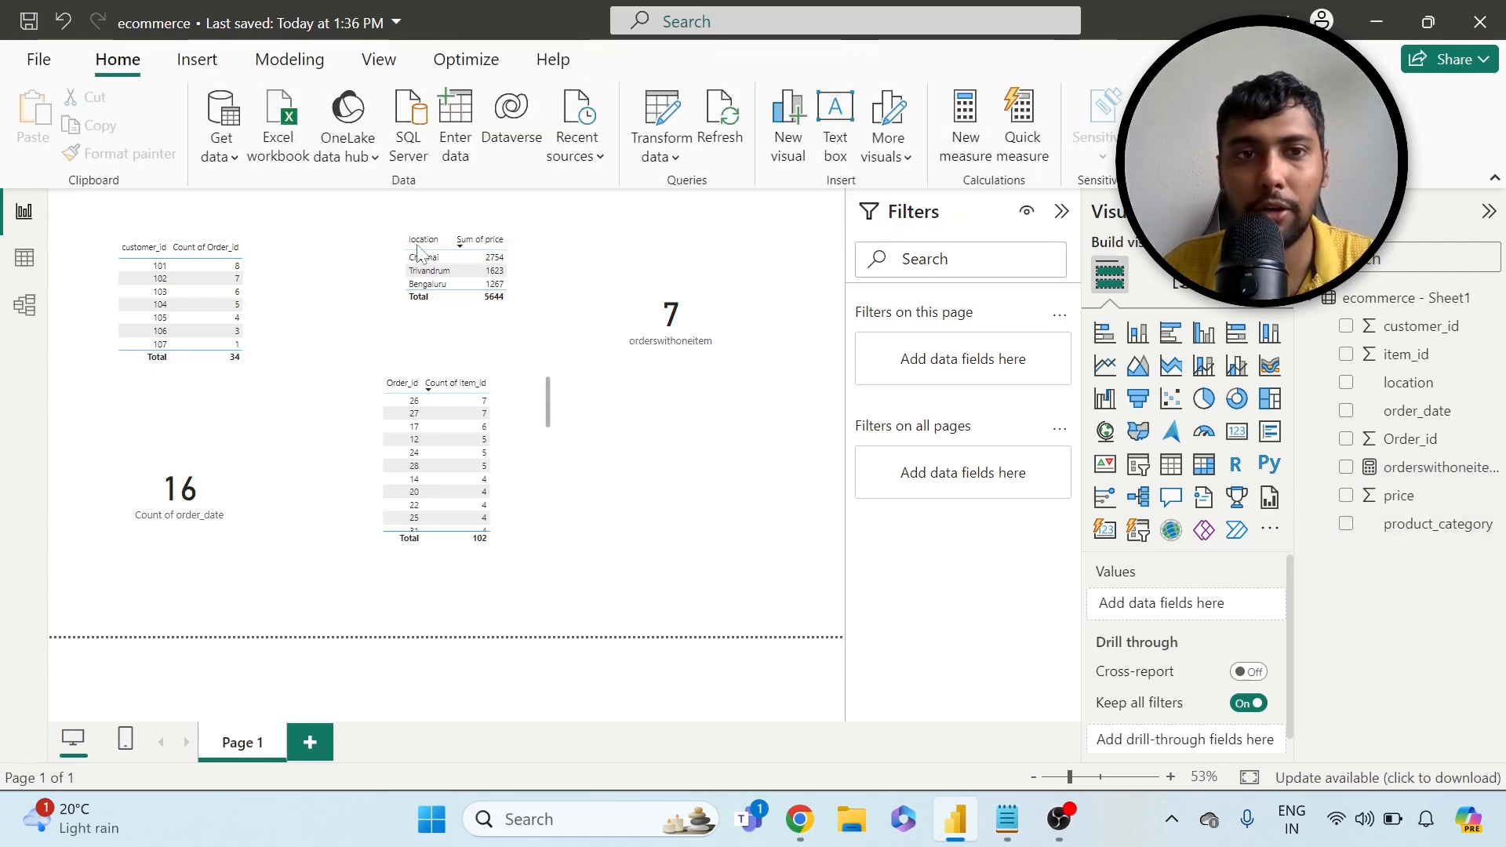
click(964, 126)
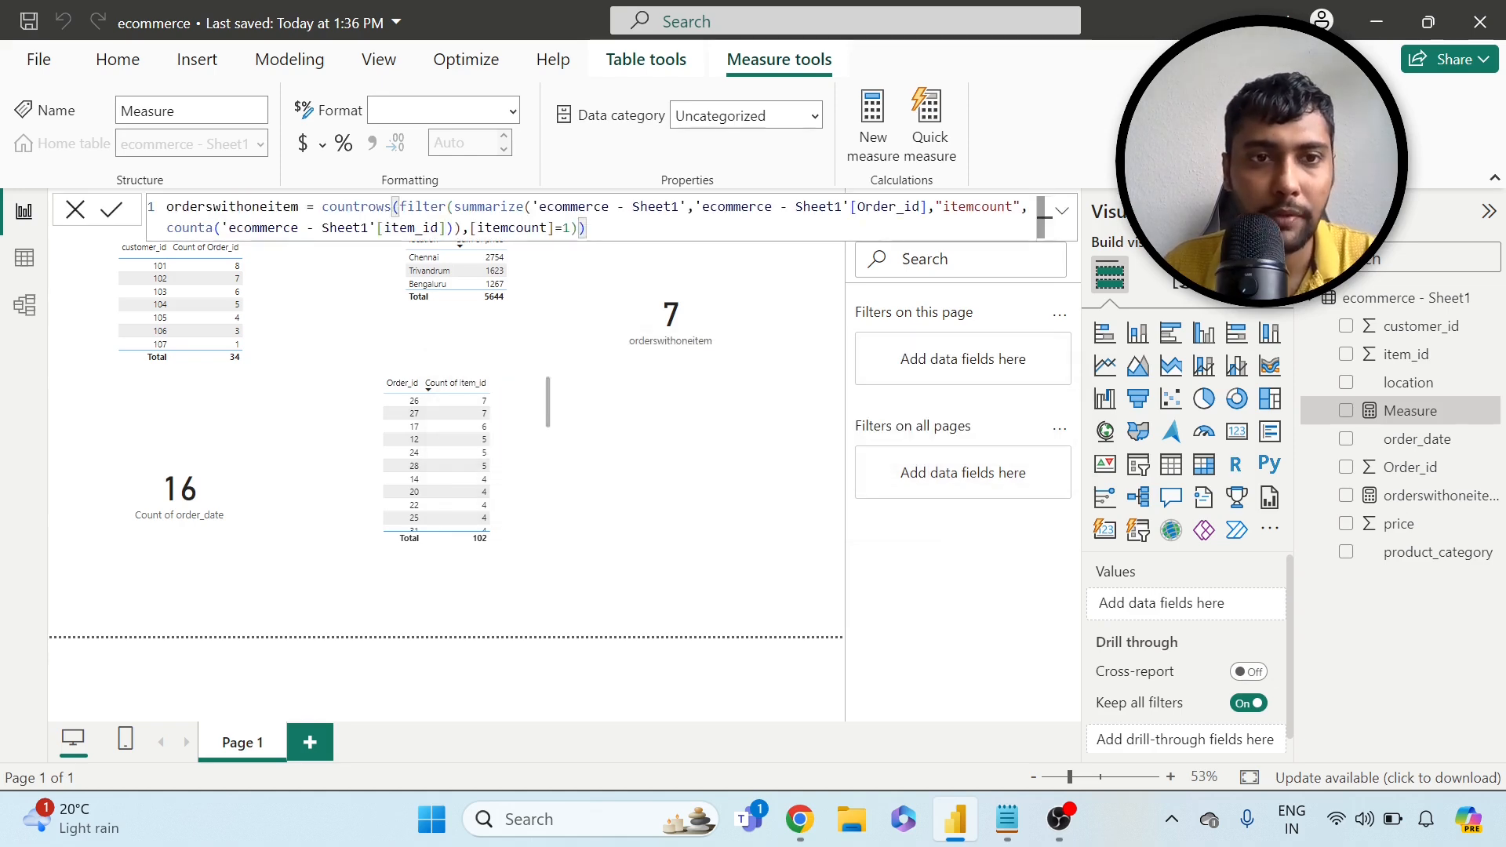
- Rename the measure avgpricepercategory and summarize product_category with AVERAGE(price) as averageprice
double_click(230, 206)
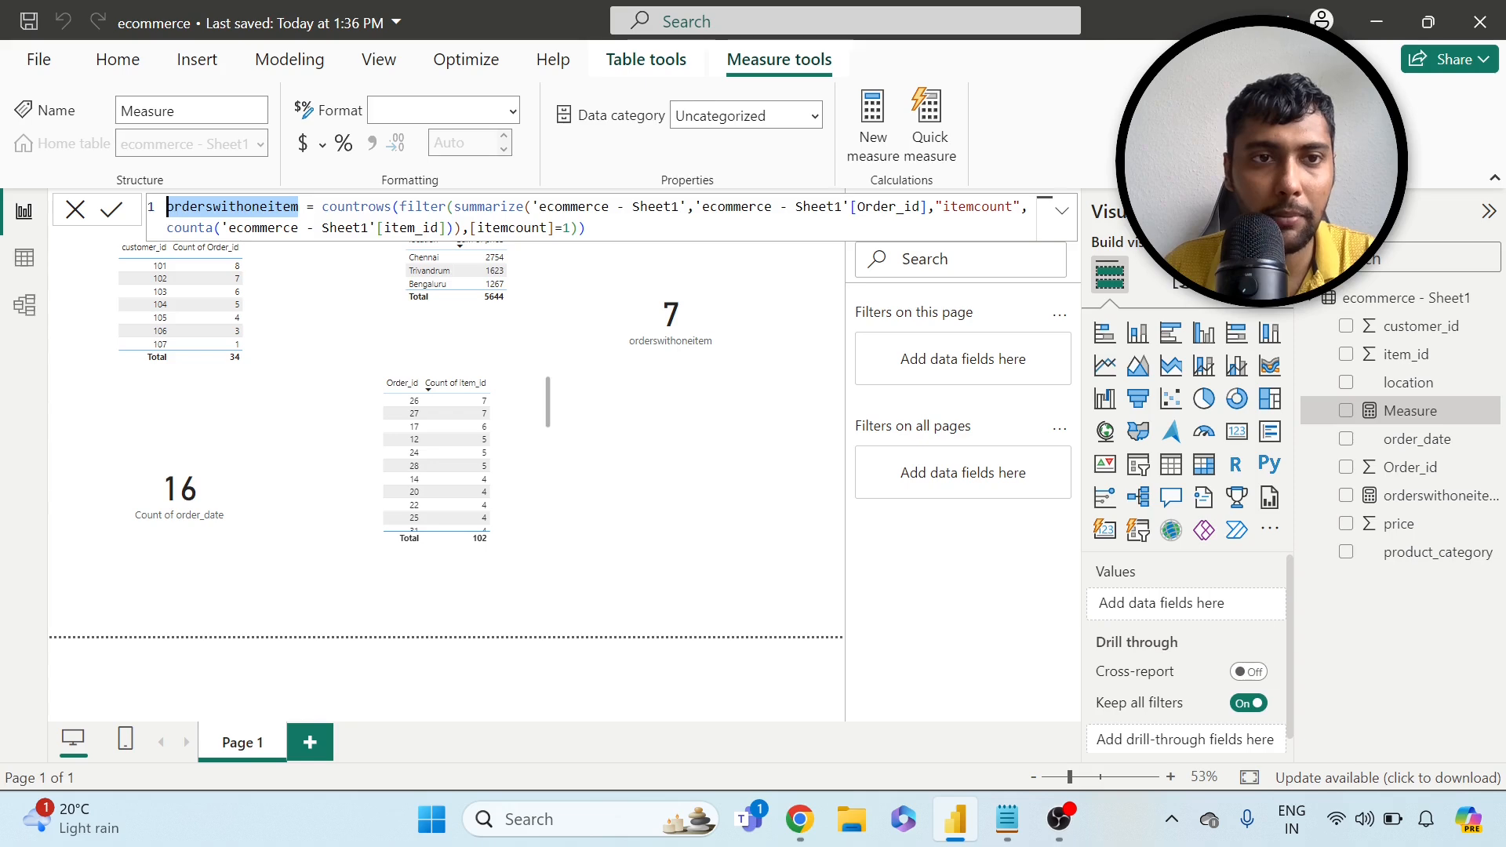
text(avgprid)
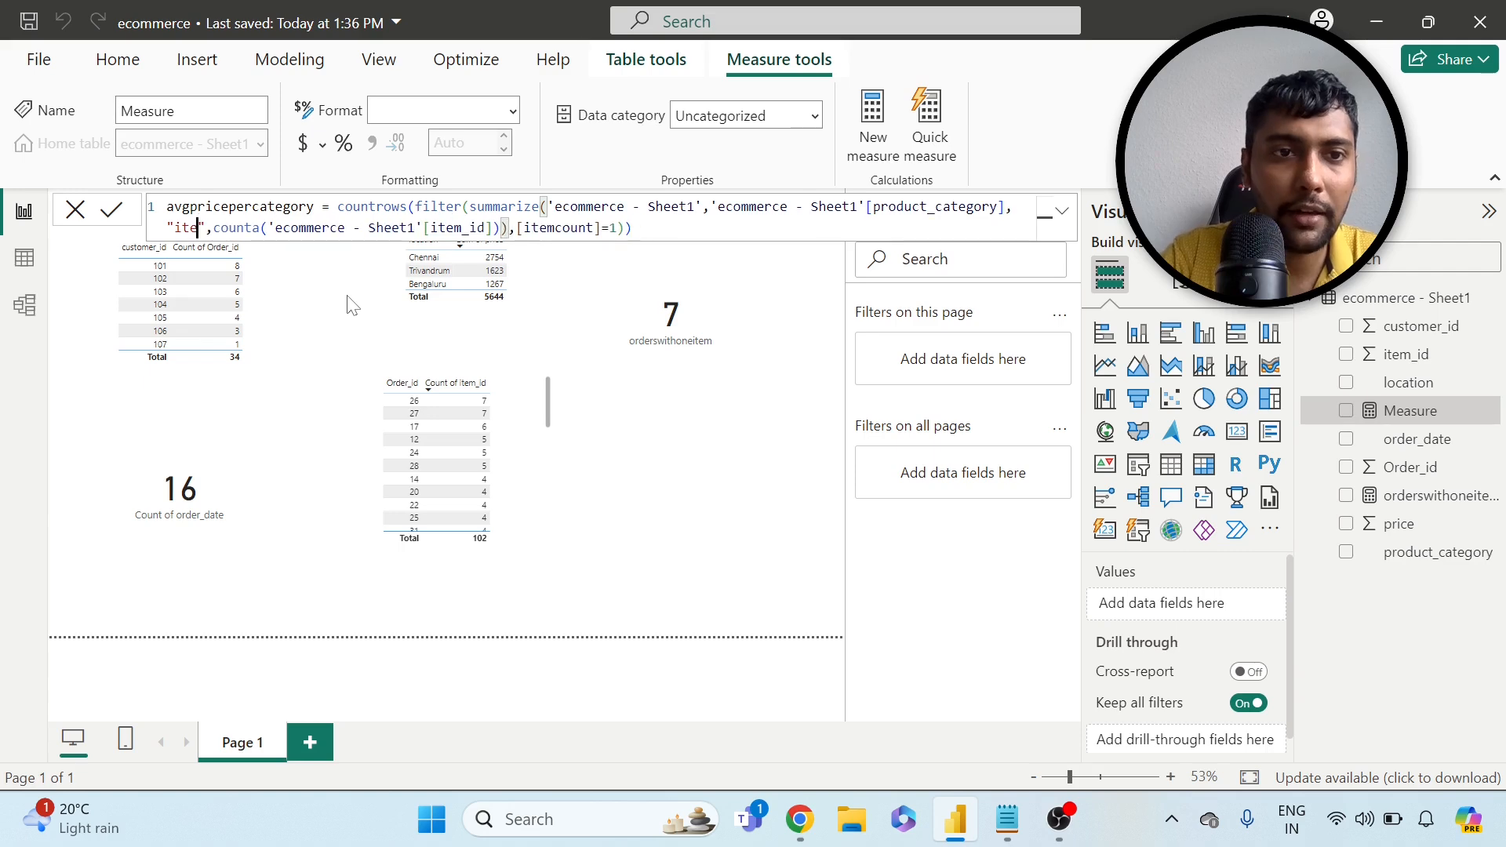
text(averagepric)
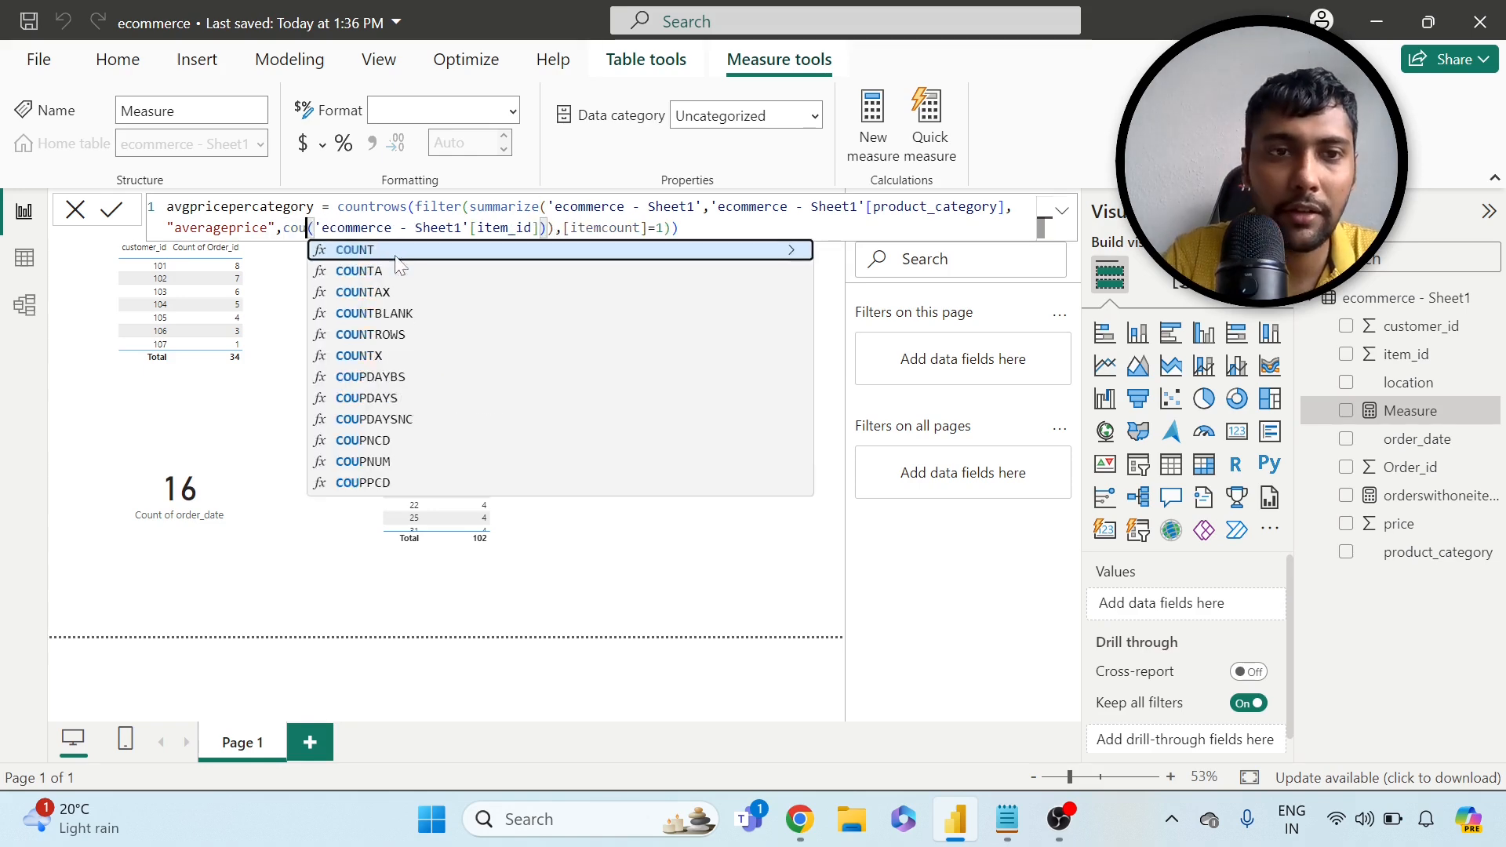
text(average)
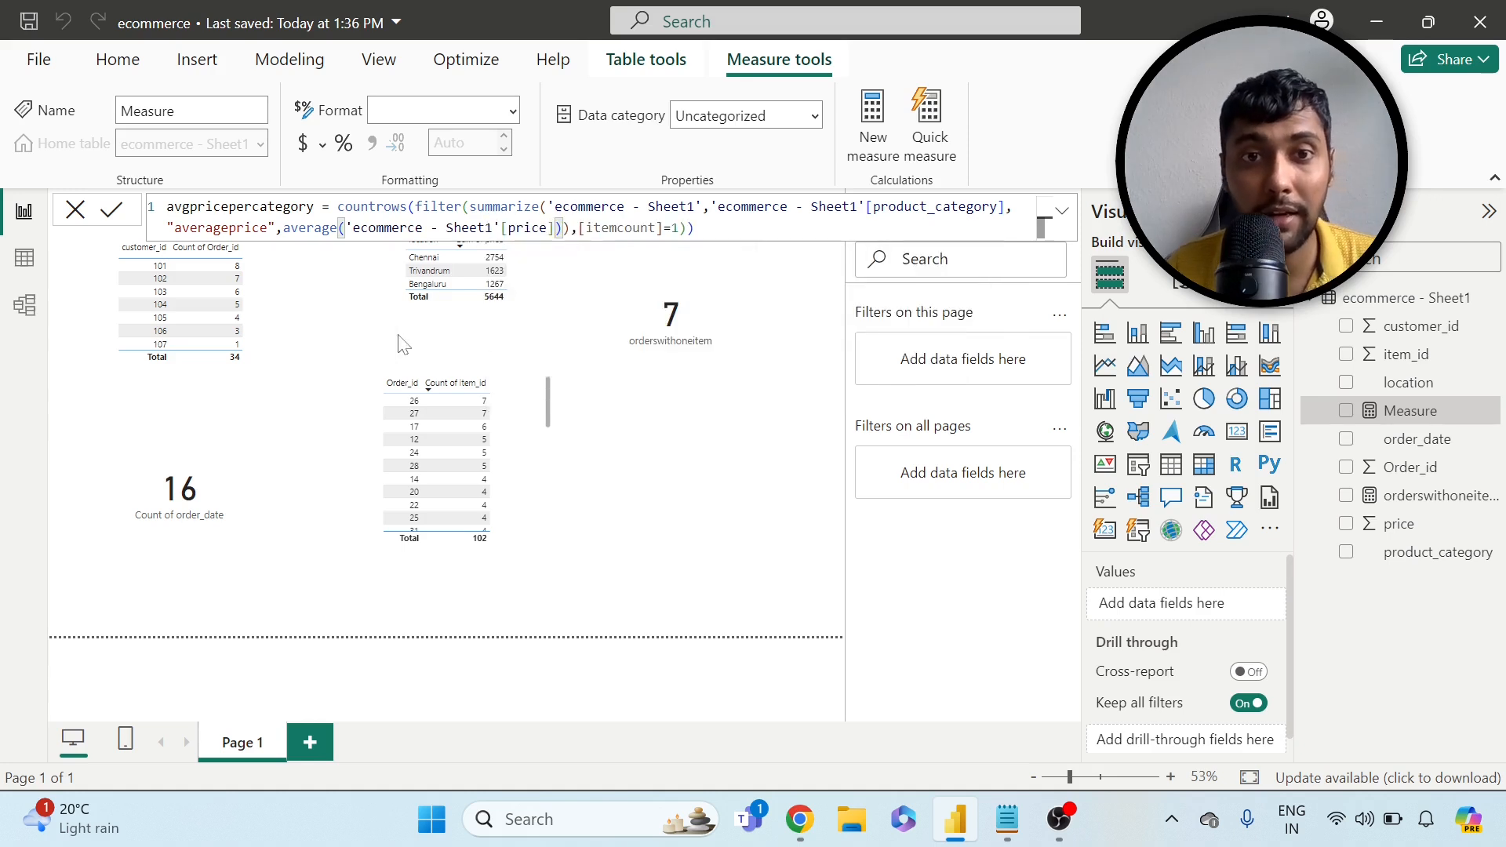
- Change the filter to [averageprice]>50 and commit the measure
double_click(623, 228)
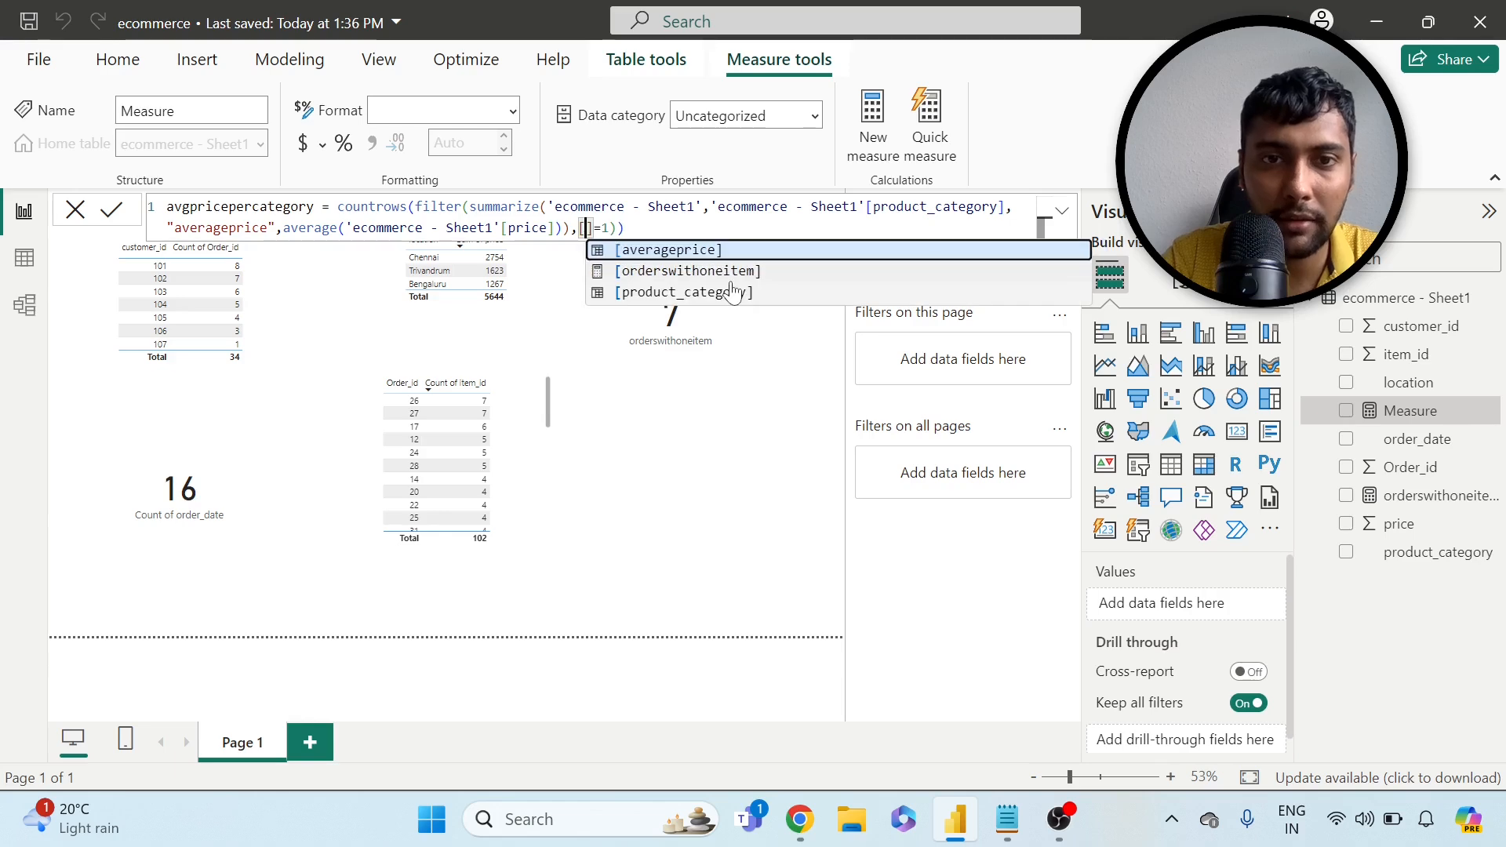
click(666, 249)
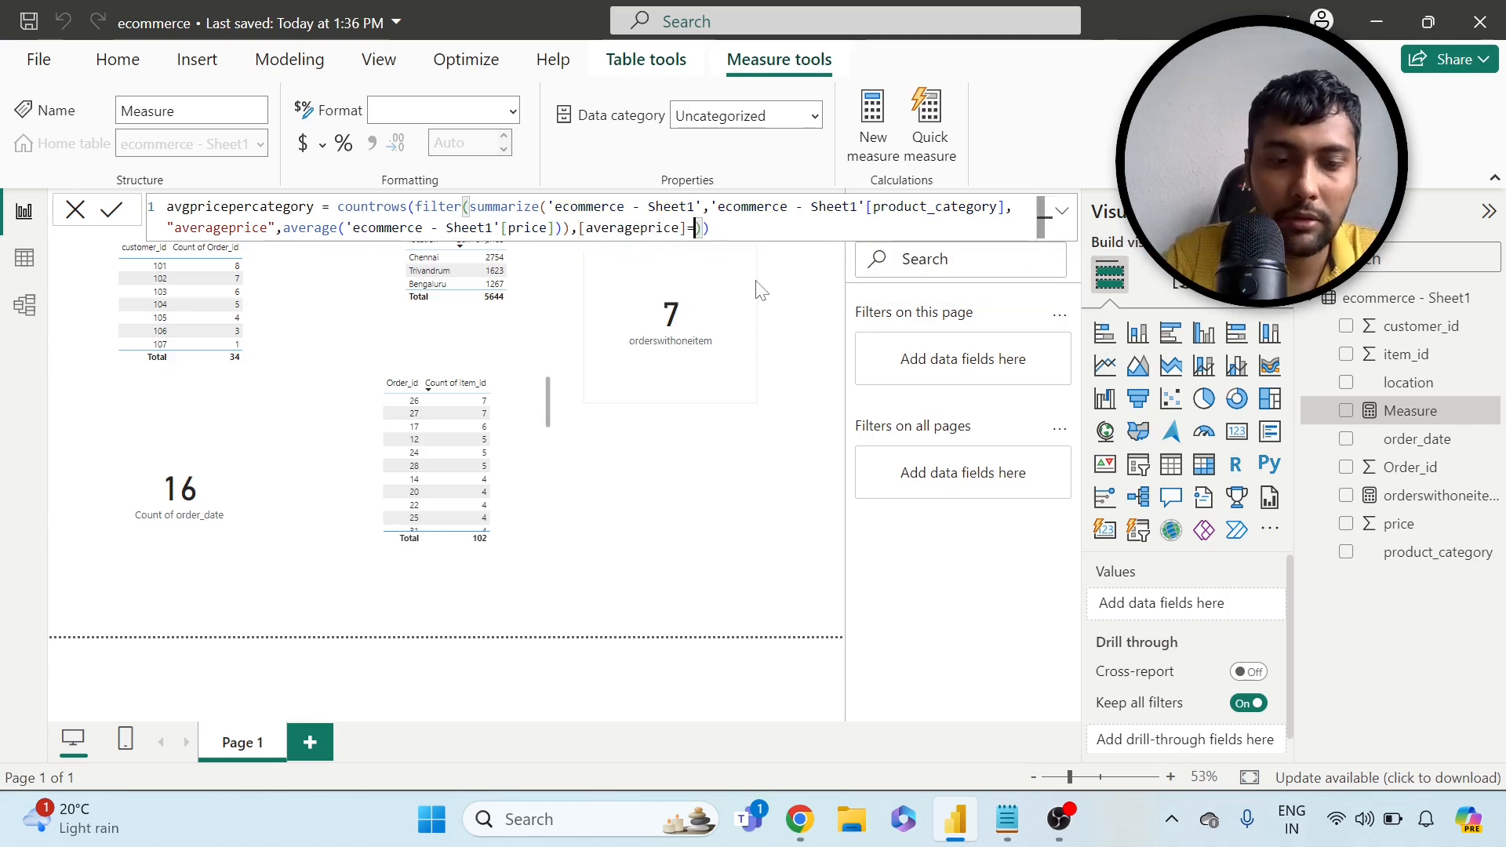
text(>5)
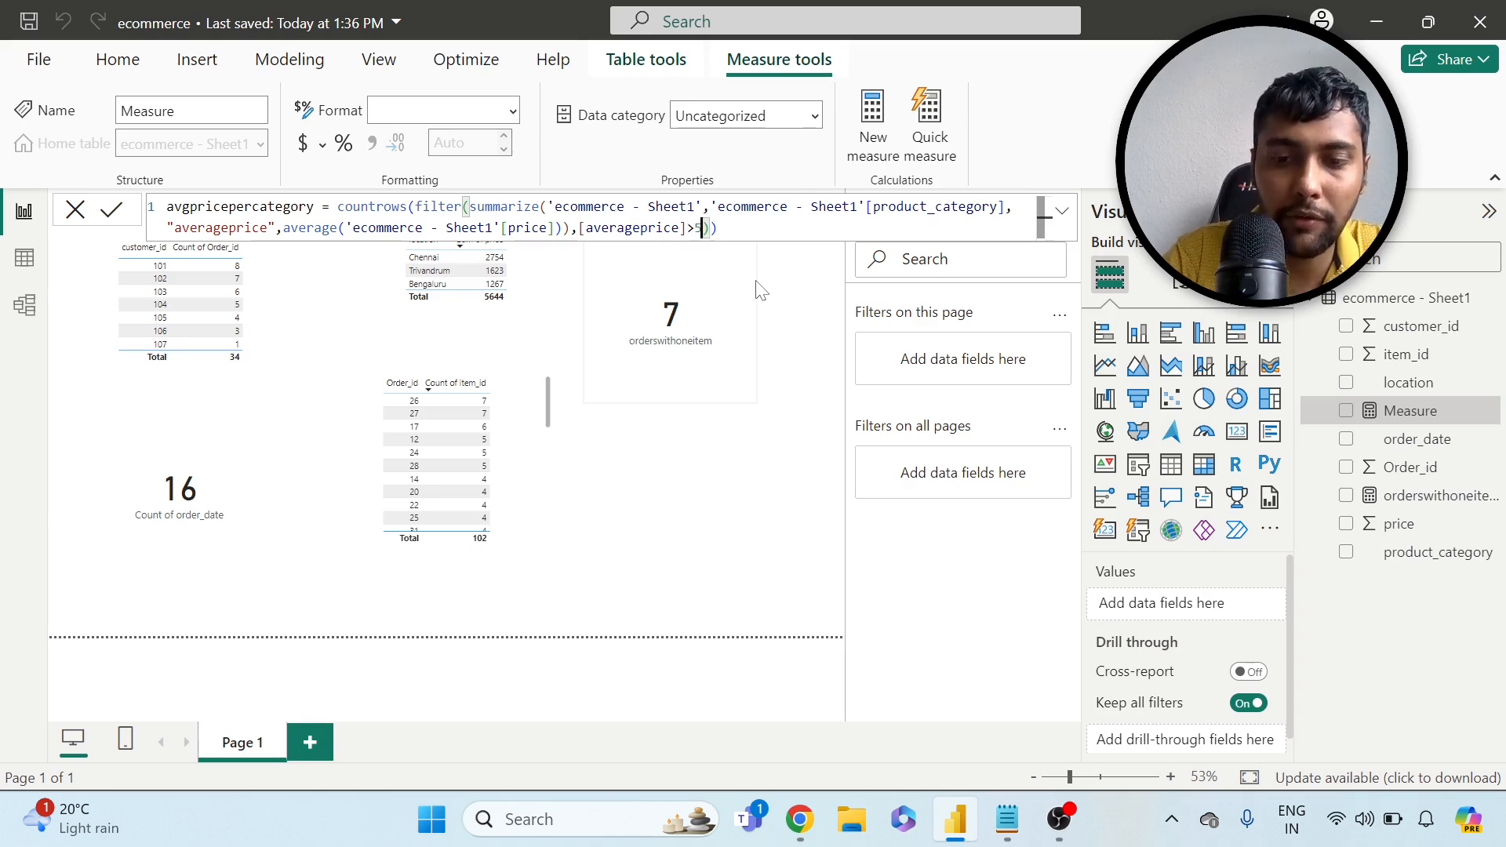
text(0)
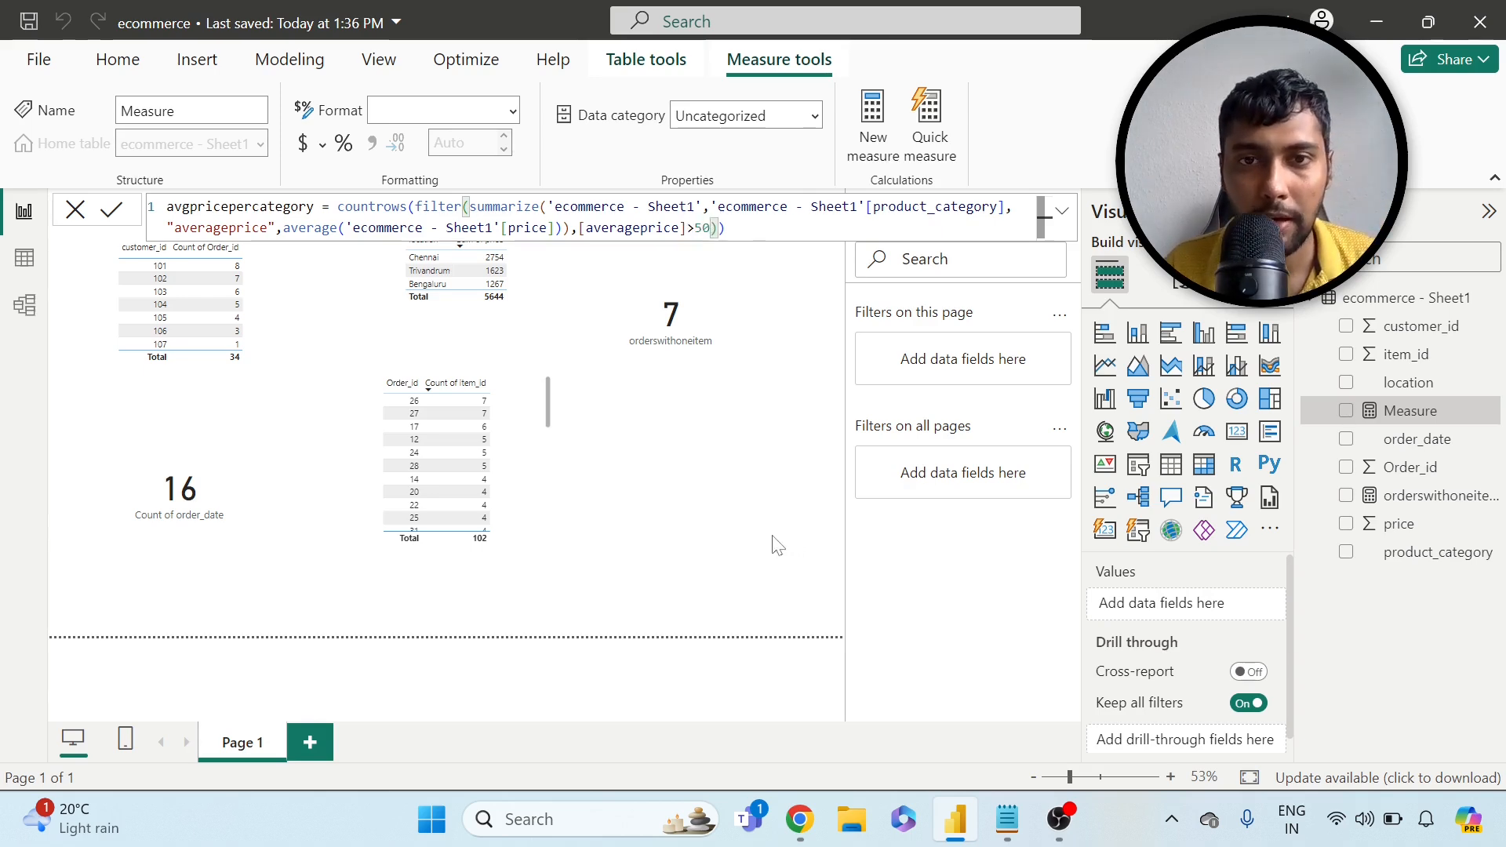
click(111, 208)
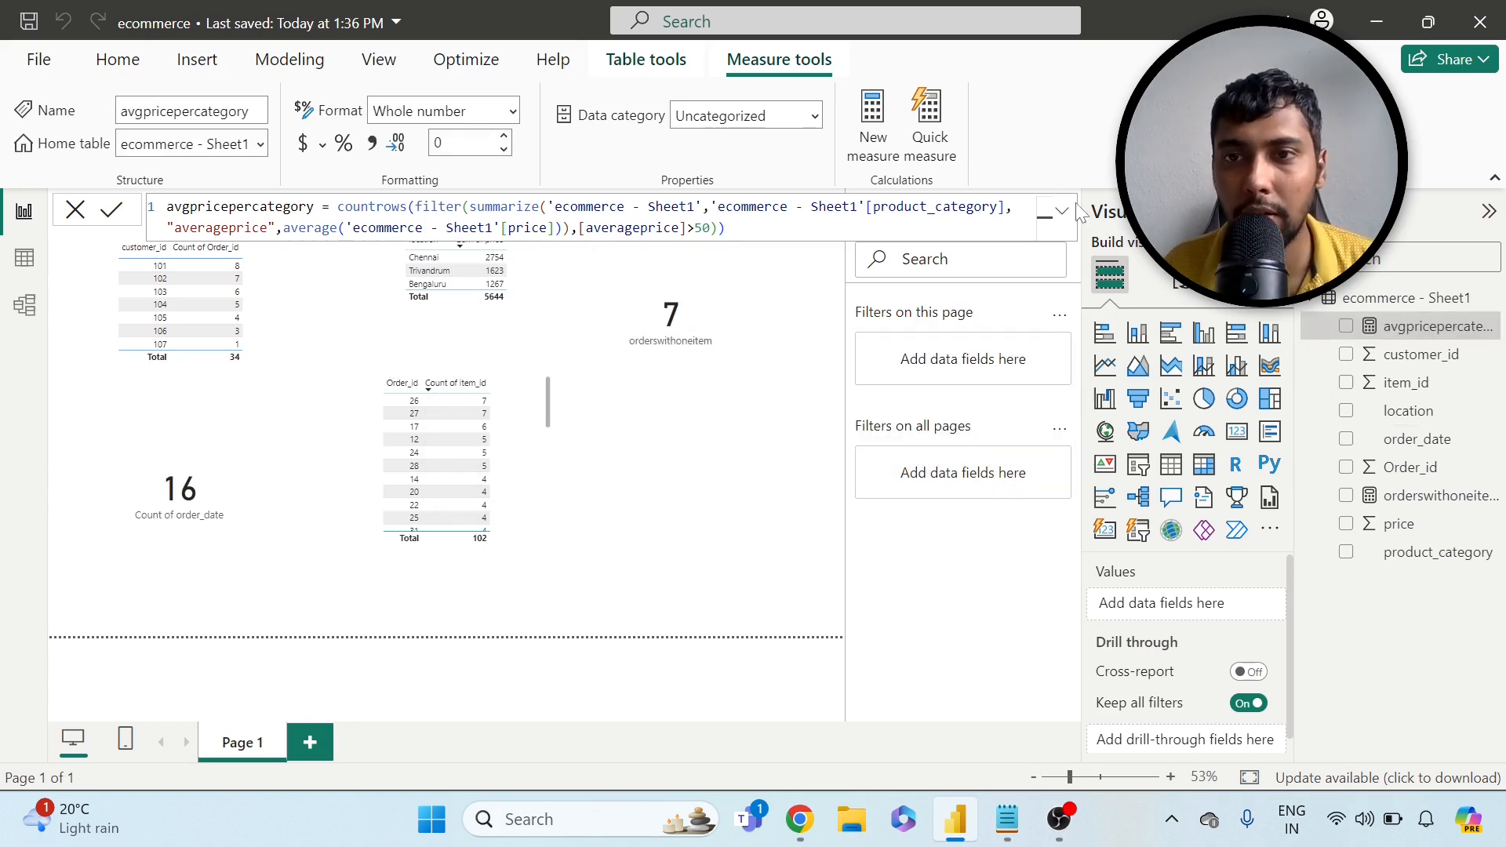
- Add a card showing avgpricepercategory = 3, then select the Order_id item count table
click(1054, 210)
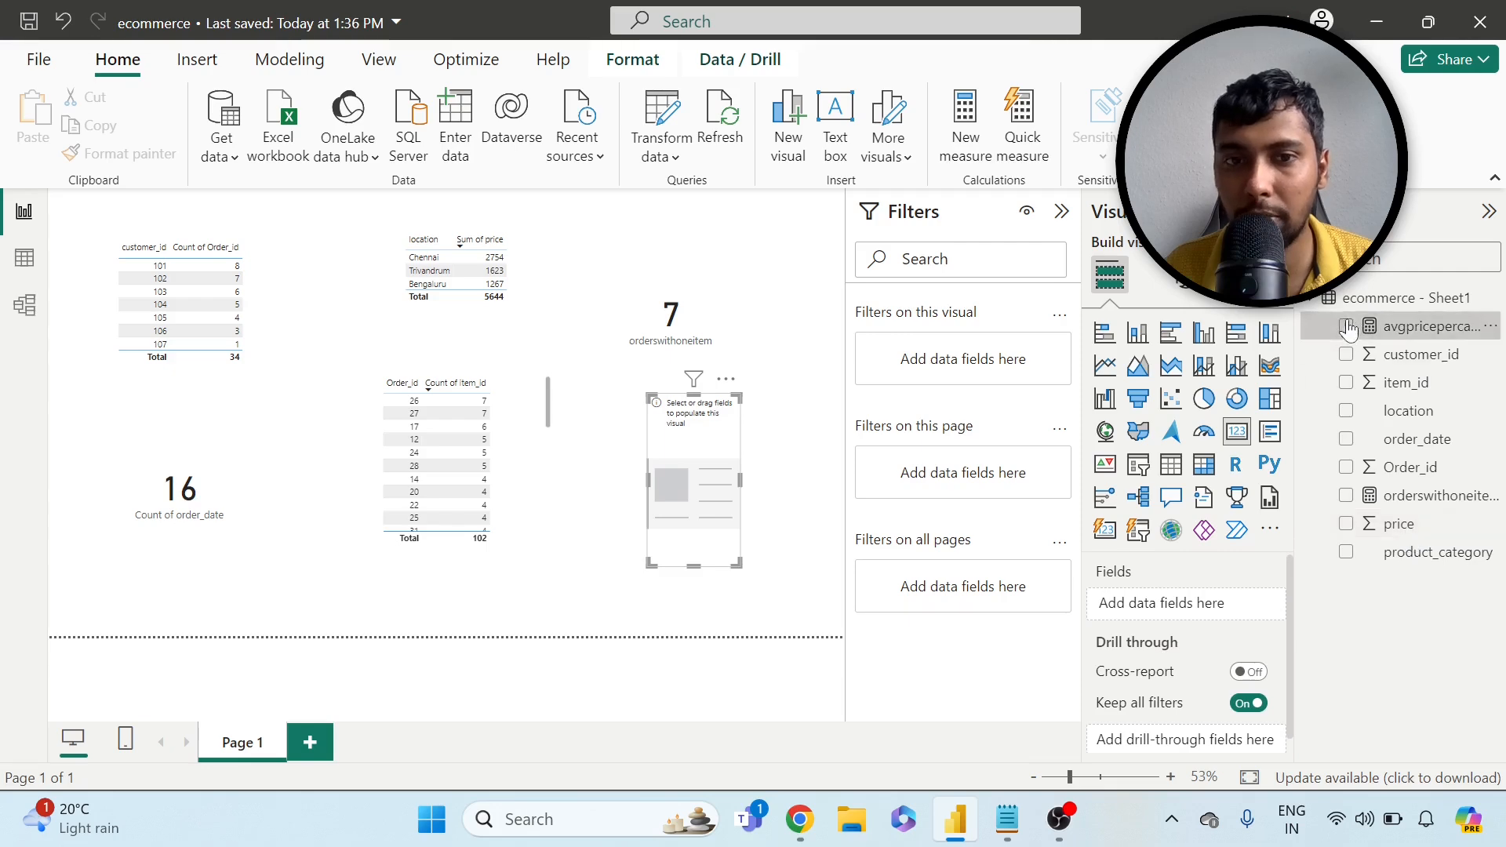
click(1347, 326)
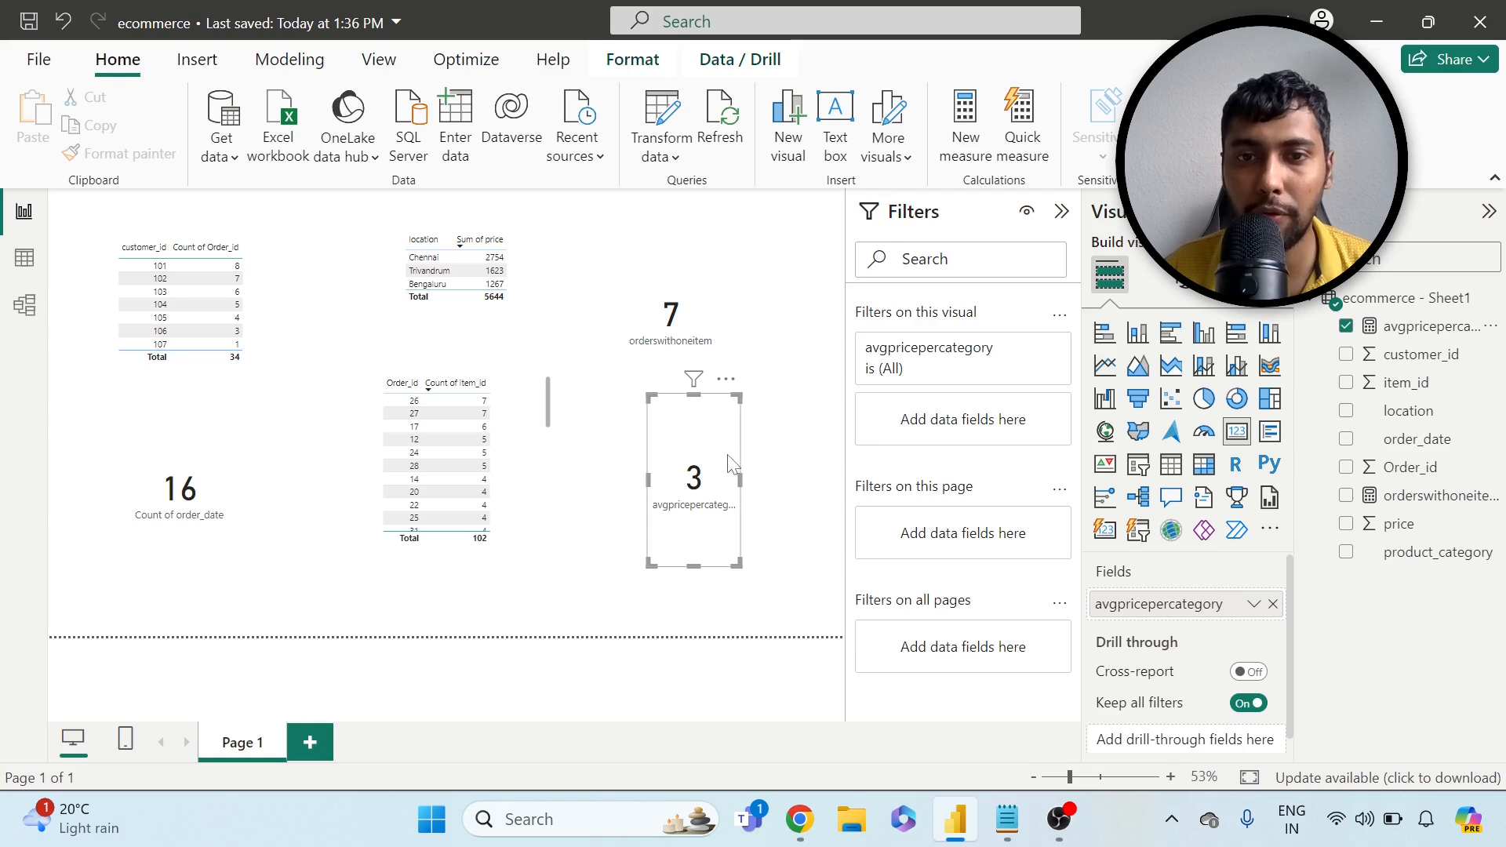
click(557, 603)
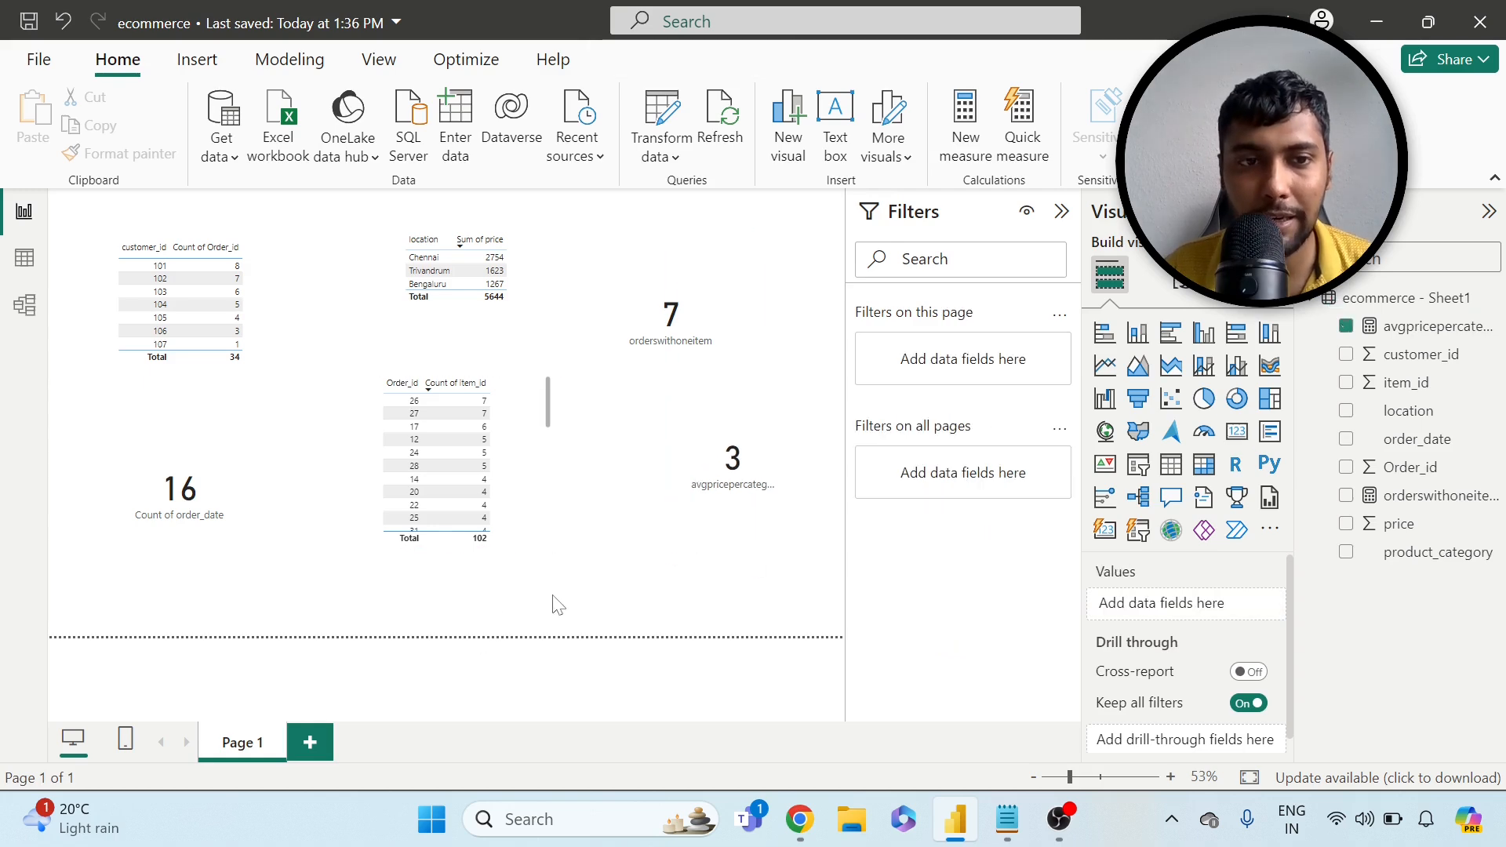
click(147, 444)
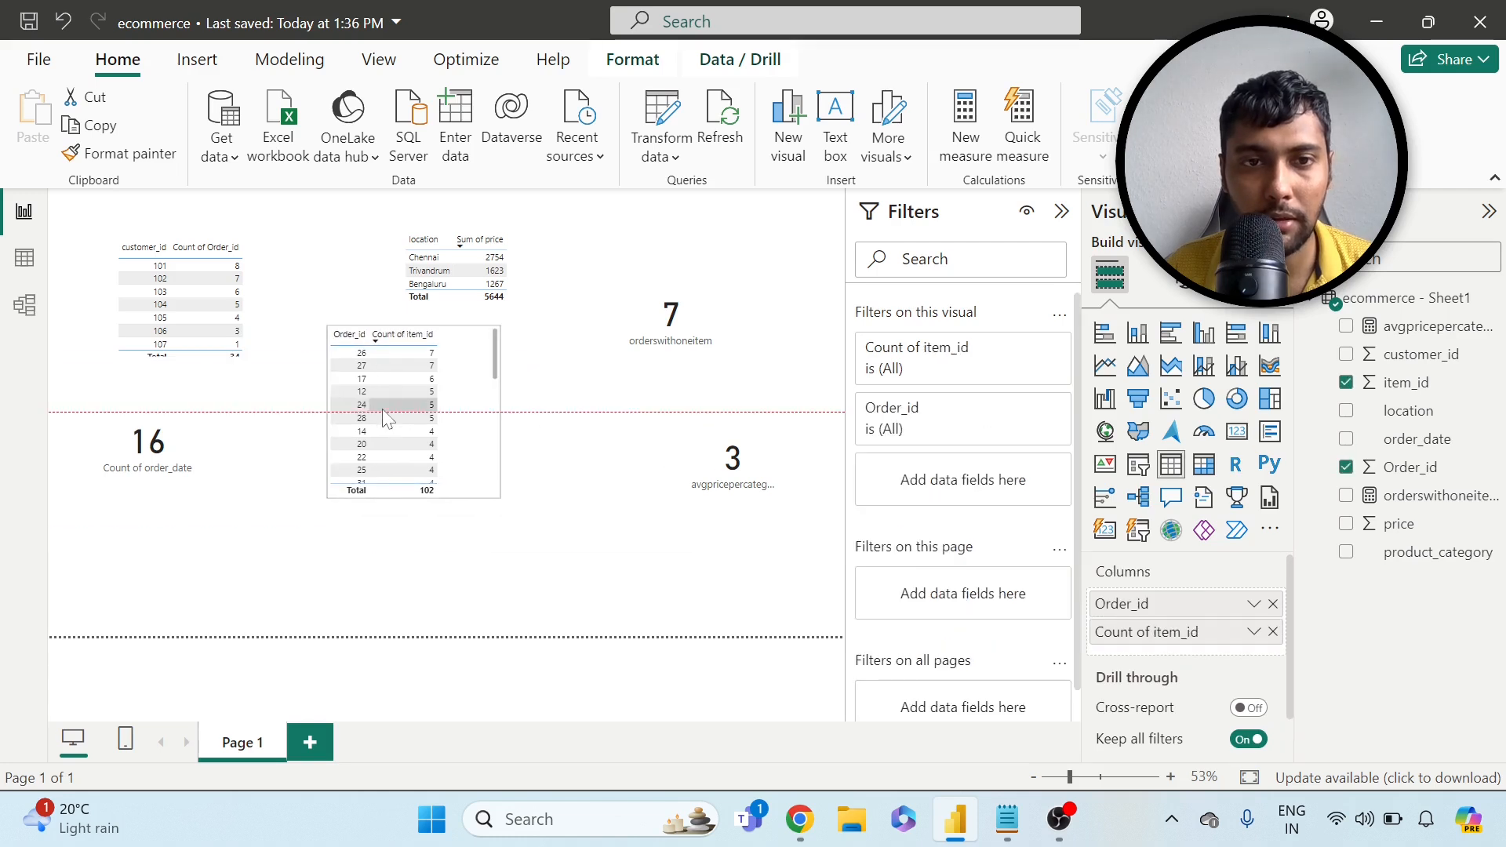
click(385, 417)
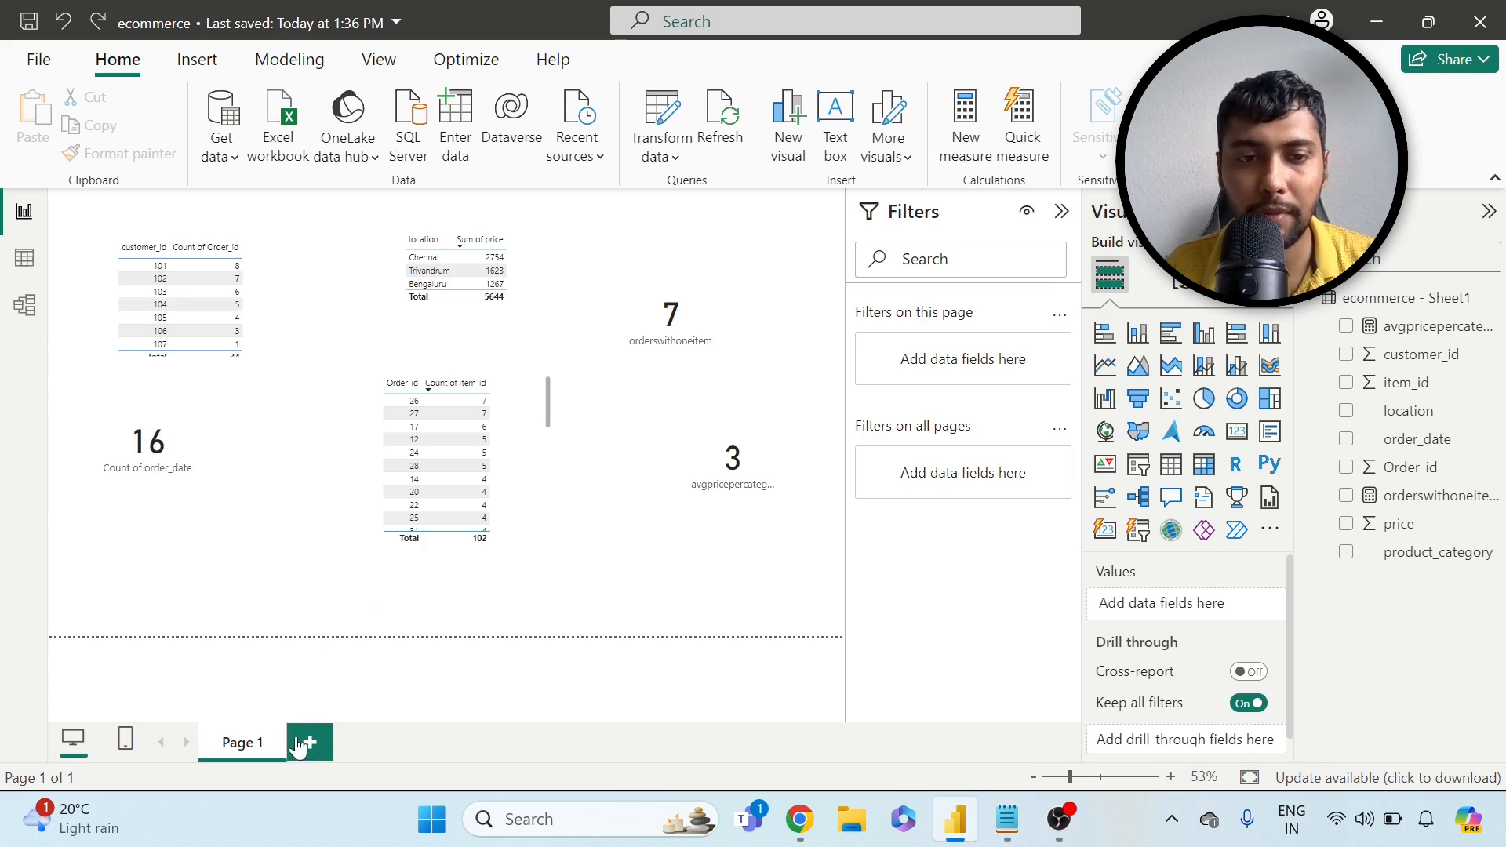
- On a new Page 2, build a table of product_category with price summarised as Average
click(308, 743)
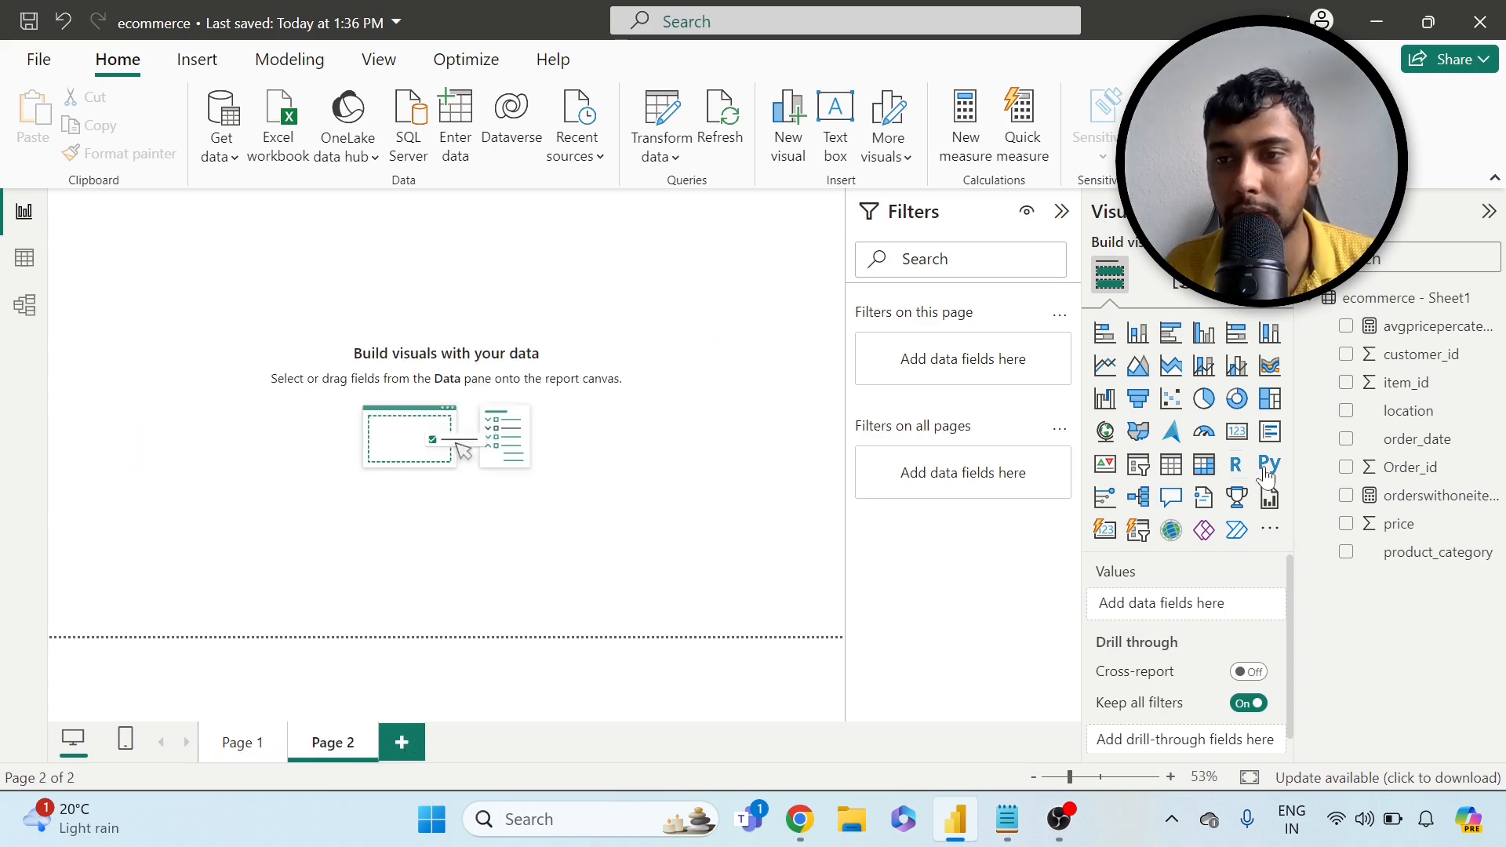
mouse_move(1431, 557)
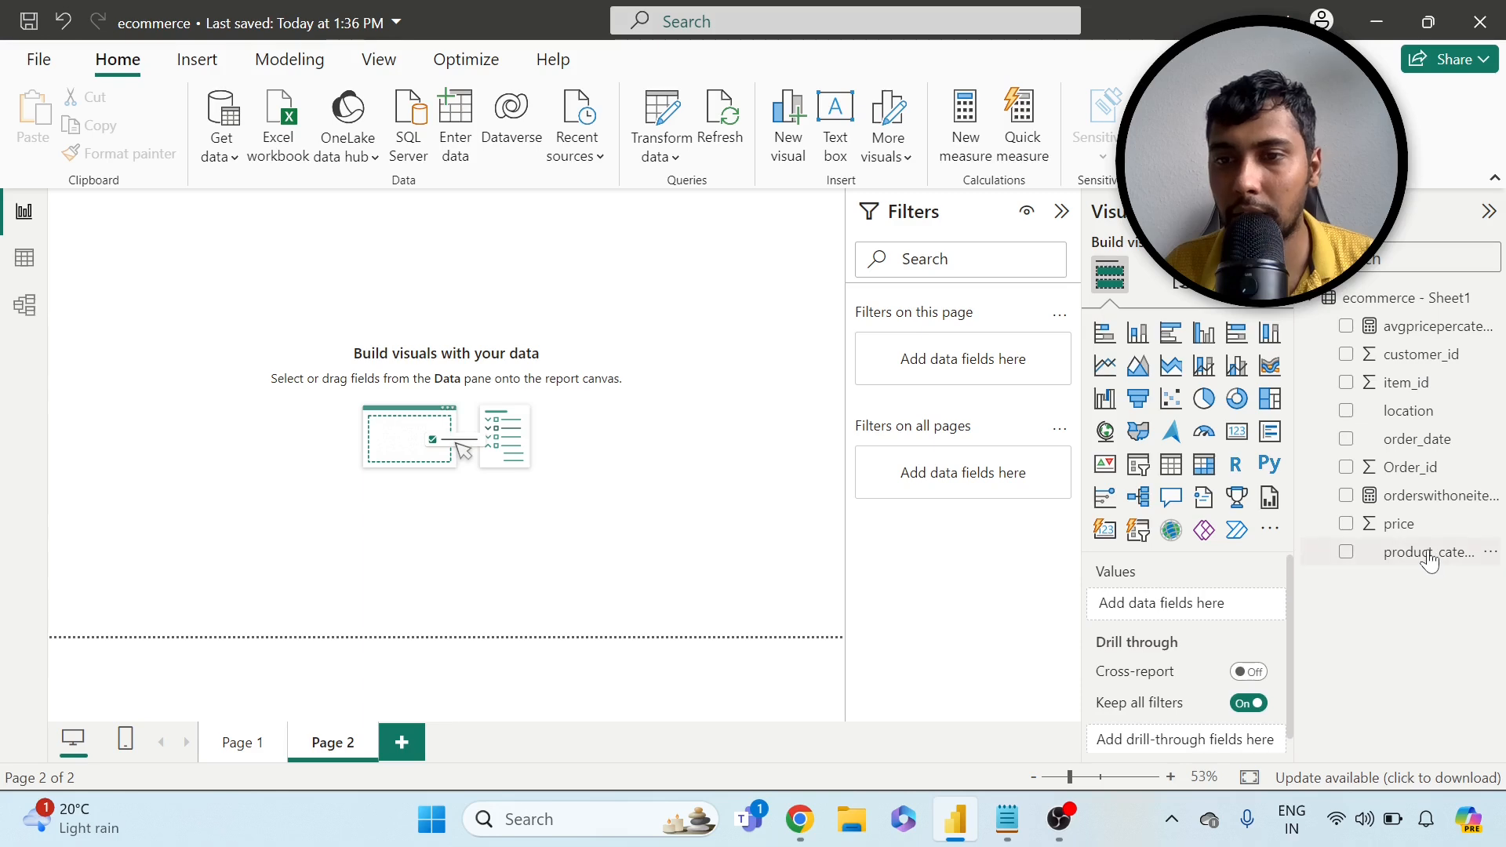
click(1170, 465)
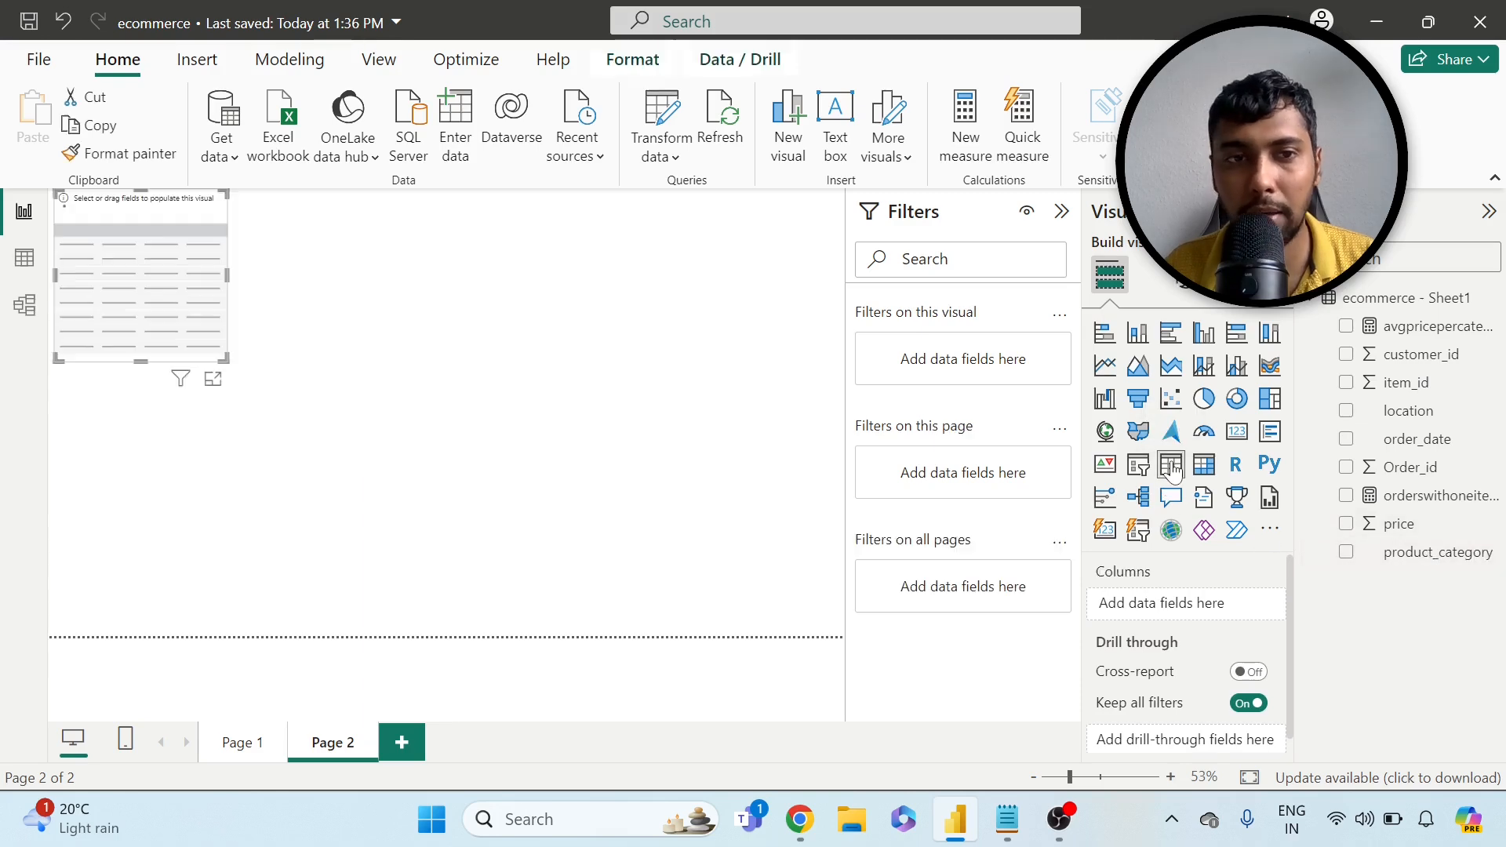
click(1347, 552)
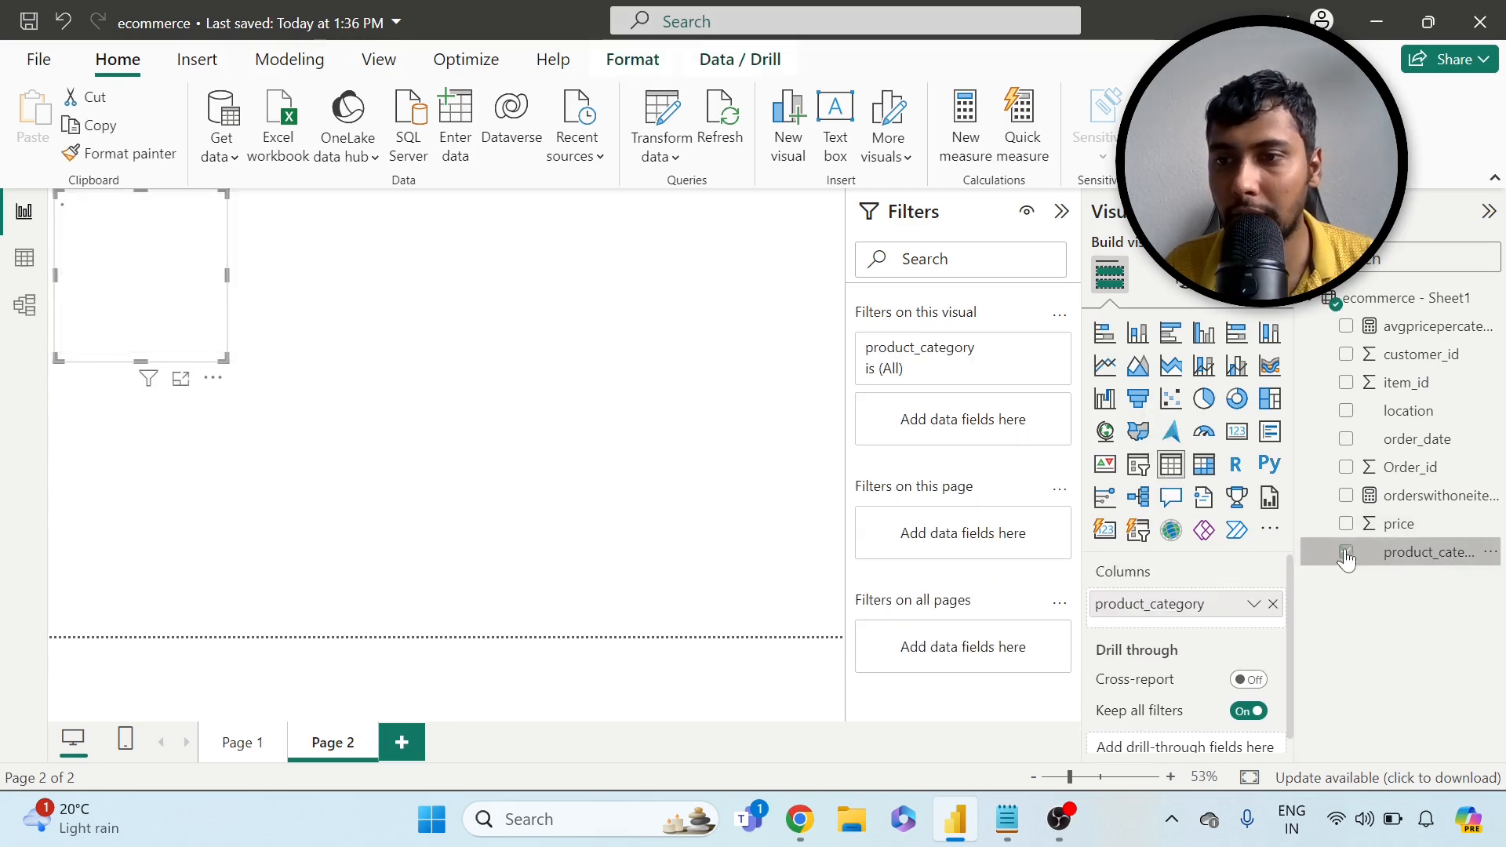
click(1345, 524)
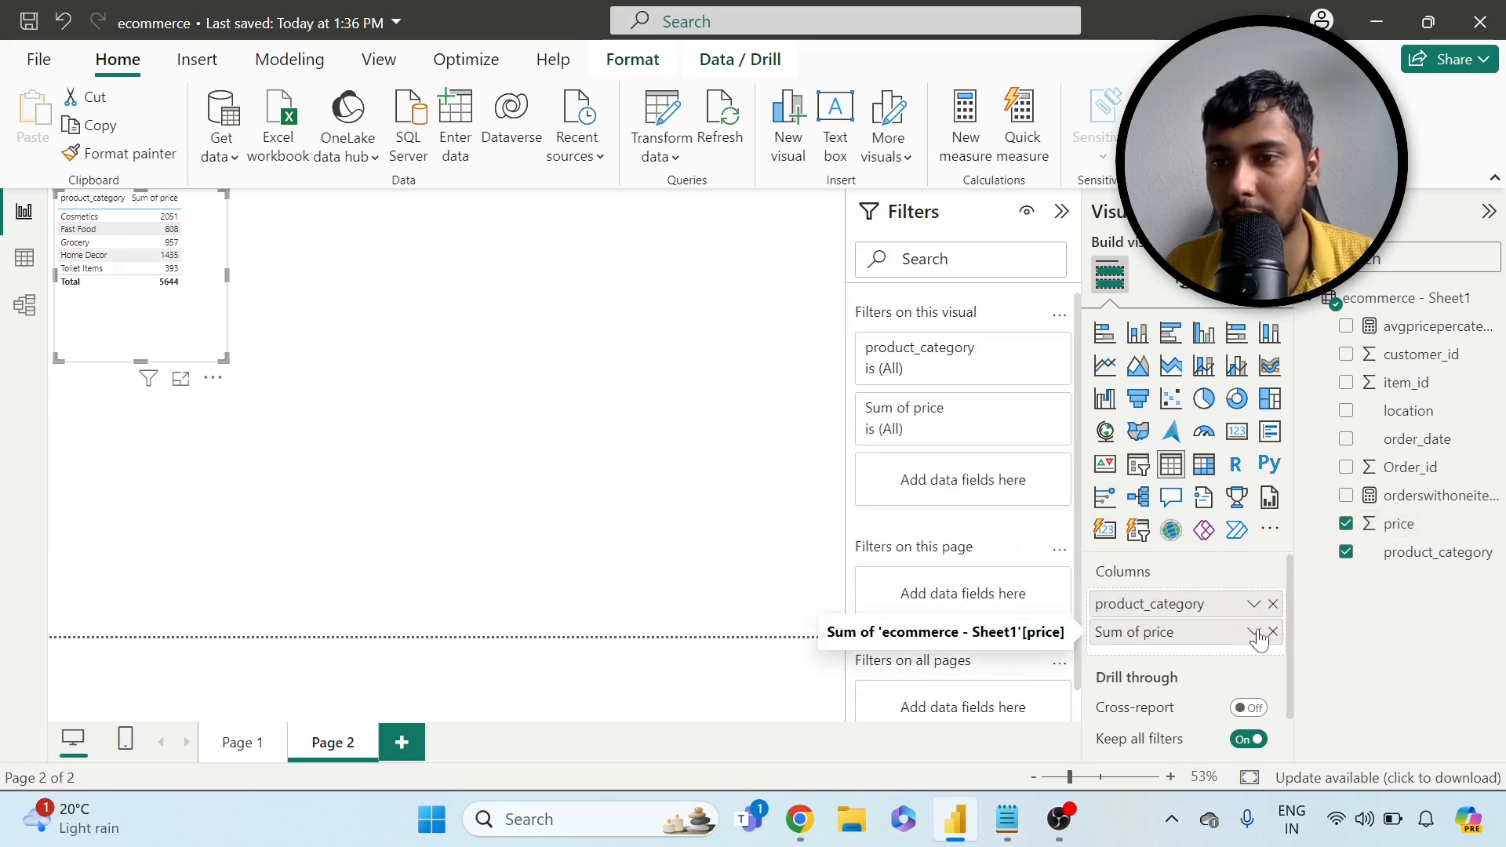
click(1254, 630)
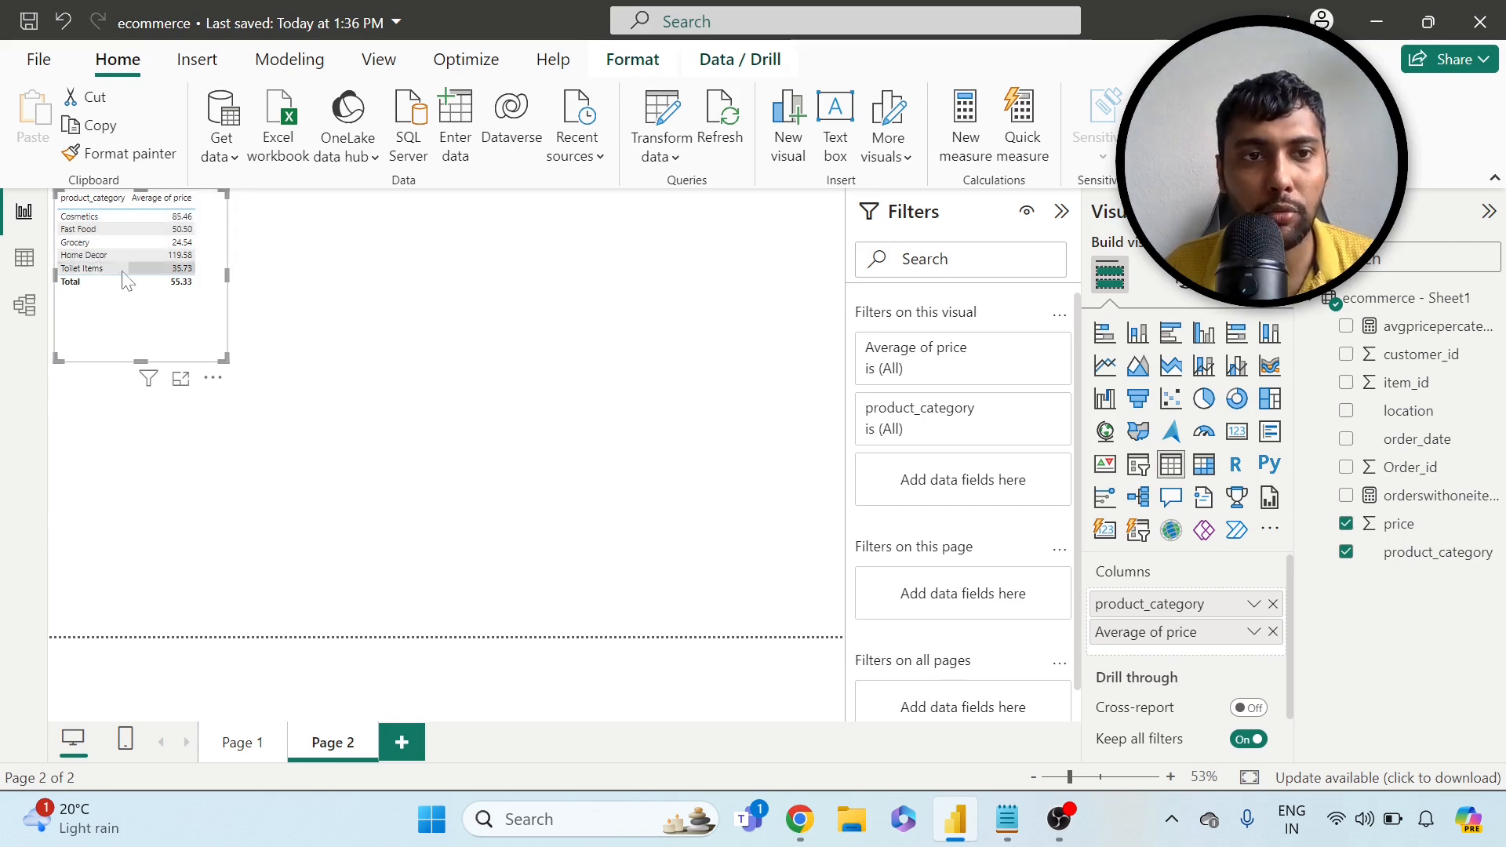
mouse_move(202, 235)
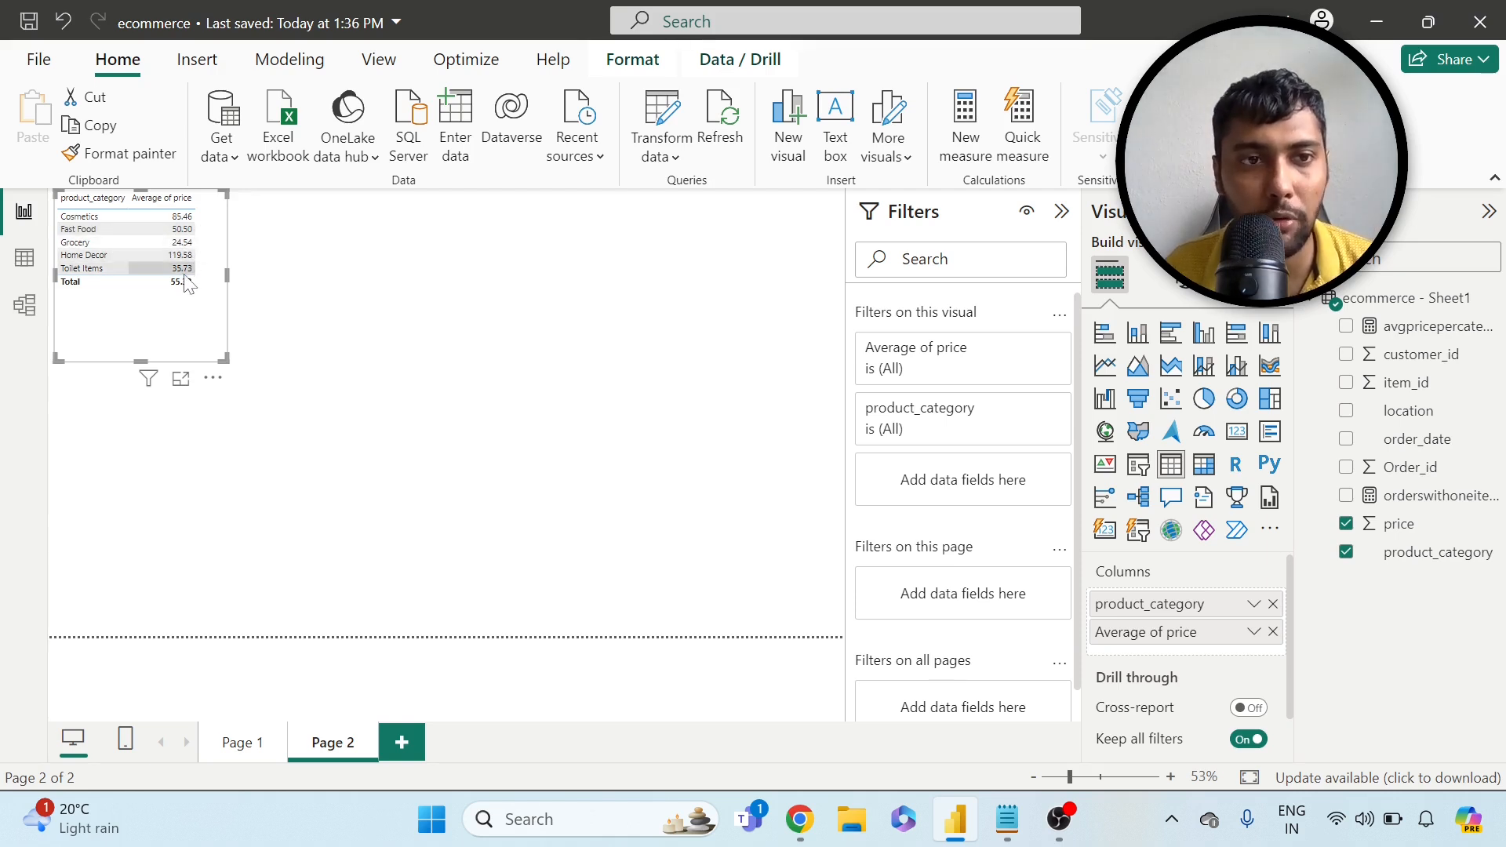
mouse_move(273, 413)
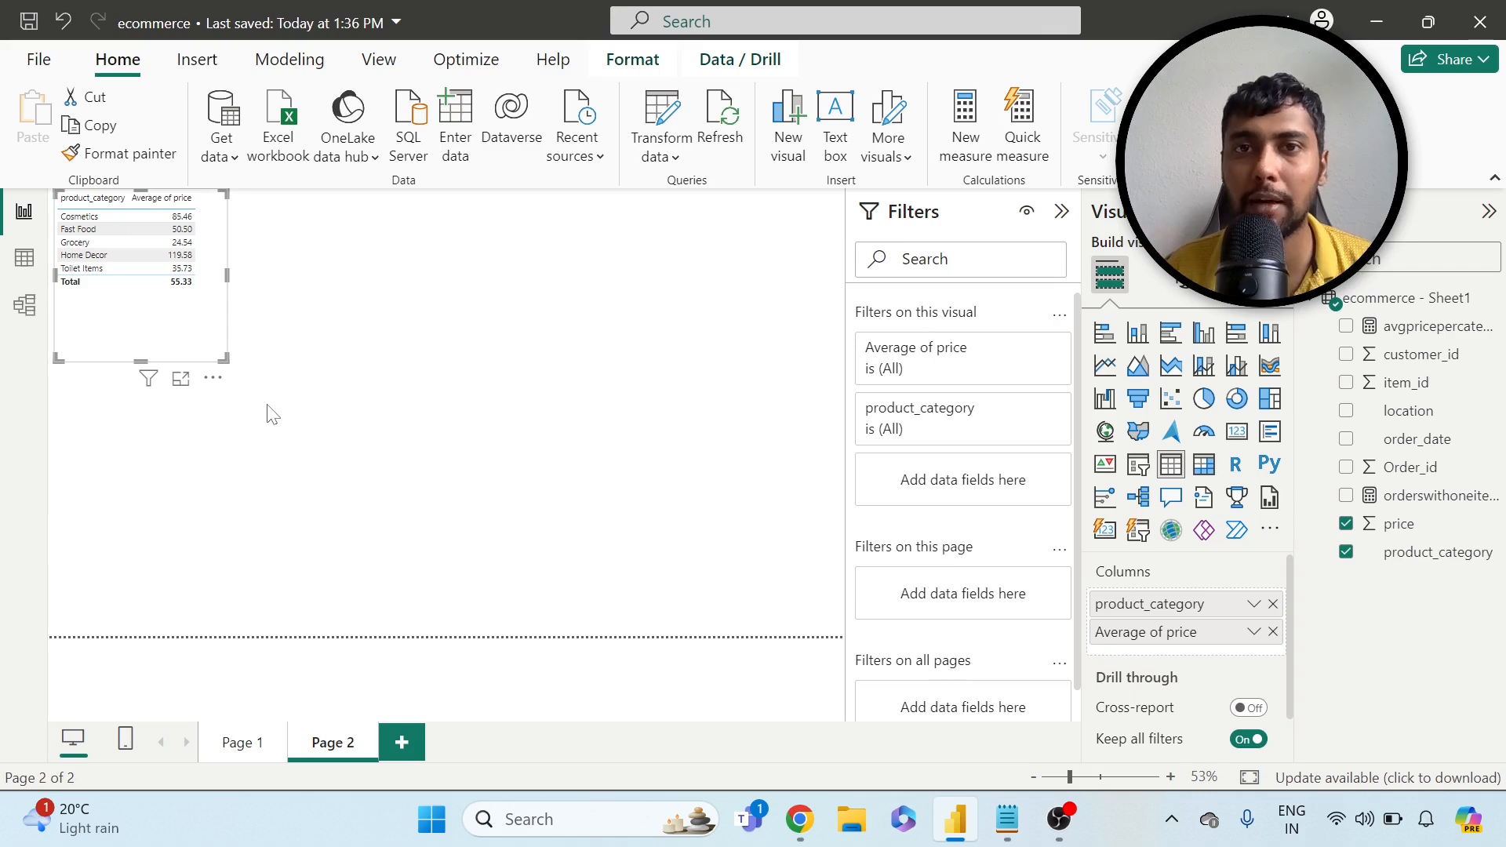
mouse_move(251, 418)
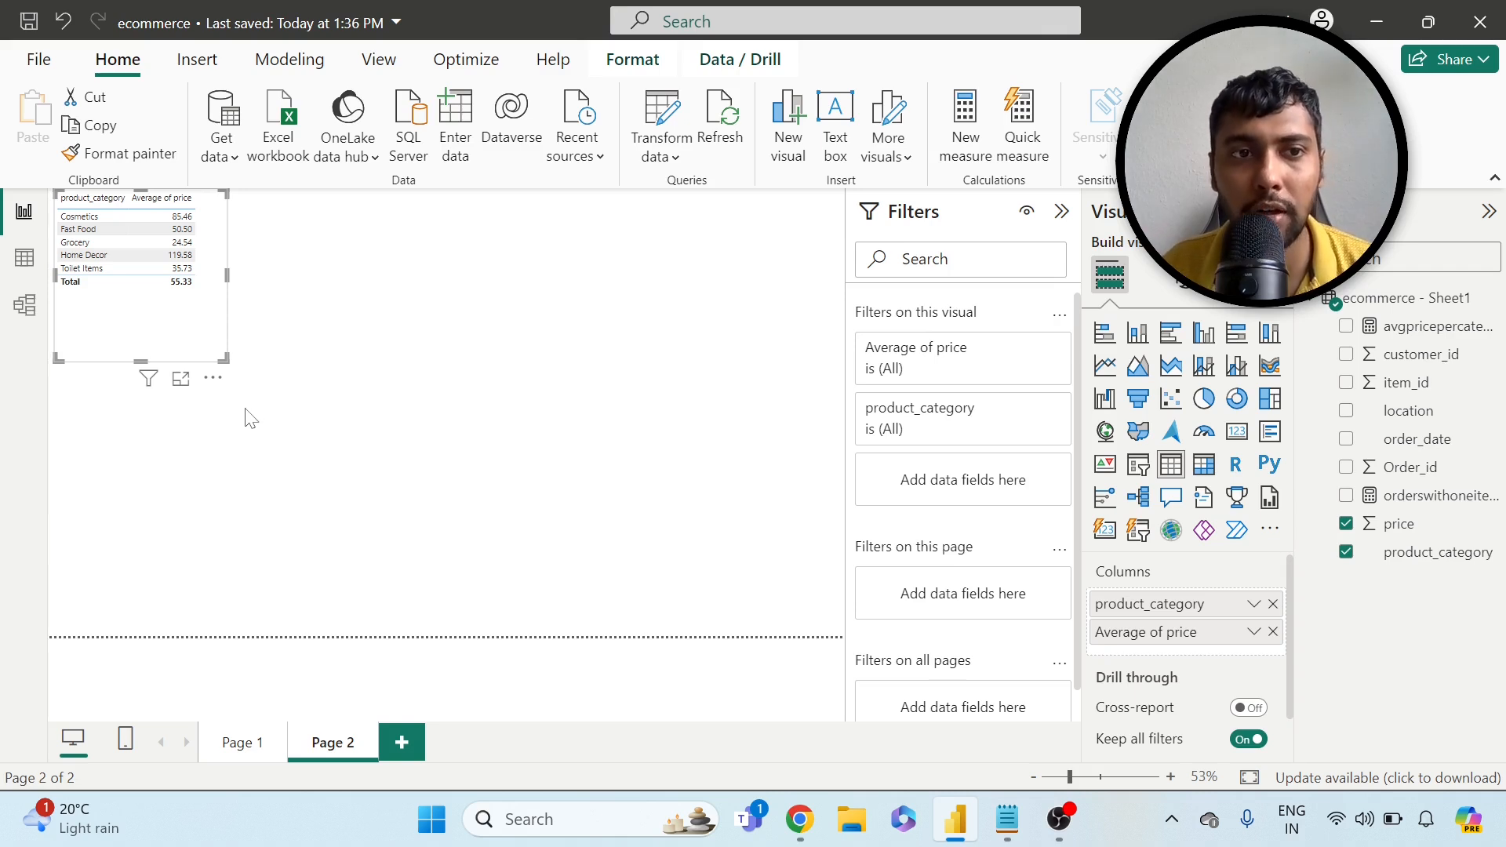
mouse_move(241, 742)
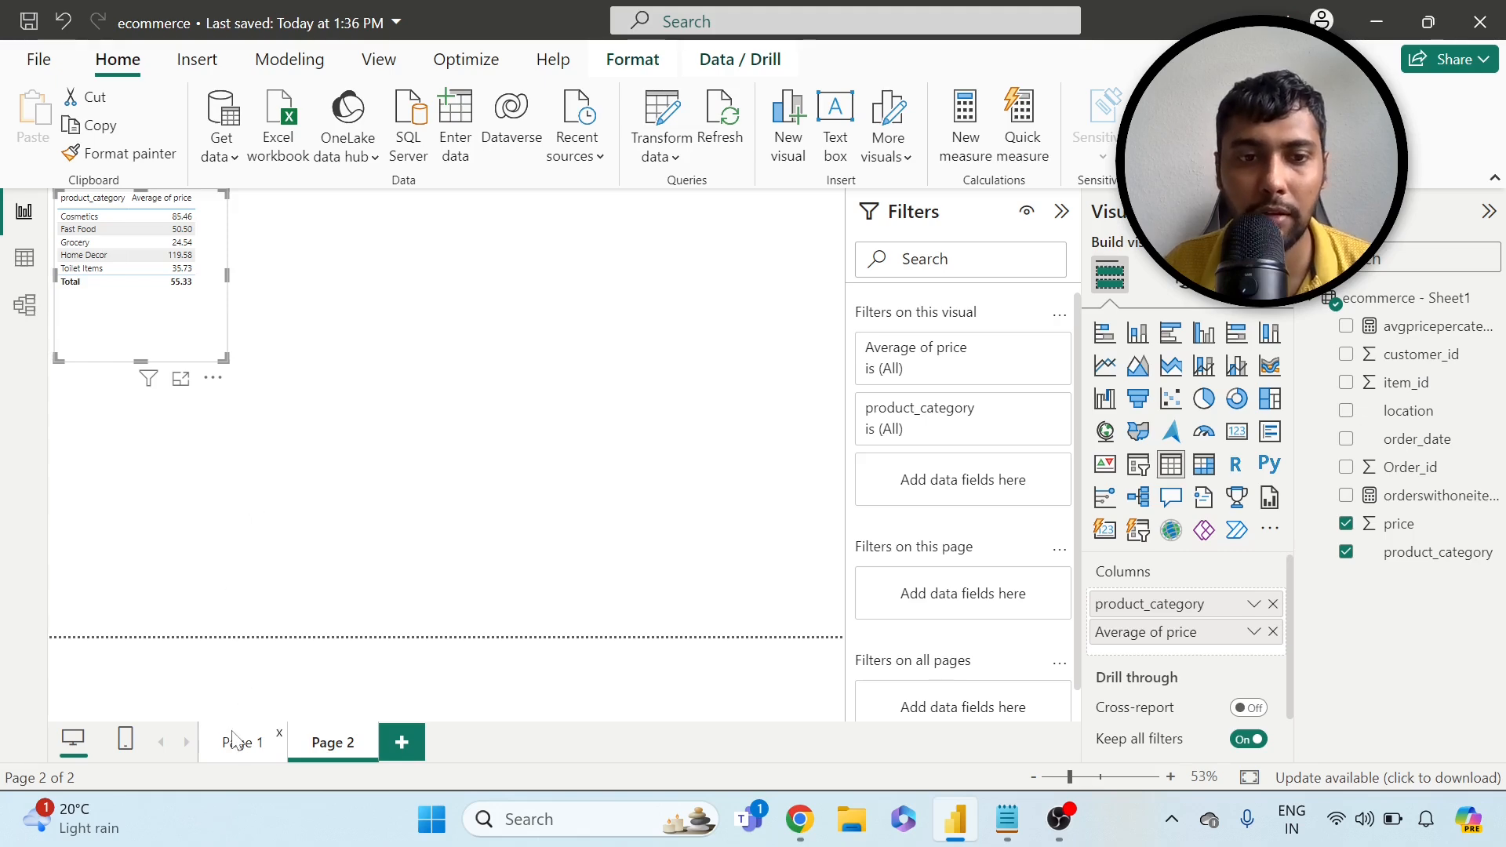
- Return to Page 1 and select the avgpricepercategory card reading 3
click(241, 742)
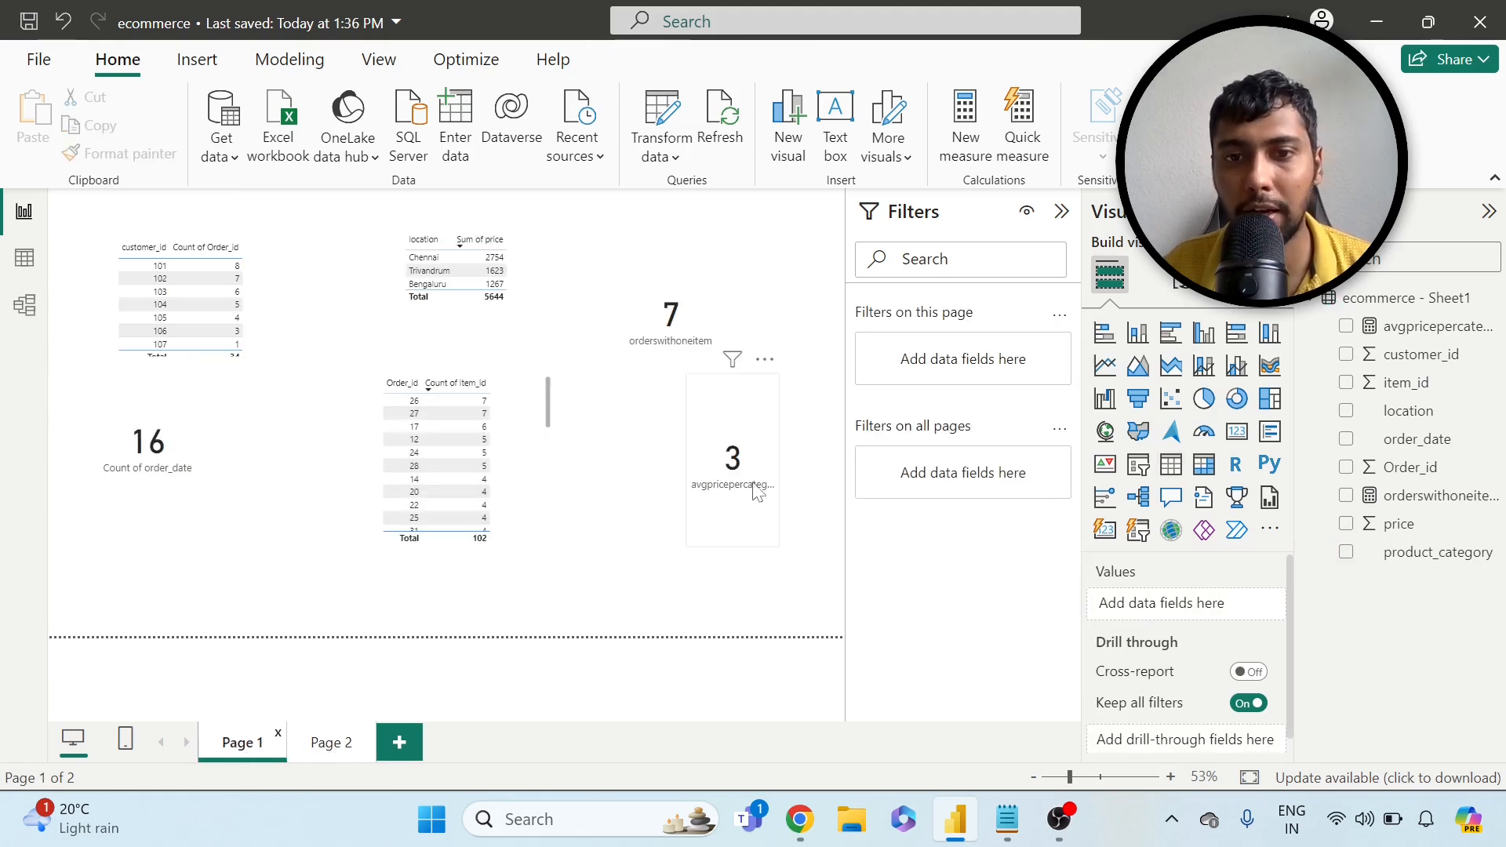
click(733, 456)
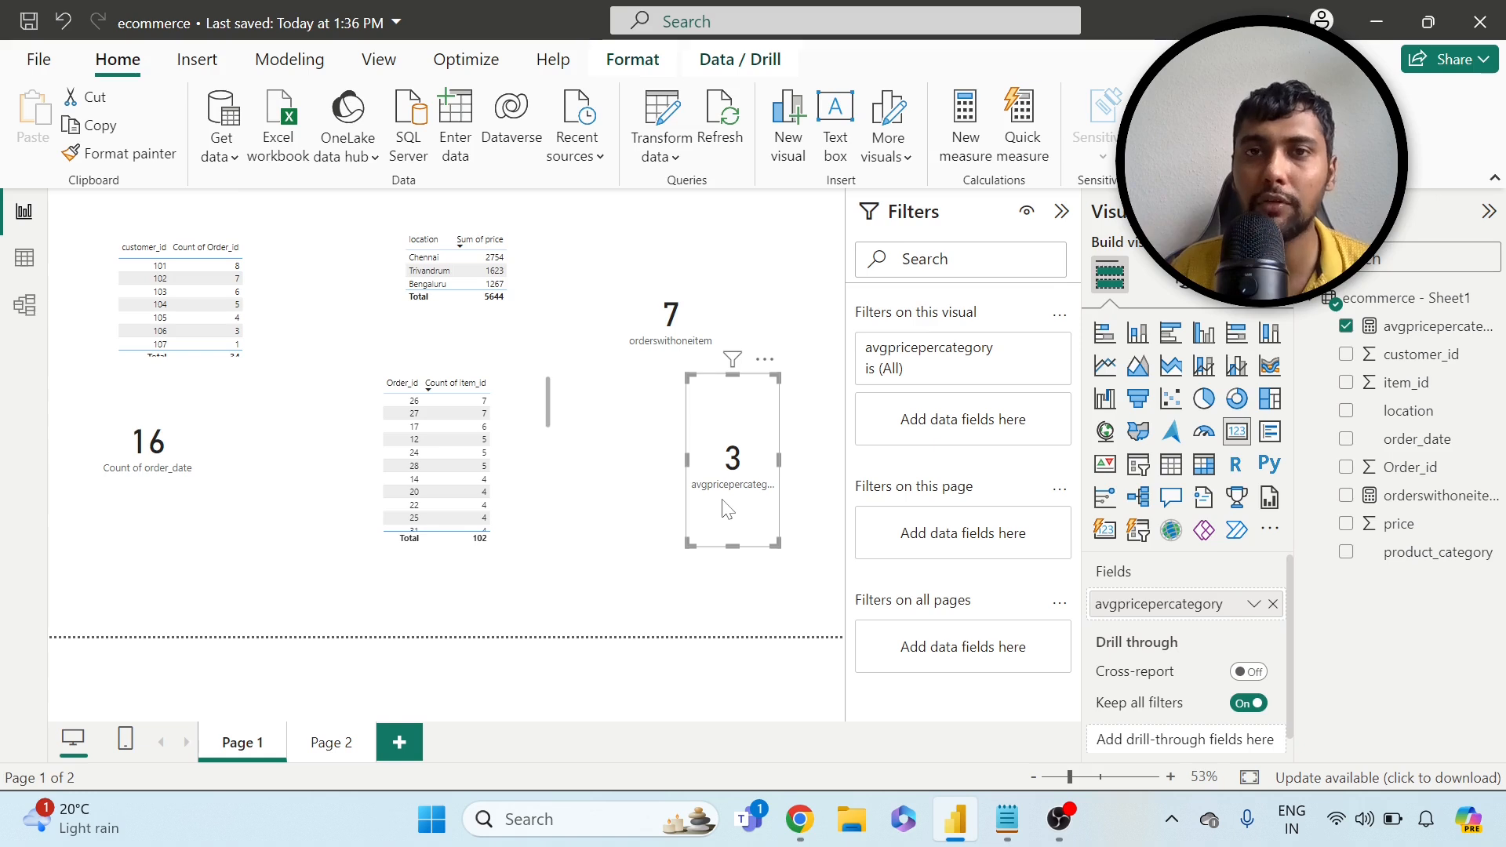